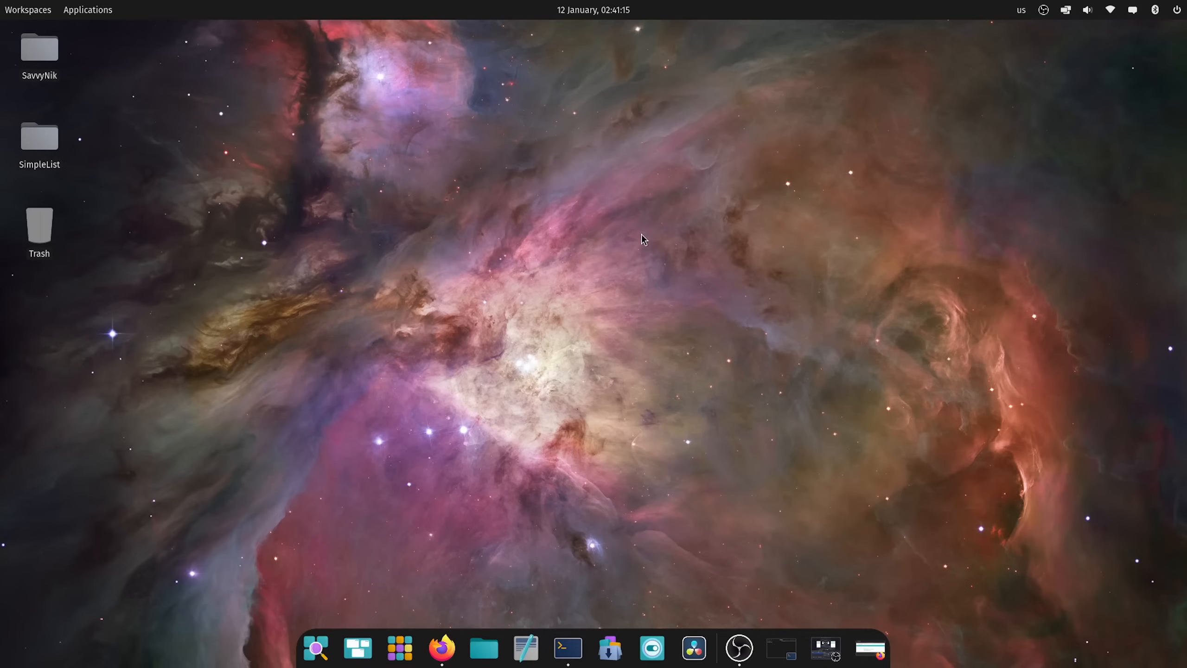
pyautogui.moveTo(513, 242)
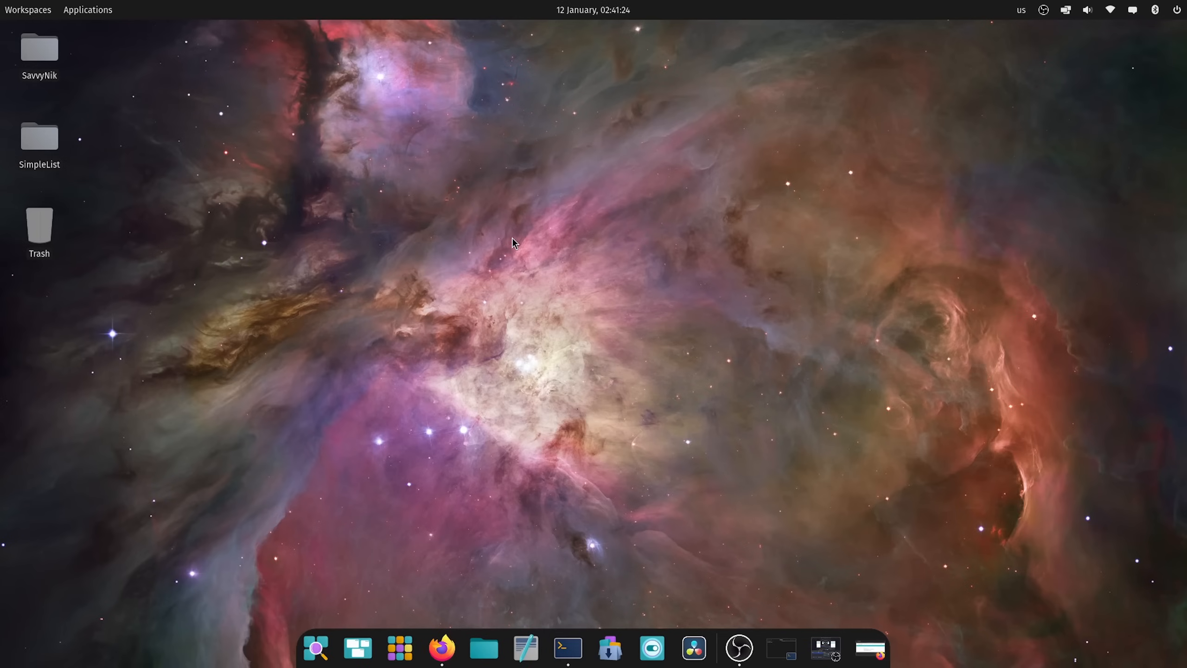
pyautogui.moveTo(434, 253)
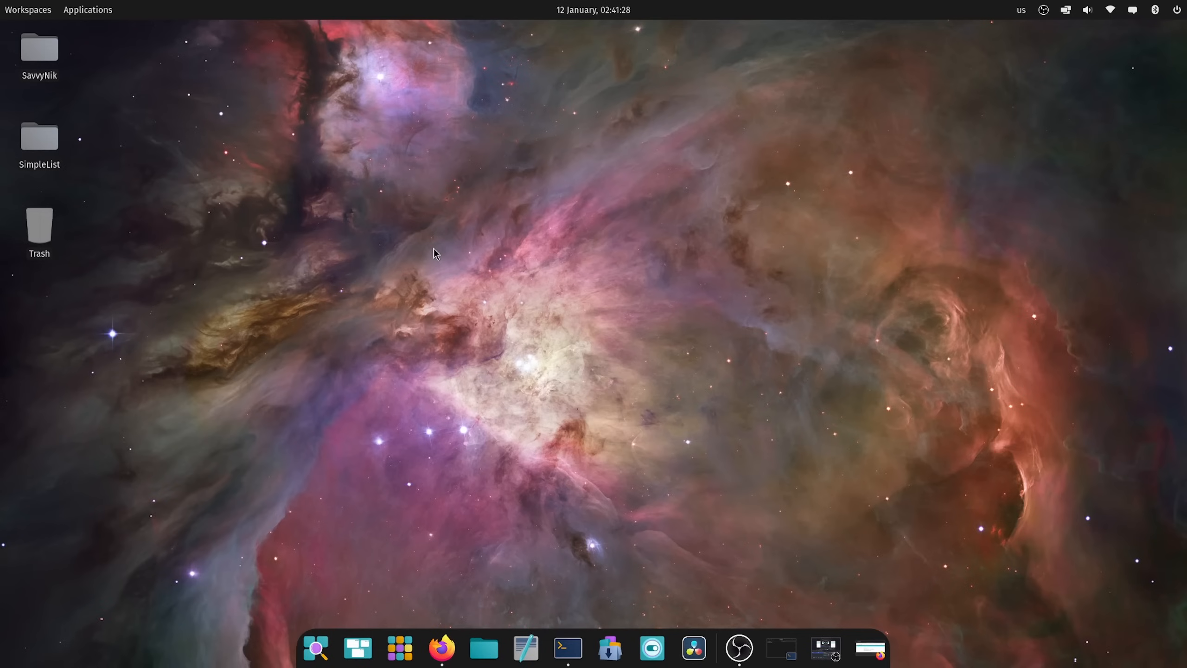
pyautogui.moveTo(441, 355)
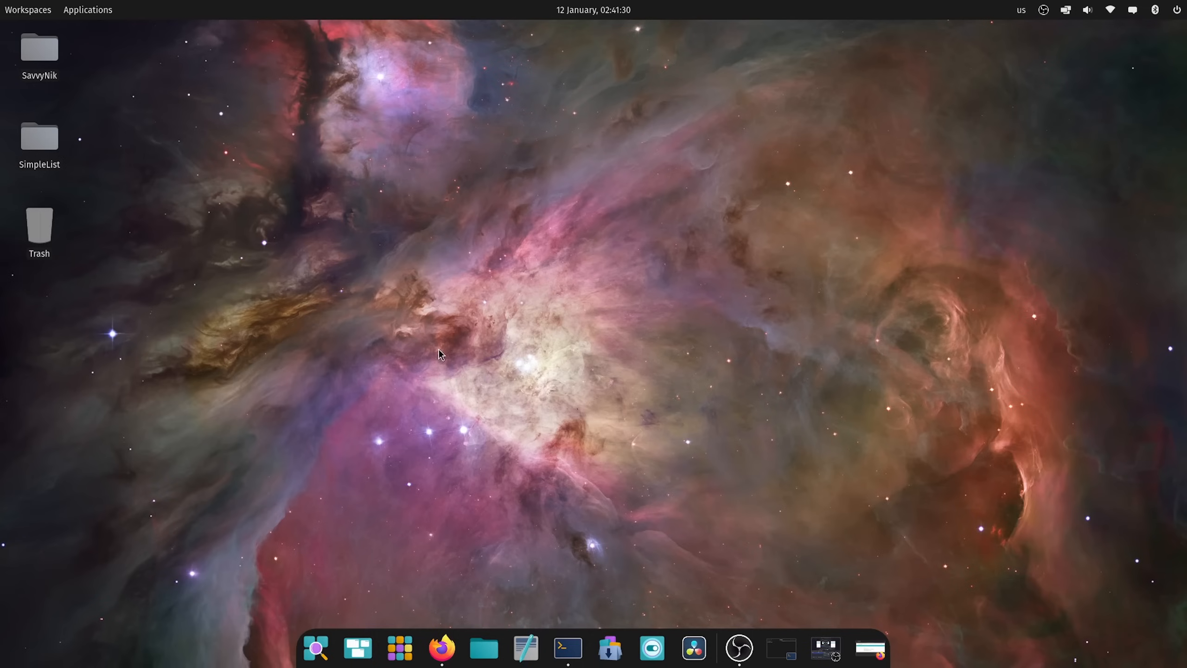
pyautogui.moveTo(487, 437)
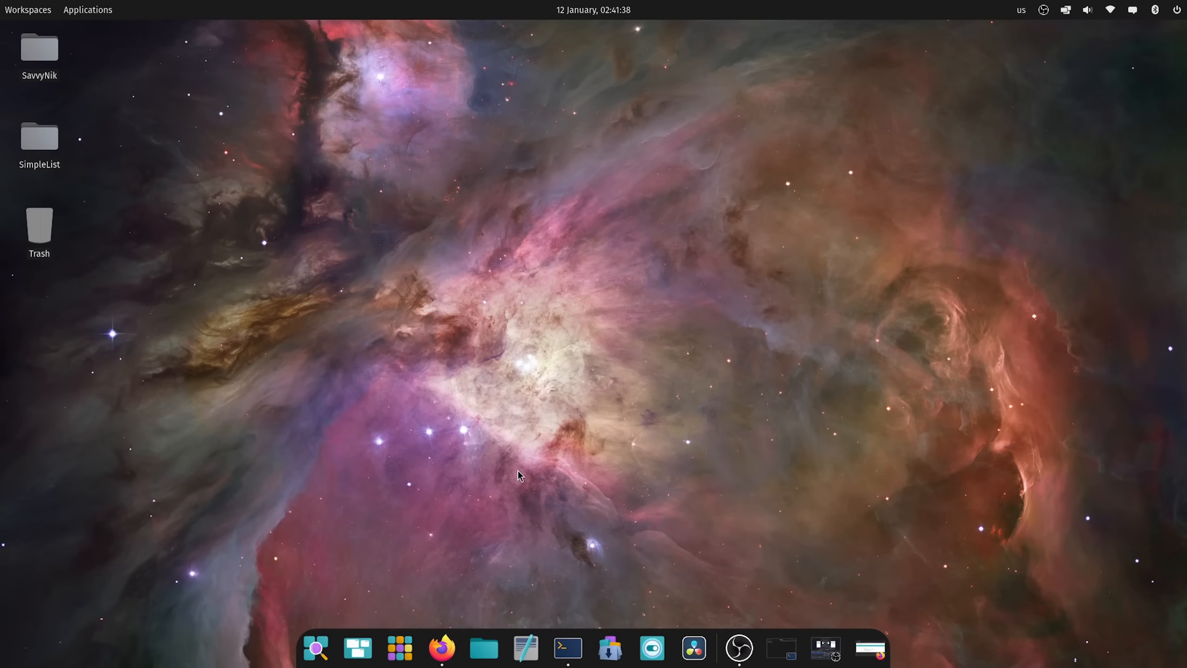
pyautogui.moveTo(498, 514)
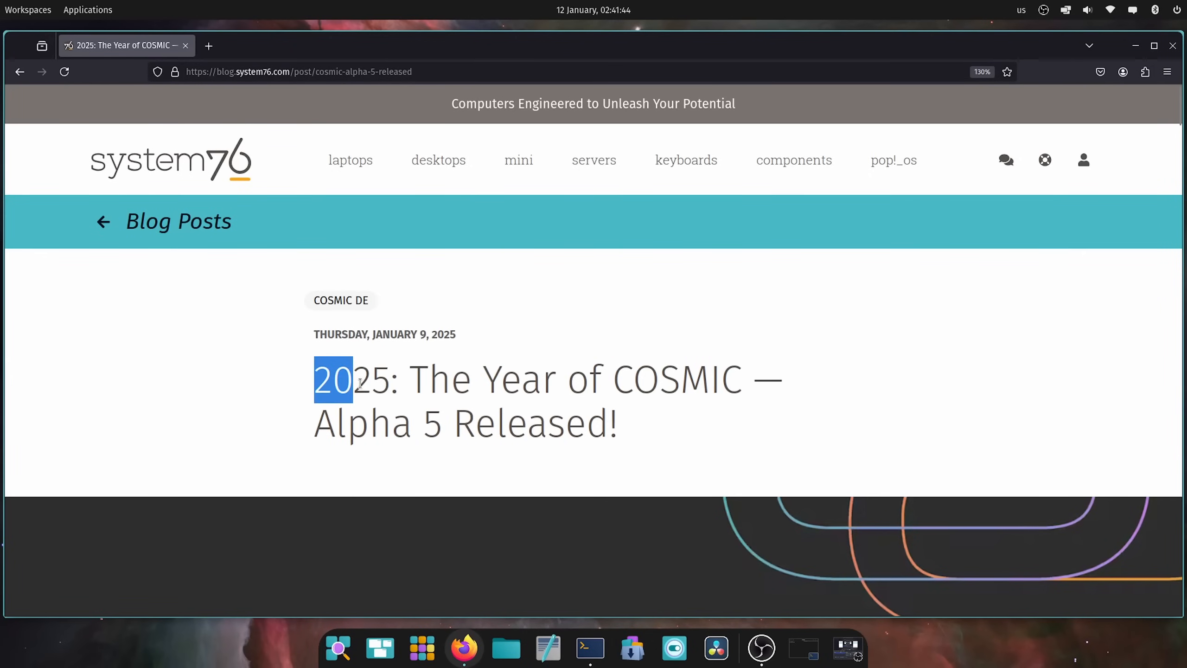
# - Select the blog post title and scroll down to the COSMIC Alpha 5 banner
pyautogui.moveTo(333, 380); pyautogui.dragTo(734, 390)
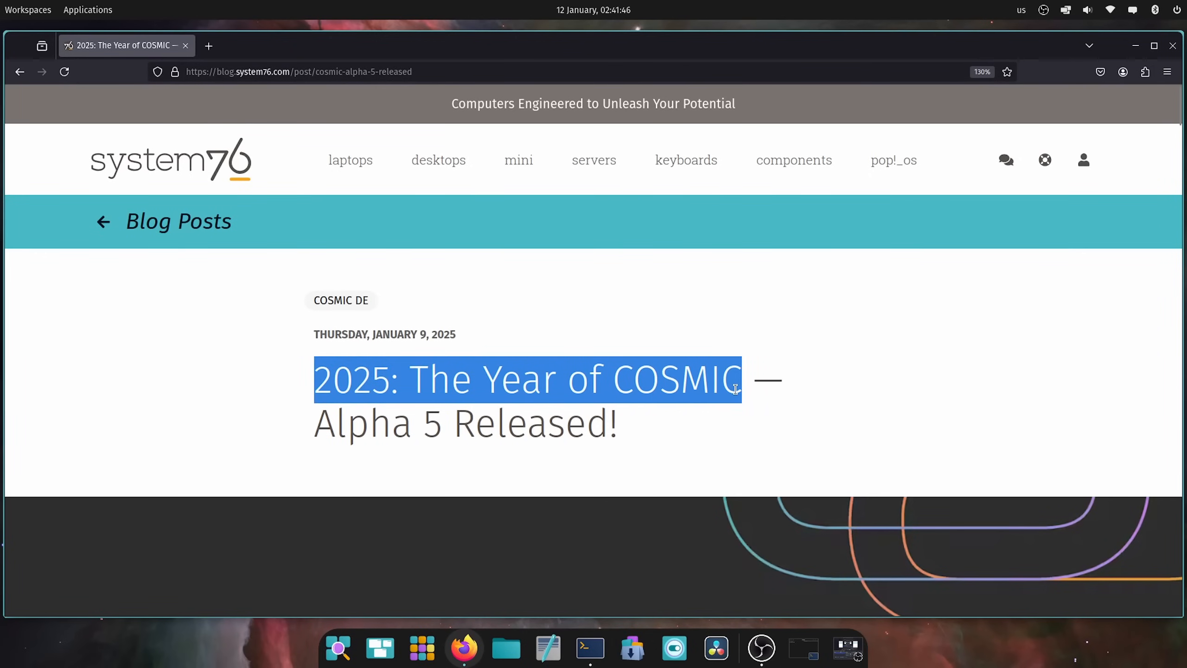
pyautogui.scroll(-3)
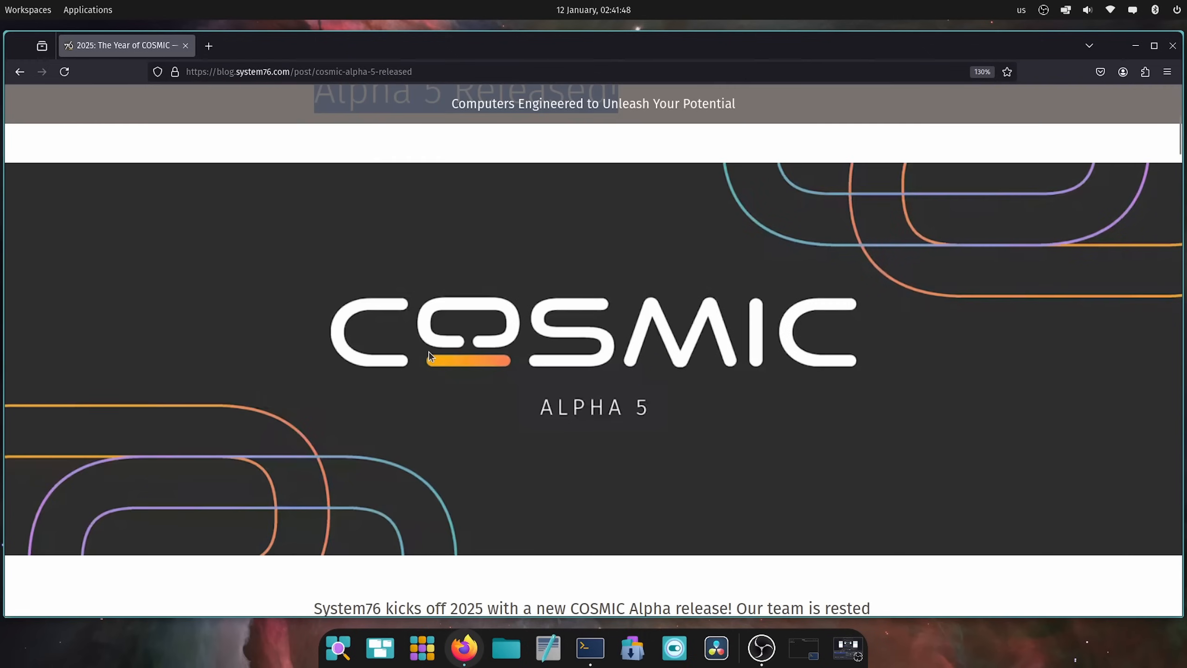
pyautogui.moveTo(766, 468)
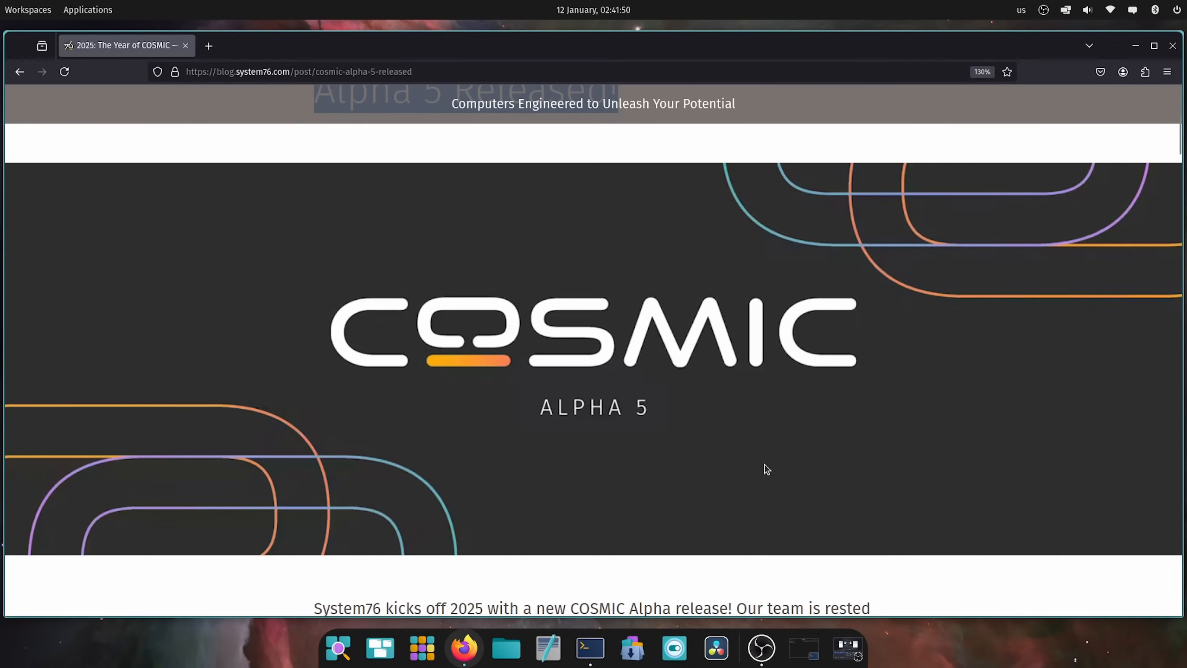
pyautogui.moveTo(762, 407)
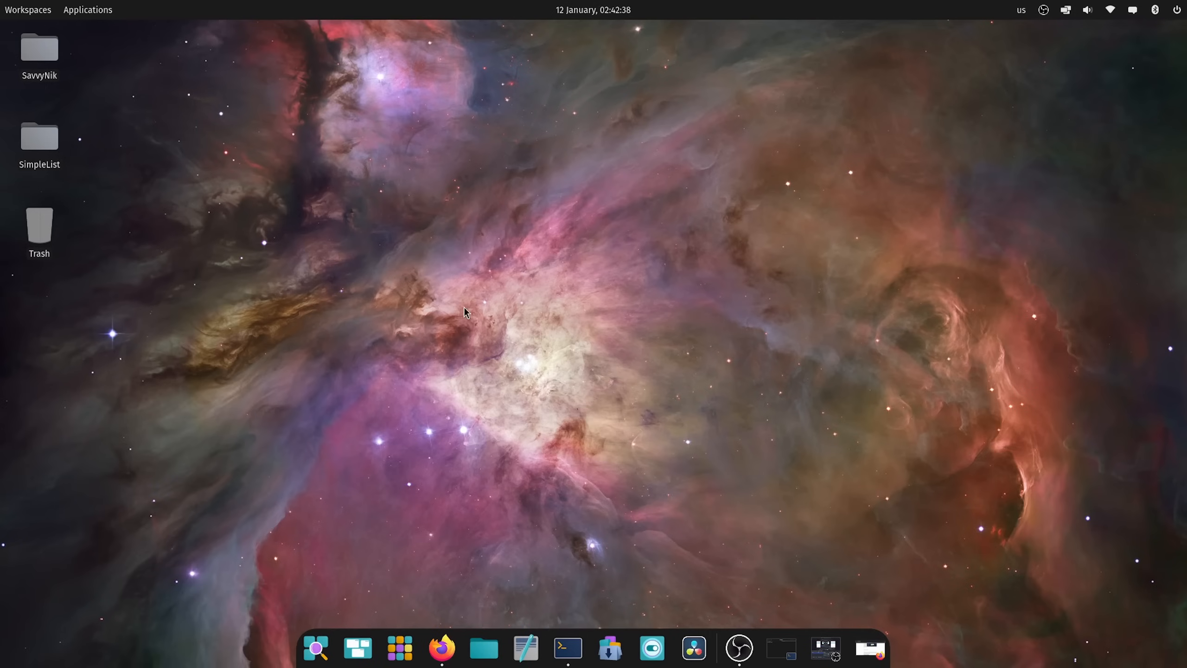
# - In Settings > Displays, try 150% scale, then set 125% and keep the change
pyautogui.click(650, 649)
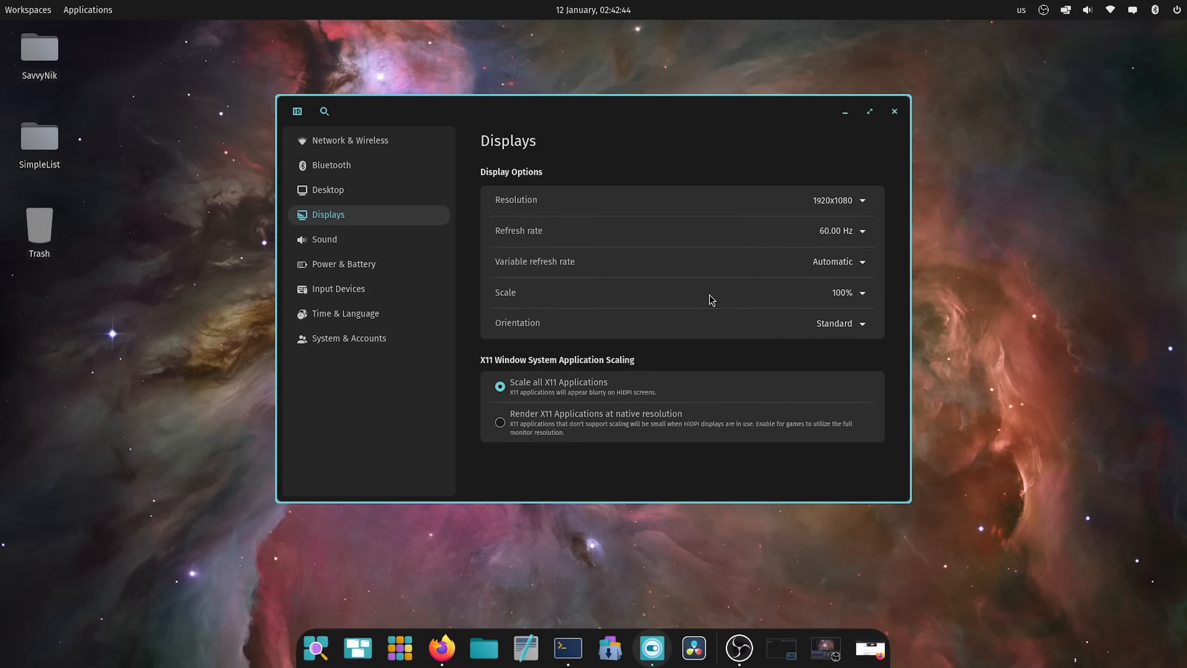
pyautogui.click(847, 292)
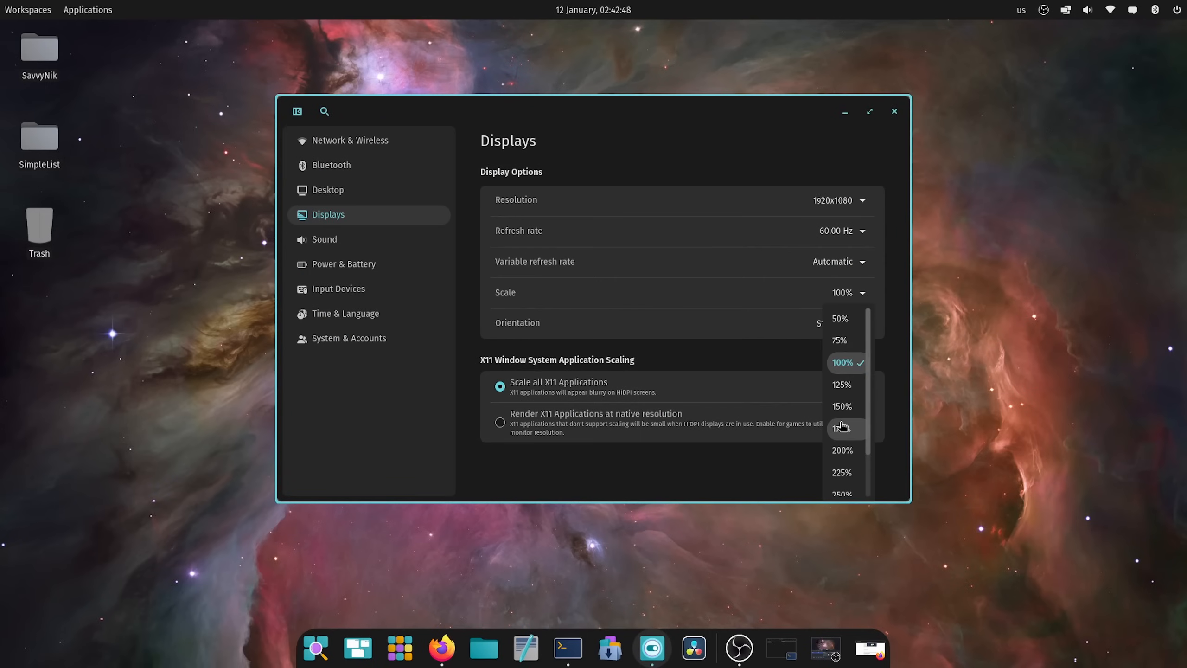
pyautogui.click(842, 427)
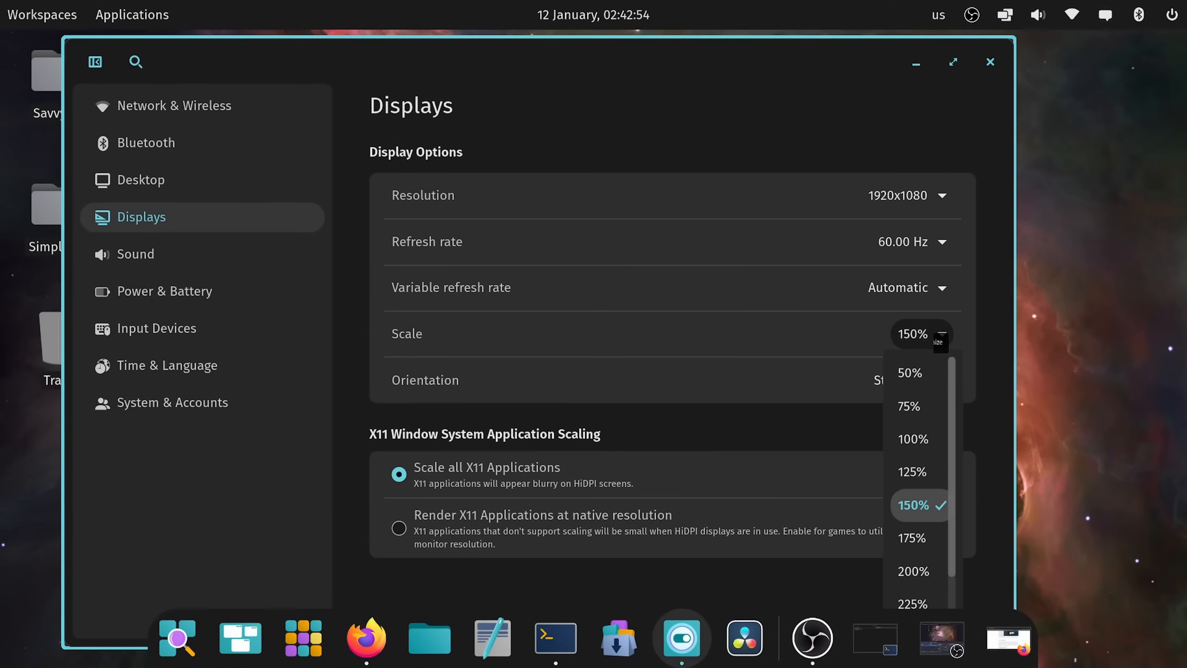
pyautogui.click(912, 471)
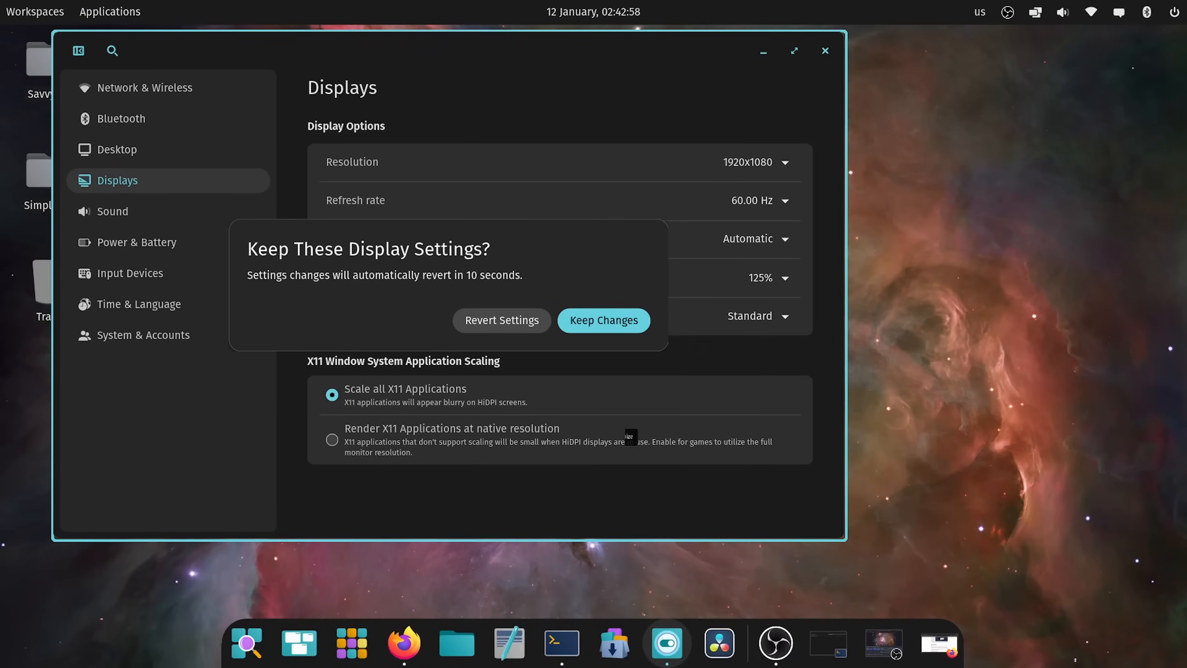
pyautogui.click(604, 319)
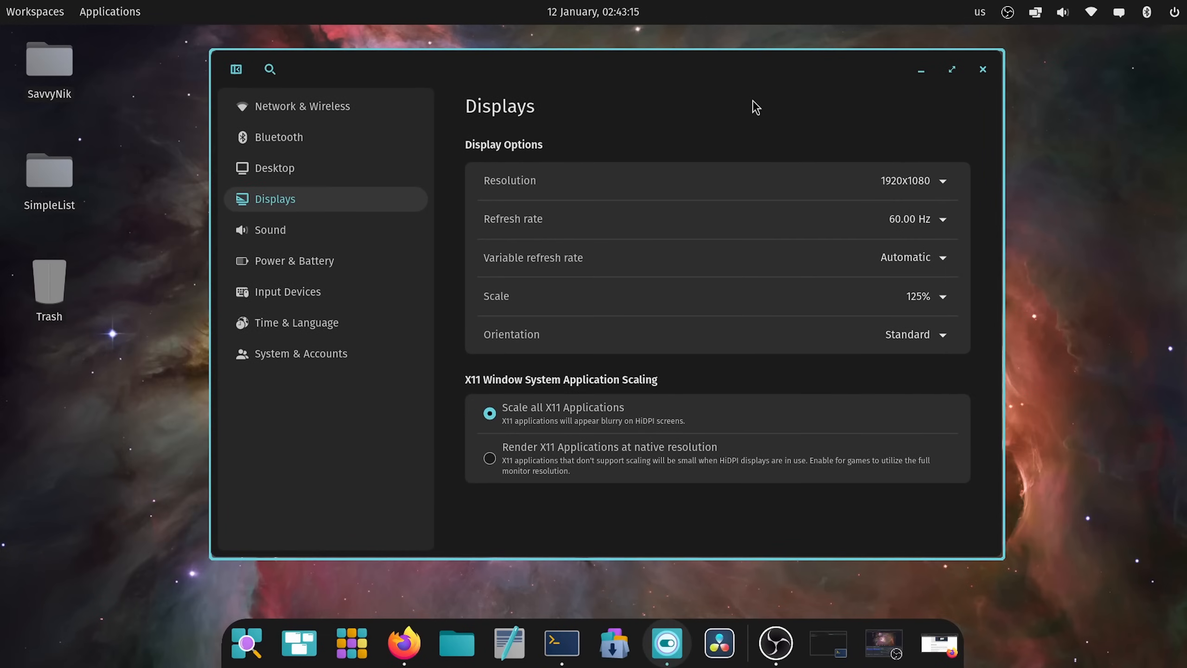
pyautogui.moveTo(801, 115)
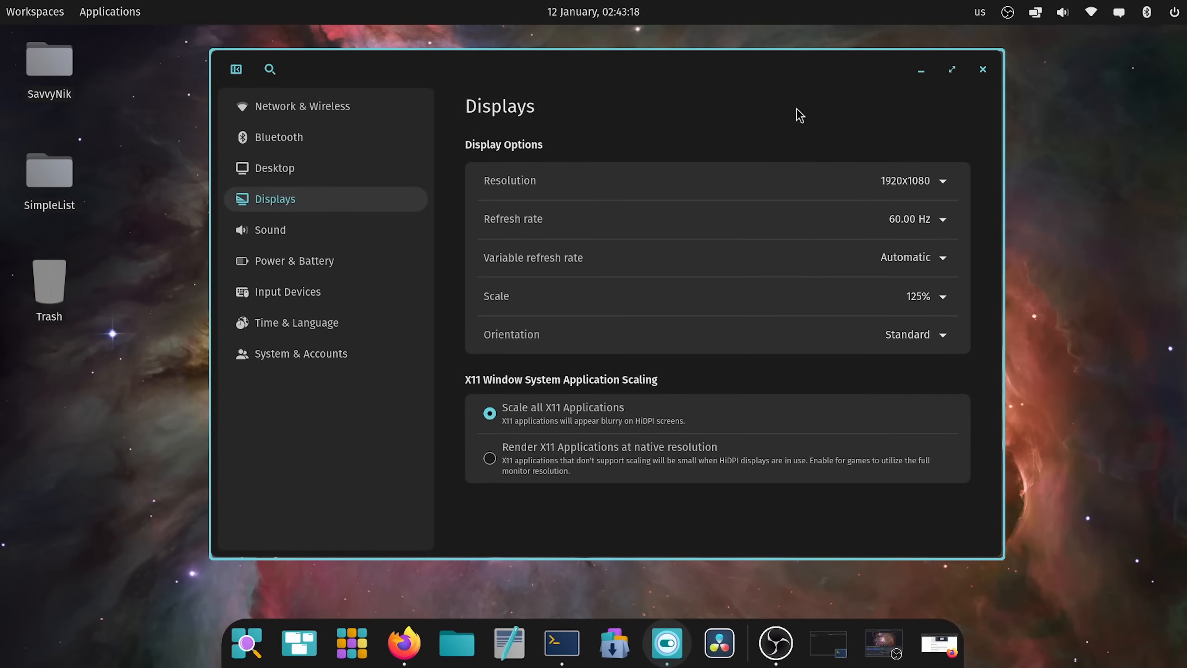
pyautogui.moveTo(579, 115)
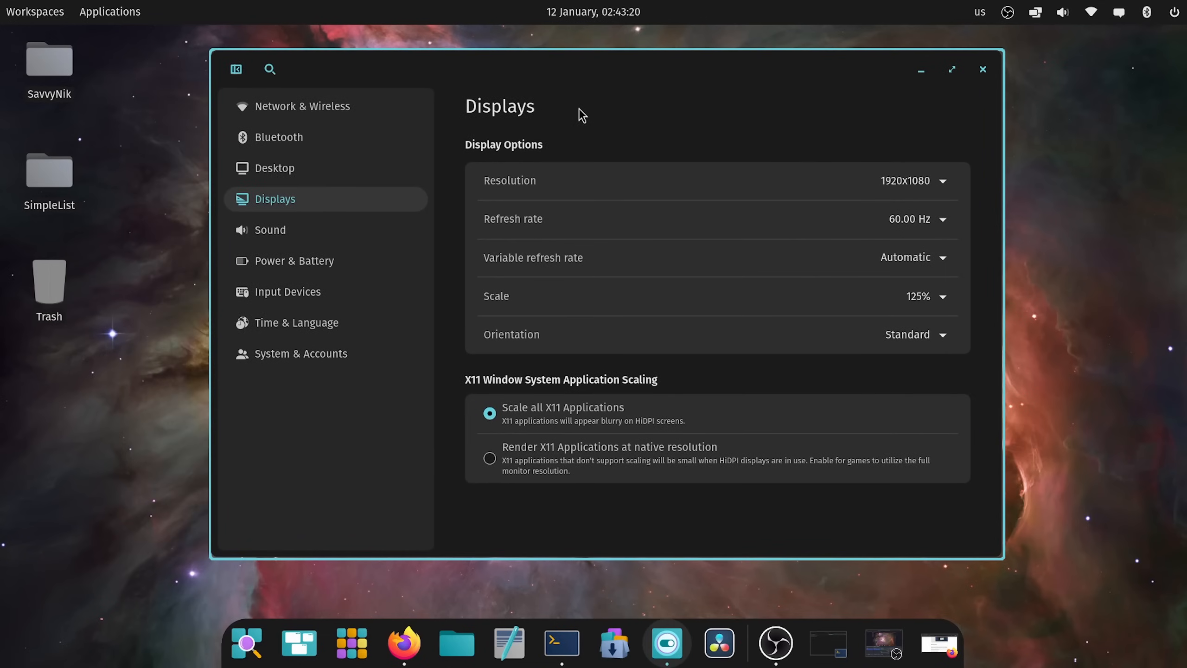
pyautogui.moveTo(608, 126)
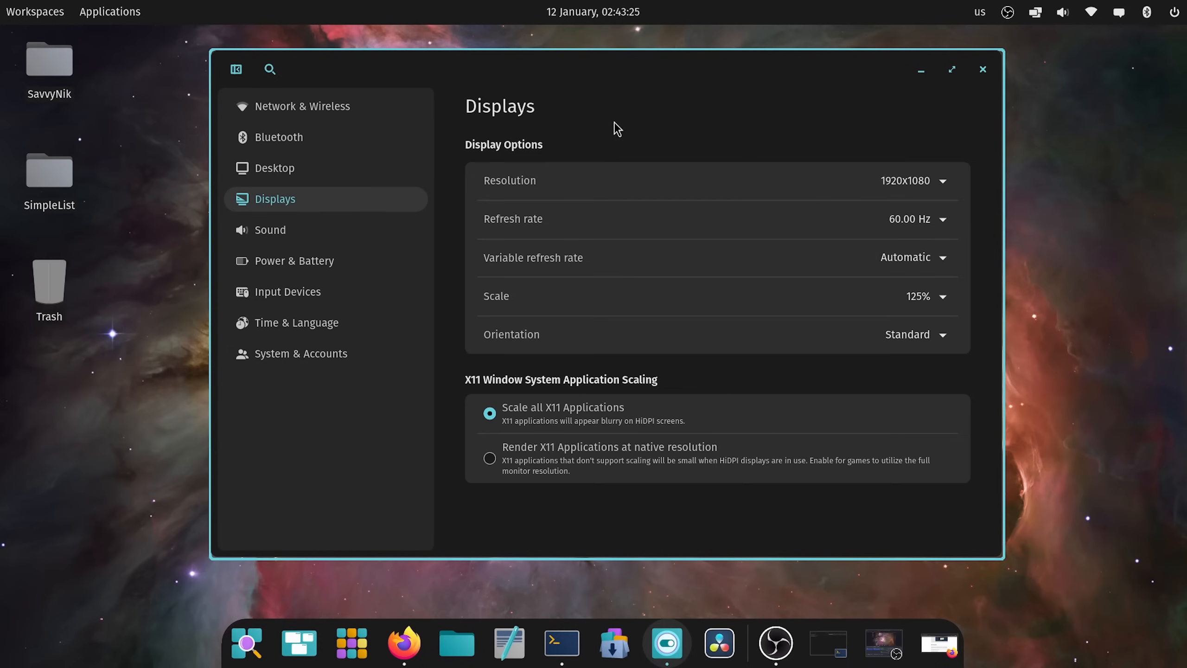
pyautogui.moveTo(576, 124)
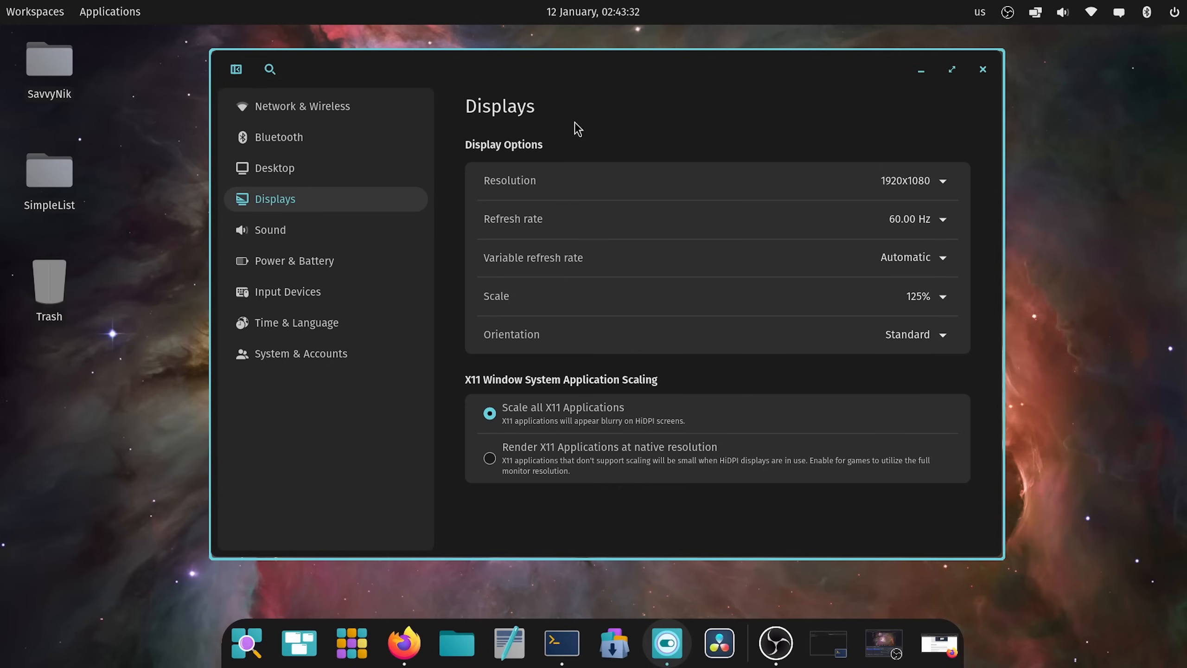
# - Go to System & Accounts > Users, expand the admin account, and start adding a new user
pyautogui.click(301, 353)
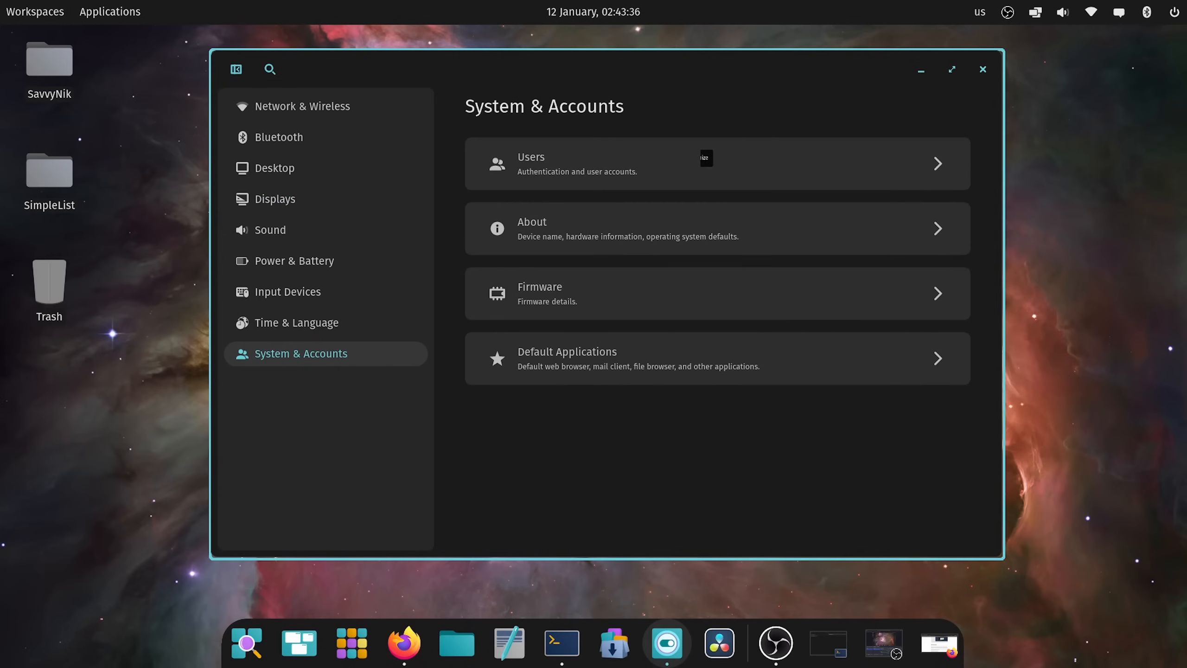
pyautogui.click(715, 164)
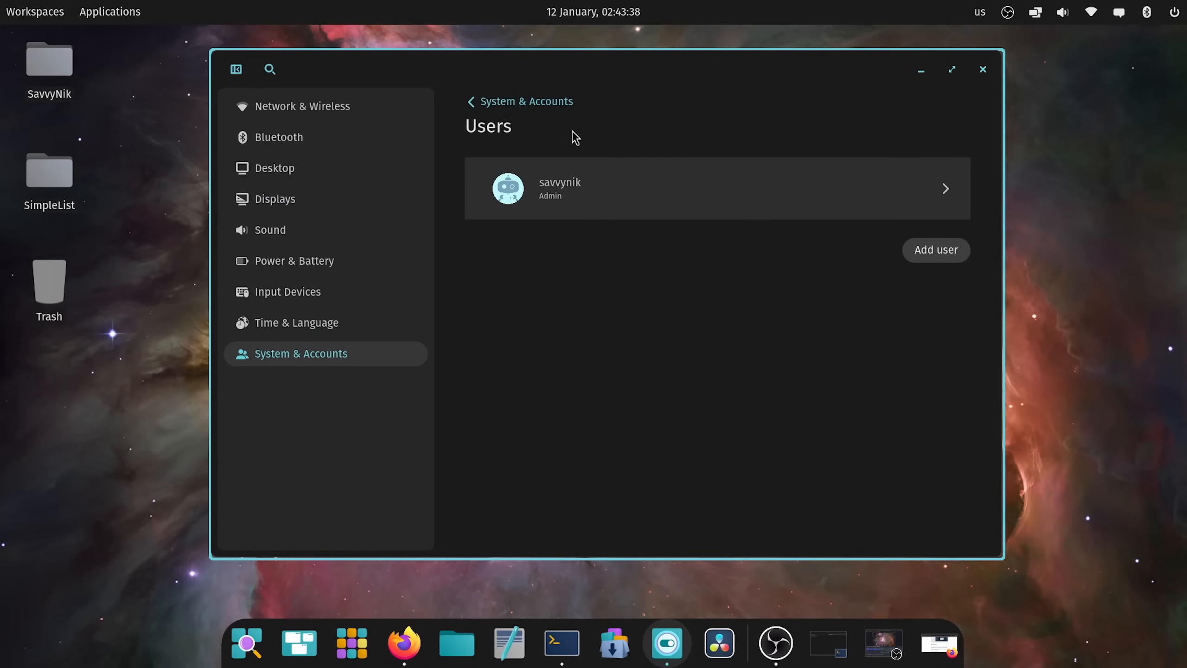
pyautogui.click(715, 188)
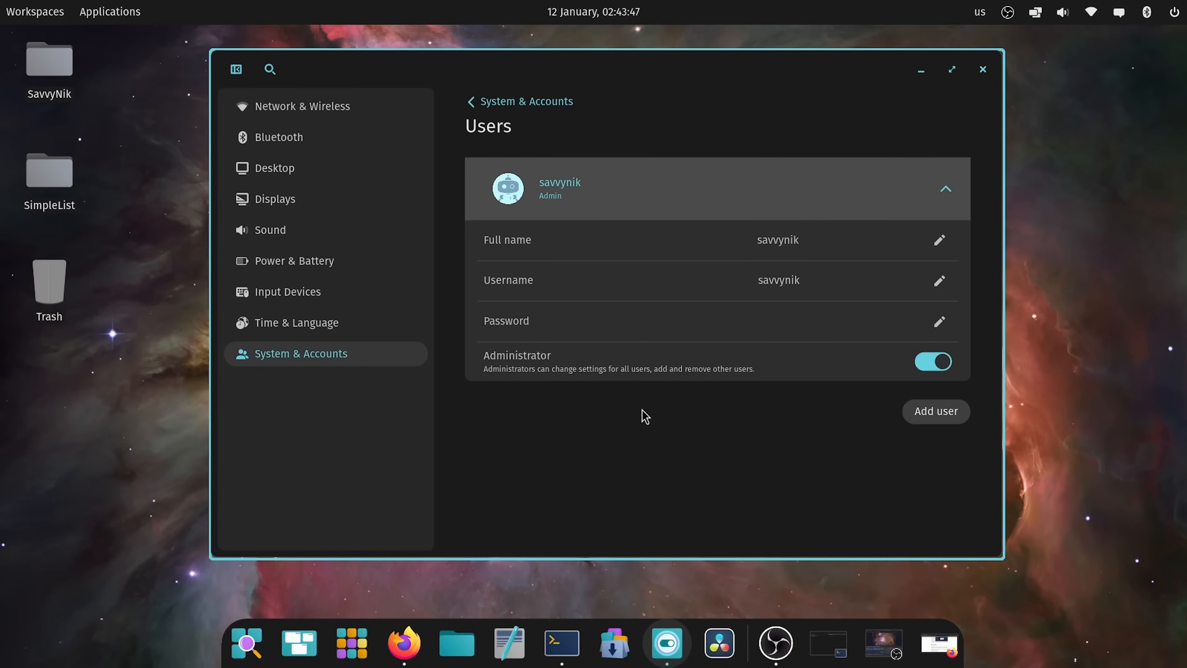
pyautogui.moveTo(730, 398)
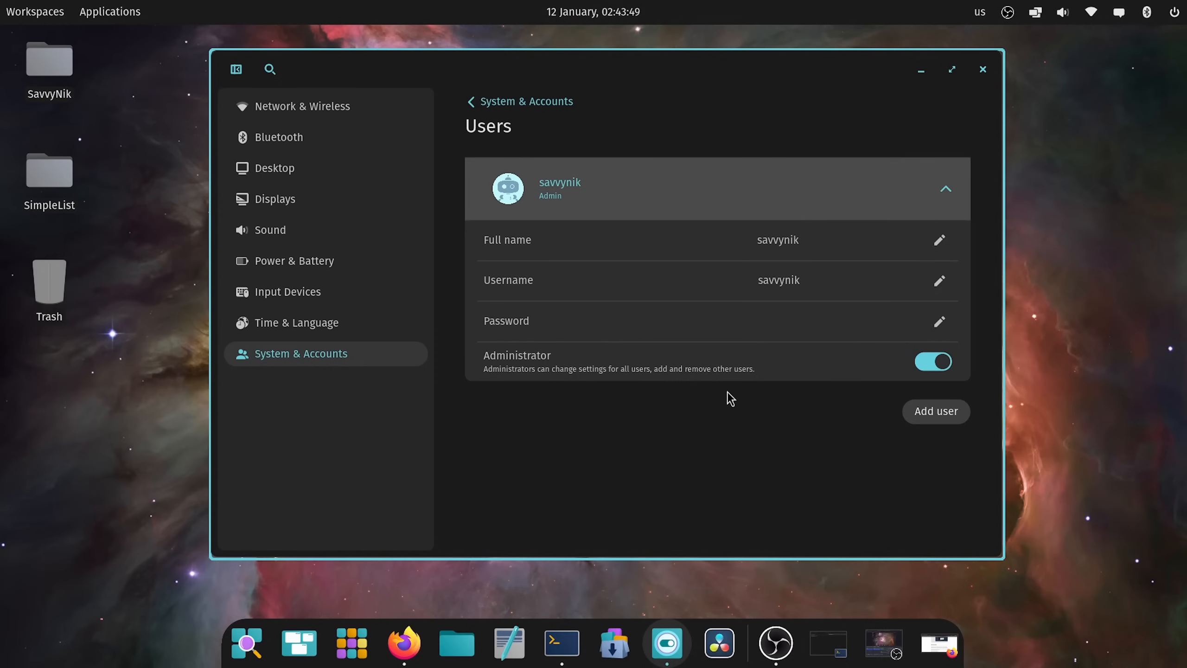
pyautogui.moveTo(897, 441)
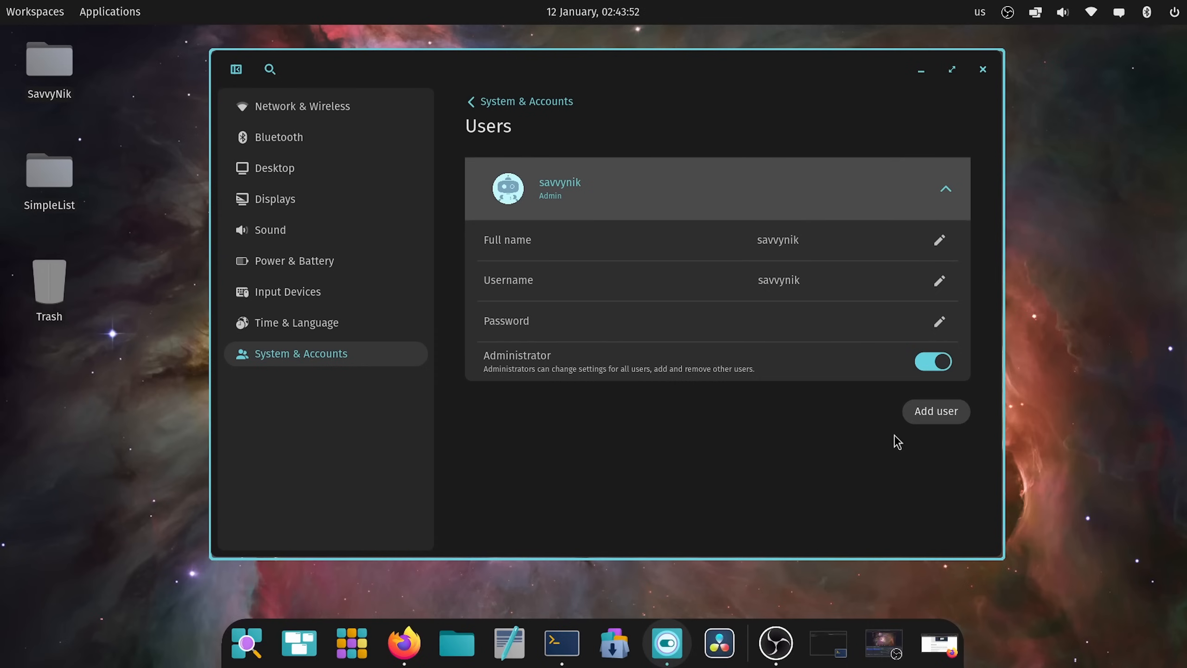
pyautogui.click(934, 411)
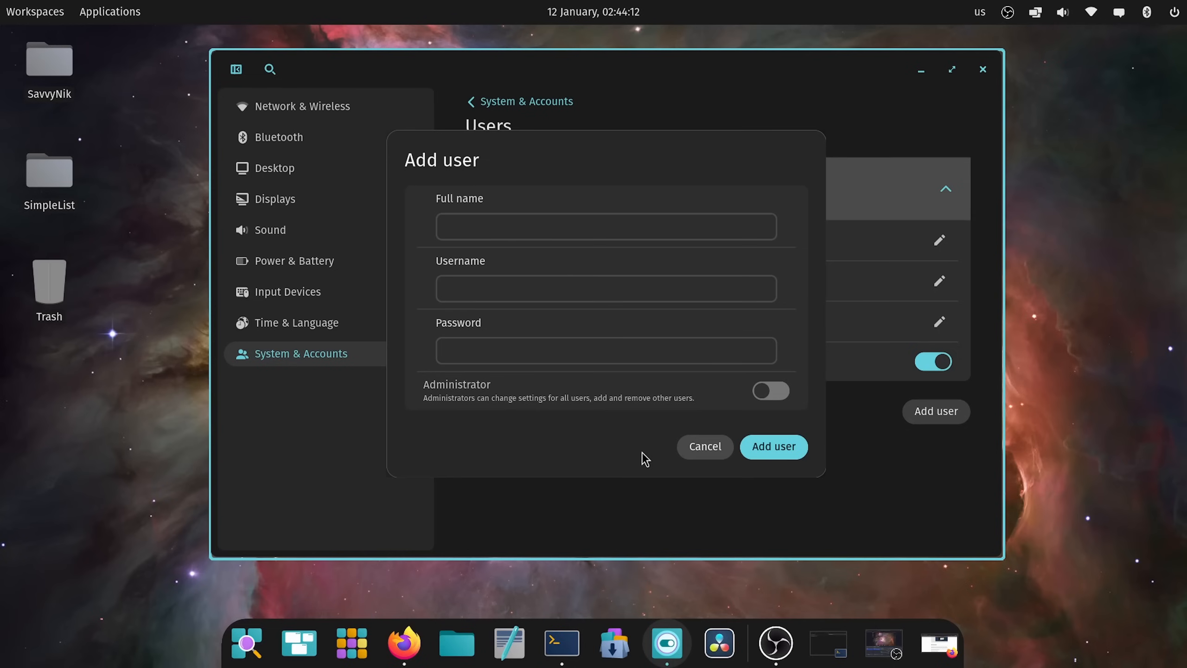
# - Cancel the Add user form without creating an account
pyautogui.click(772, 447)
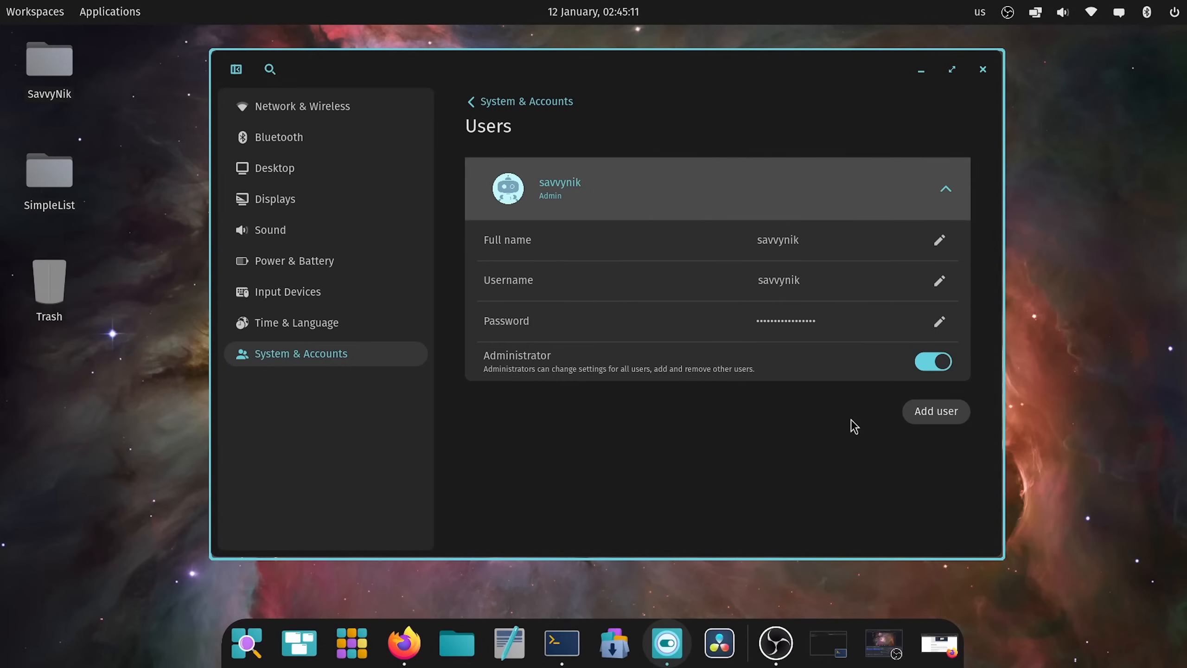
pyautogui.moveTo(851, 417)
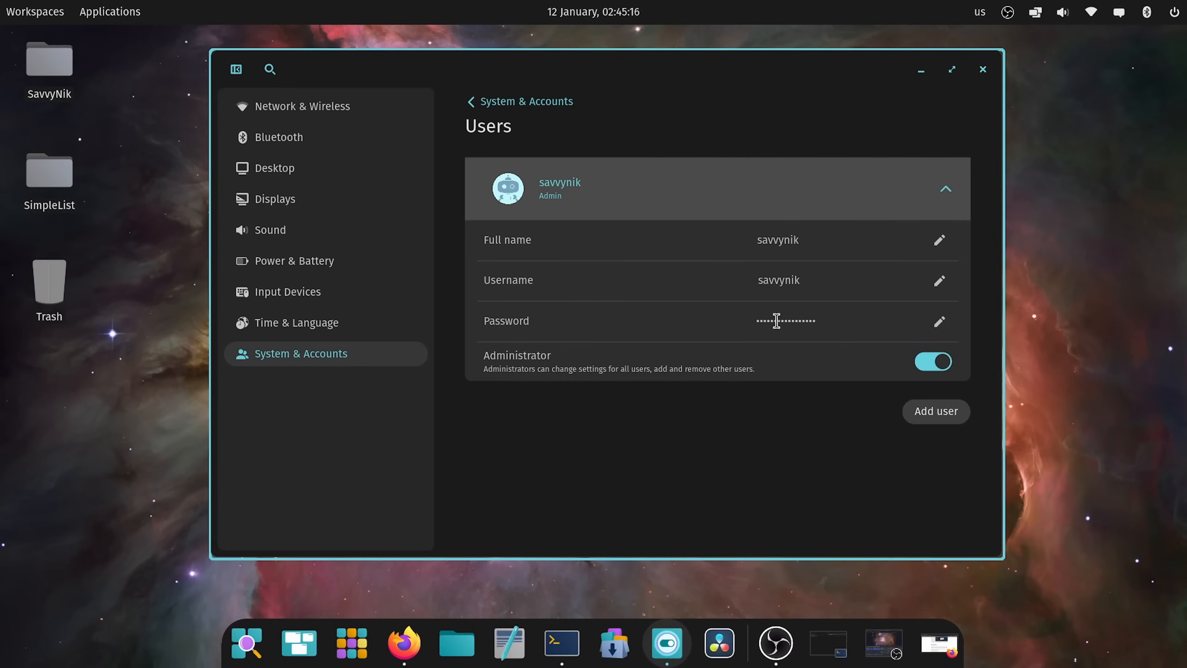
pyautogui.moveTo(897, 234)
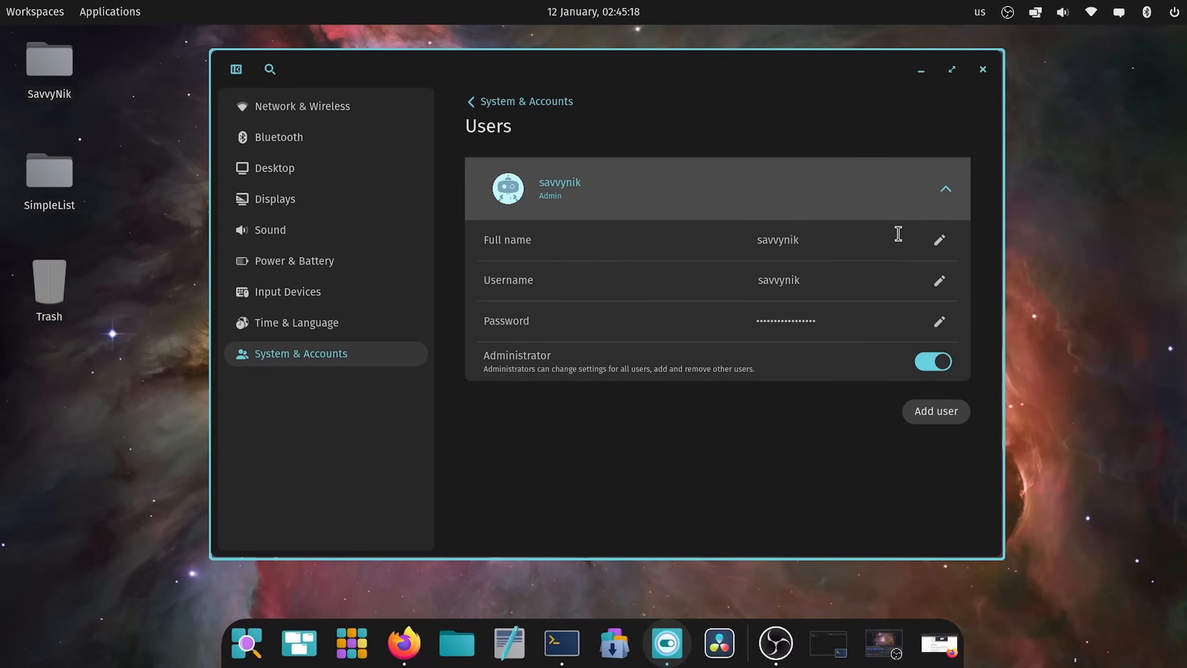
# - Re-expand the admin account's details and start editing its password field
pyautogui.click(945, 187)
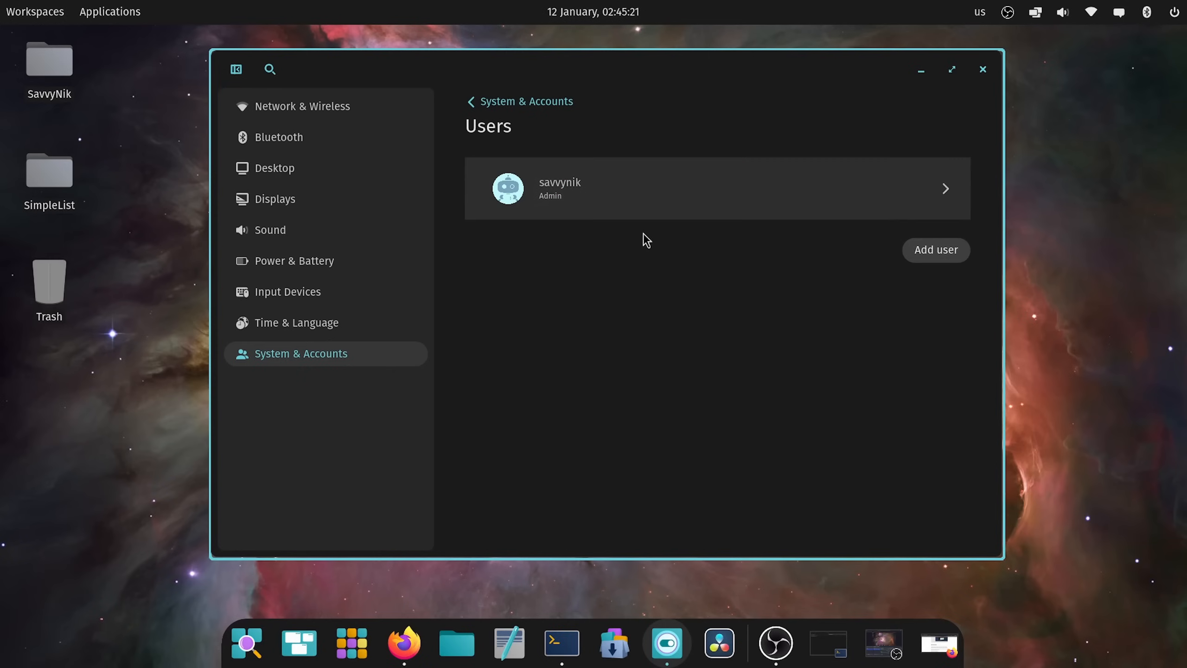
pyautogui.click(715, 188)
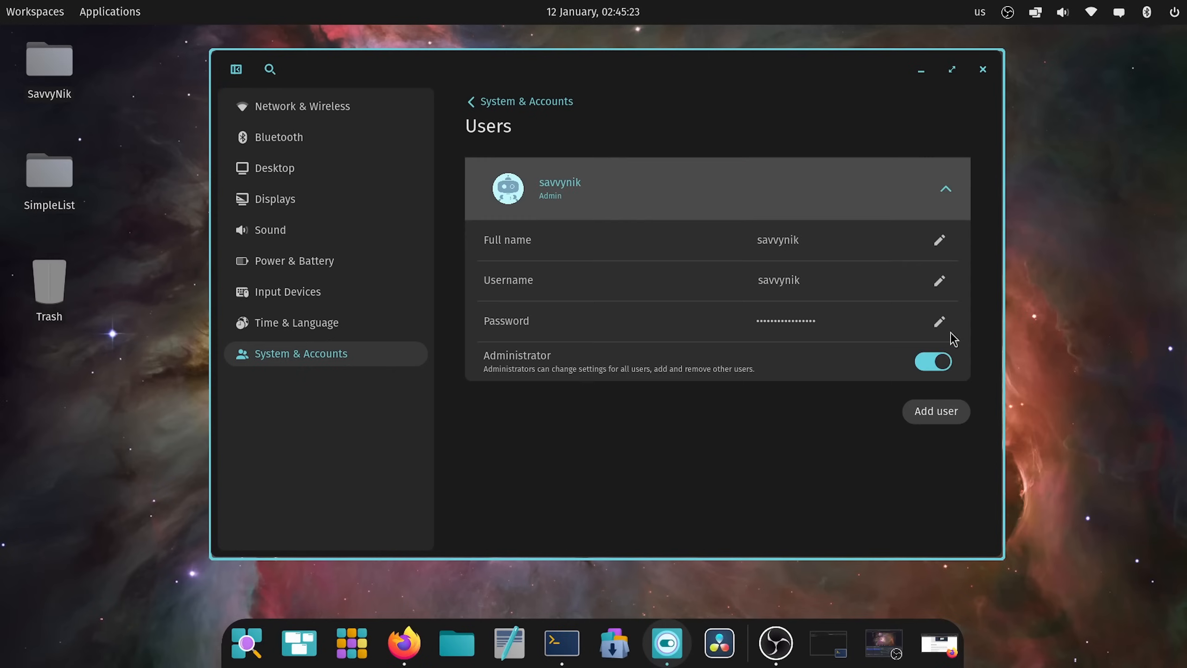
pyautogui.moveTo(911, 337)
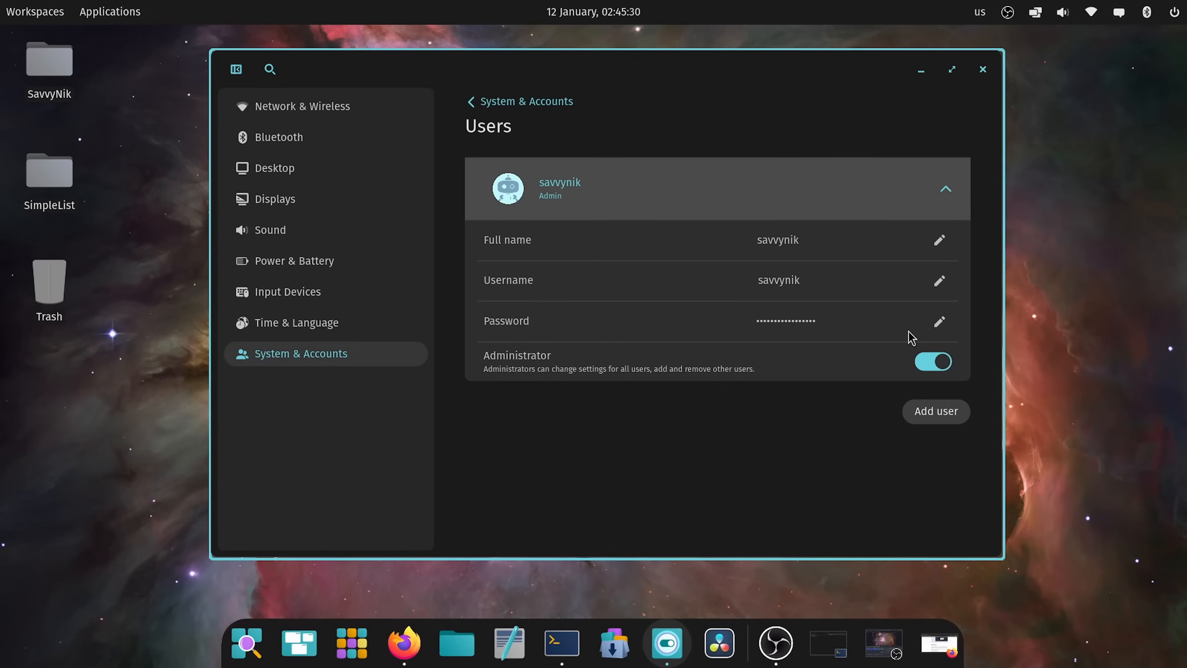
pyautogui.click(938, 321)
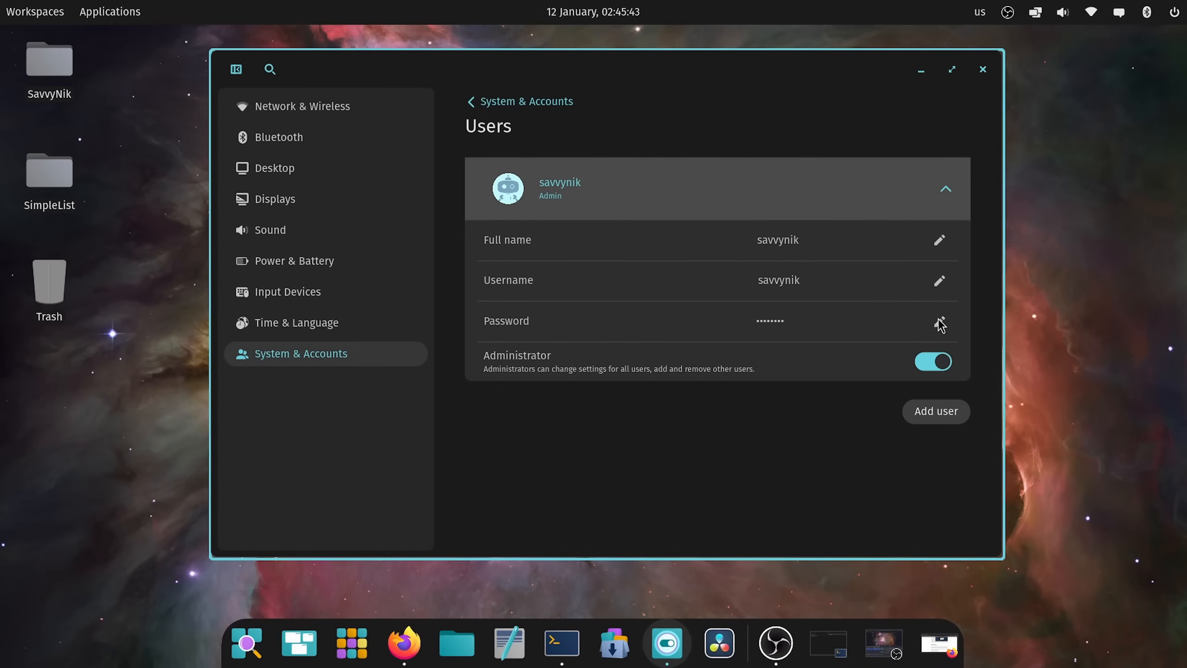
pyautogui.moveTo(833, 345)
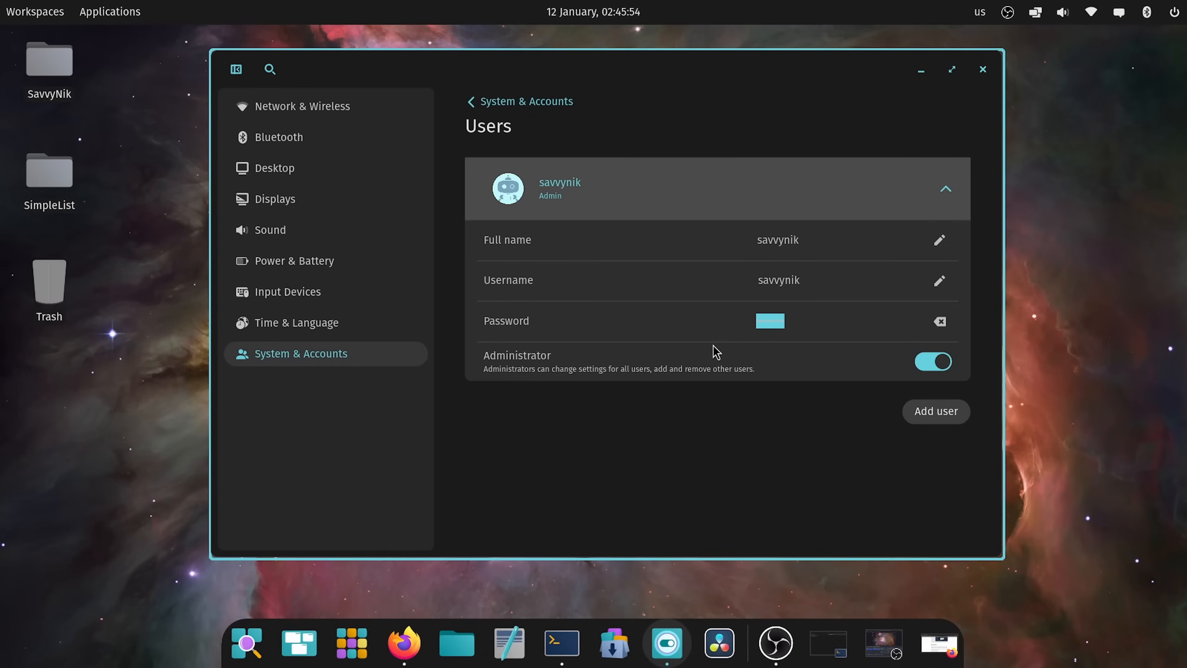
# - Confirm the password edit and focus the Authentication Required password prompt
pyautogui.click(934, 361)
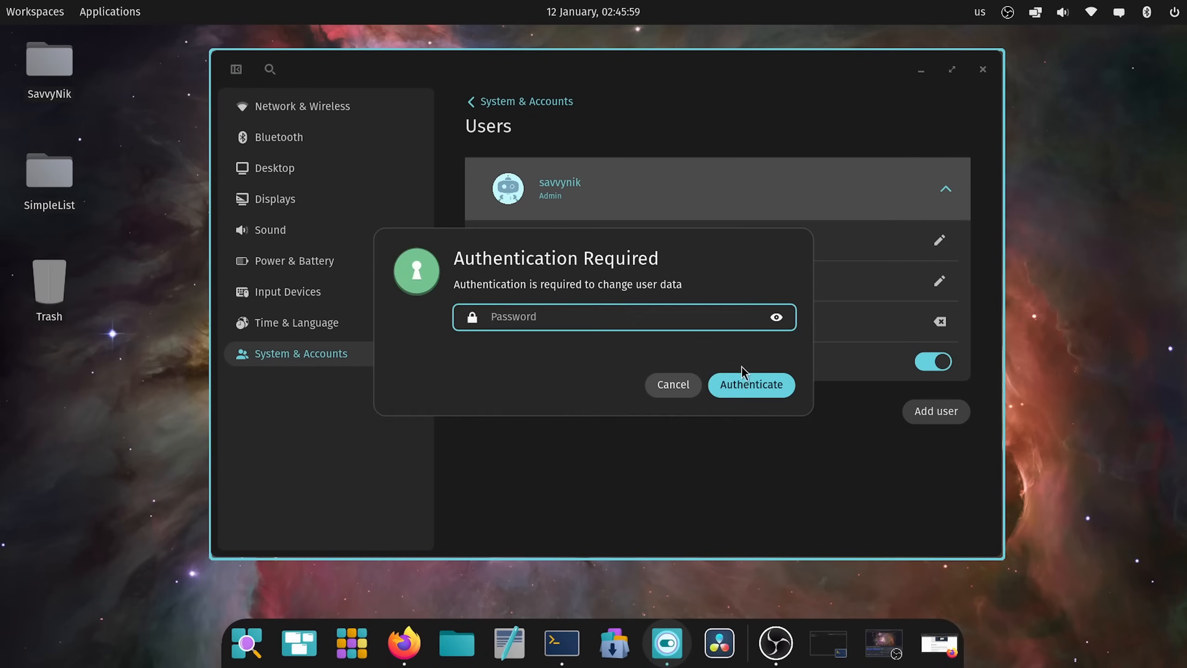
pyautogui.click(605, 317)
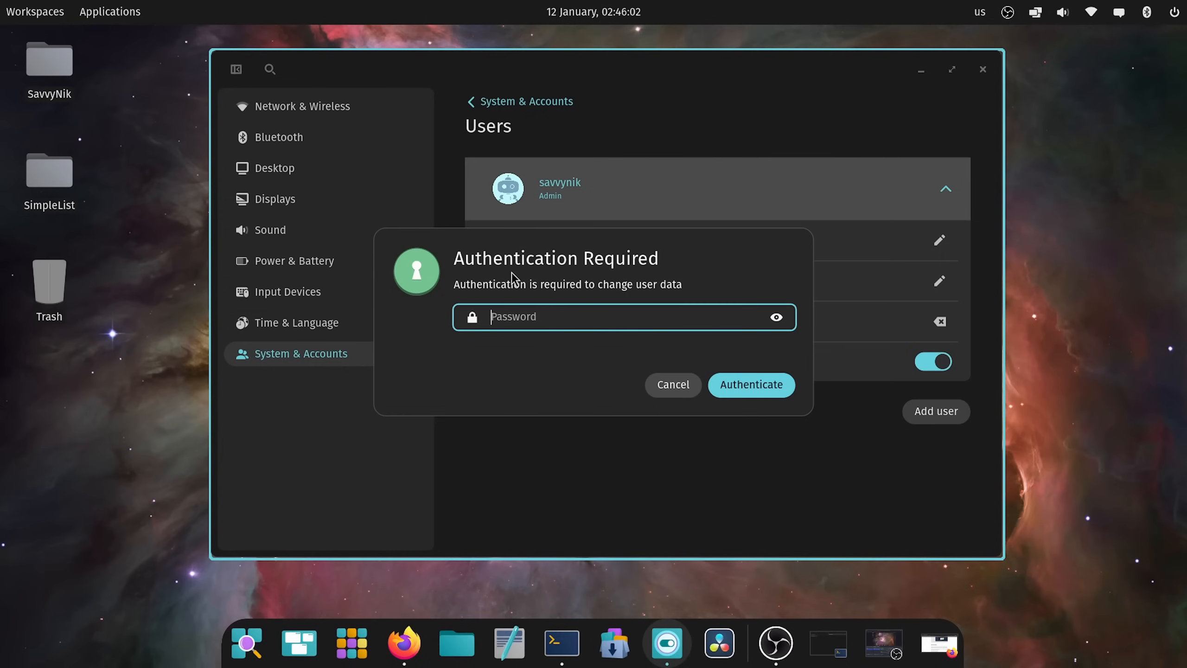
pyautogui.moveTo(560, 356)
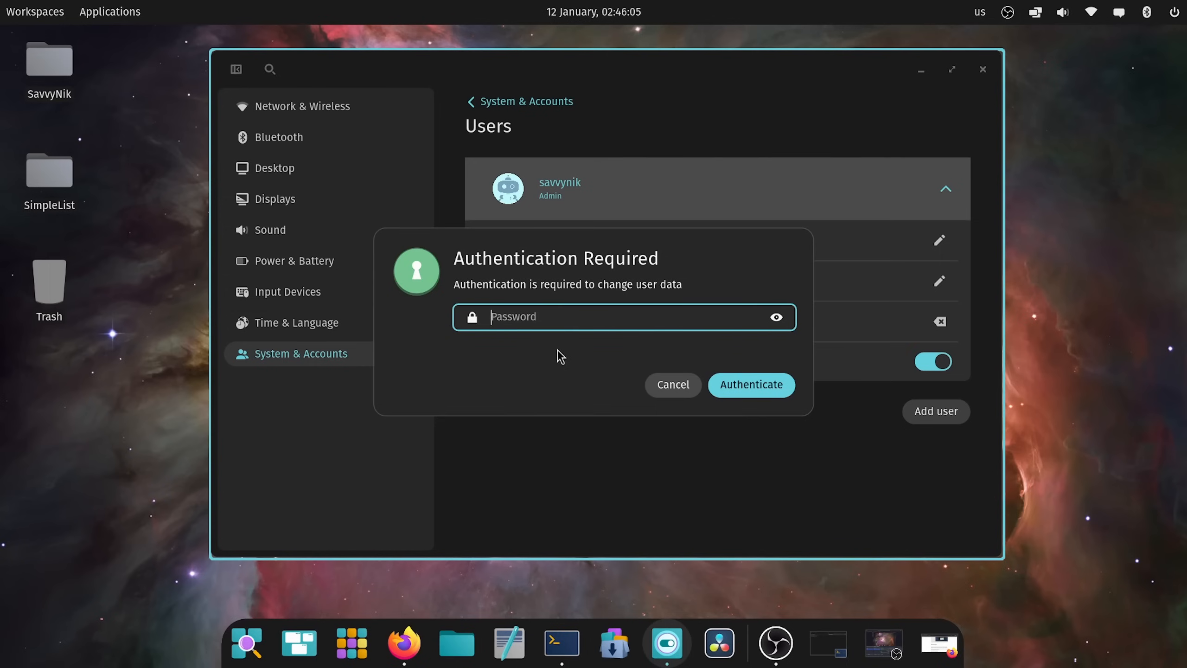
pyautogui.moveTo(575, 380)
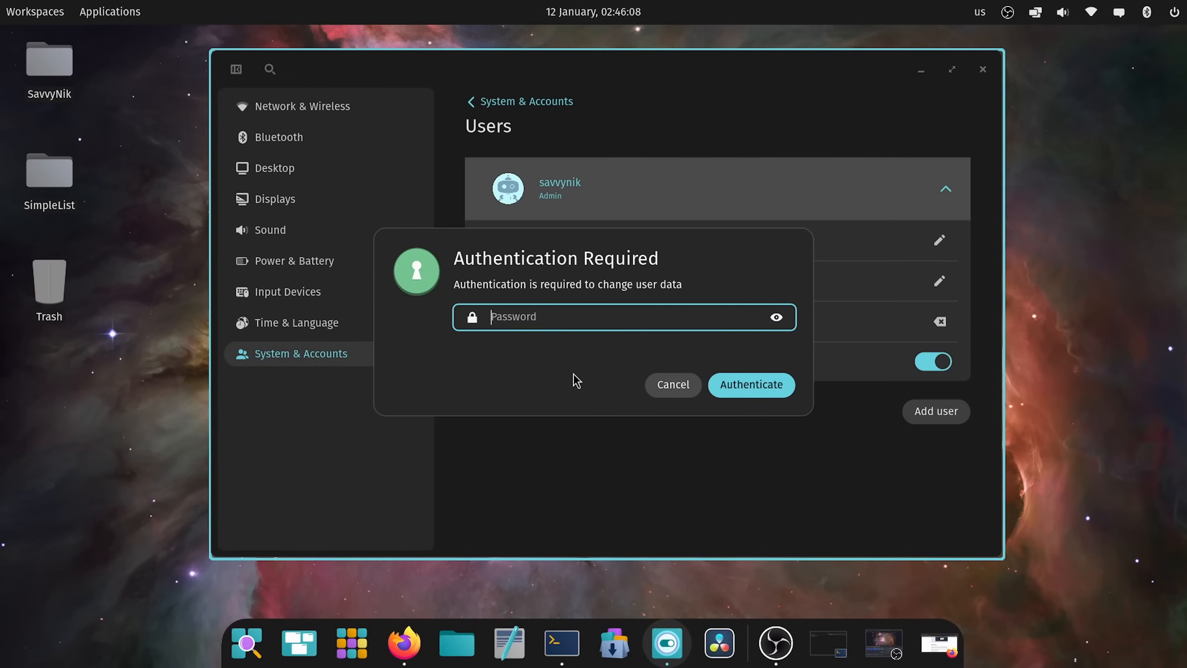
pyautogui.moveTo(570, 354)
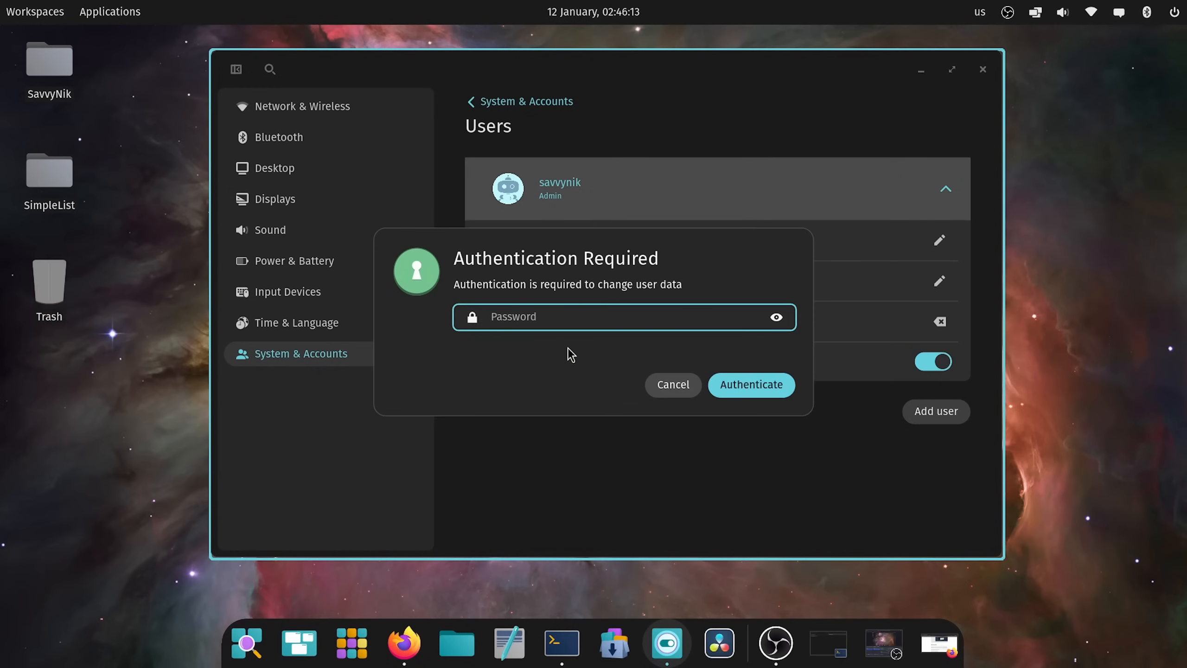
pyautogui.moveTo(573, 356)
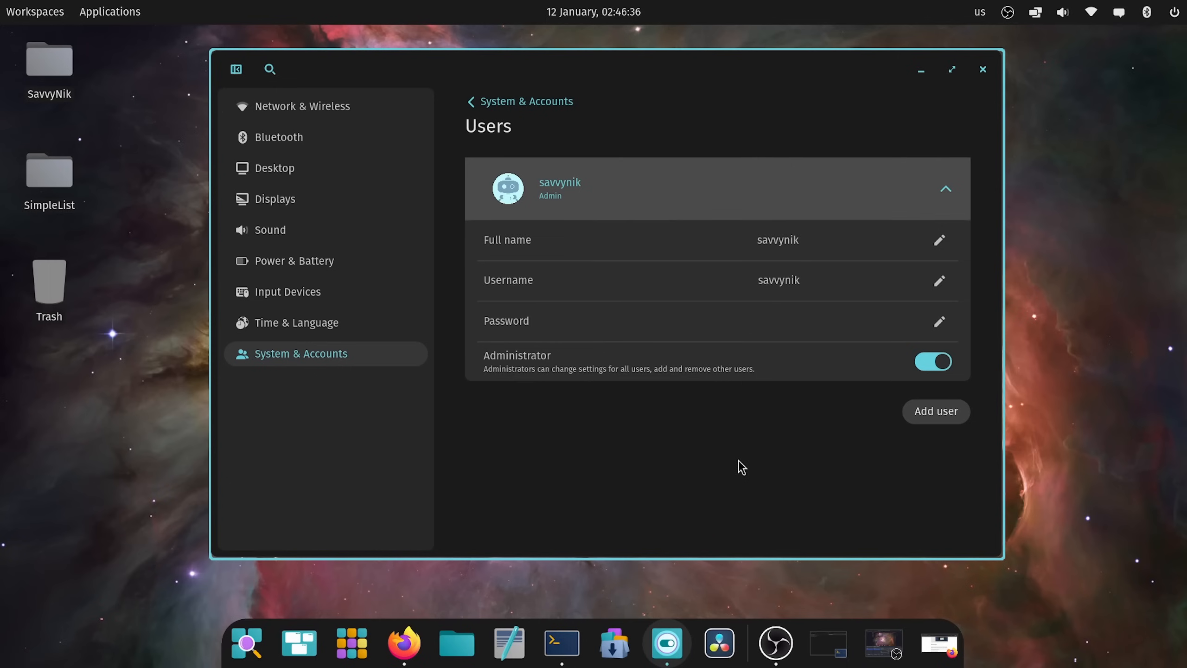
pyautogui.moveTo(679, 146)
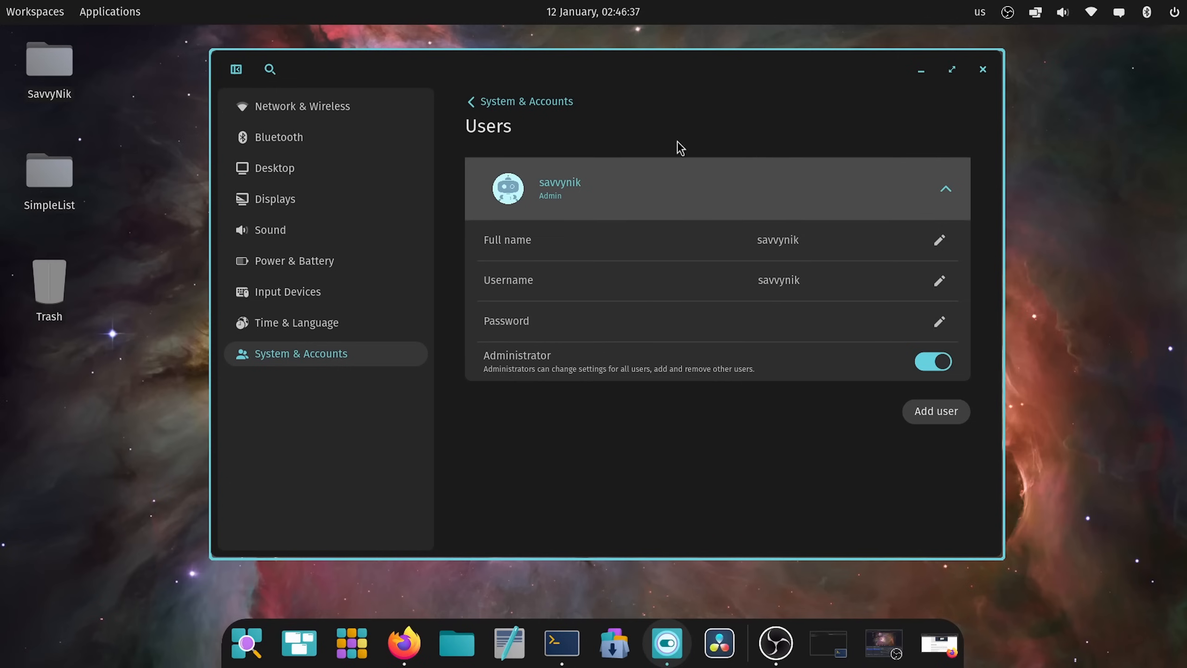
pyautogui.moveTo(963, 328)
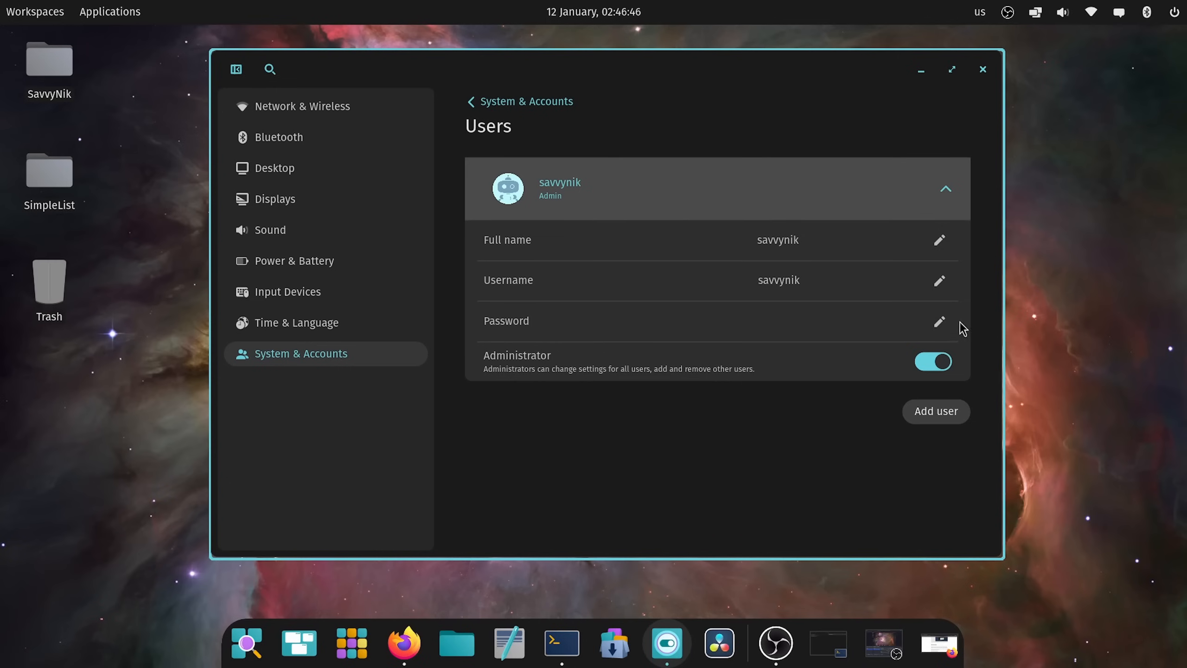
pyautogui.moveTo(921, 322)
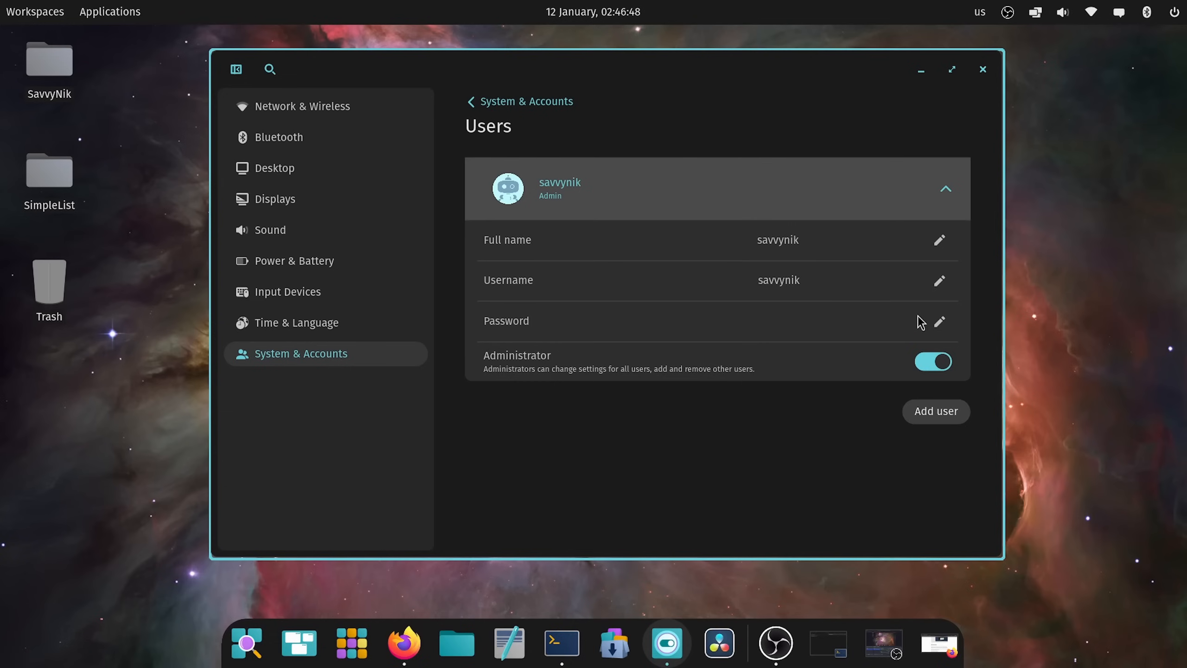
pyautogui.moveTo(752, 312)
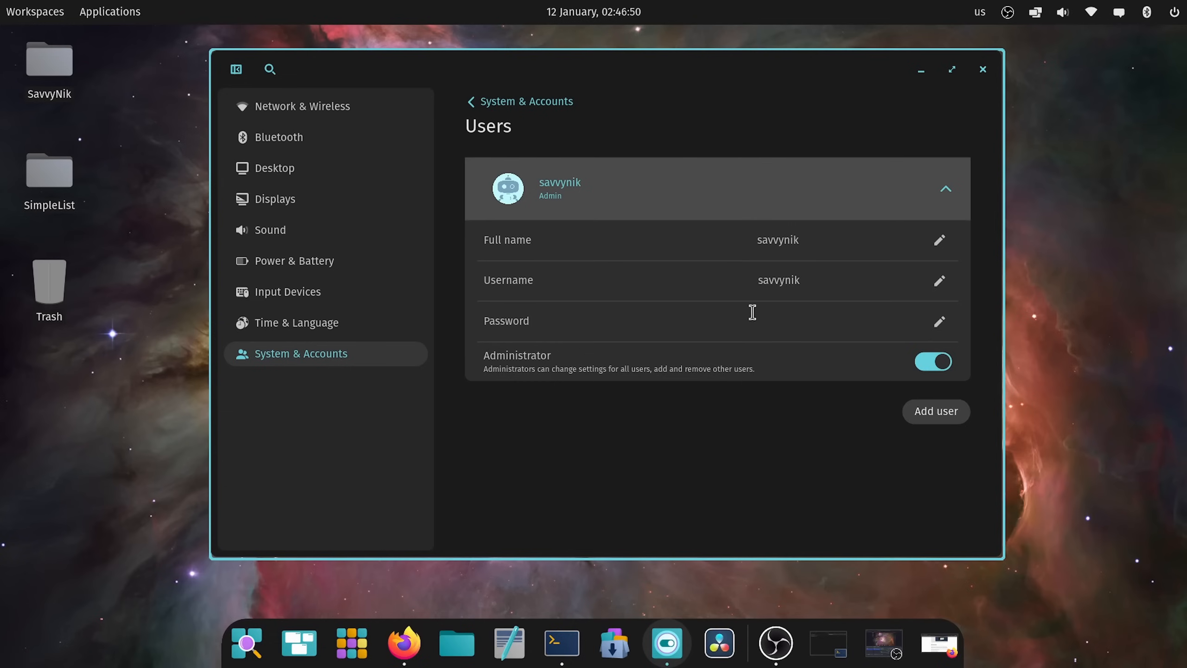
pyautogui.moveTo(528, 361)
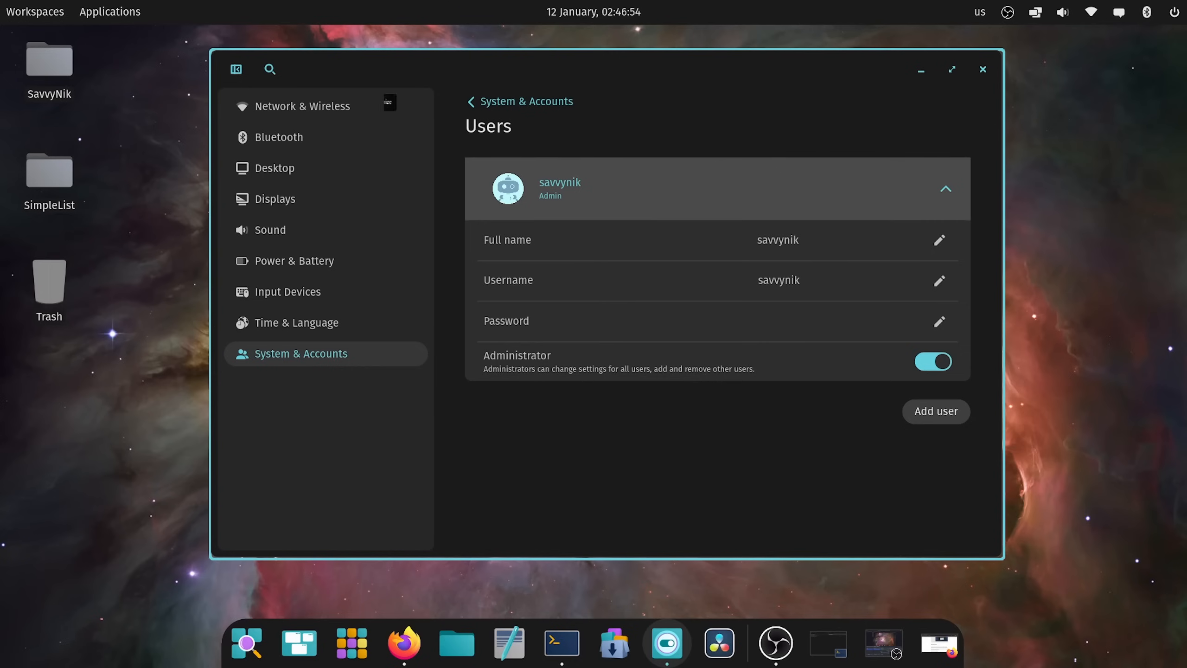
pyautogui.moveTo(649, 415)
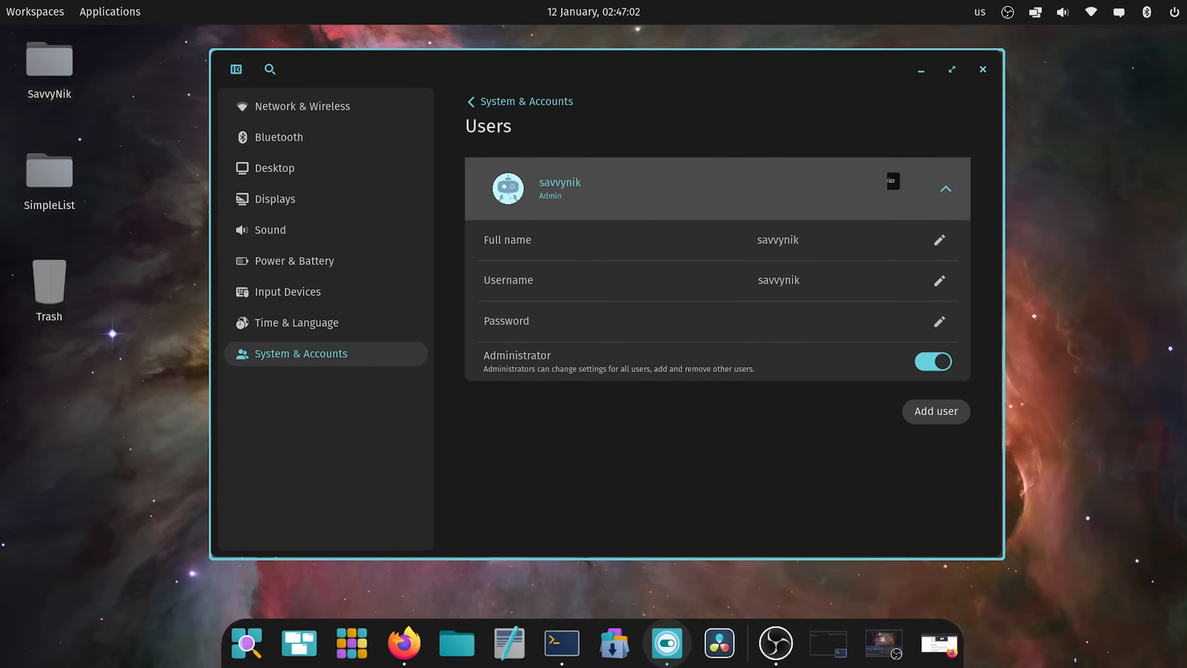
# - Collapse the account's details and close the Settings window
pyautogui.click(944, 188)
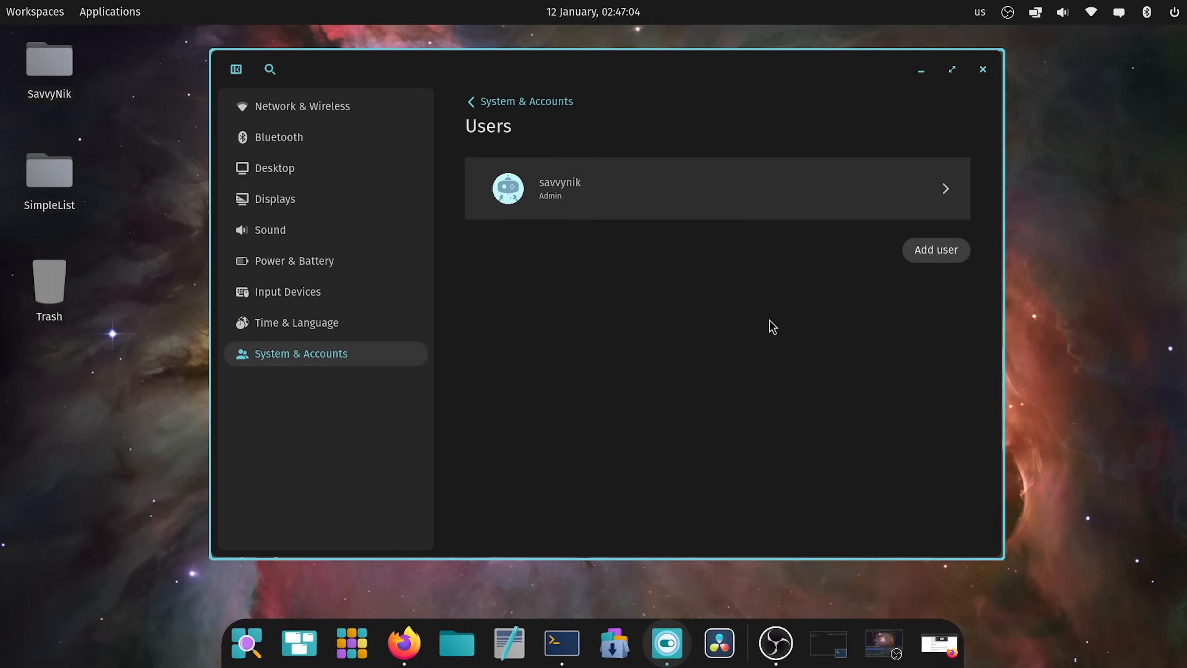
pyautogui.moveTo(748, 326)
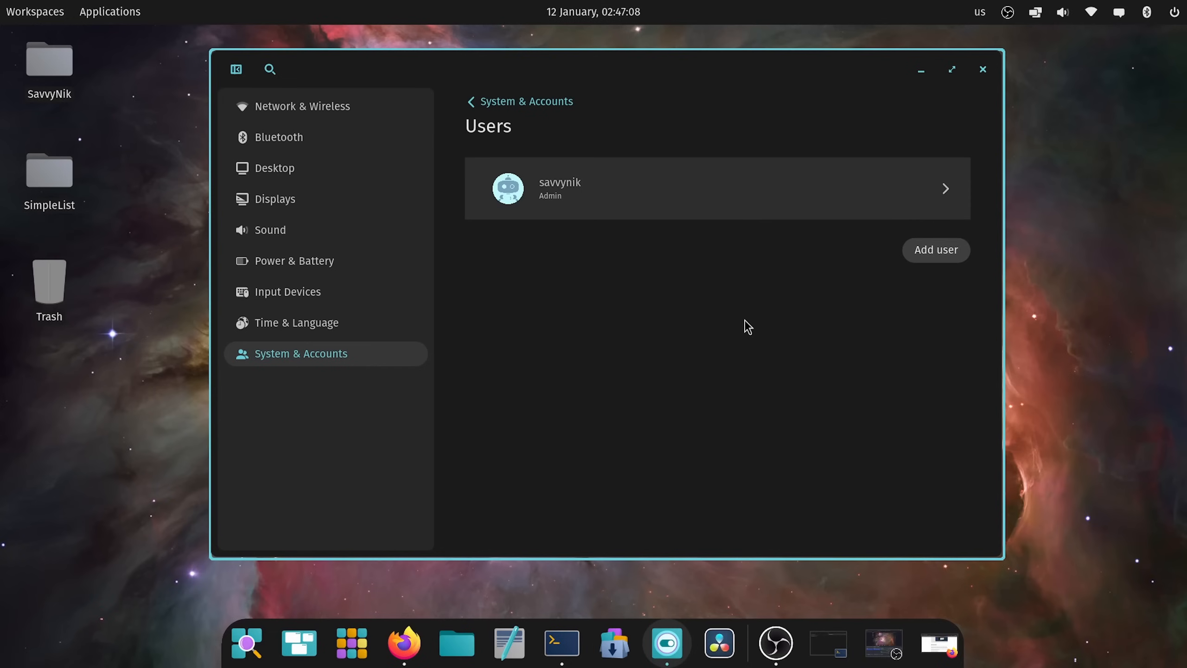
pyautogui.moveTo(901, 85)
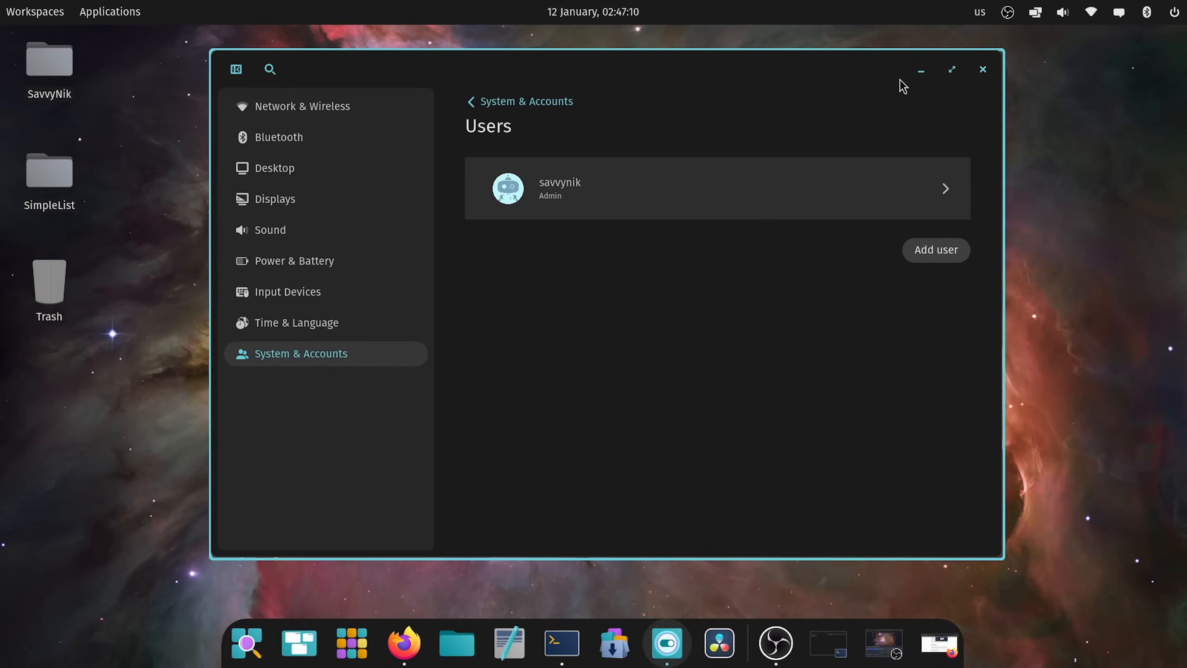
pyautogui.click(983, 69)
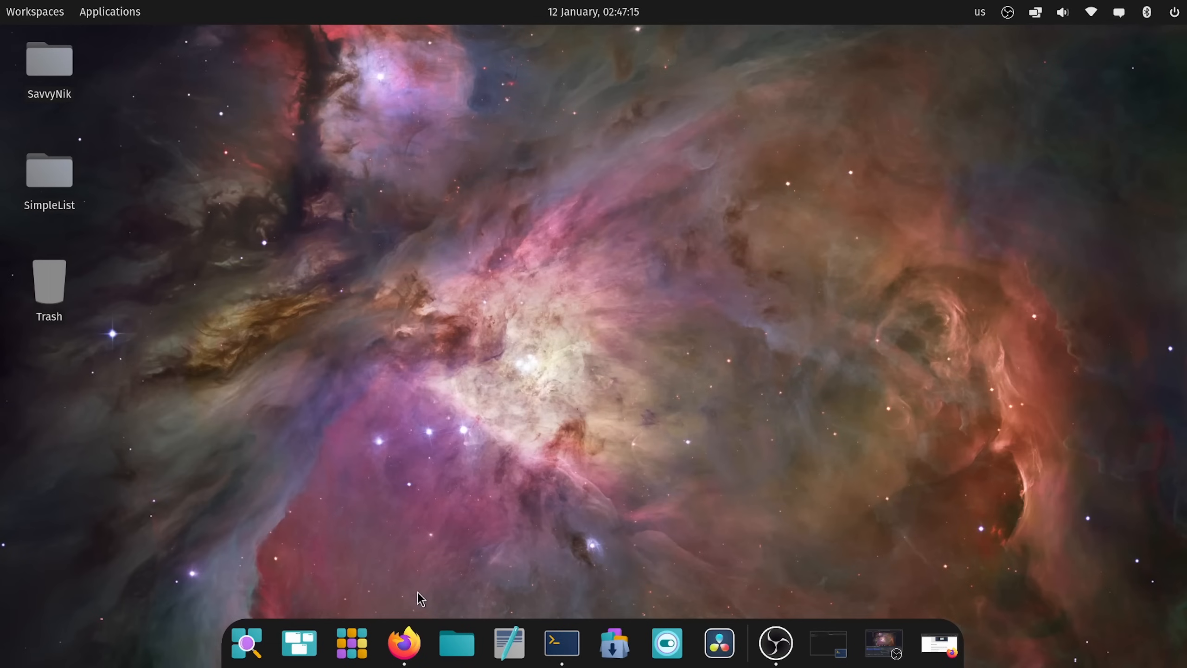
# - Return to Firefox and highlight lines of the post's intro paragraph, then clear the selection
pyautogui.click(403, 643)
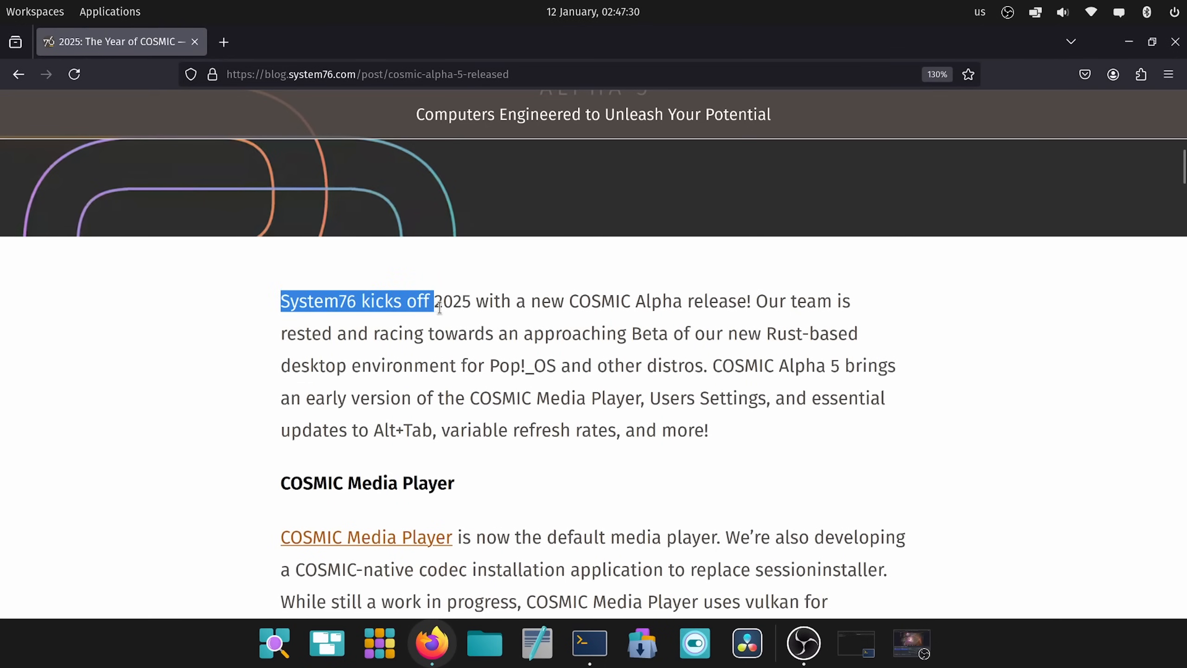
pyautogui.moveTo(434, 301); pyautogui.dragTo(682, 300)
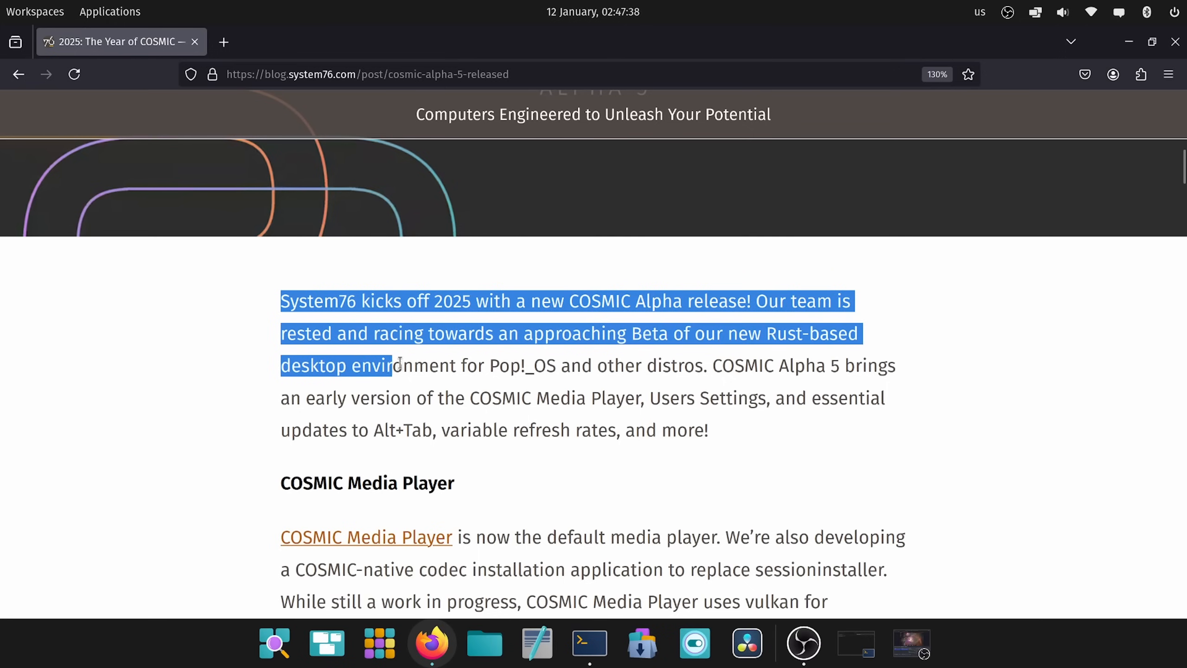
pyautogui.moveTo(392, 365); pyautogui.dragTo(700, 365)
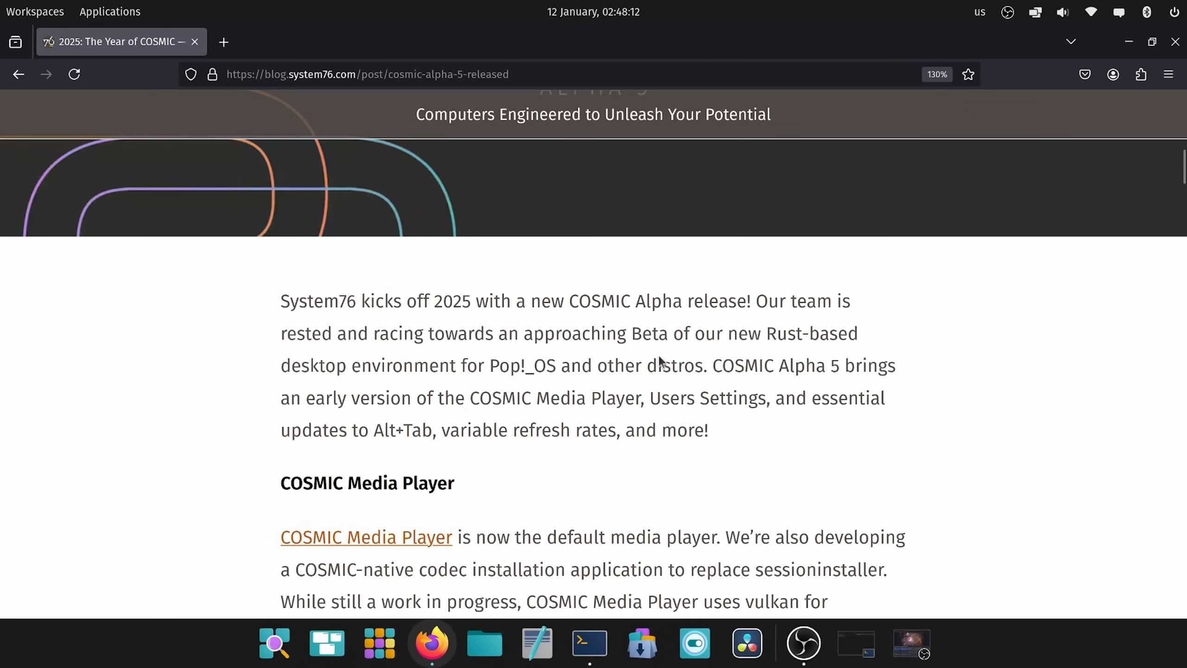
pyautogui.moveTo(400, 406)
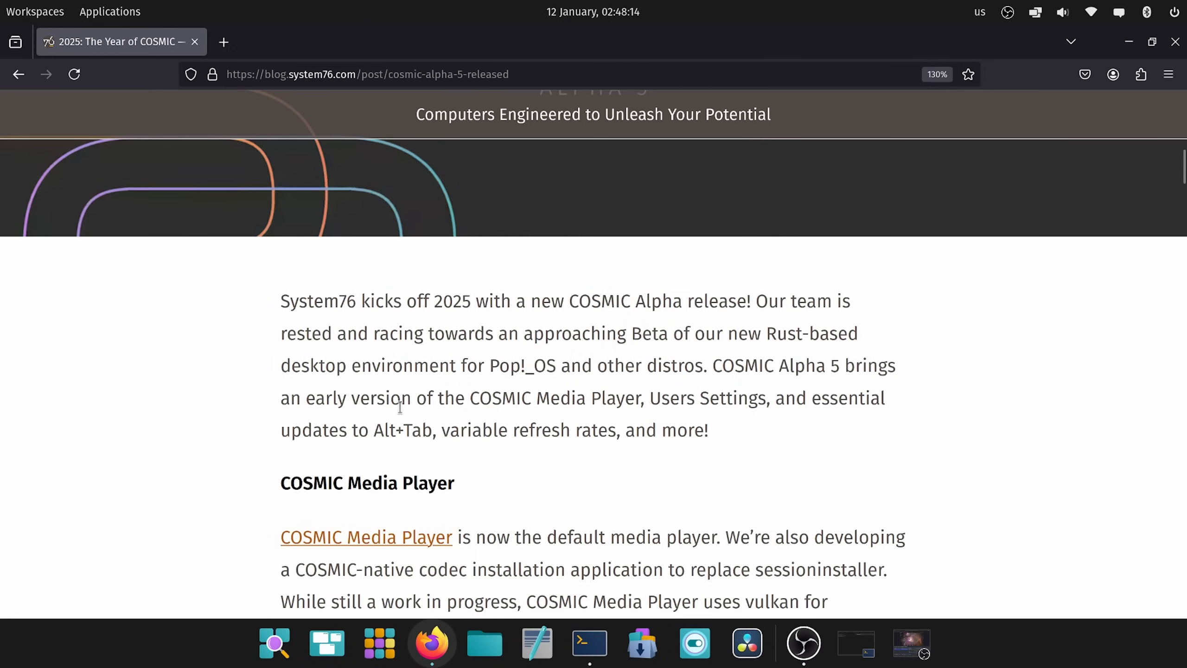
pyautogui.moveTo(414, 398); pyautogui.dragTo(829, 398)
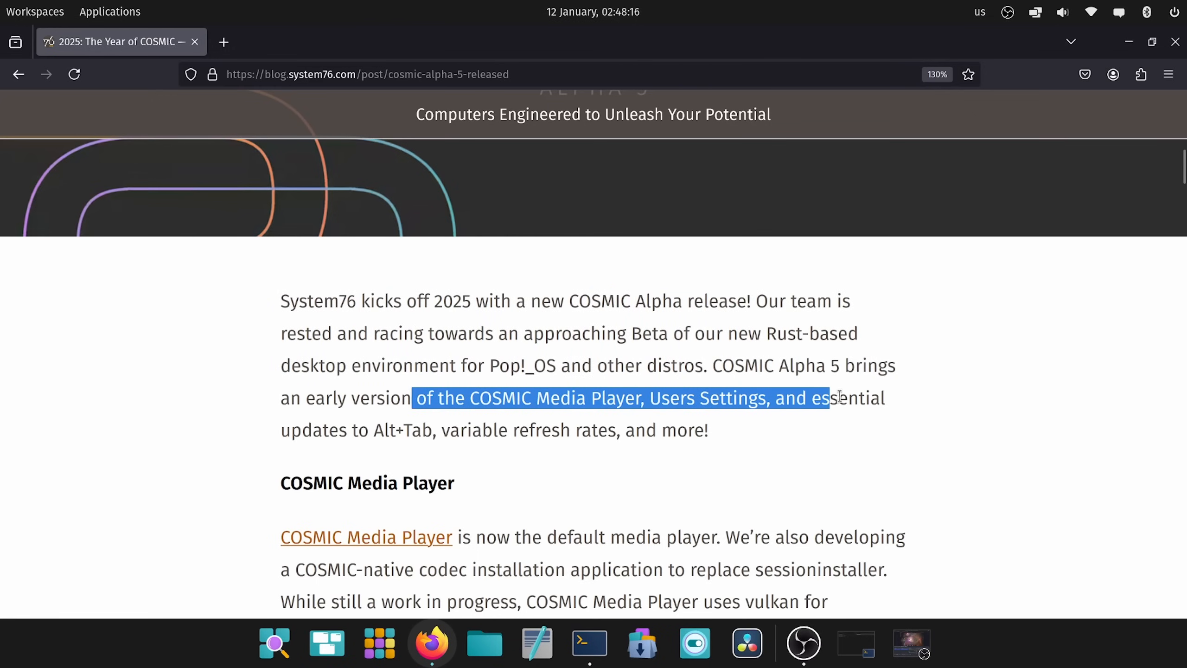
pyautogui.click(788, 446)
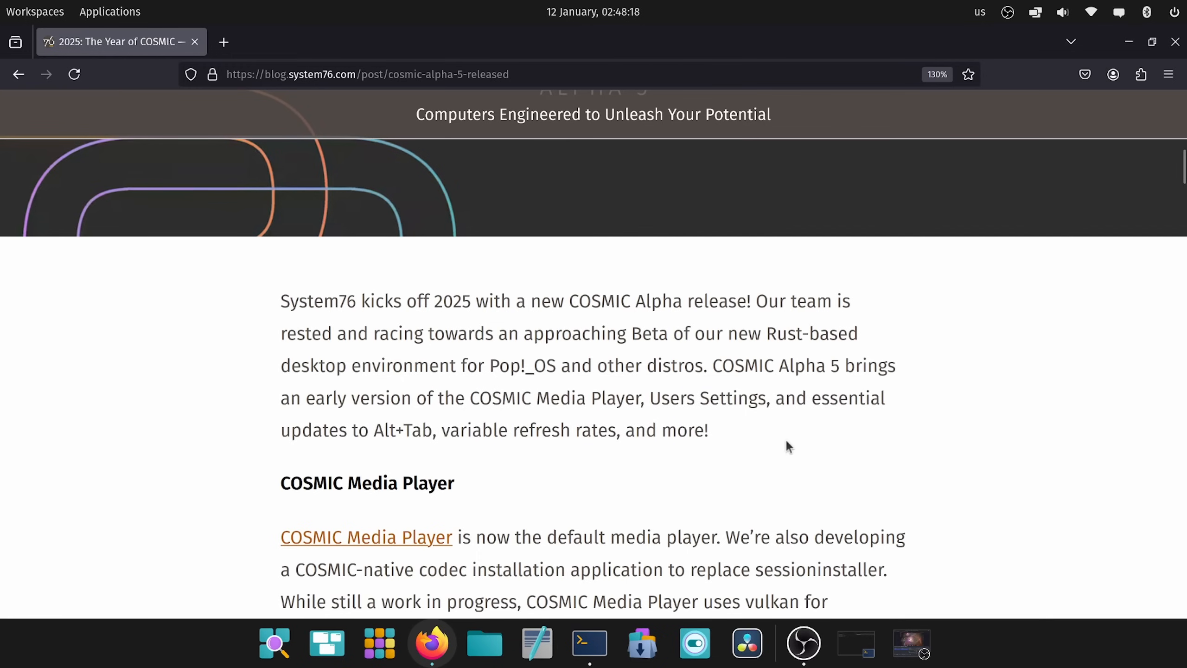
pyautogui.moveTo(775, 439)
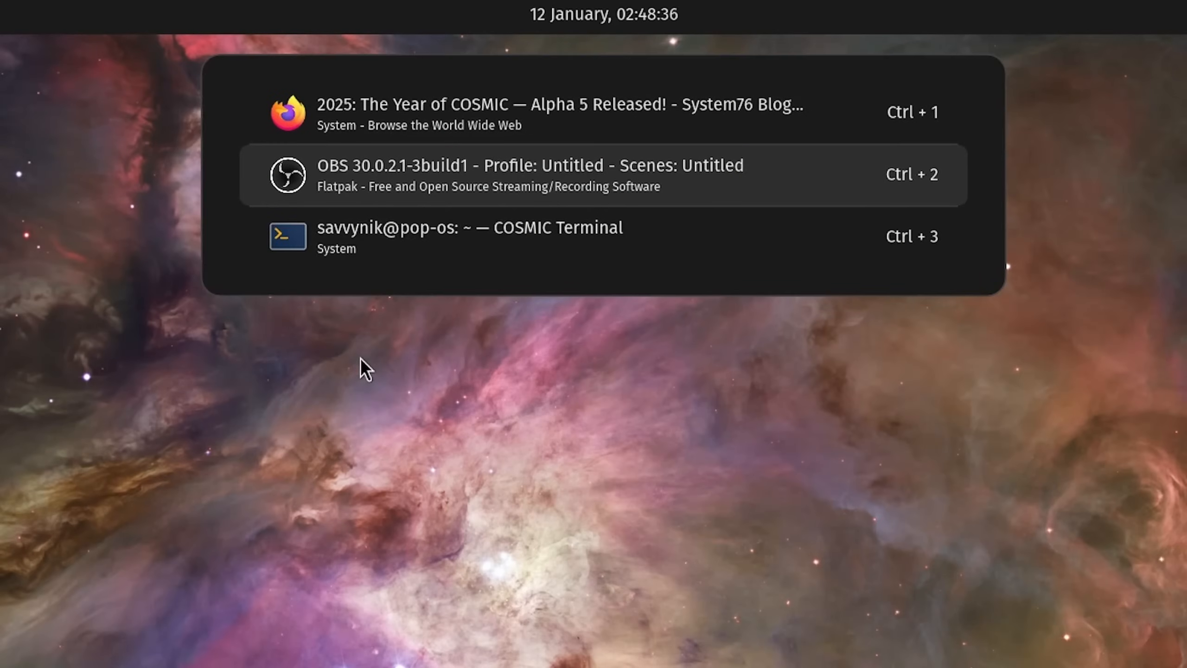
pyautogui.moveTo(491, 287)
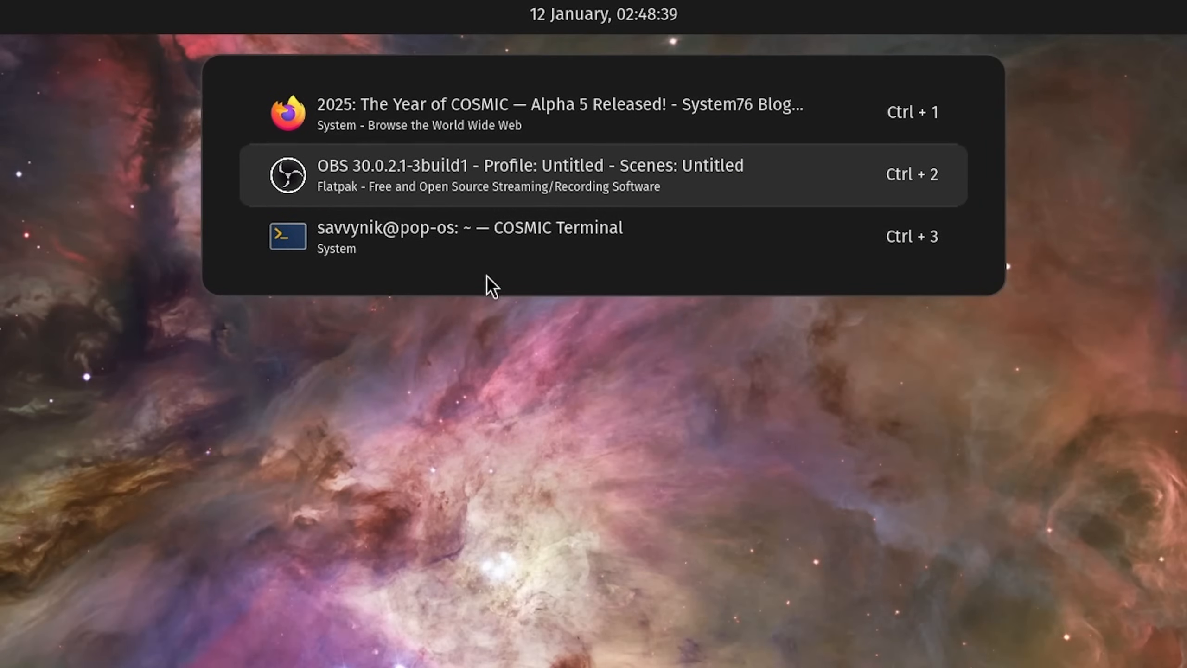
pyautogui.moveTo(479, 168)
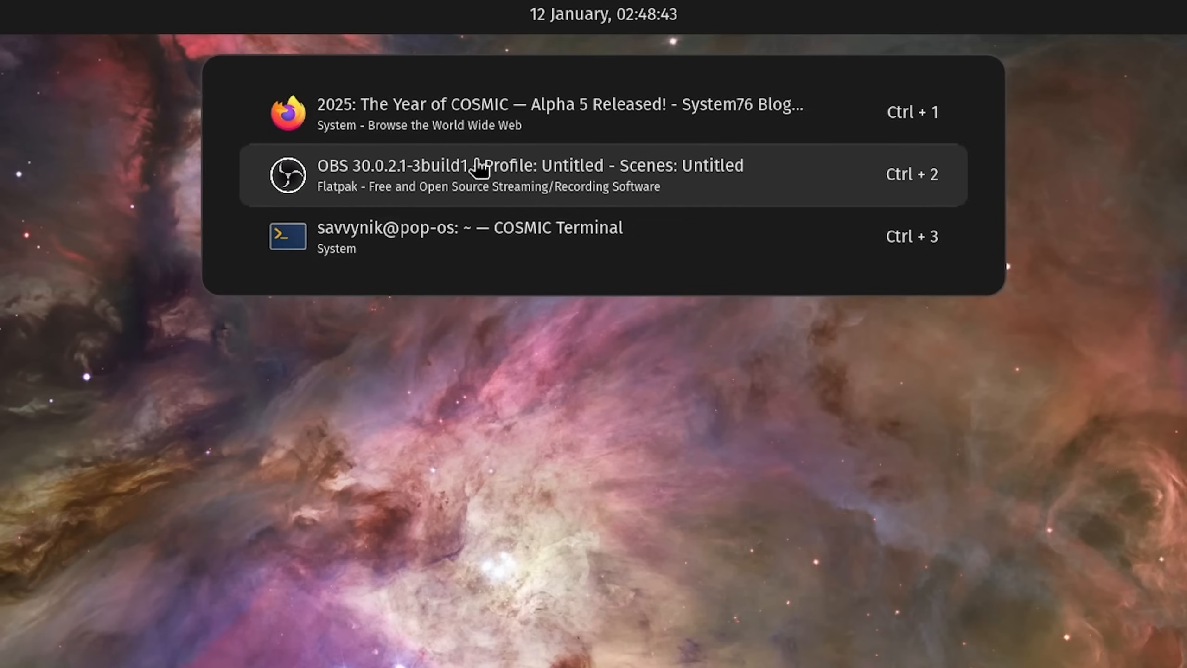
pyautogui.moveTo(494, 293)
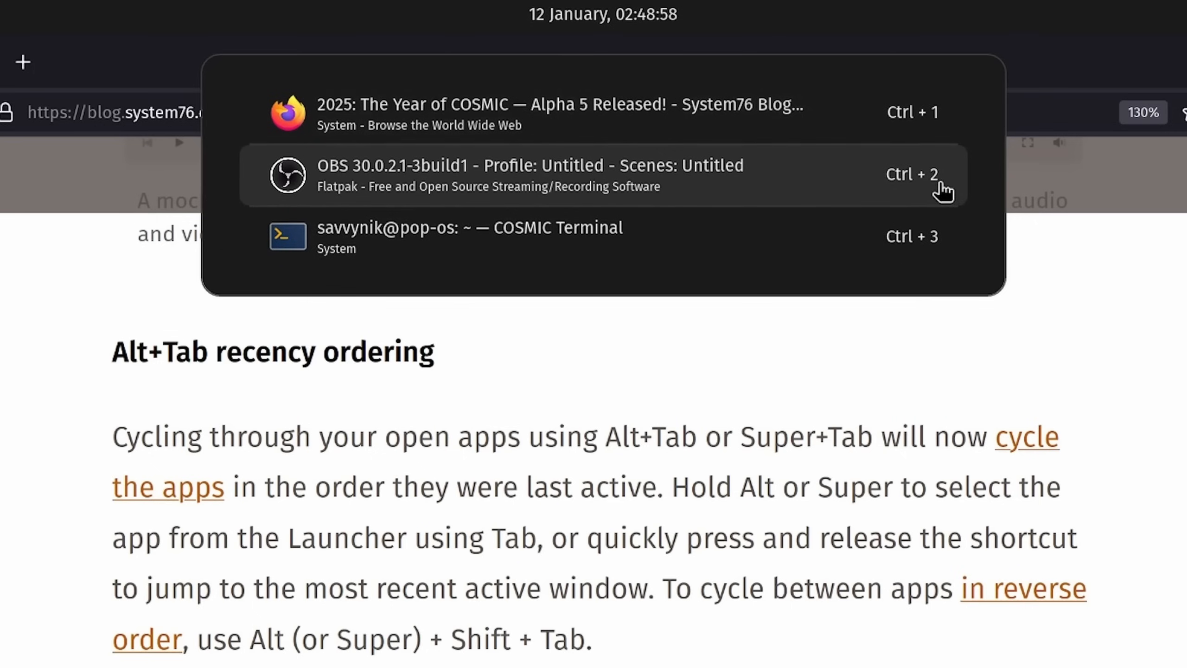
pyautogui.moveTo(975, 270)
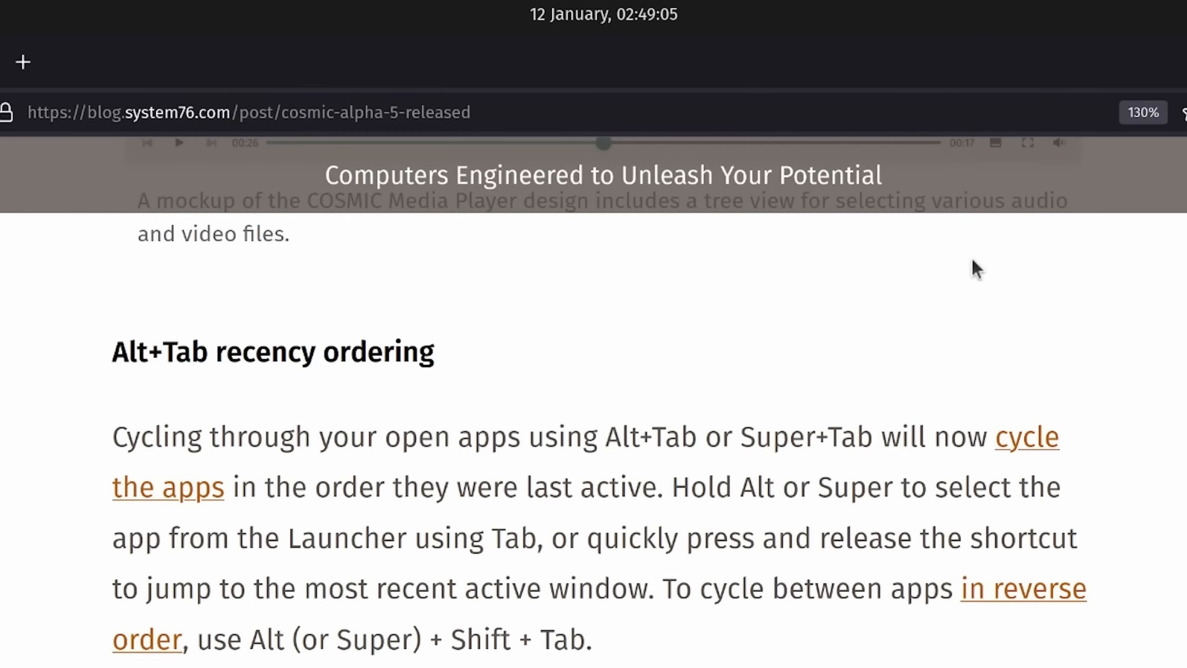
# - Use Alt+Tab to bring the Firefox COSMIC Alpha 5 blog post window to the front
pyautogui.press('Alt+Tab')
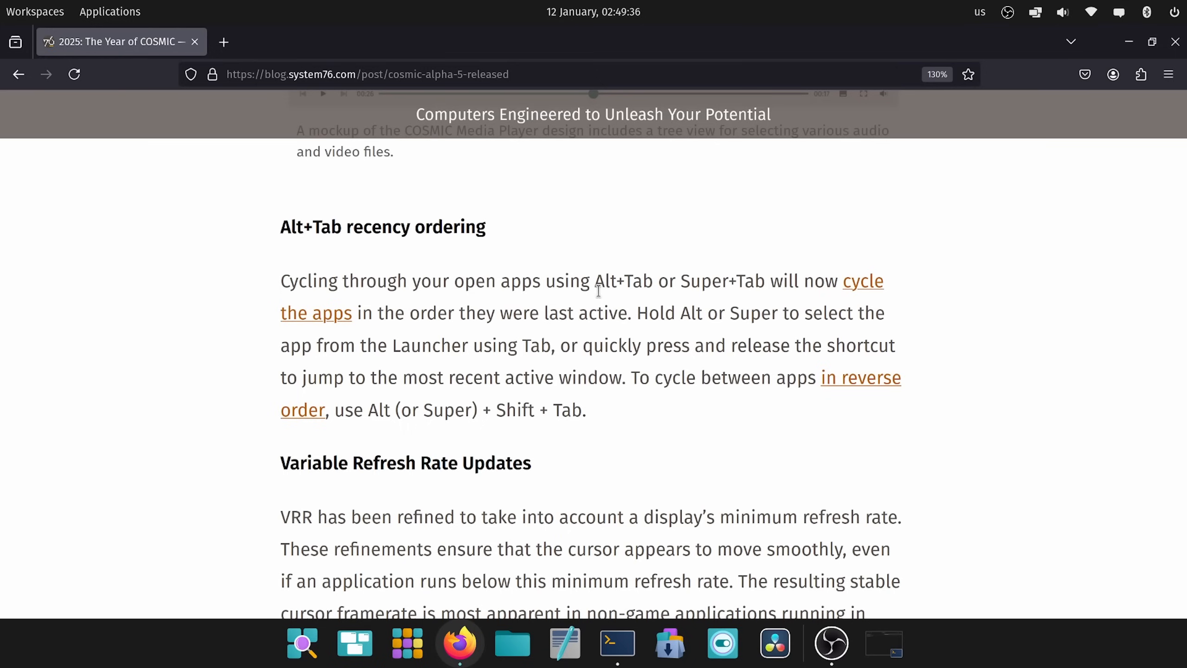
pyautogui.press('Alt+Tab')
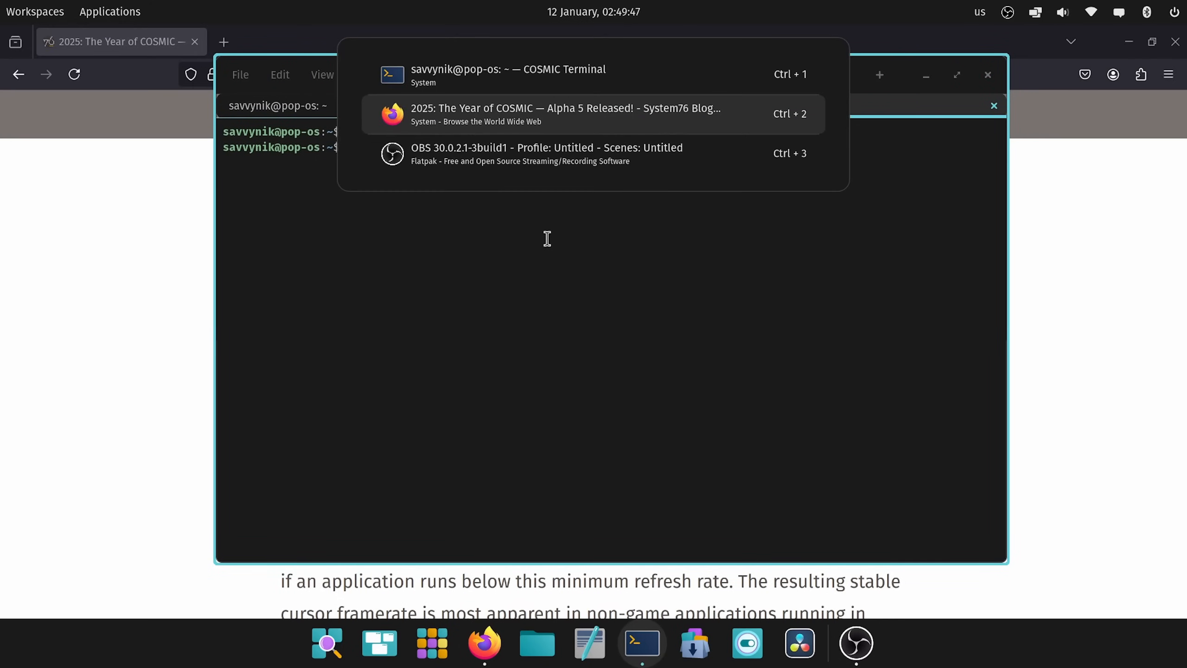
pyautogui.moveTo(613, 60)
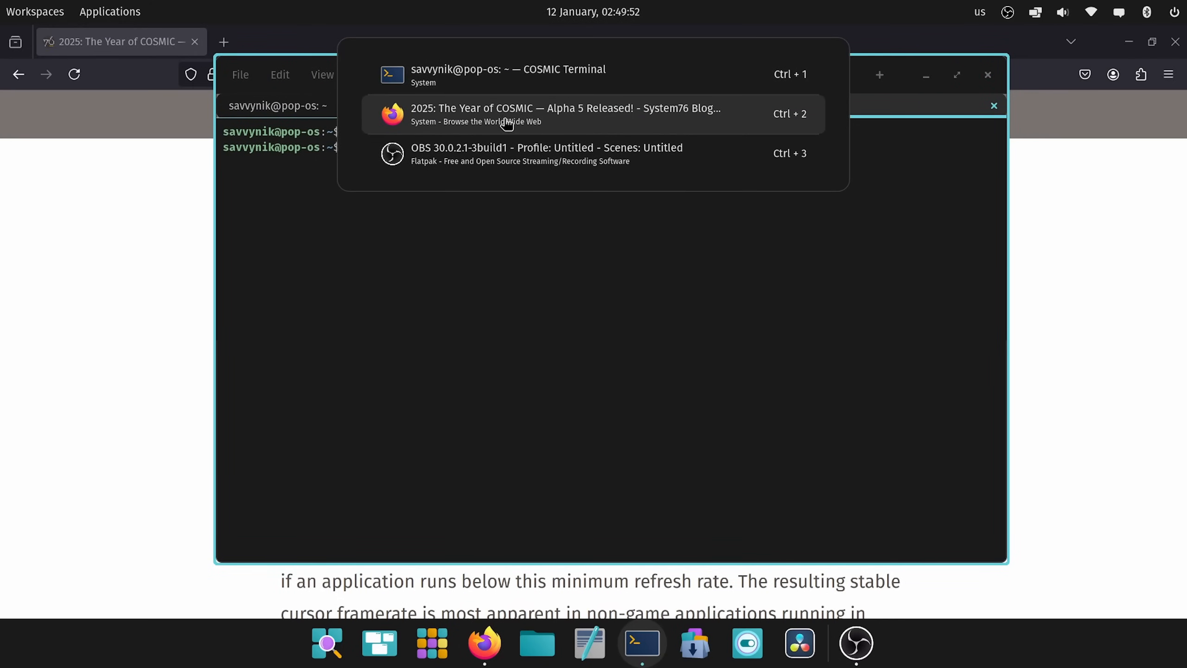
pyautogui.moveTo(525, 115)
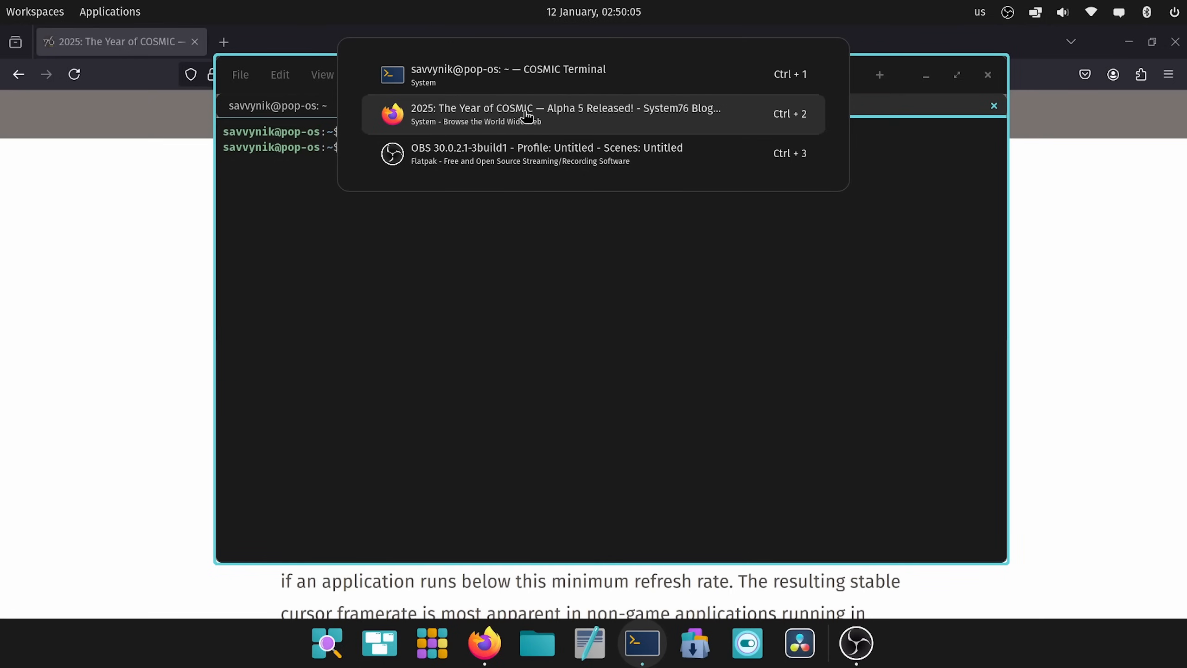
pyautogui.moveTo(534, 115)
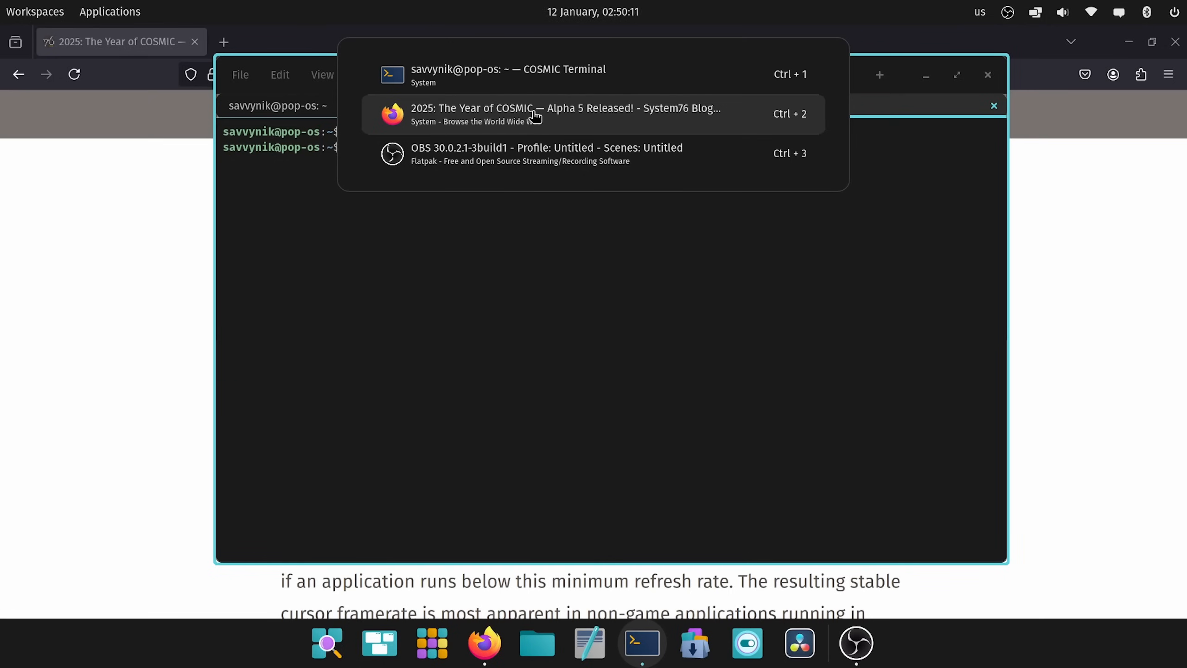
pyautogui.click(563, 113)
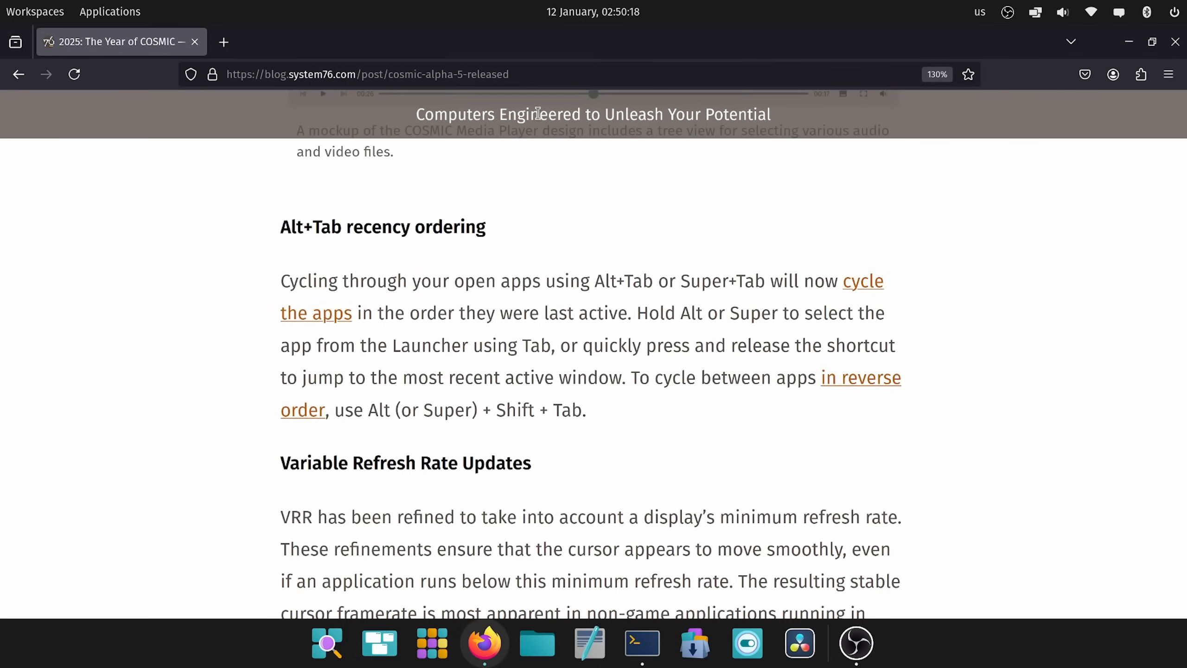
pyautogui.moveTo(666, 261)
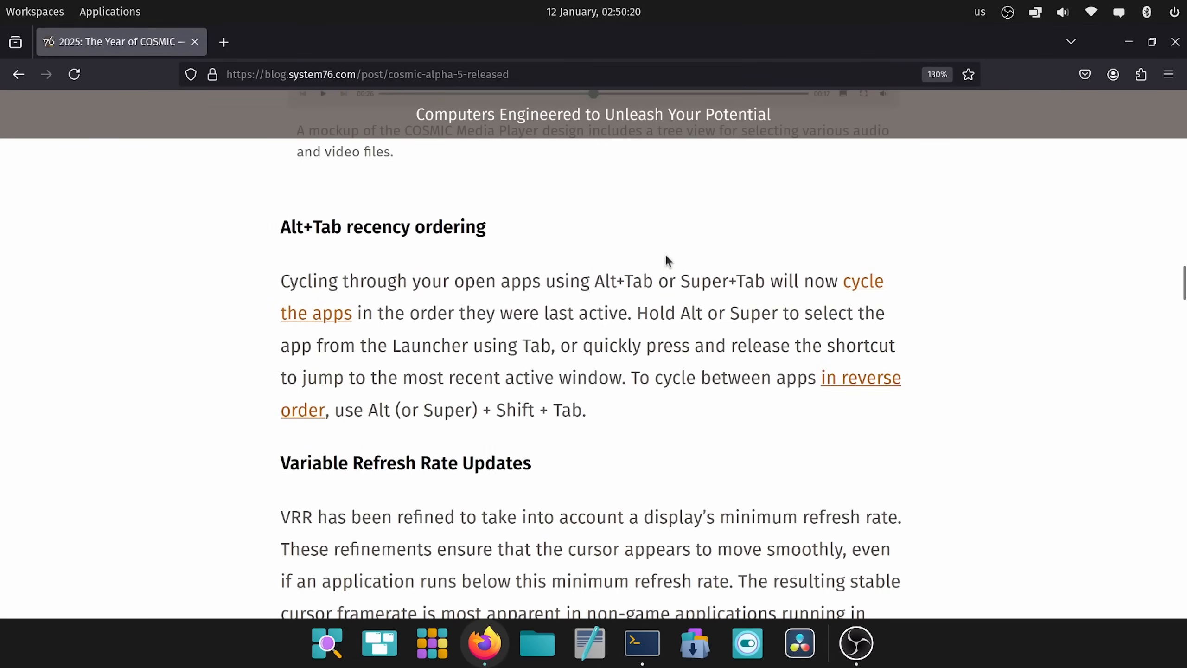
# - Scroll to the Variable Refresh Rate Updates section, highlight VRR text, then switch to the terminal
pyautogui.scroll(-3)
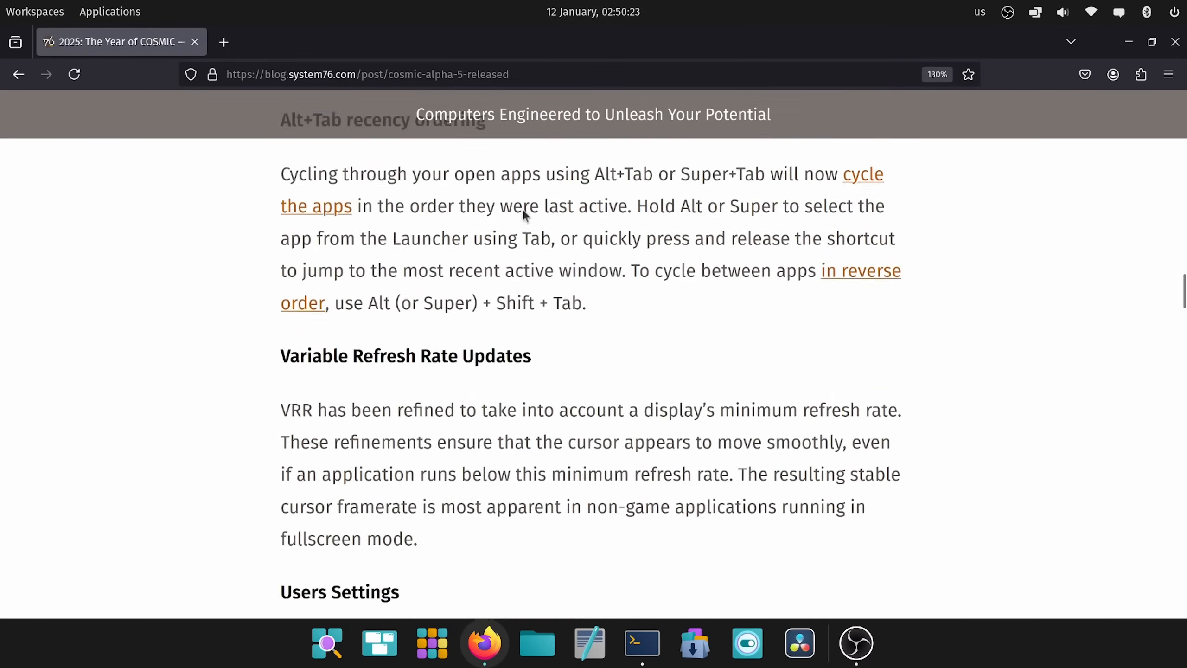
pyautogui.scroll(-3)
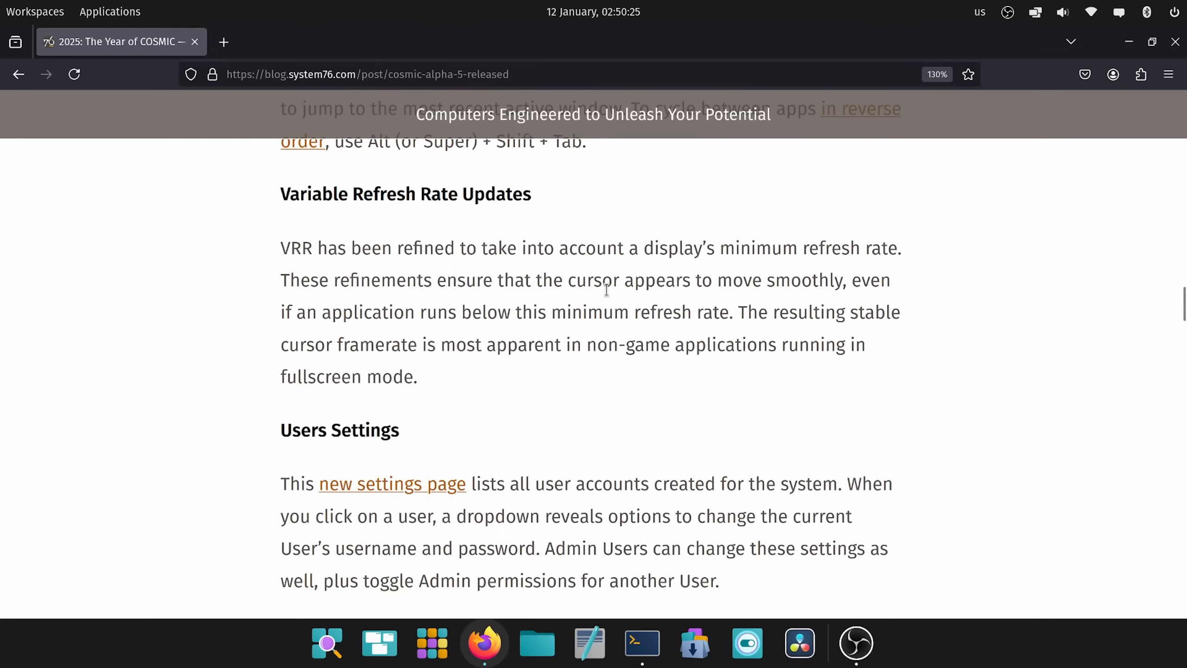
pyautogui.moveTo(638, 197)
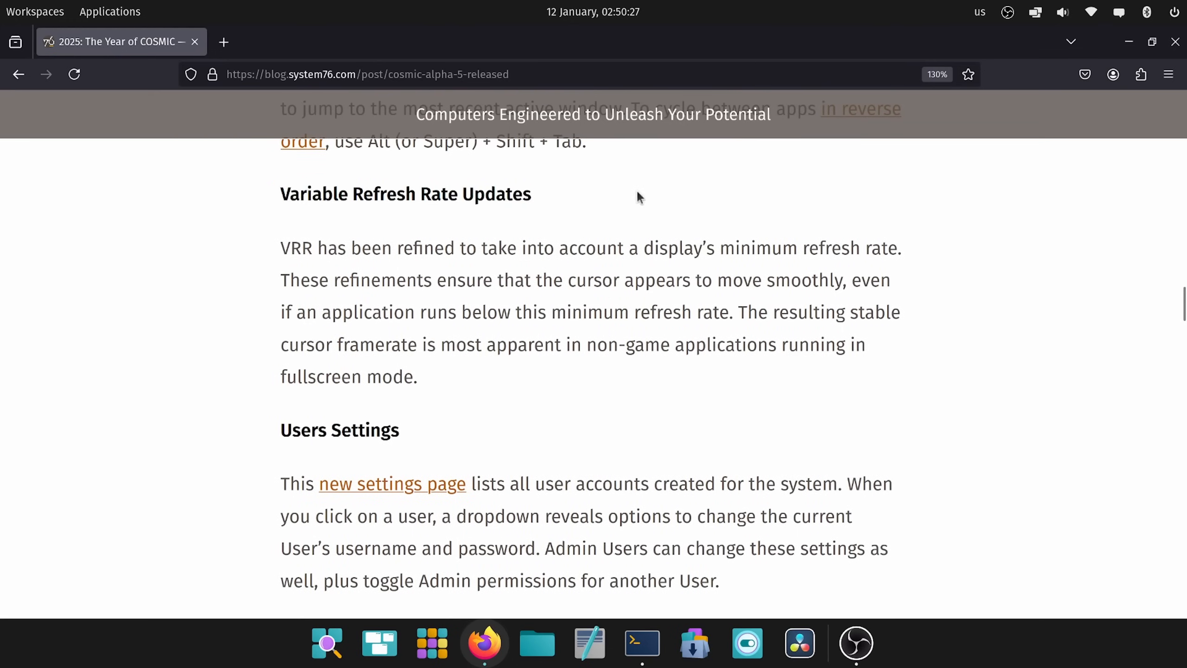
pyautogui.doubleClick(295, 248)
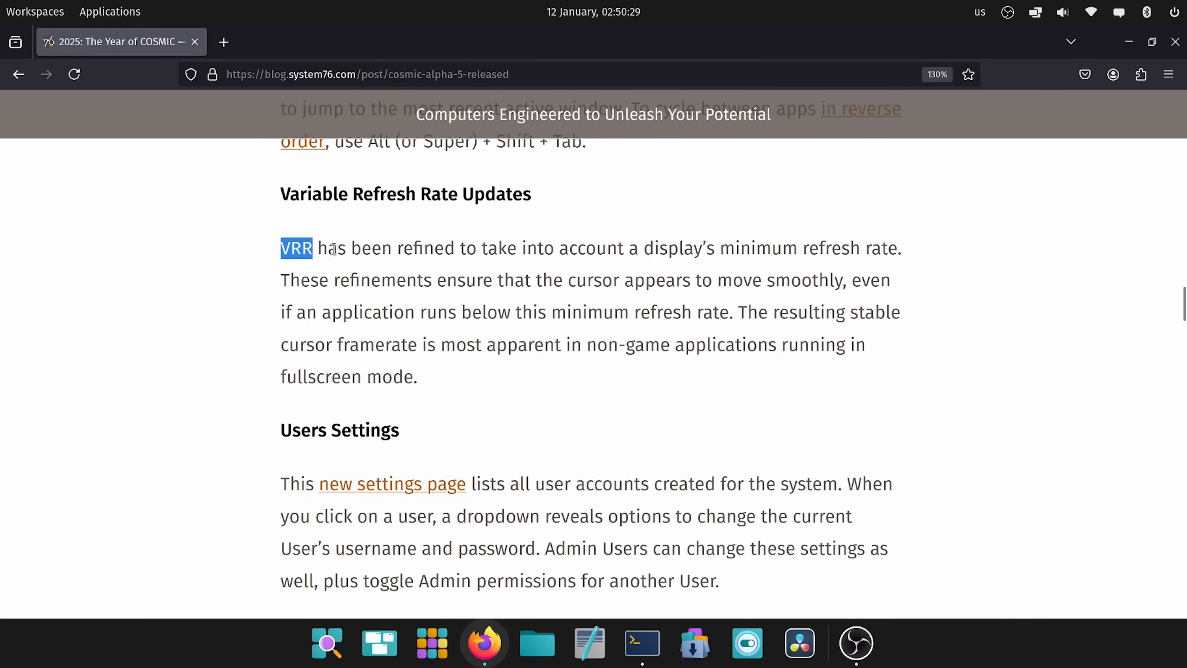
pyautogui.moveTo(295, 248); pyautogui.dragTo(651, 248)
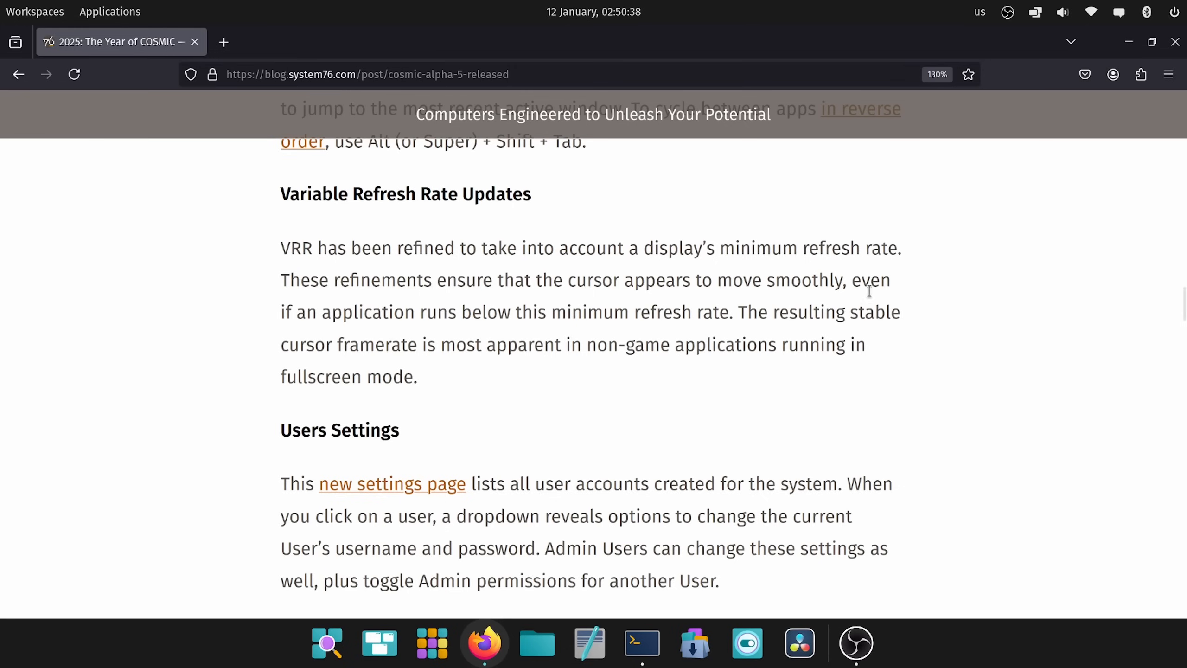
pyautogui.moveTo(575, 280); pyautogui.dragTo(881, 280)
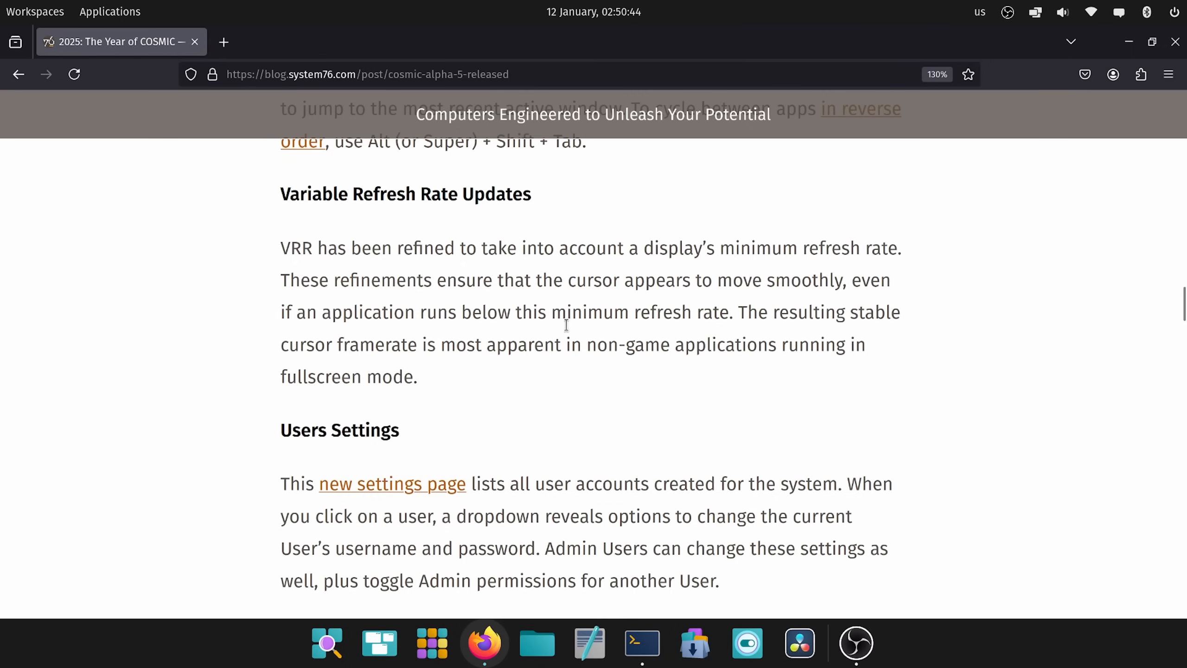
pyautogui.moveTo(606, 372)
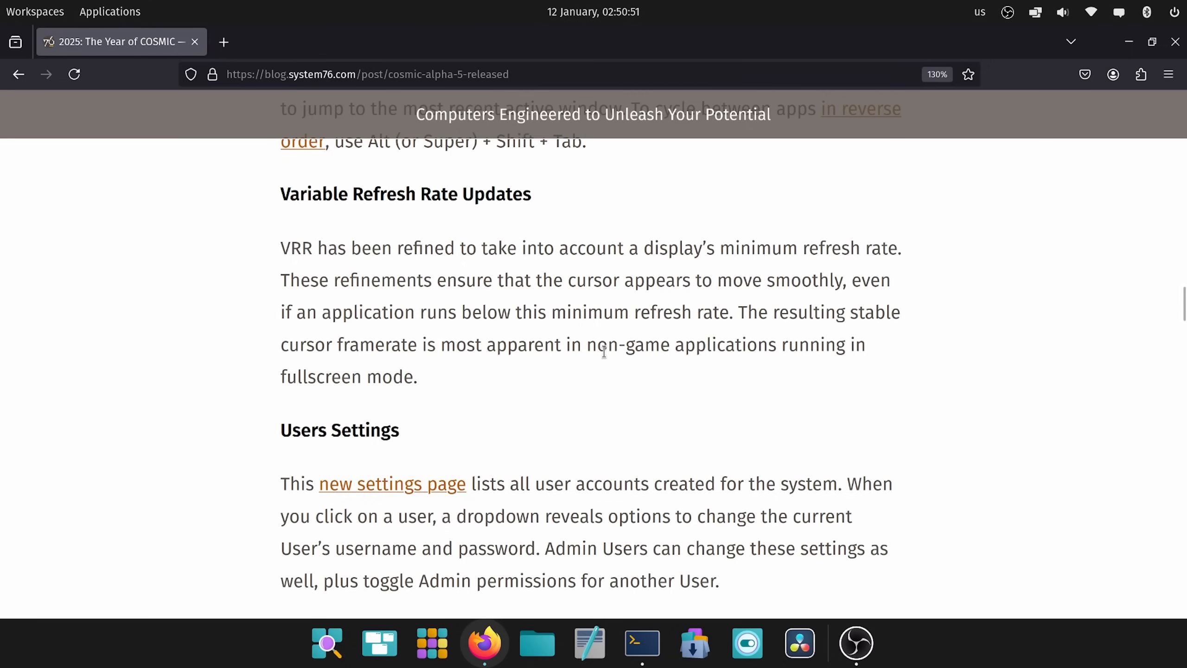
pyautogui.click(615, 644)
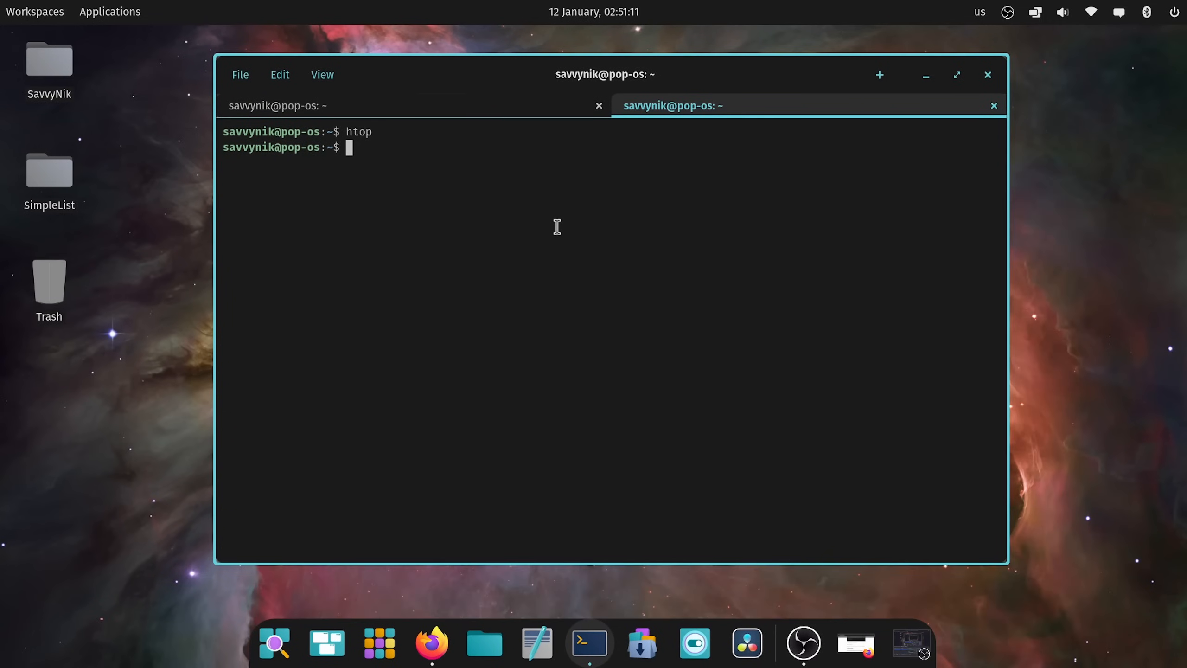
pyautogui.write('https')
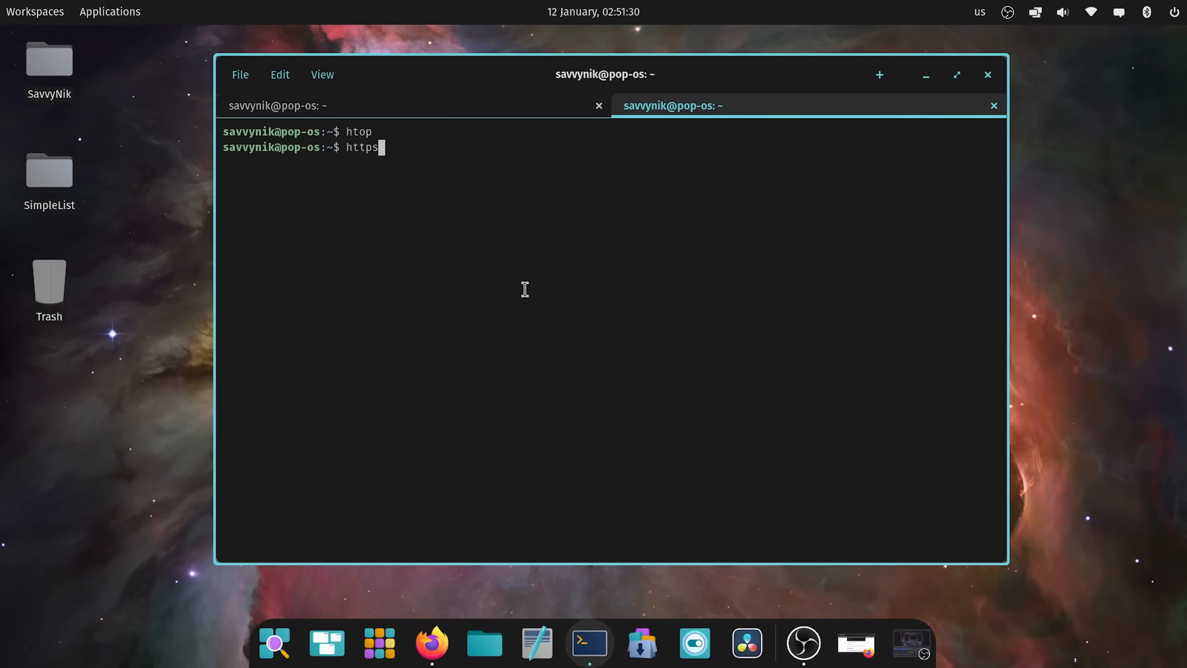
pyautogui.write('://system76.com')
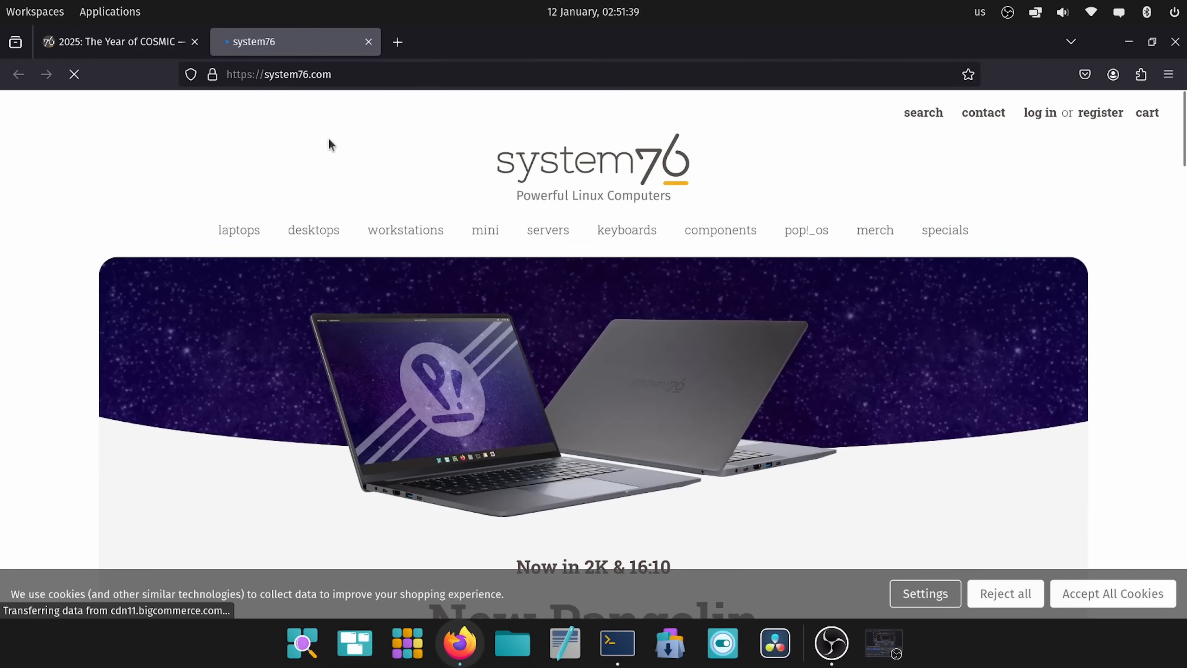
# - Scroll down the system76.com homepage in Firefox toward the bottom
pyautogui.scroll(-3)
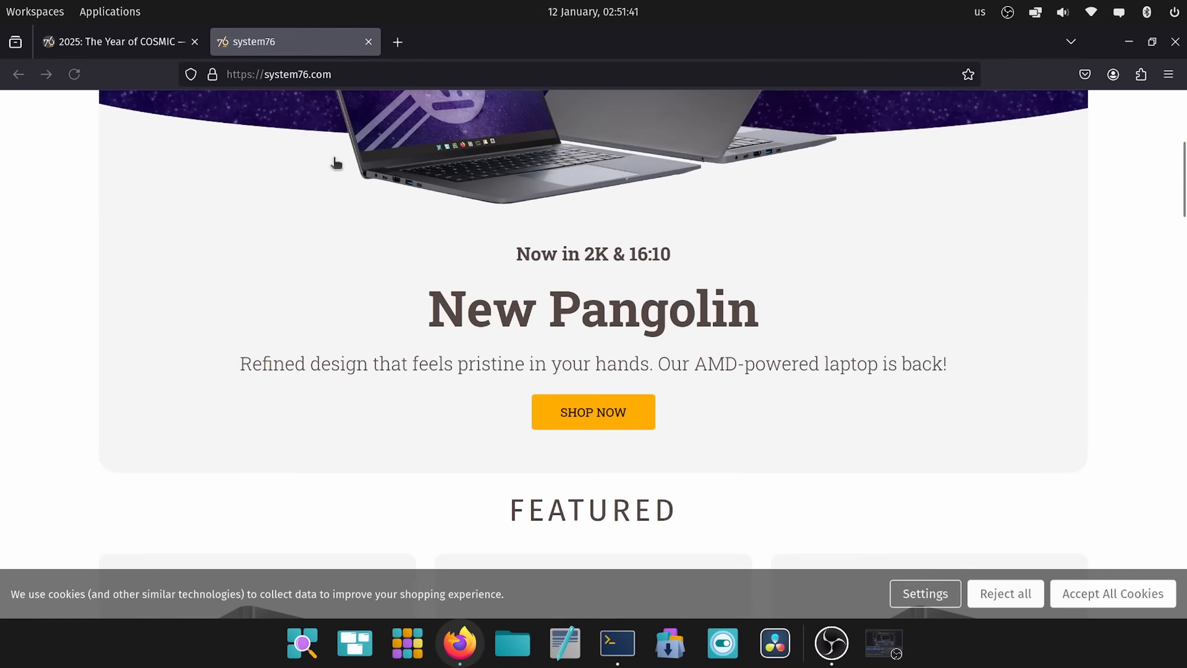
pyautogui.scroll(-3)
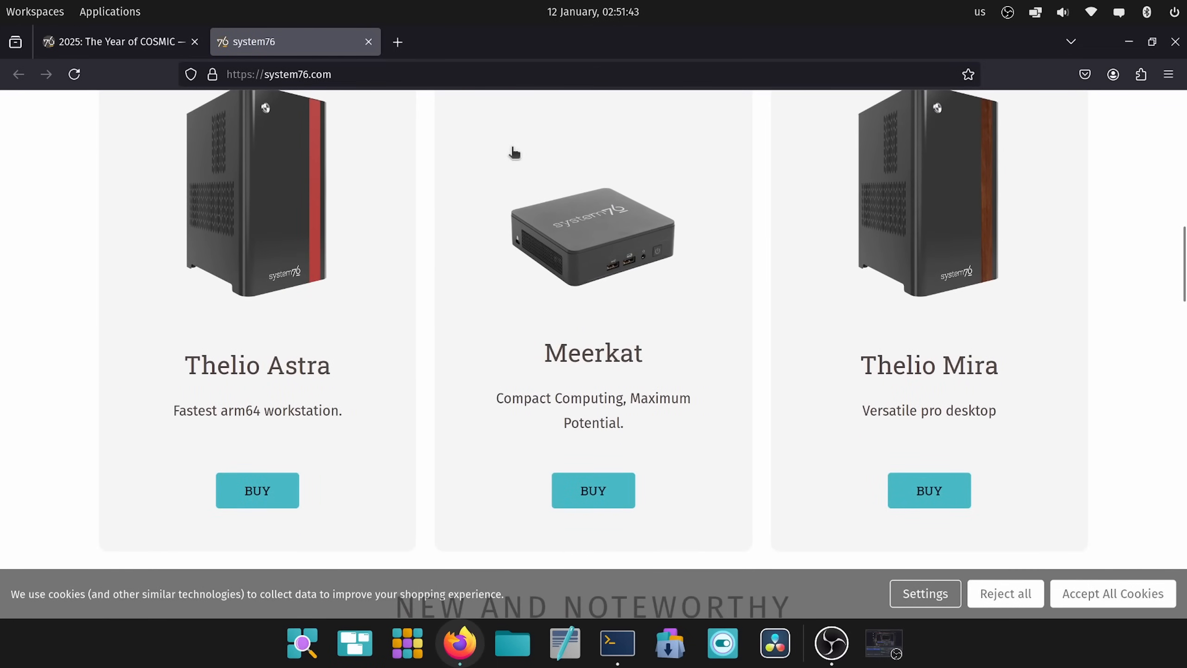
pyautogui.moveTo(1127, 43)
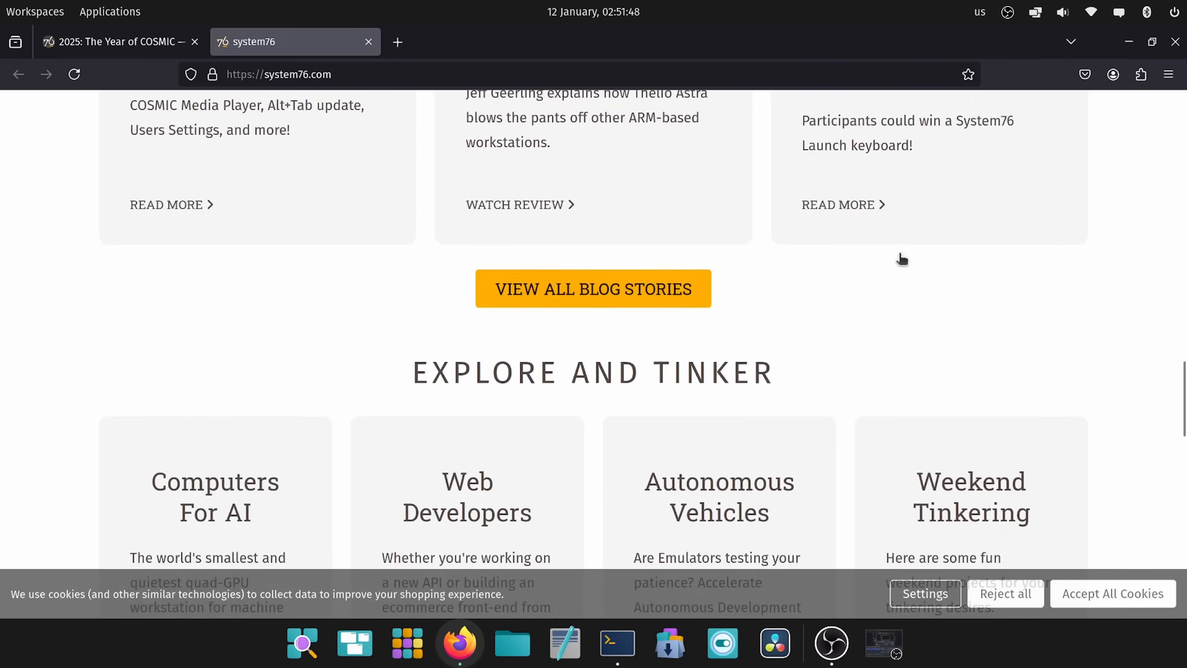
pyautogui.scroll(-3)
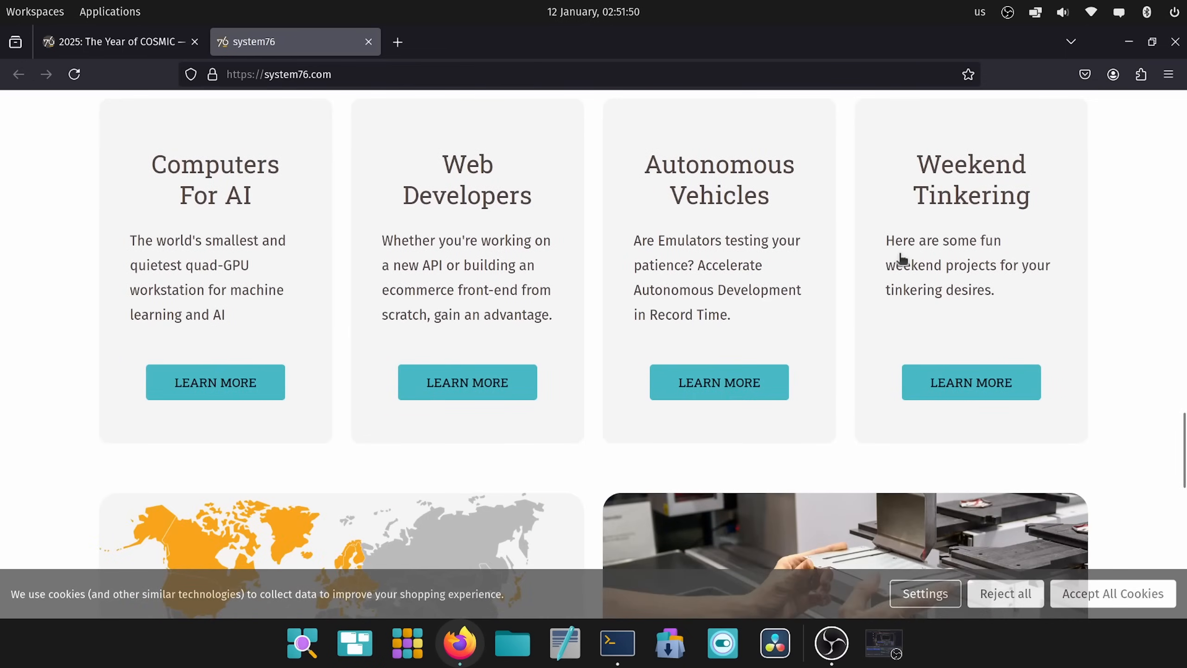
pyautogui.scroll(-3)
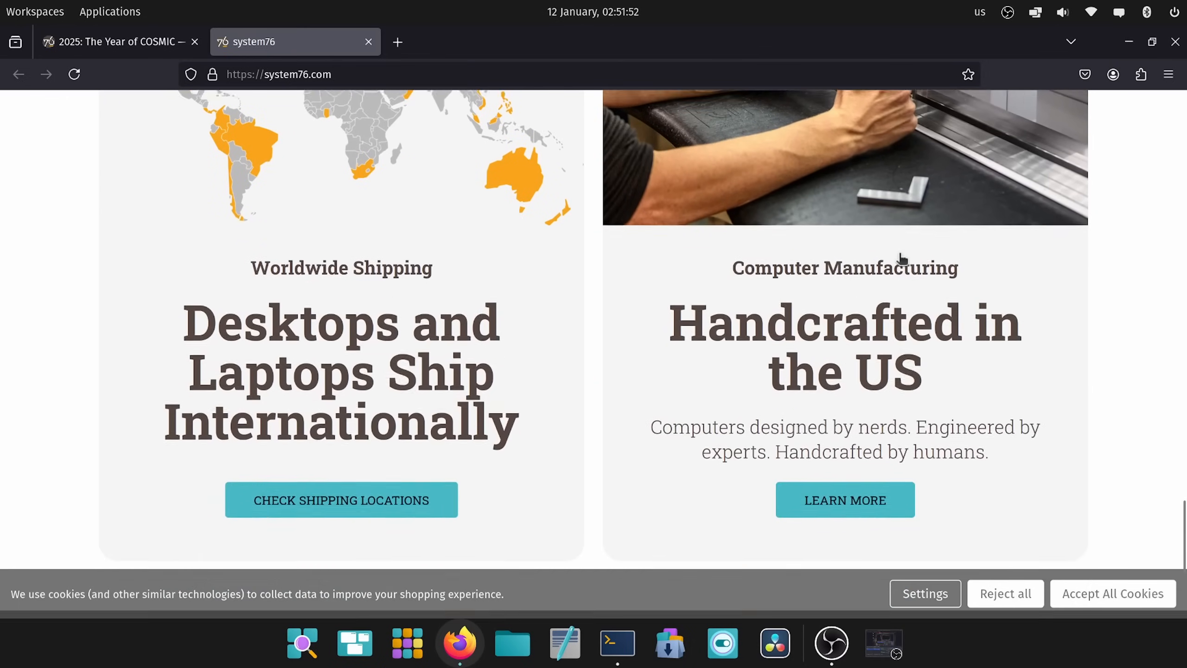
pyautogui.scroll(-3)
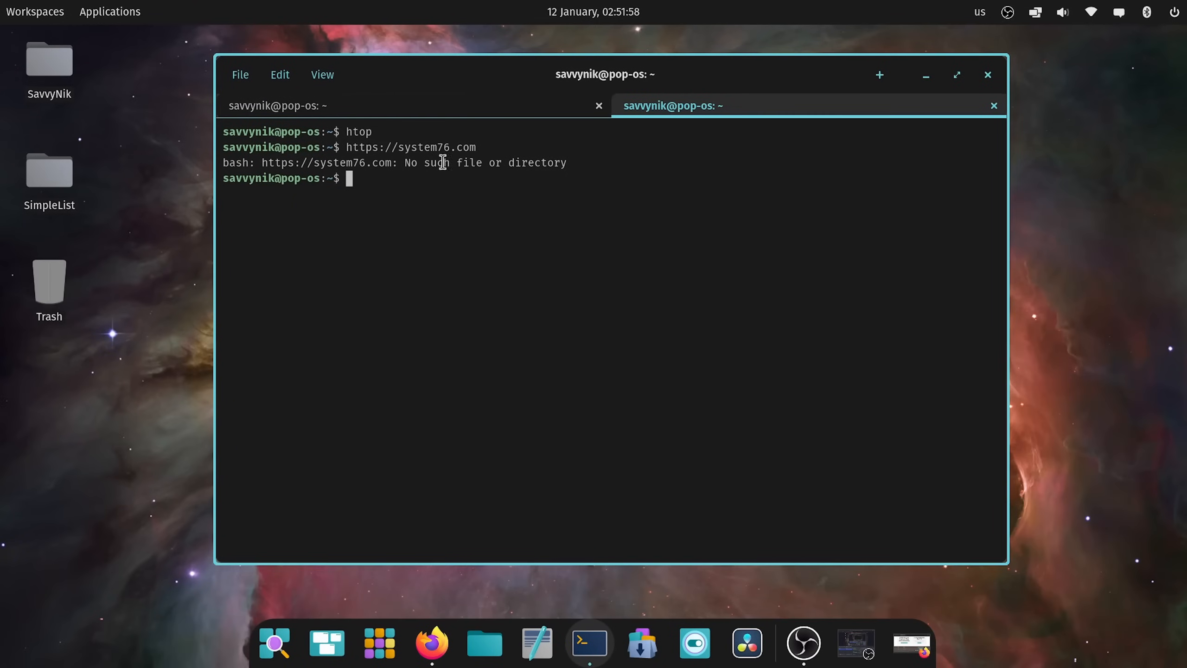
pyautogui.moveTo(607, 328)
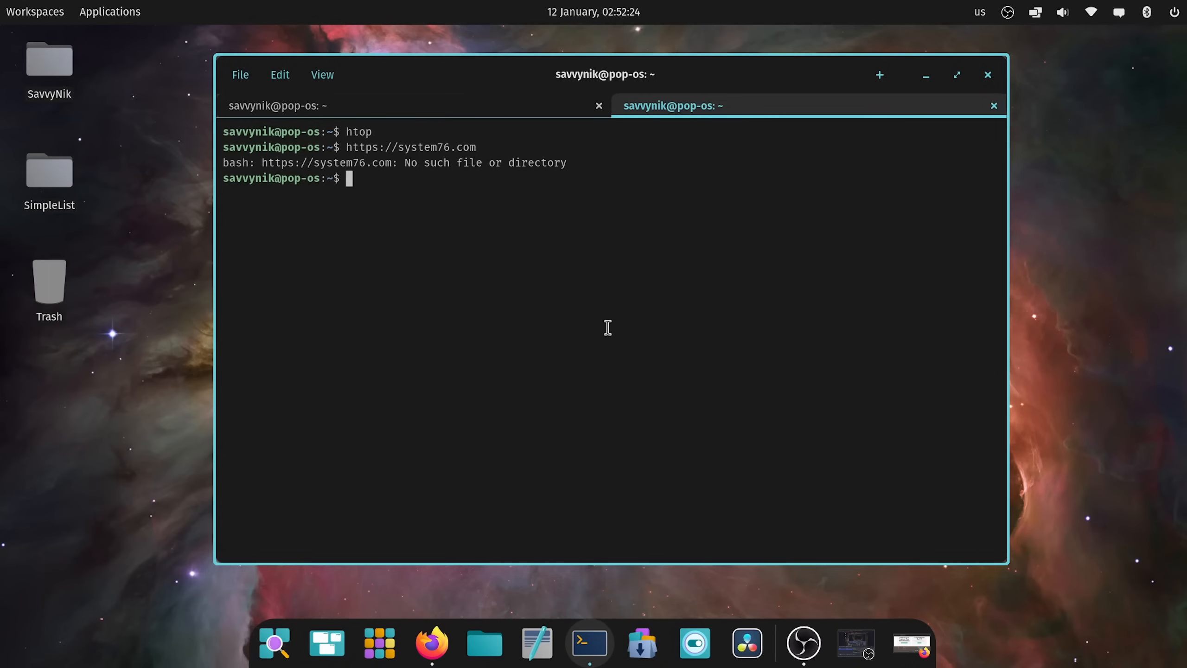
pyautogui.moveTo(510, 296)
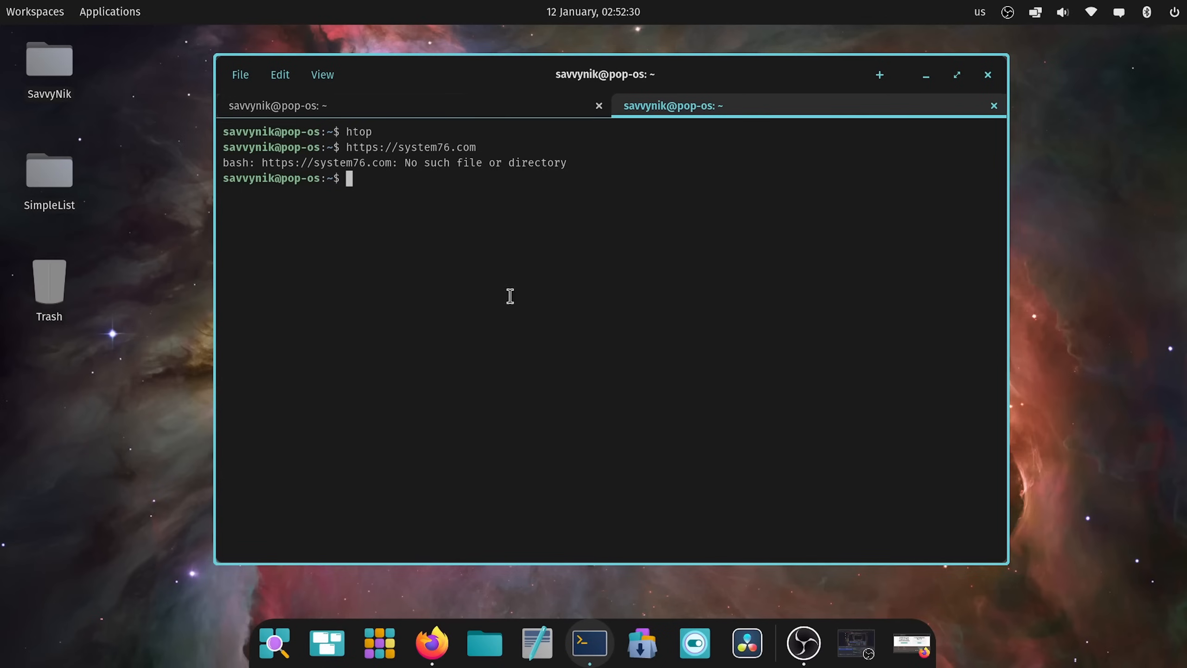
pyautogui.moveTo(566, 453)
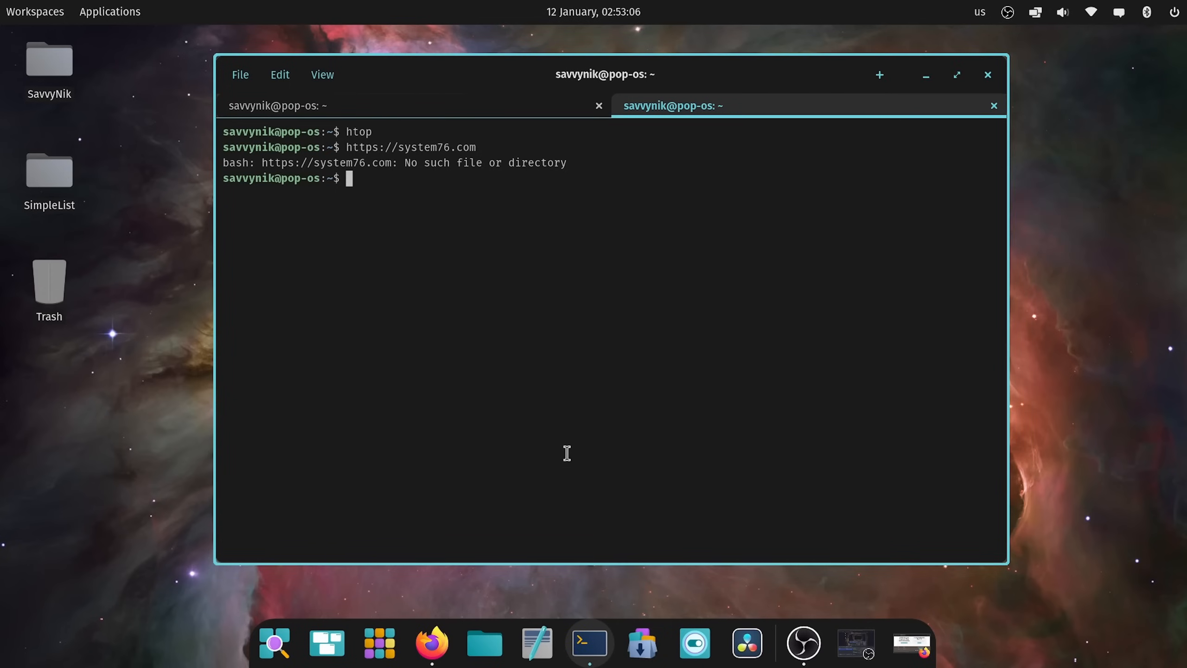
# - Hide the terminal, launch COSMIC Files from the dock and view the Pictures screenshot's details
pyautogui.click(987, 74)
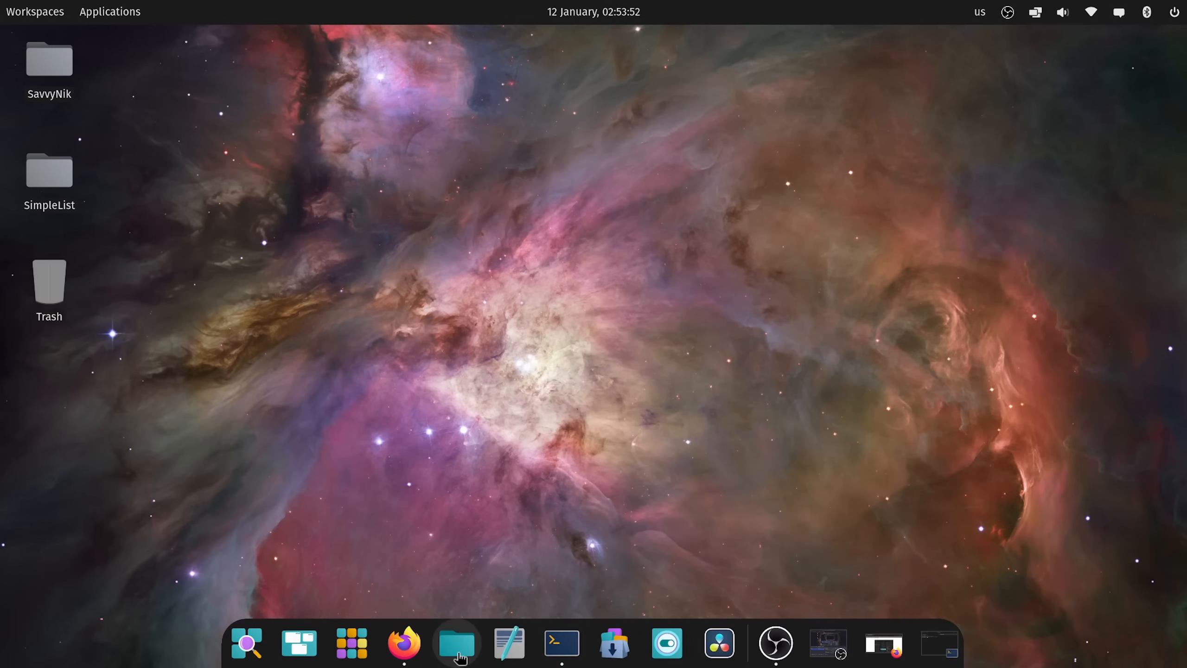
pyautogui.click(456, 643)
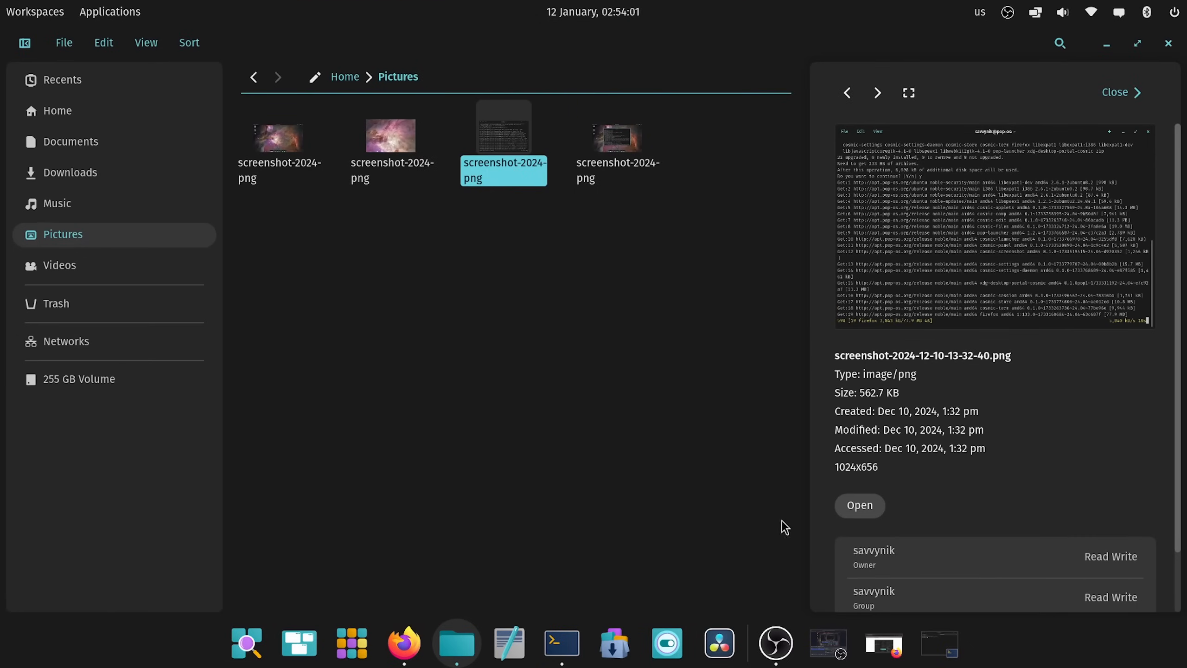
pyautogui.moveTo(843, 279)
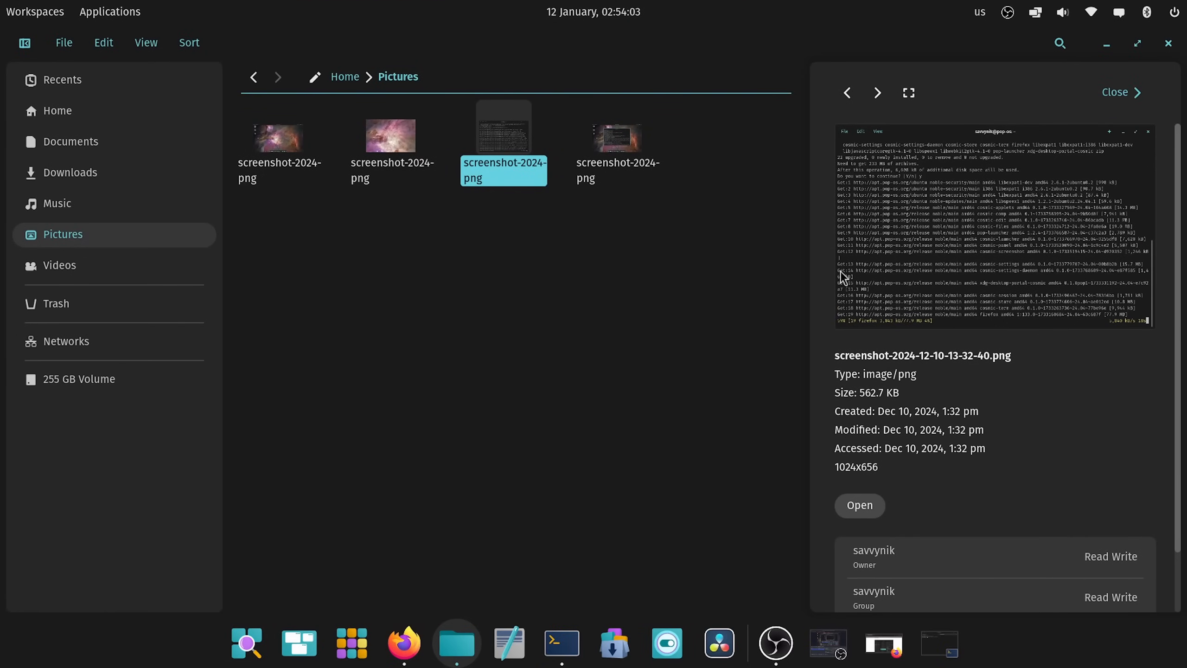
pyautogui.moveTo(905, 343)
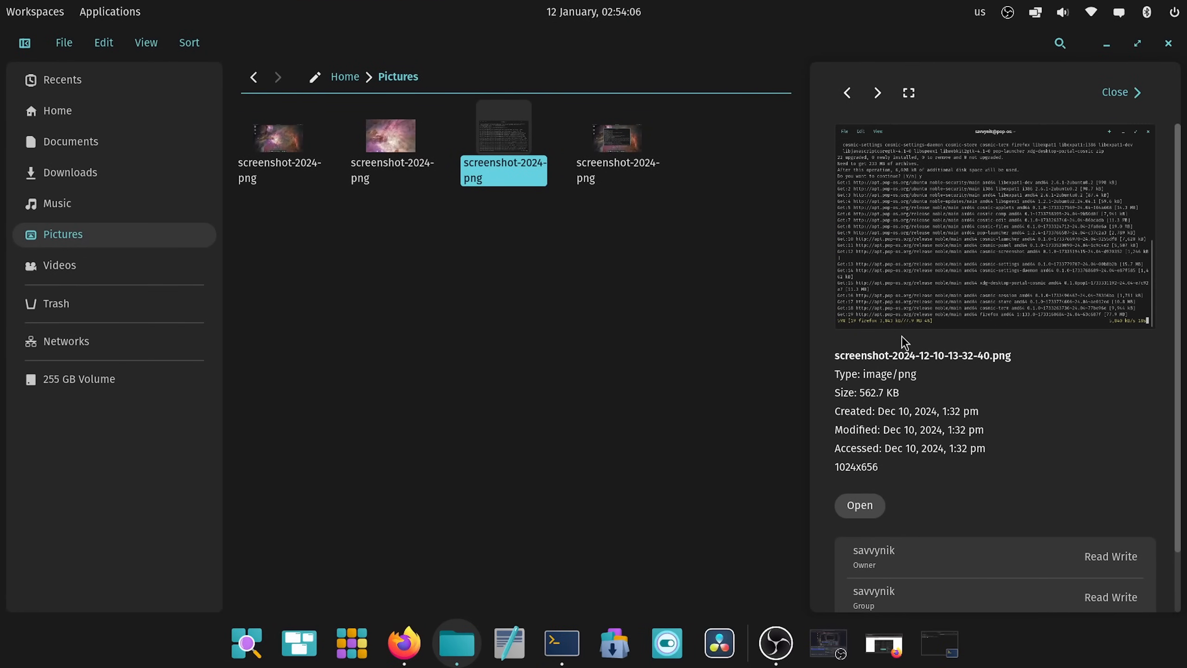
pyautogui.moveTo(886, 154)
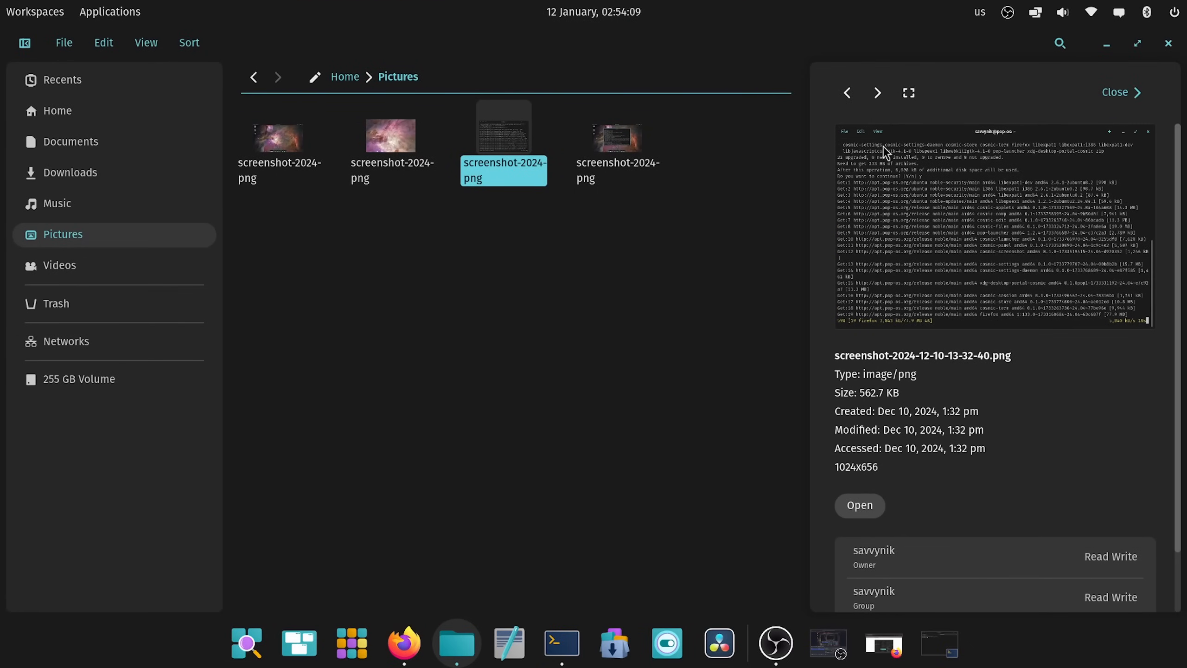
pyautogui.moveTo(842, 369)
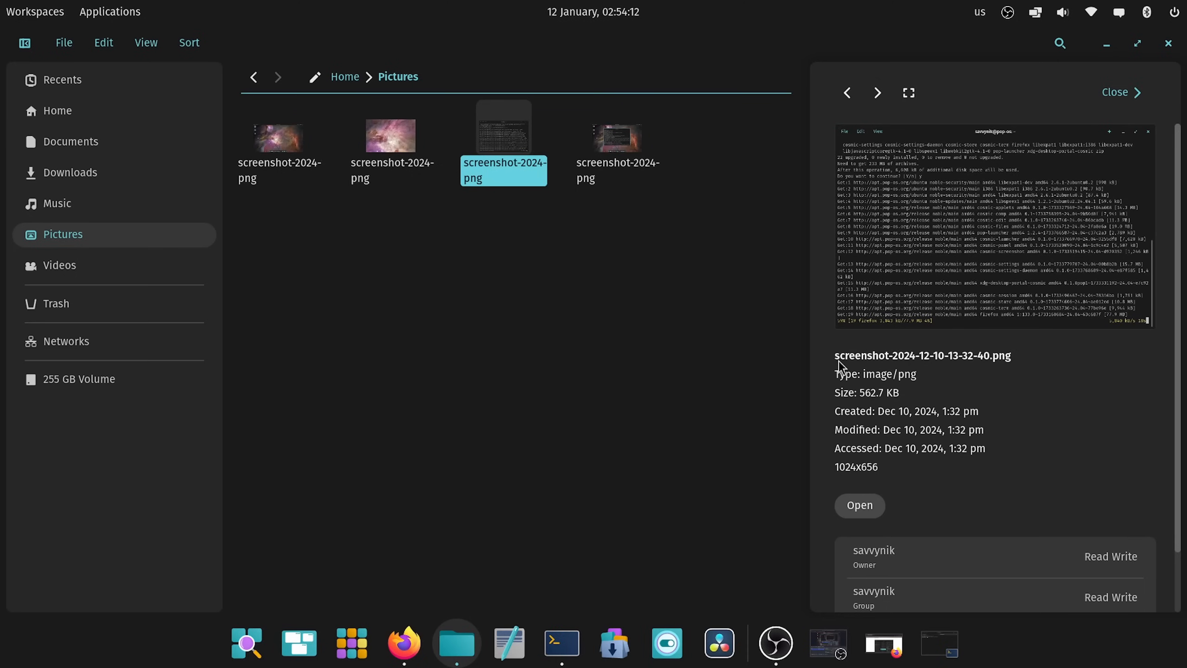
pyautogui.moveTo(897, 400)
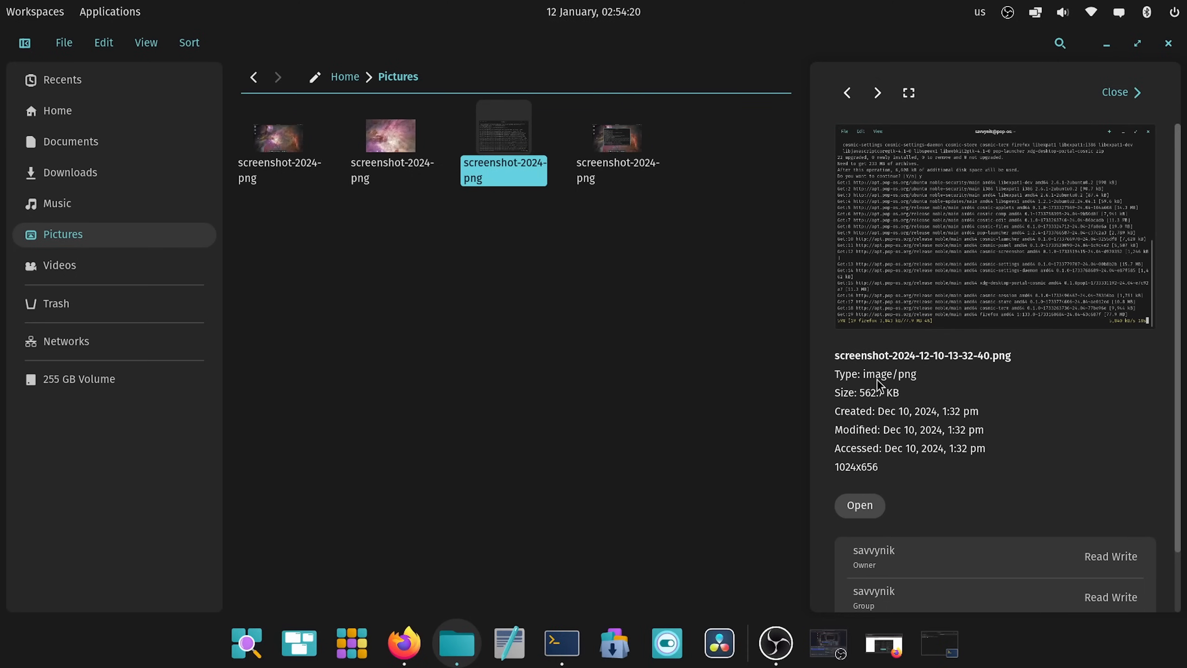
pyautogui.moveTo(982, 422)
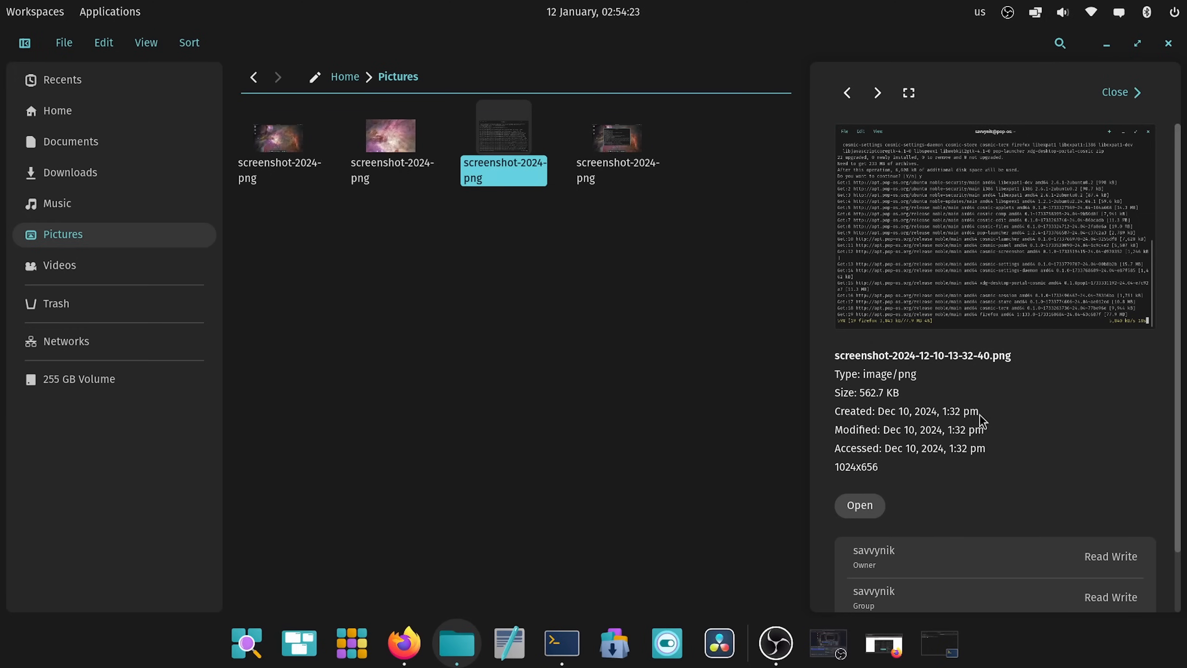
pyautogui.moveTo(880, 438)
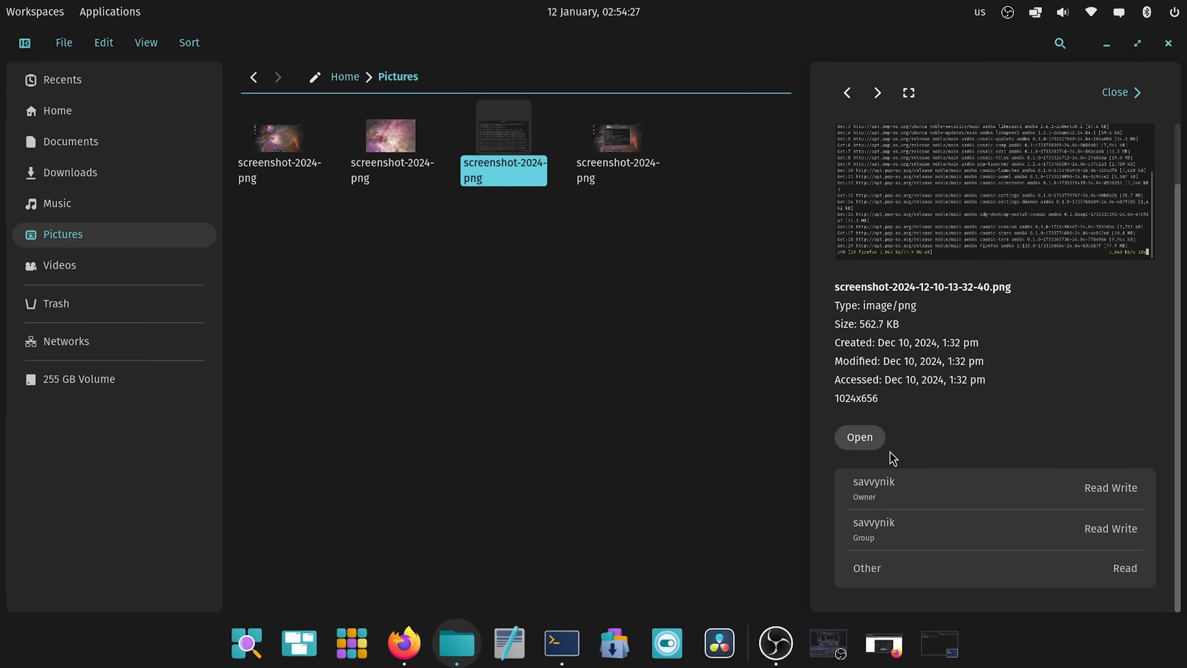
pyautogui.click(858, 437)
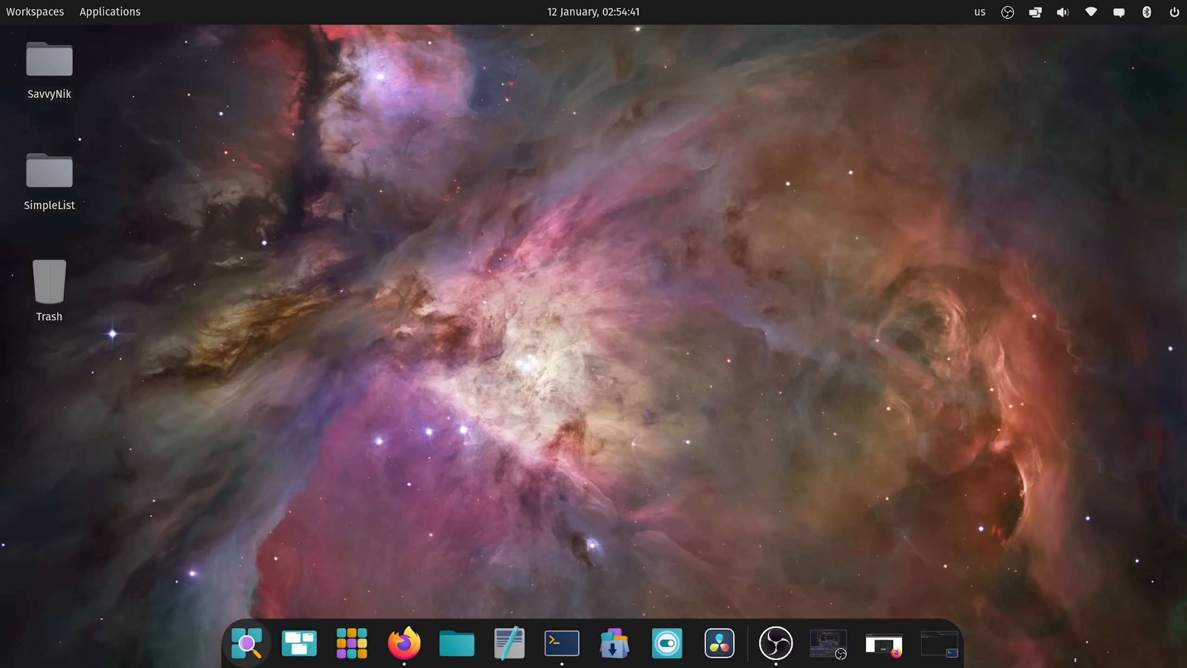
pyautogui.write('media')
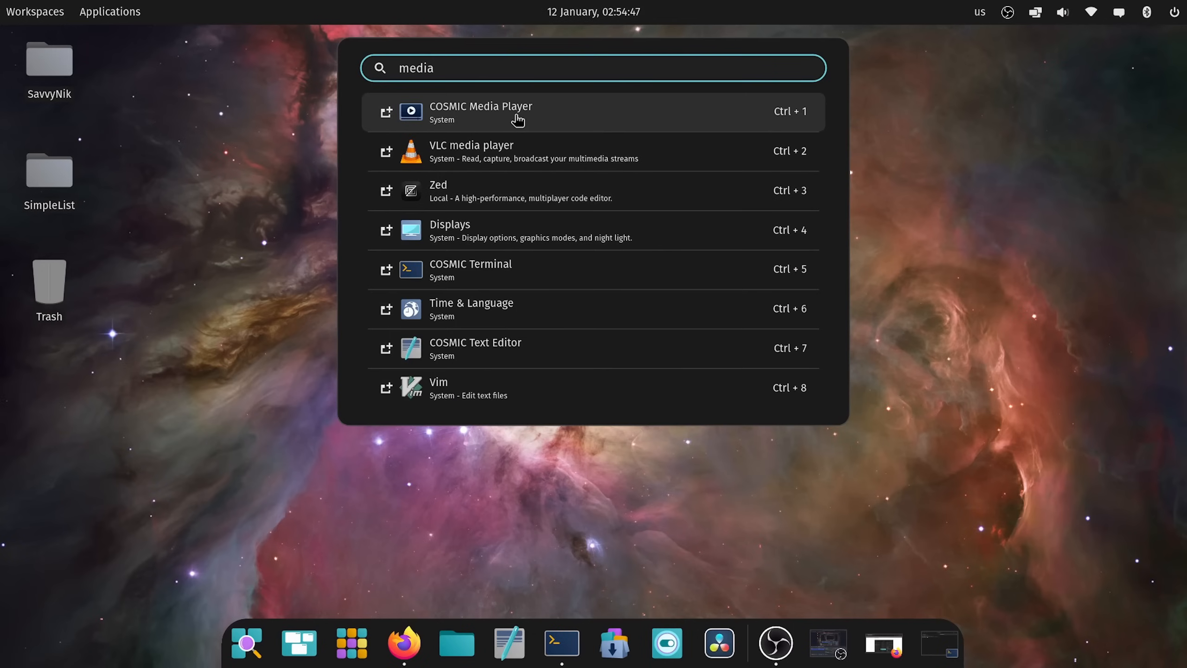
pyautogui.click(480, 112)
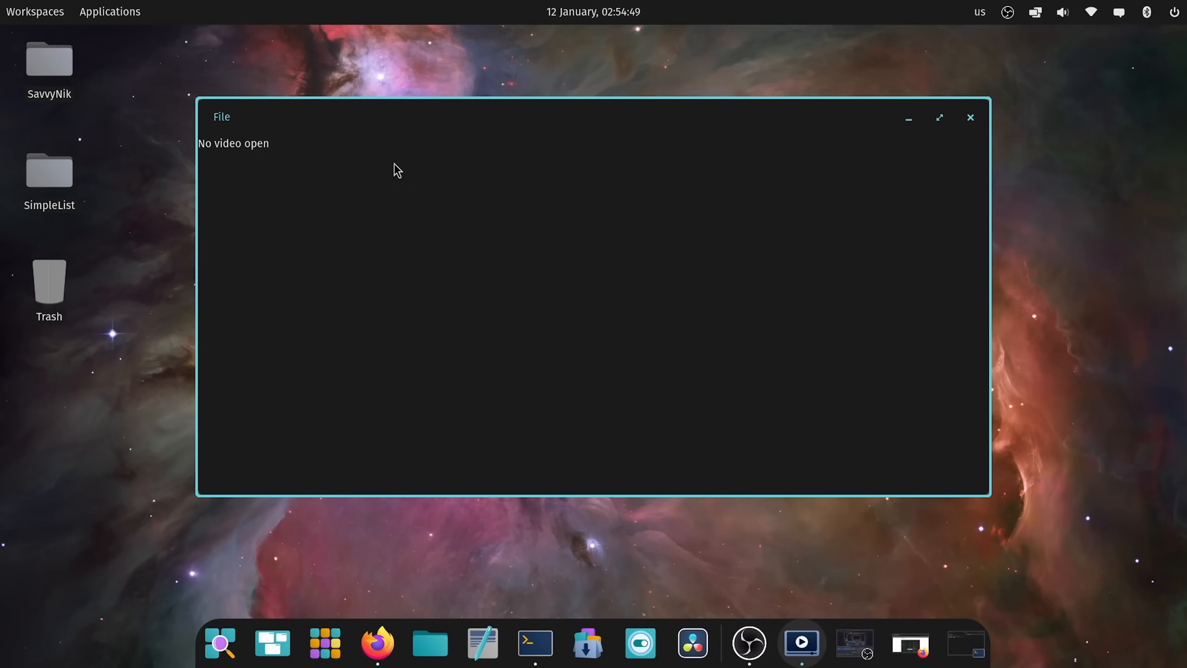
pyautogui.moveTo(233, 147)
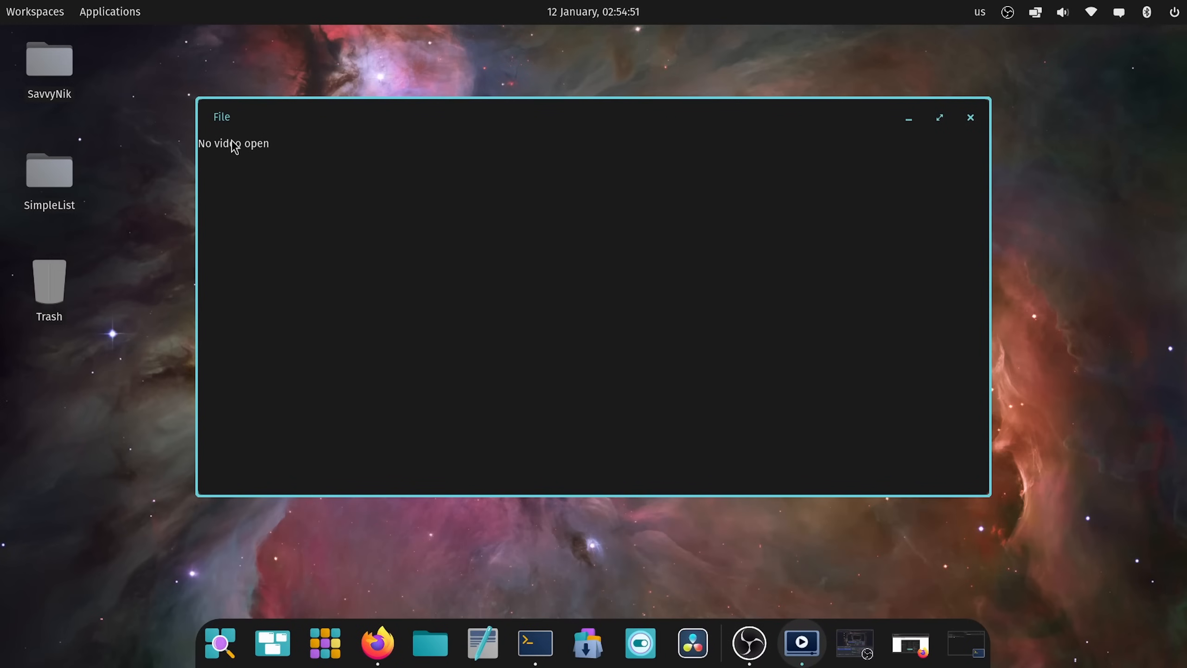
pyautogui.click(221, 117)
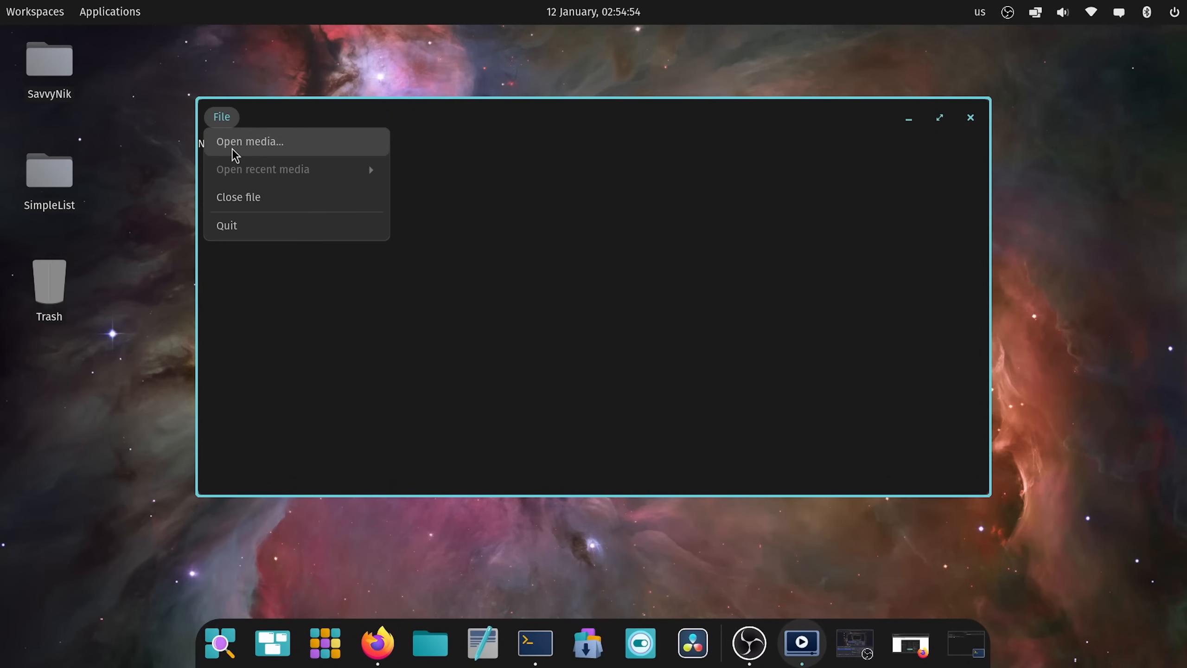
pyautogui.click(249, 141)
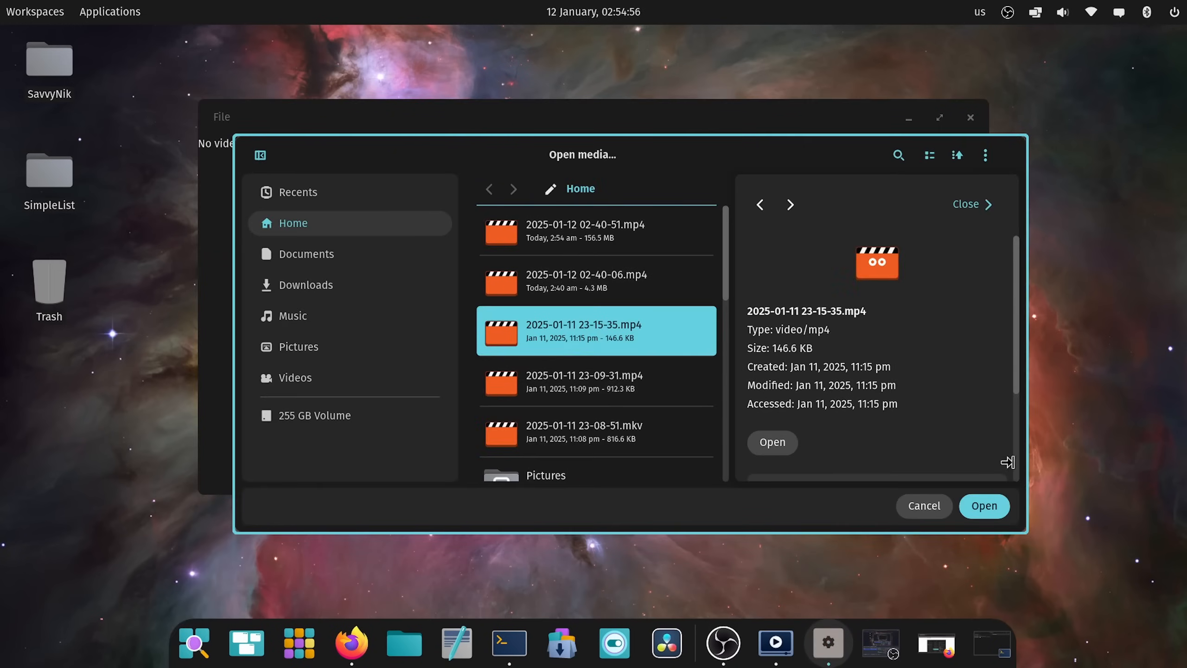
pyautogui.click(922, 506)
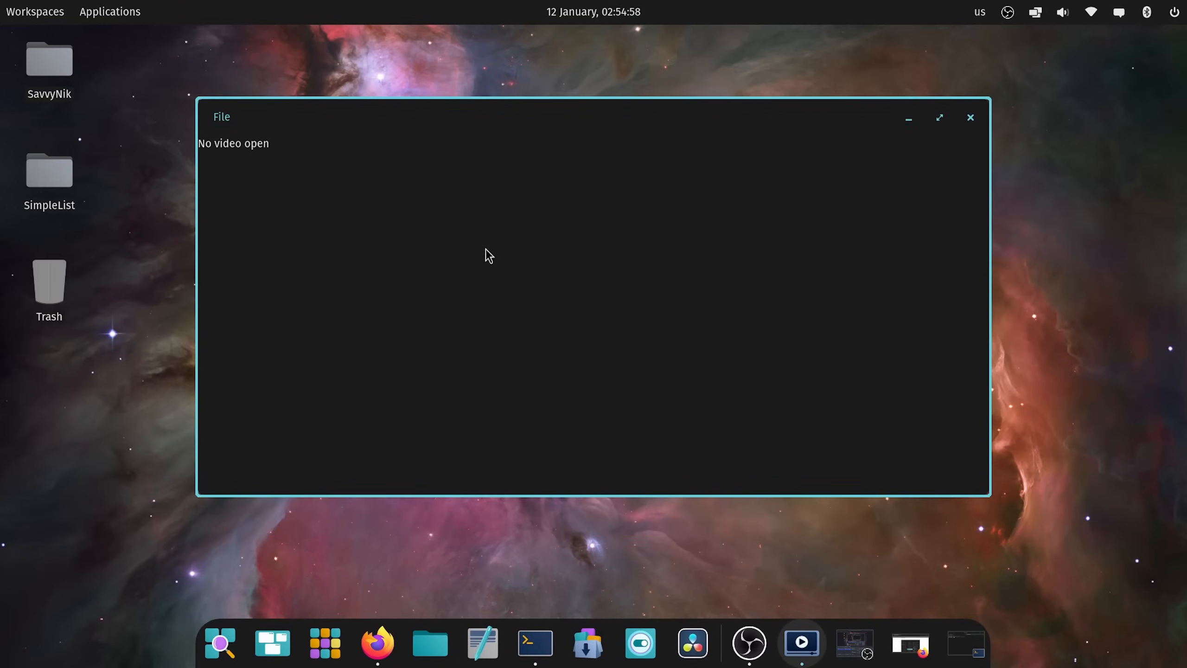
pyautogui.moveTo(292, 160)
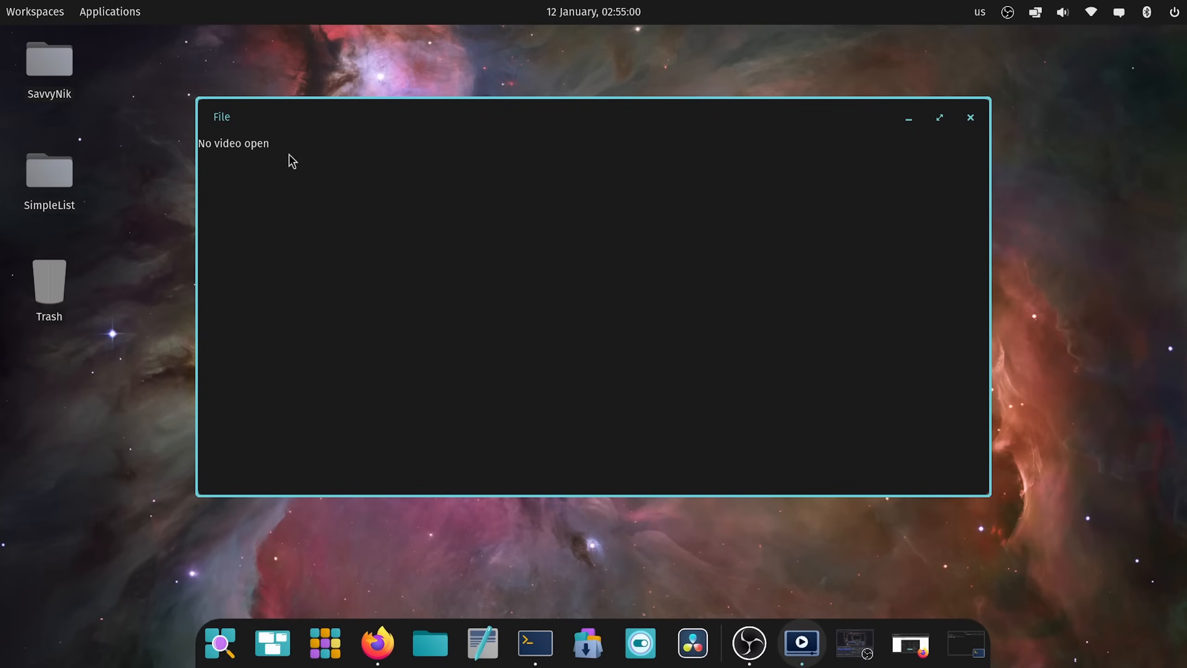
pyautogui.moveTo(396, 176)
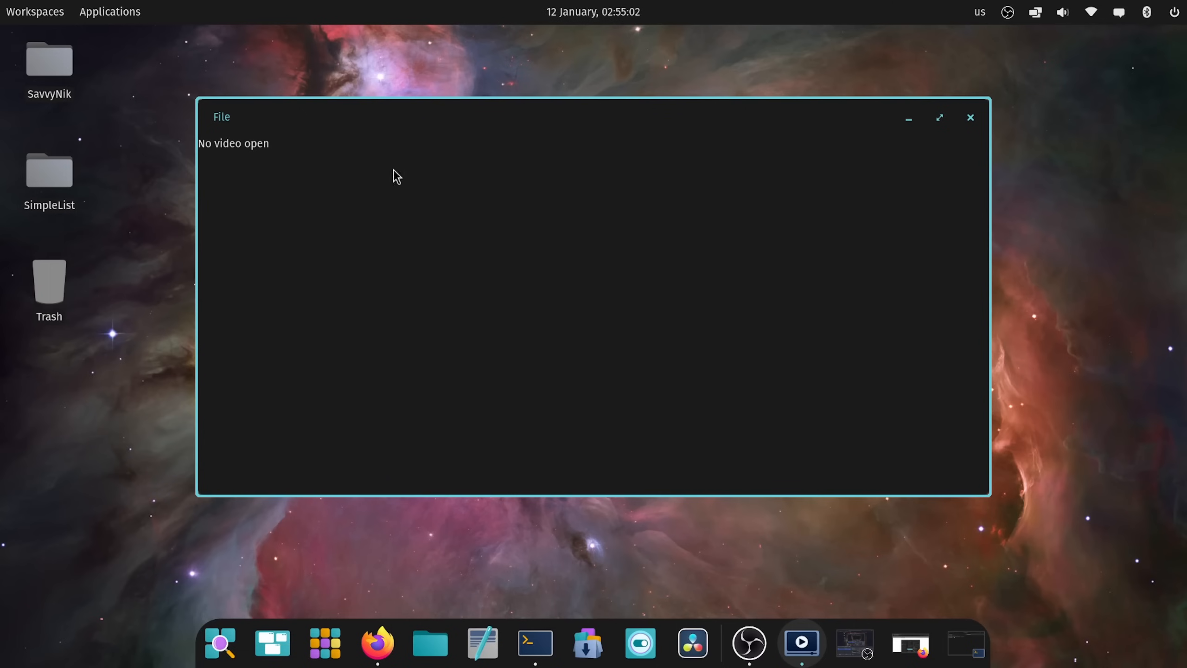
pyautogui.moveTo(970, 118)
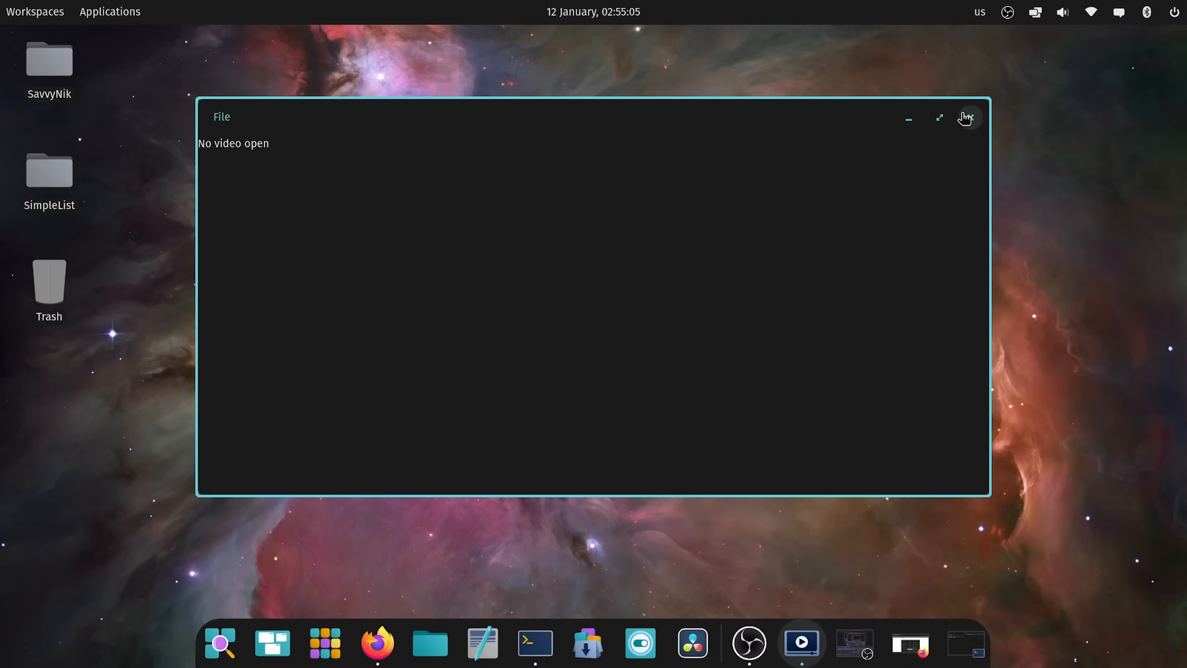
pyautogui.click(966, 118)
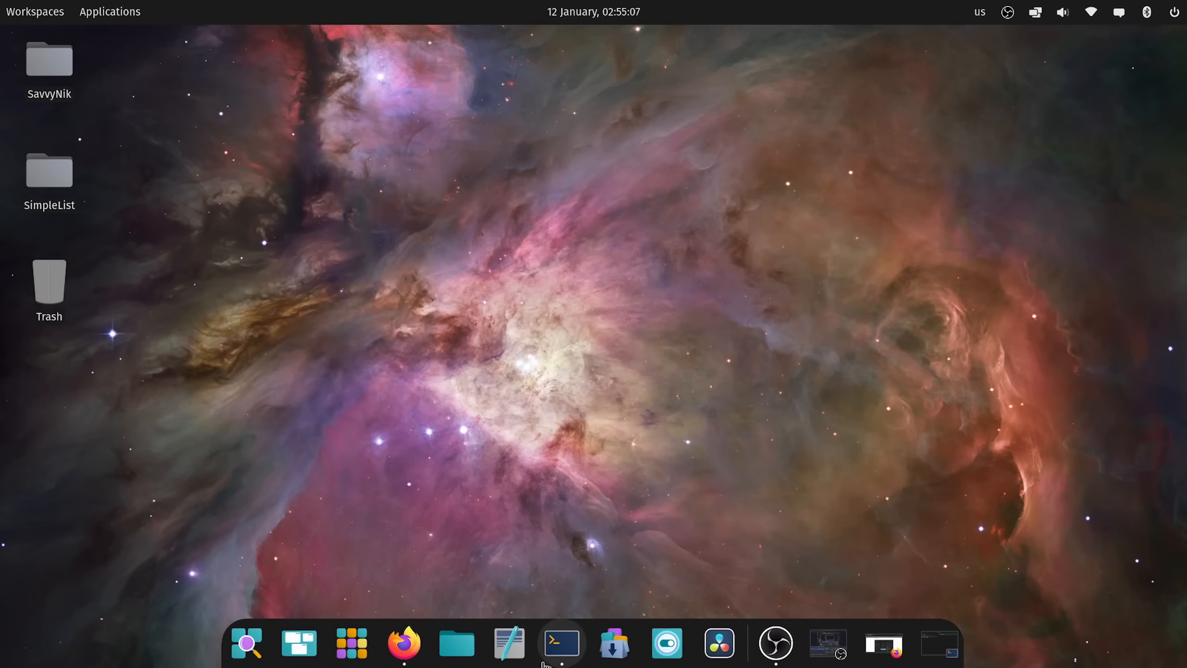
# - Launch a terminal from the dock and run 'sudo apt update && sudo apt upgrade'
pyautogui.click(560, 643)
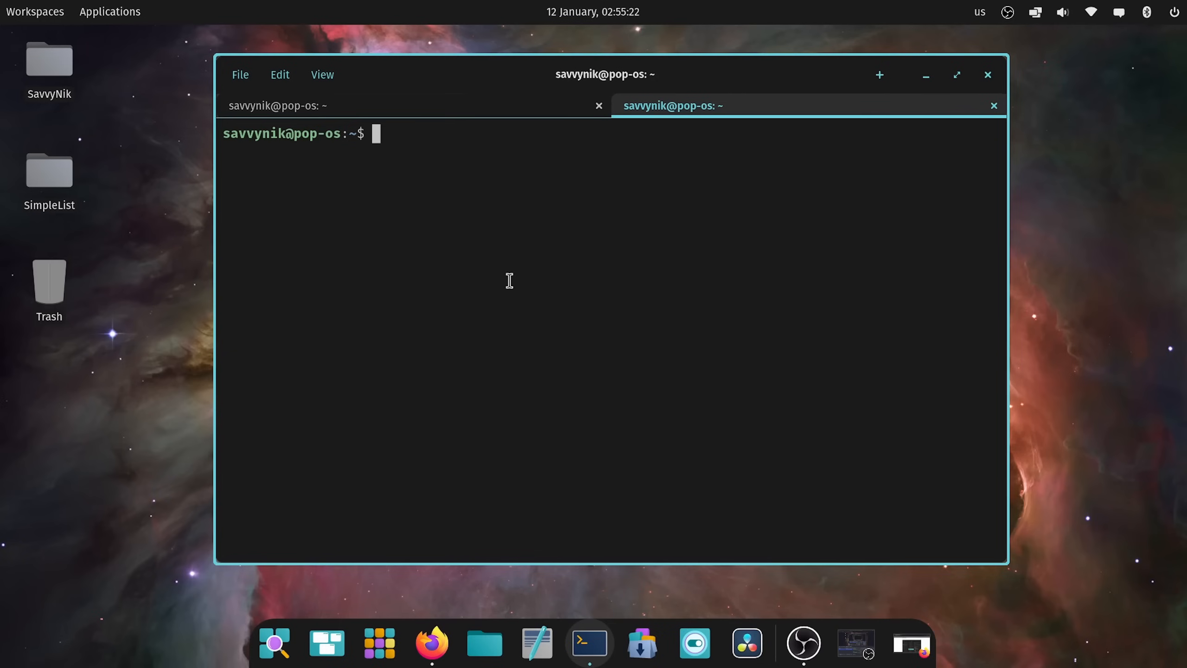
pyautogui.write('h')
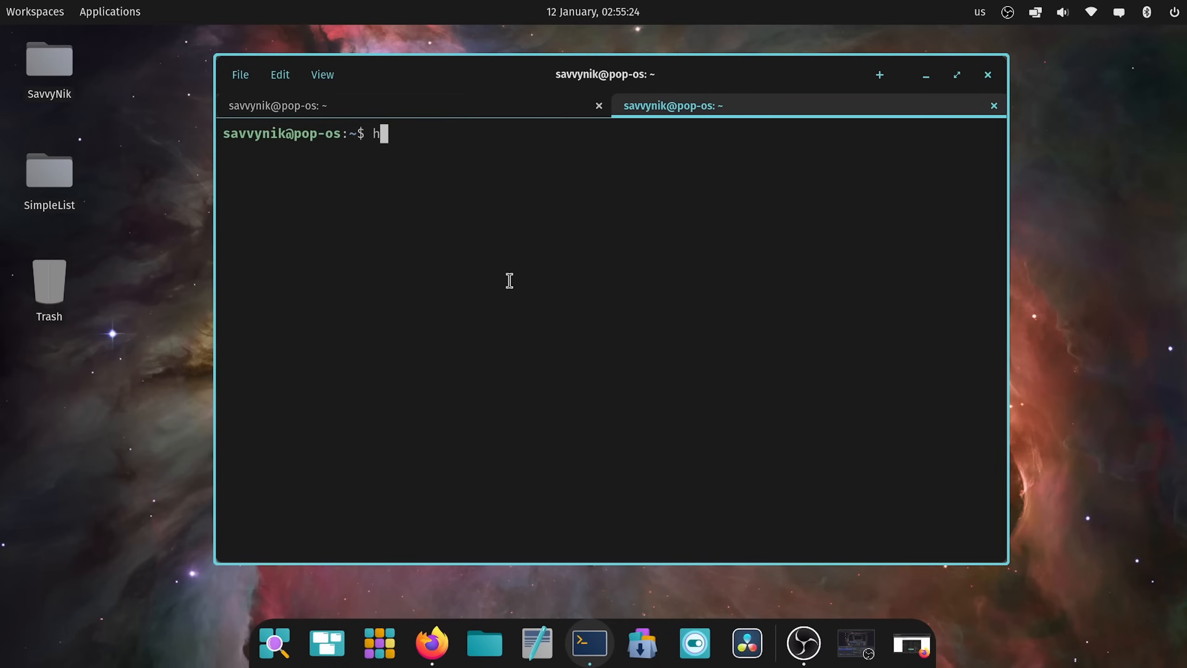
pyautogui.write('sudo')
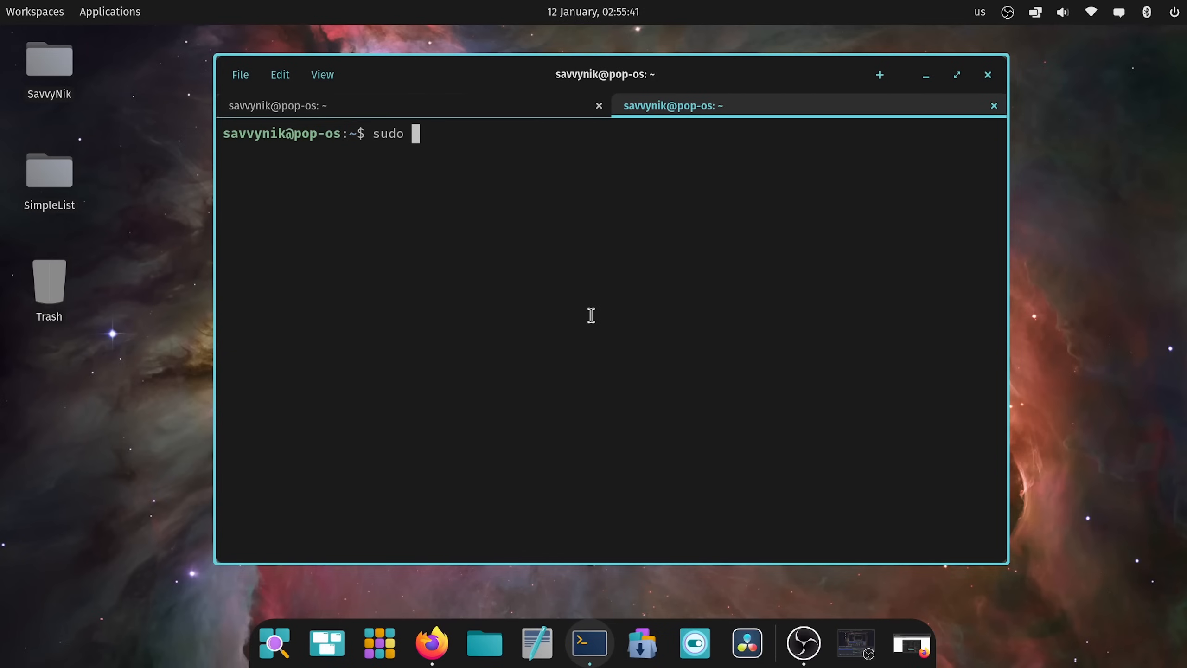
pyautogui.write('apt u')
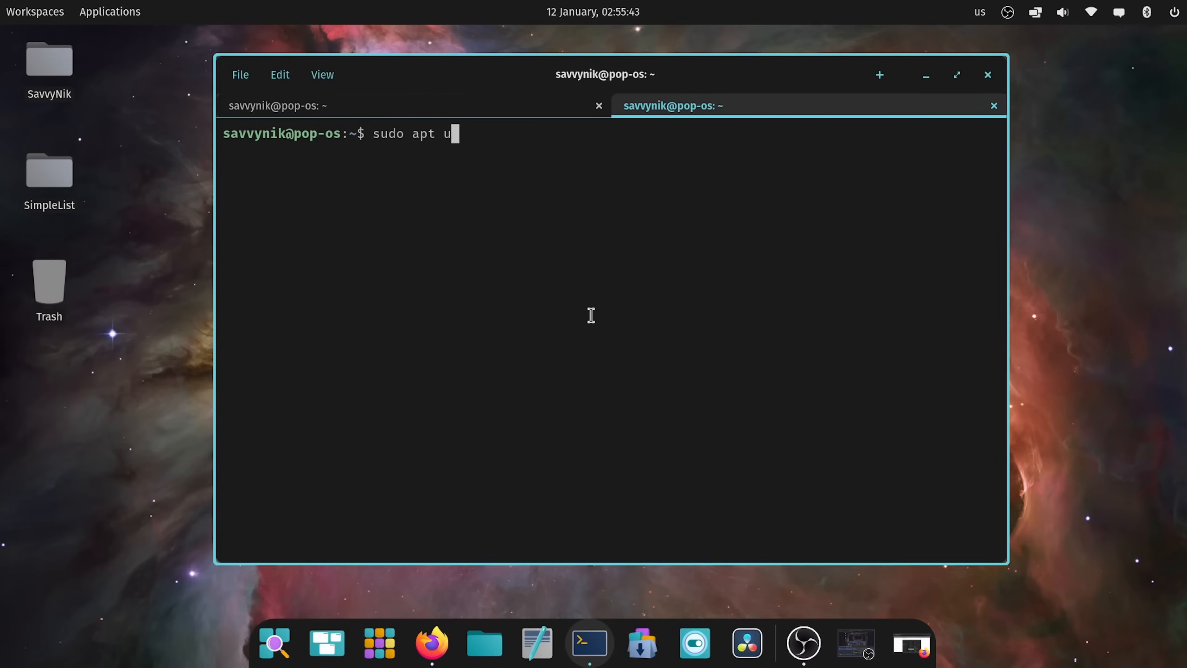
pyautogui.write('pdate &&')
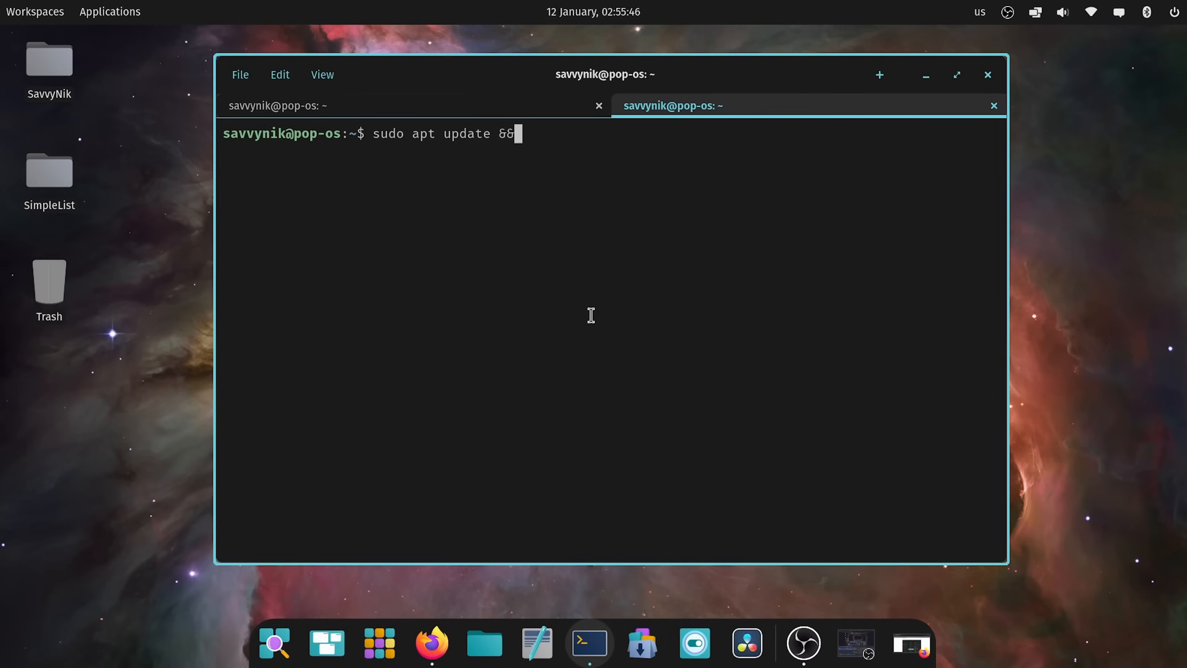
pyautogui.write('sudo')
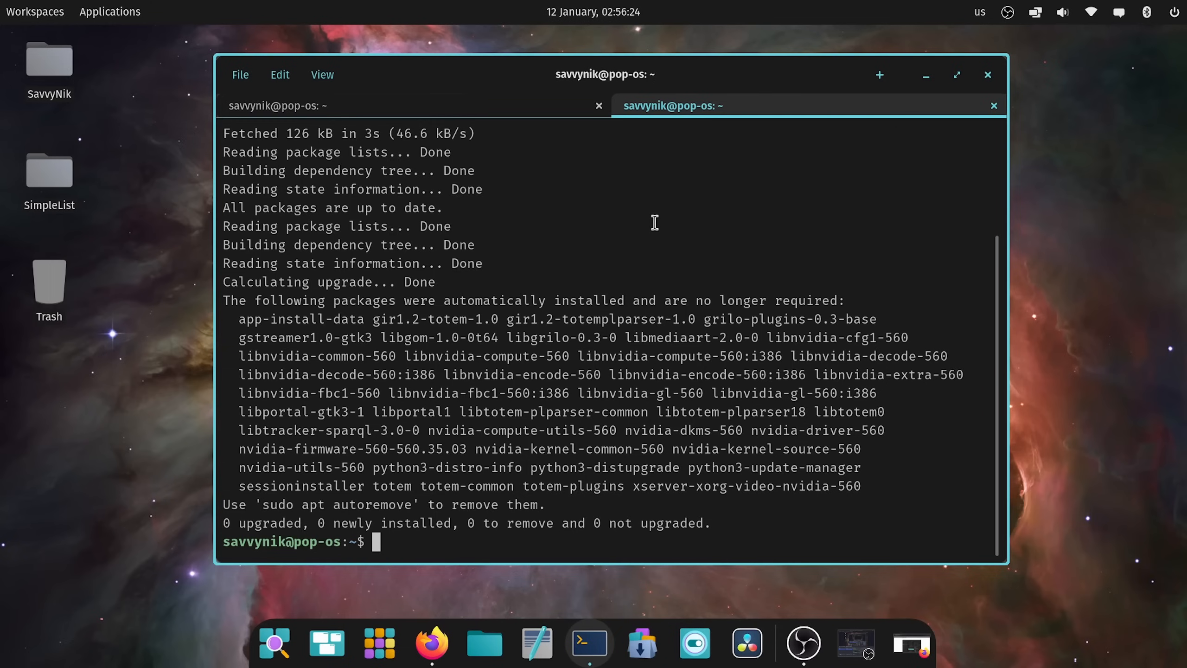
pyautogui.moveTo(706, 207)
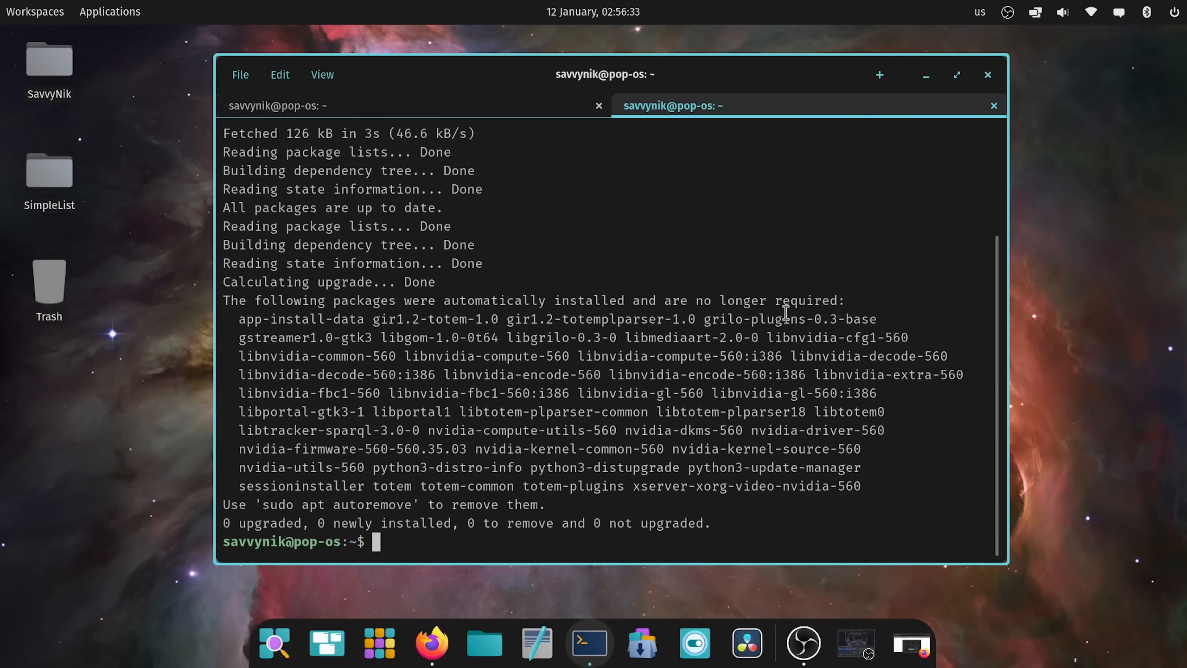
pyautogui.moveTo(833, 118)
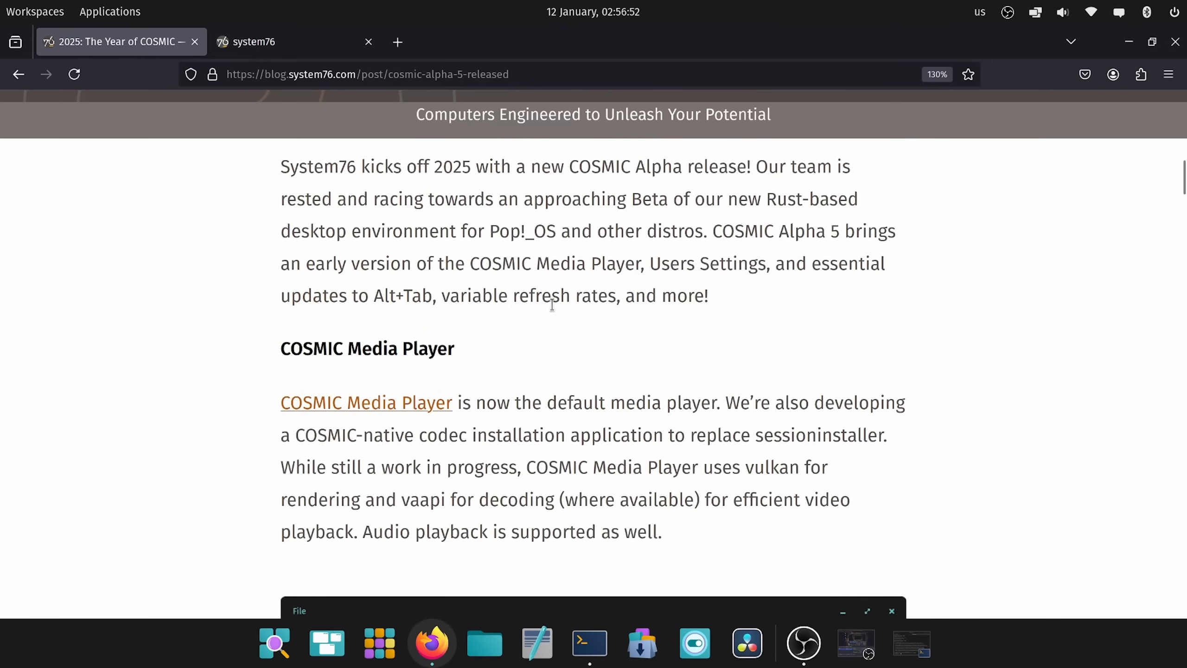
# - Highlight the blog sentences about the work-in-progress player, vaapi rendering and audio playback
pyautogui.scroll(-3)
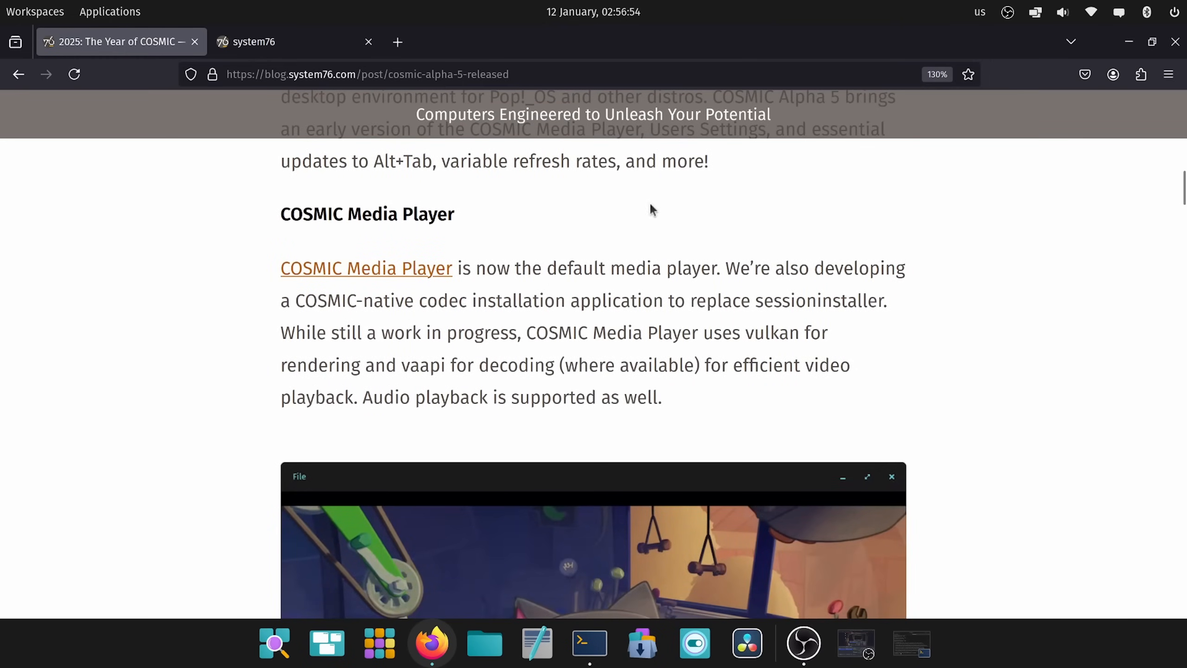
pyautogui.moveTo(340, 282)
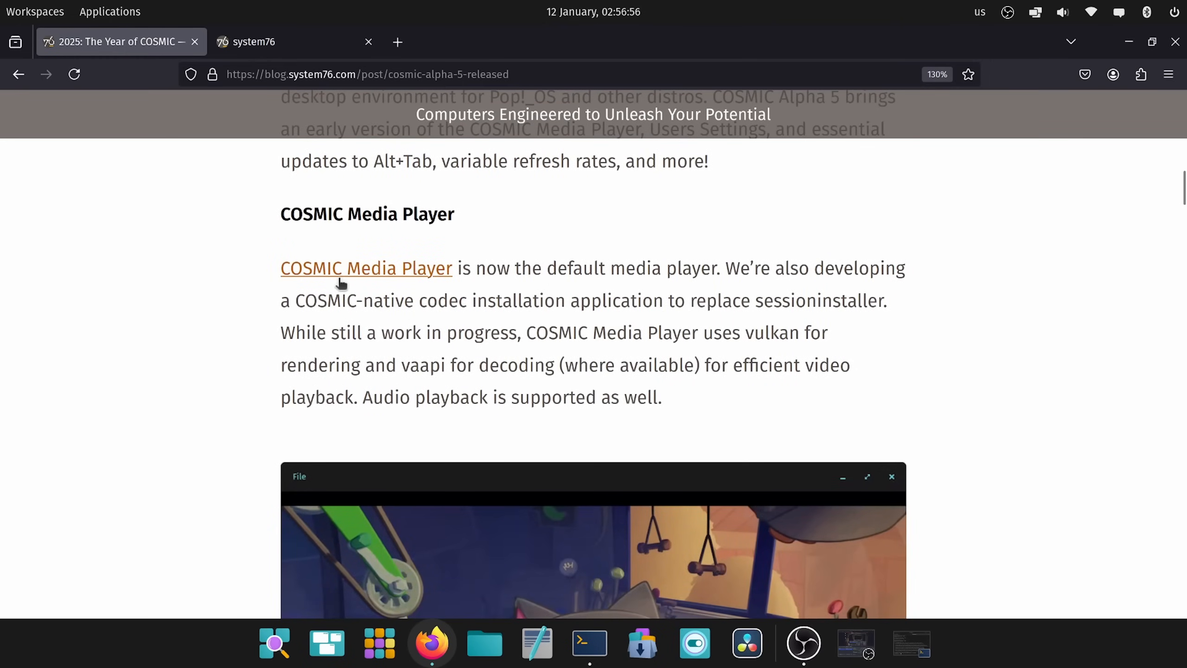
pyautogui.moveTo(945, 273)
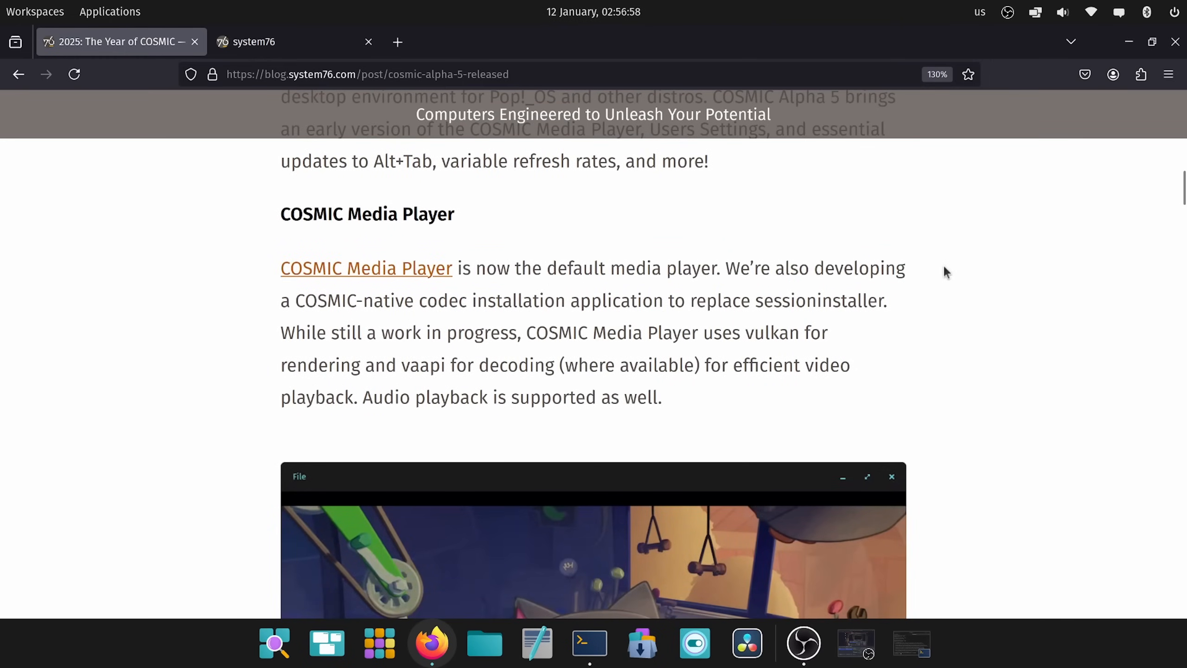
pyautogui.moveTo(786, 355)
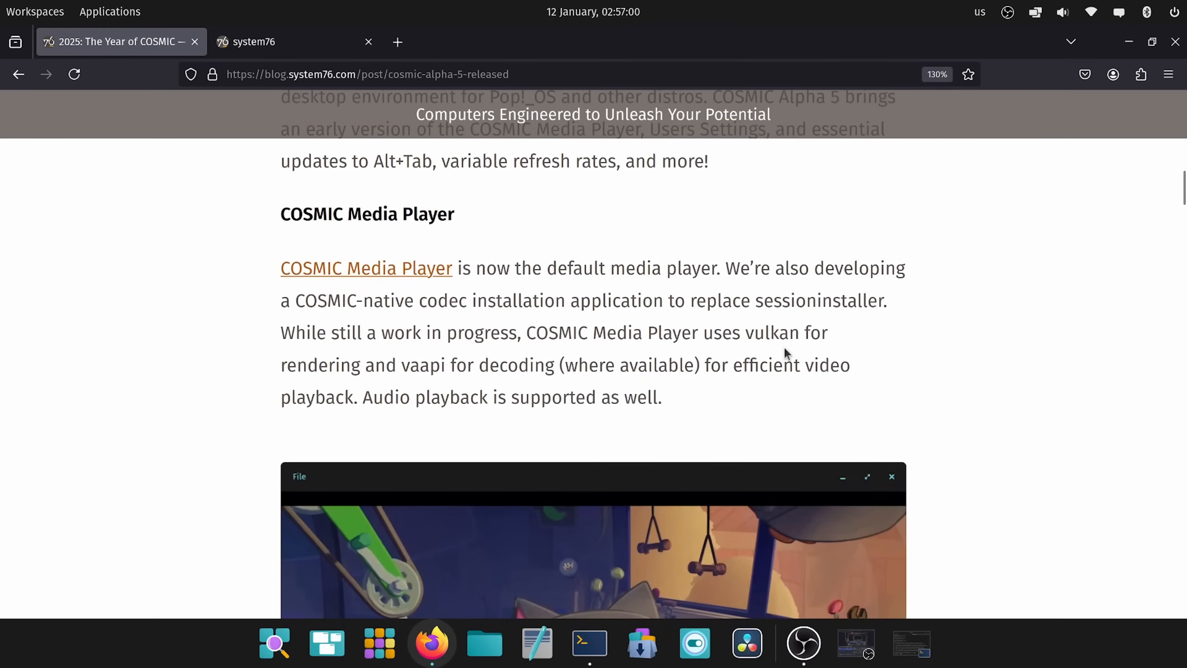
pyautogui.moveTo(294, 343)
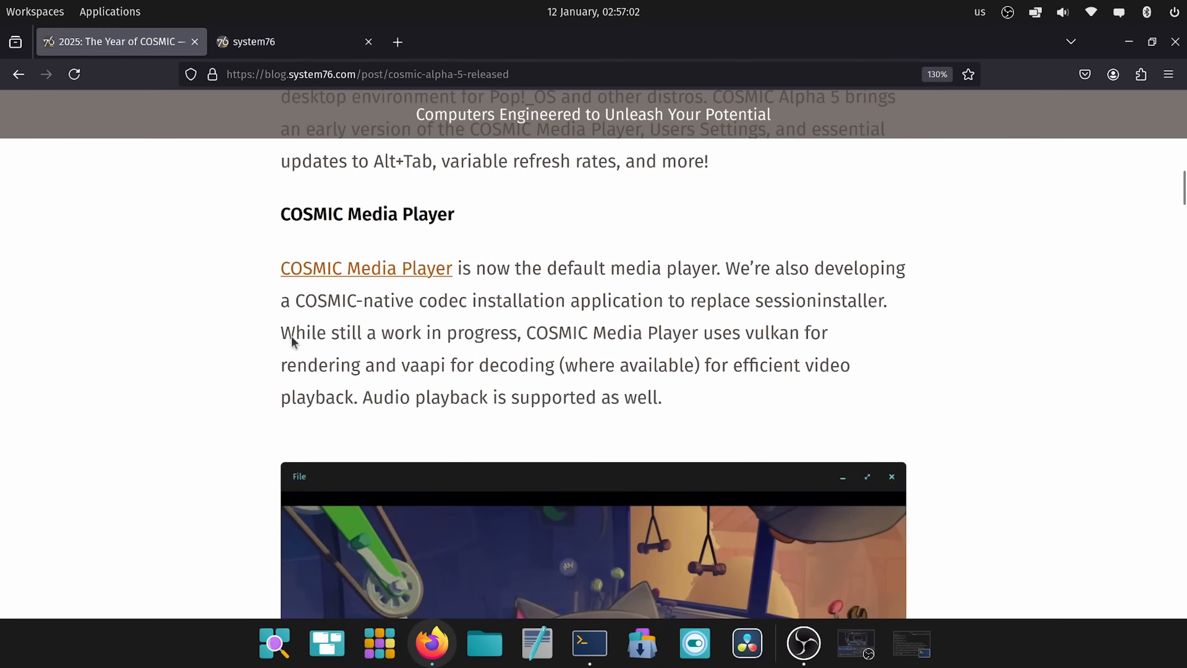
pyautogui.moveTo(280, 332); pyautogui.dragTo(686, 332)
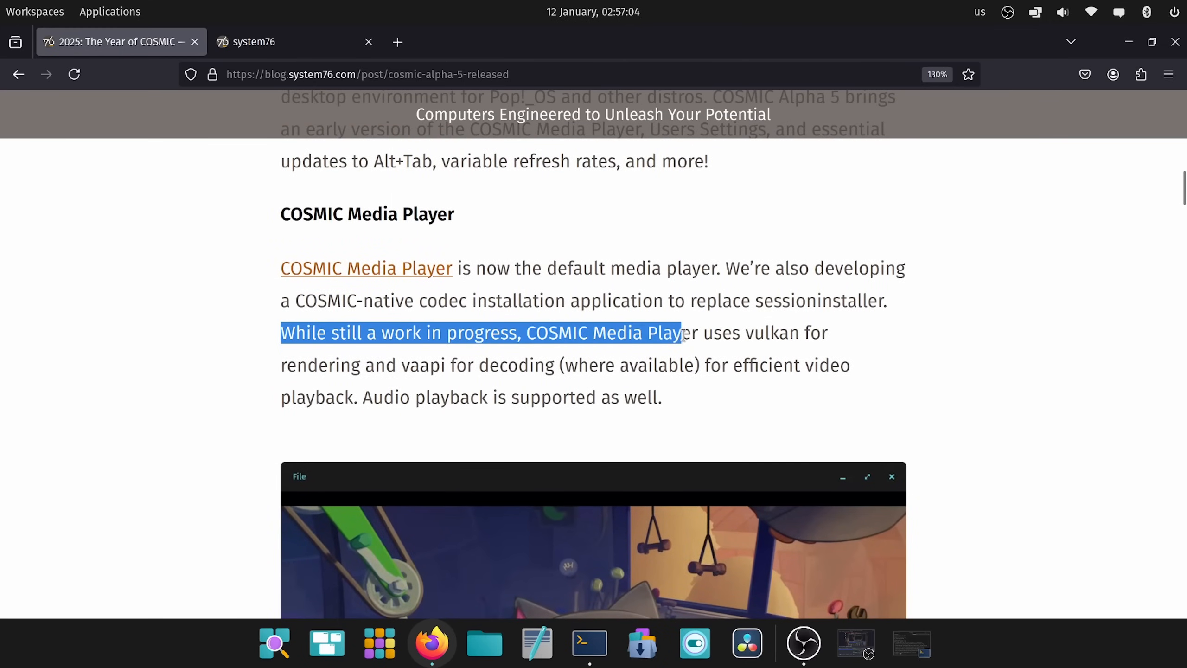
pyautogui.doubleClick(321, 364)
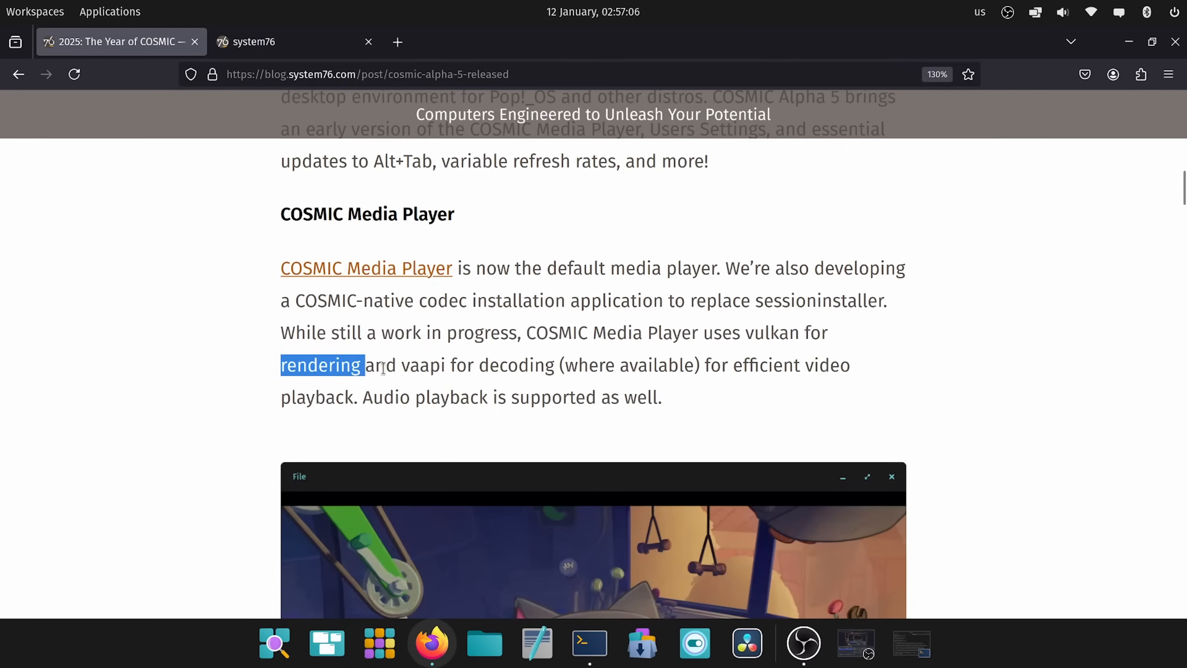
pyautogui.moveTo(364, 364); pyautogui.dragTo(478, 364)
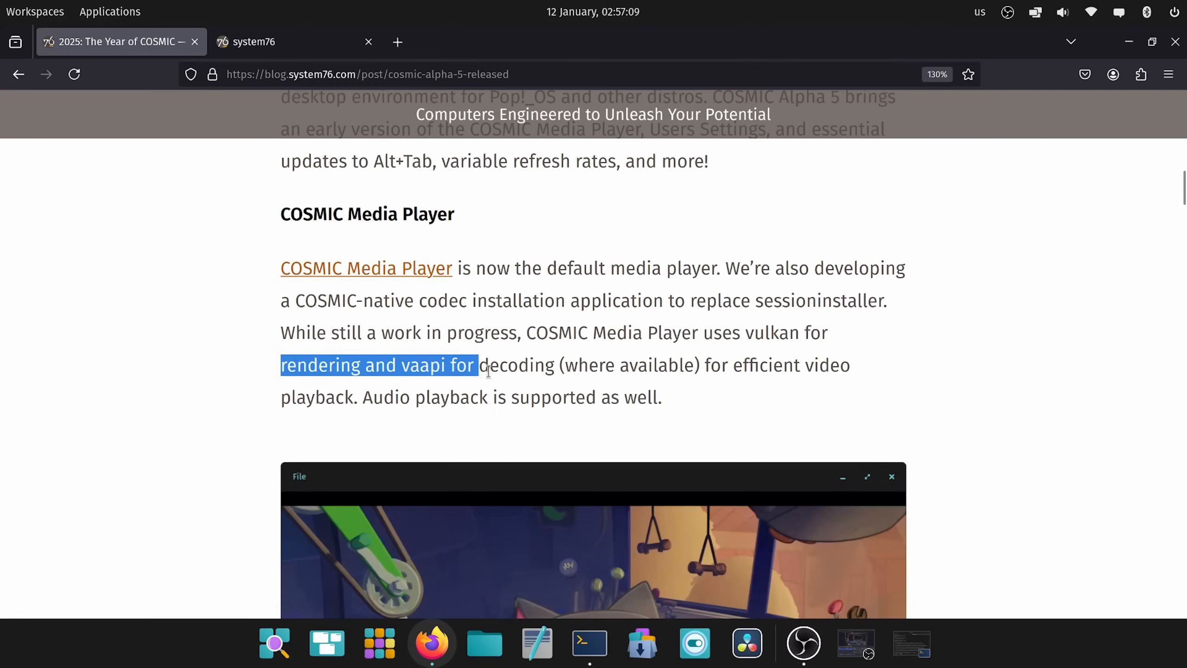
pyautogui.moveTo(477, 364); pyautogui.dragTo(851, 364)
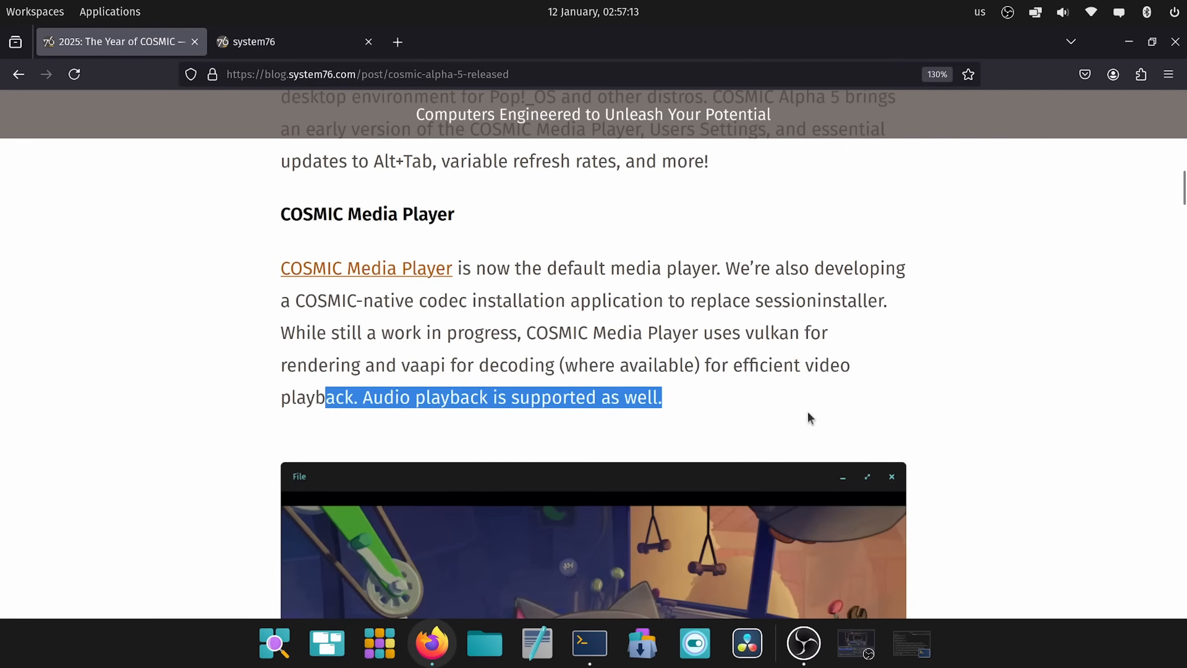
# - Scroll down past the media player video to the COSMIC Media Player mockup image
pyautogui.scroll(-3)
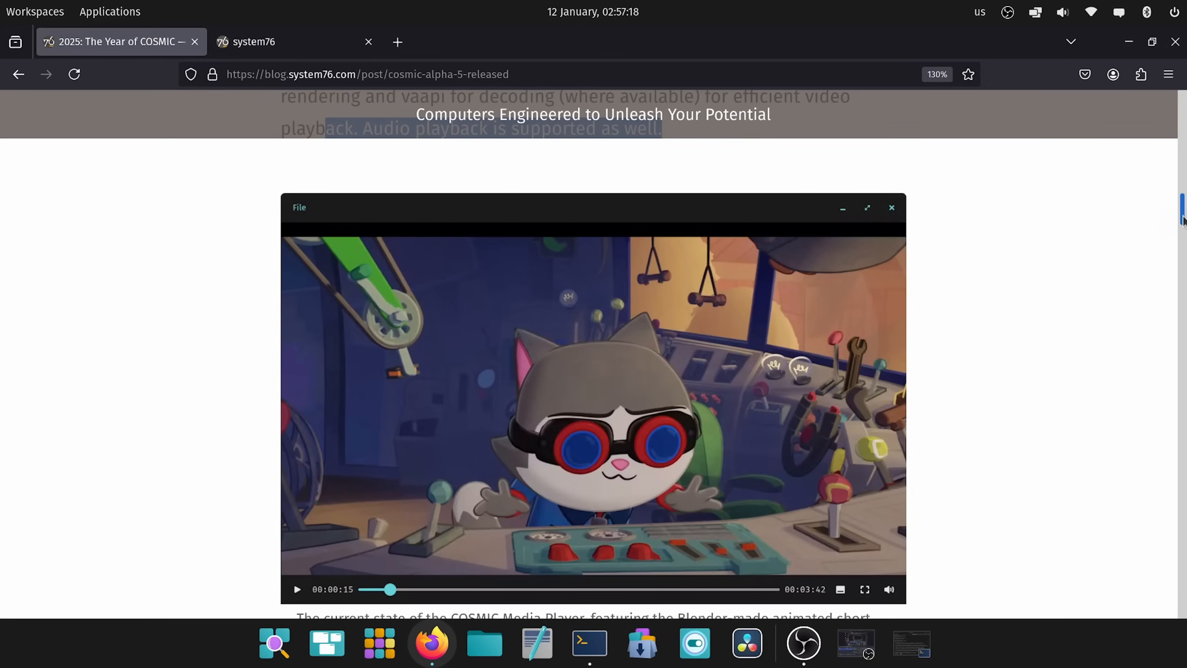
pyautogui.scroll(-3)
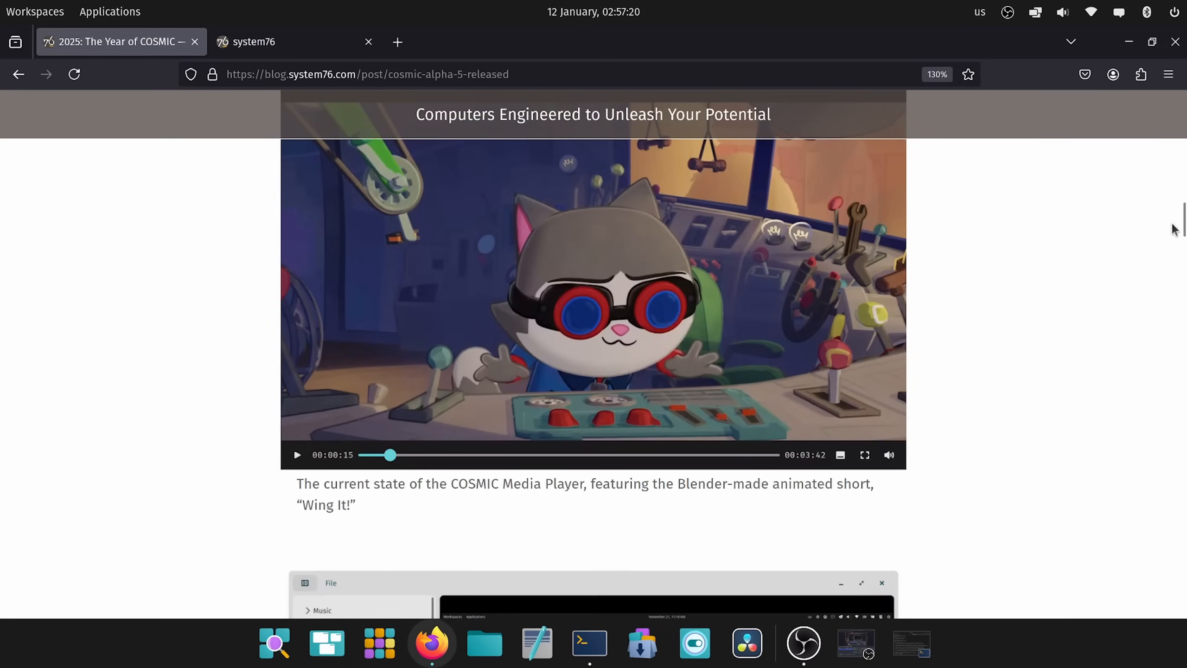
pyautogui.scroll(-3)
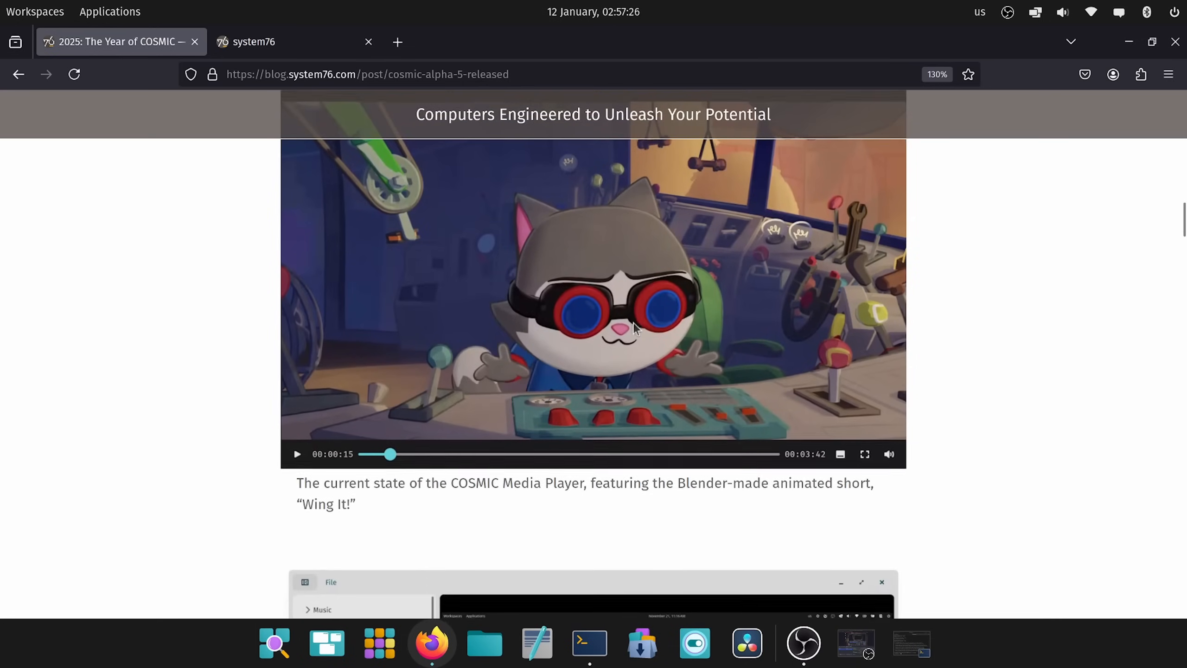
pyautogui.scroll(-3)
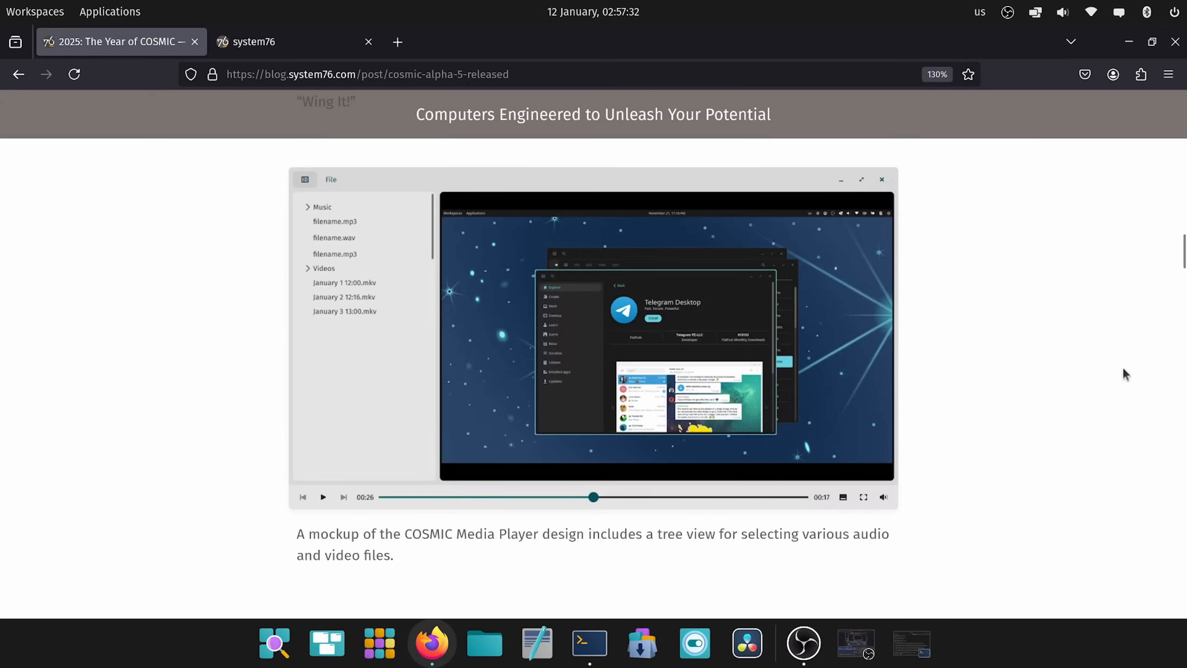
pyautogui.moveTo(349, 273)
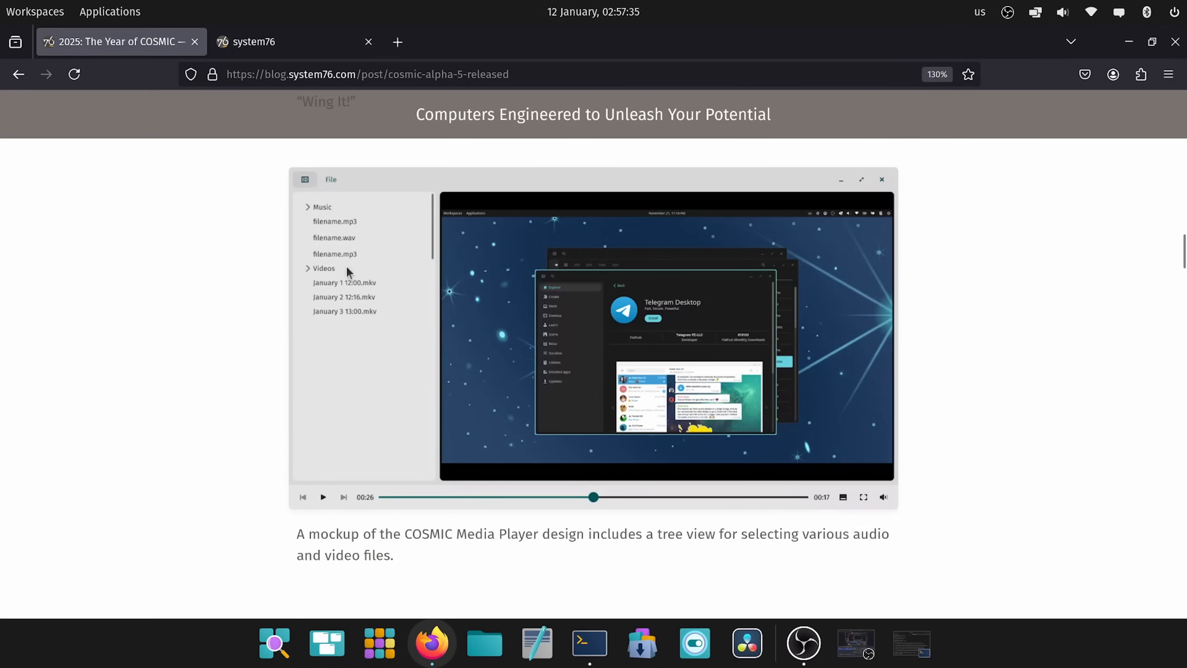
pyautogui.moveTo(341, 318)
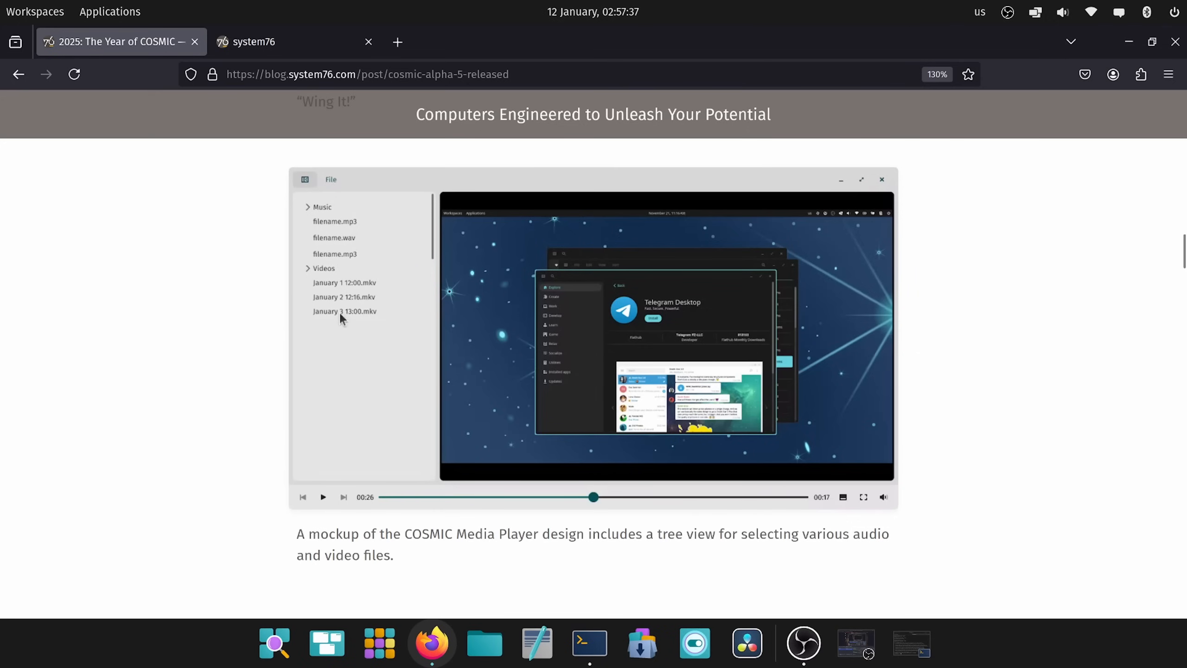
pyautogui.scroll(-3)
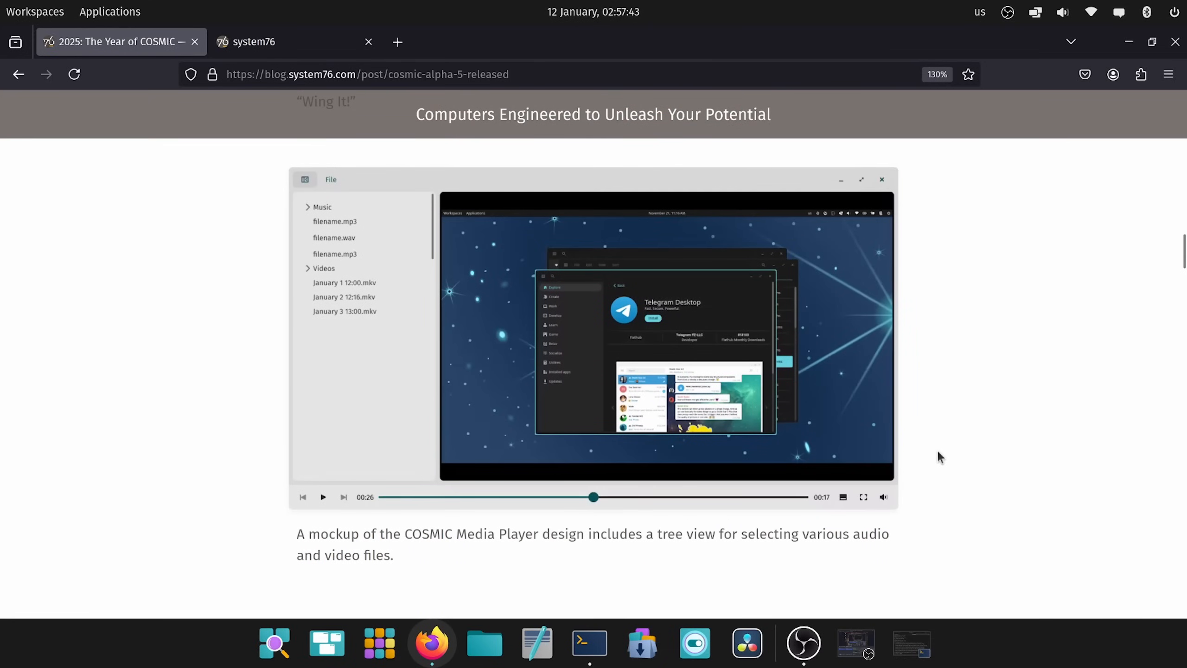
pyautogui.scroll(-3)
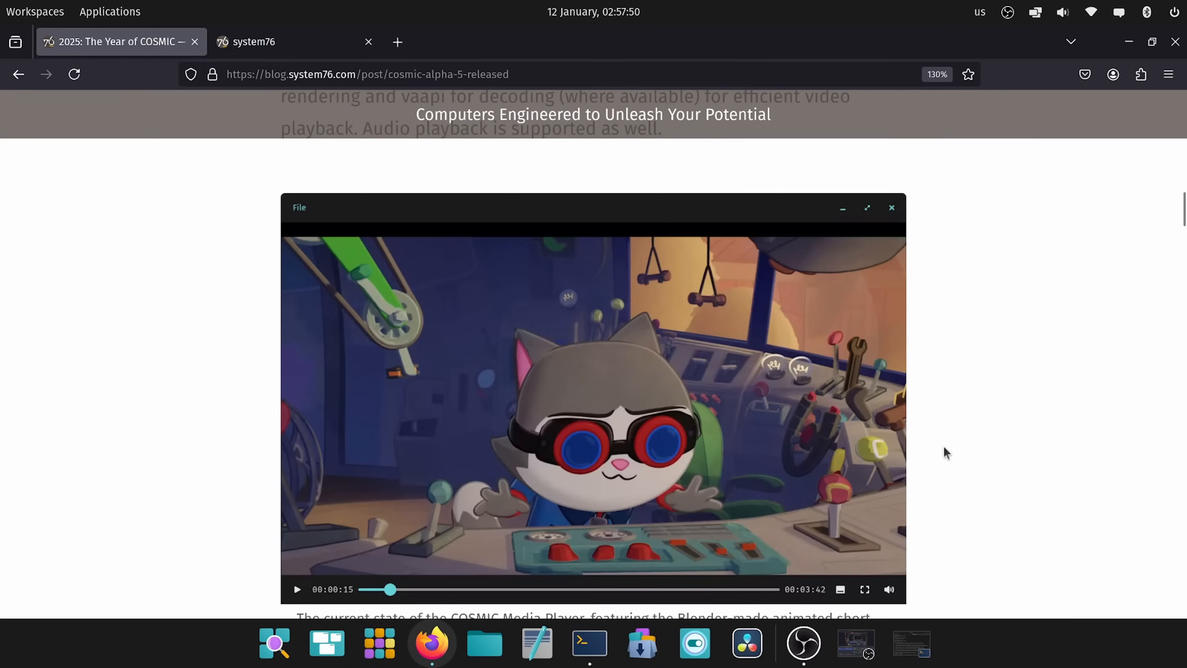
pyautogui.moveTo(946, 334)
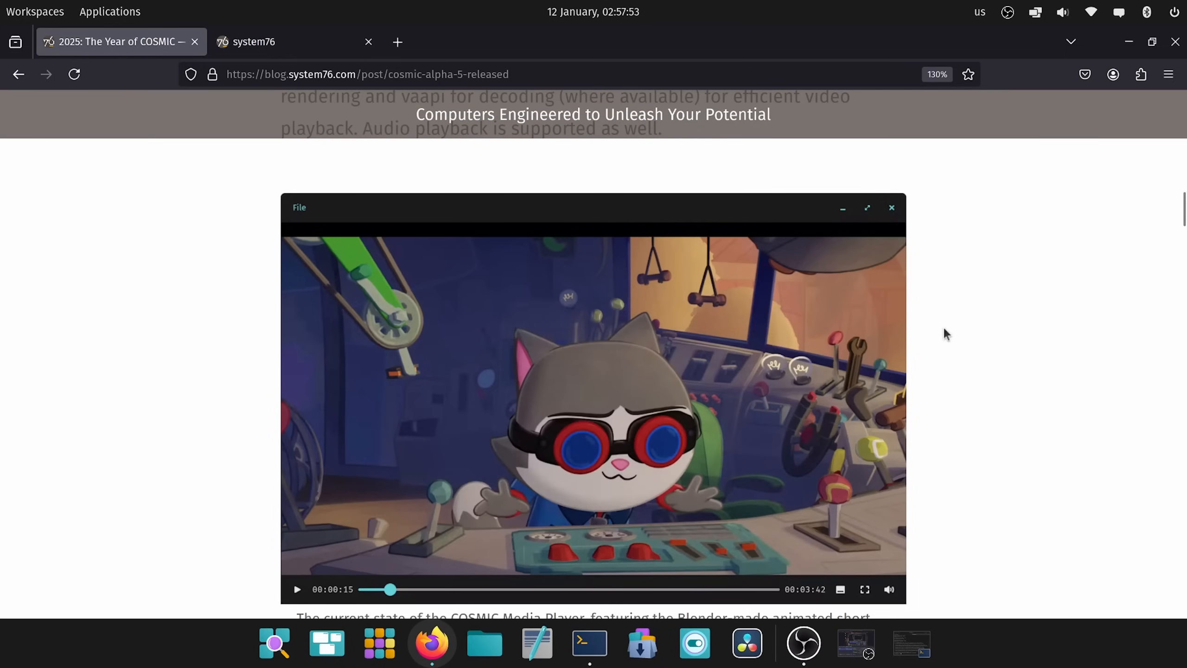
pyautogui.moveTo(945, 353)
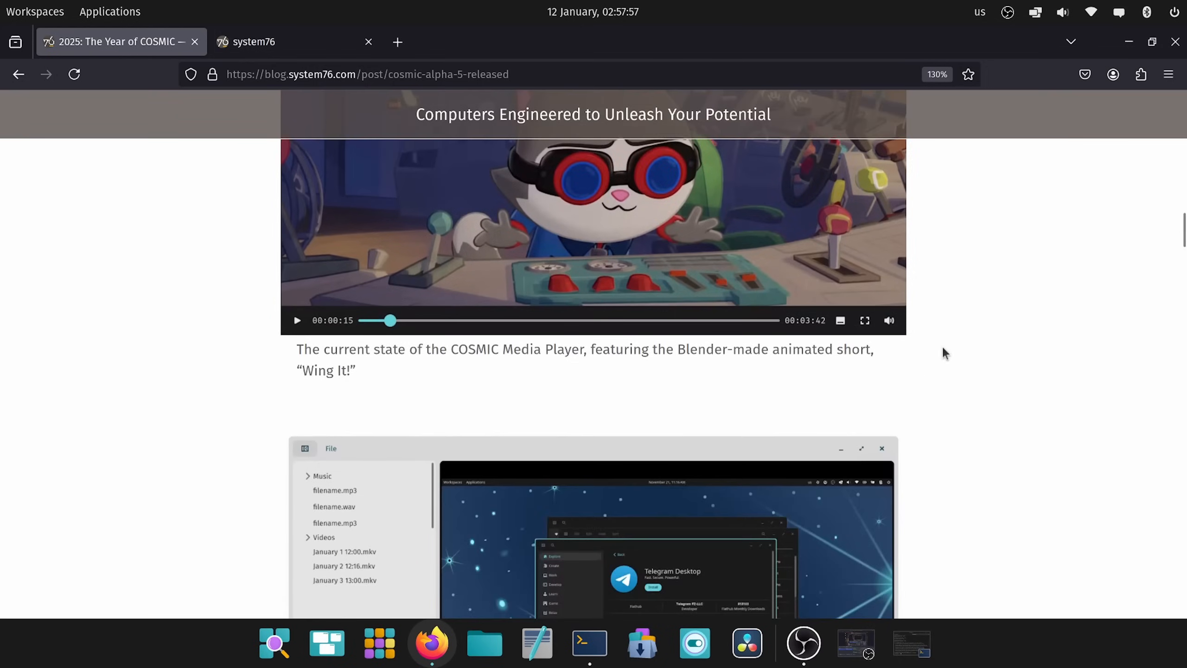
pyautogui.scroll(-3)
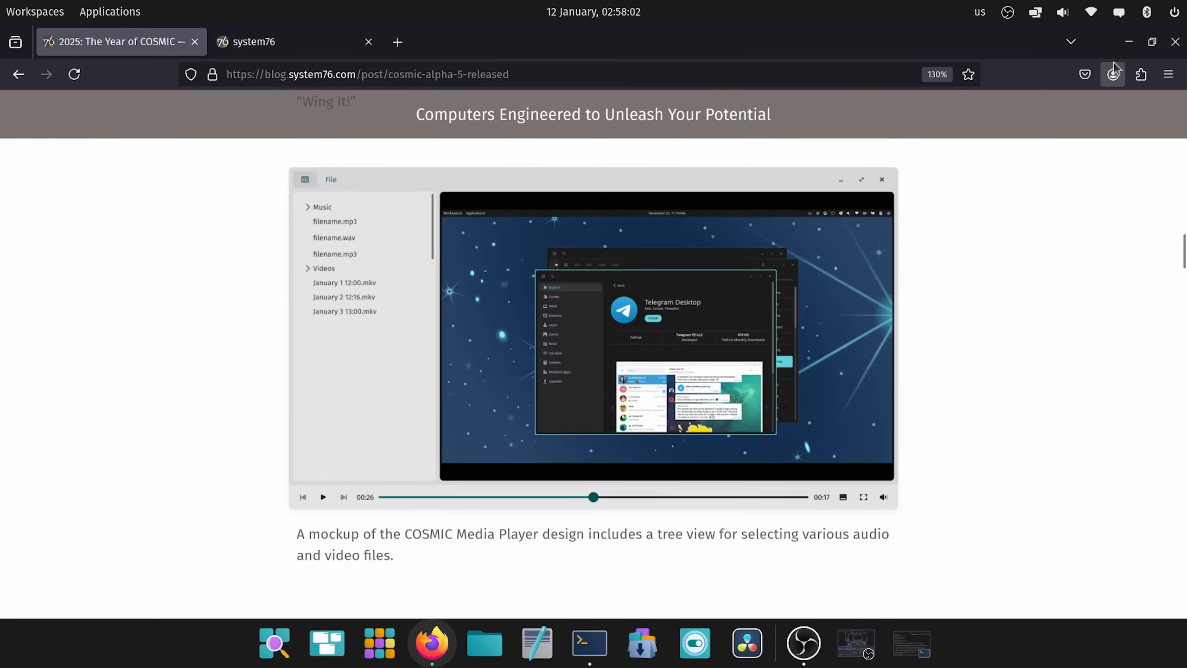
pyautogui.moveTo(1029, 190)
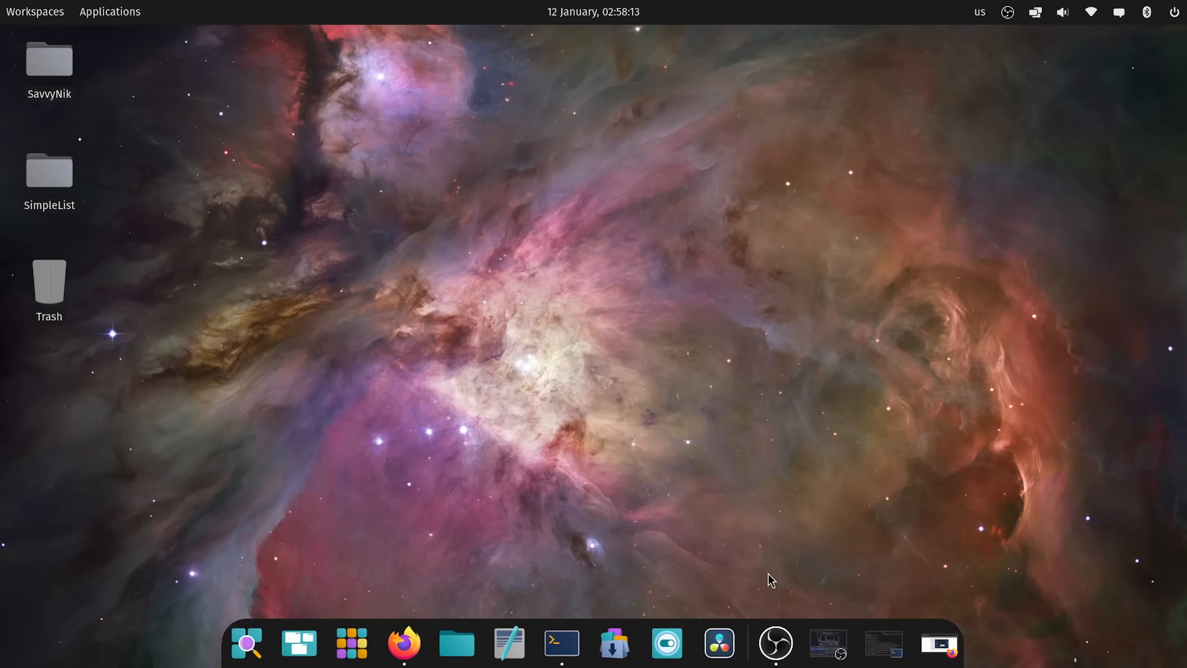
pyautogui.moveTo(655, 404)
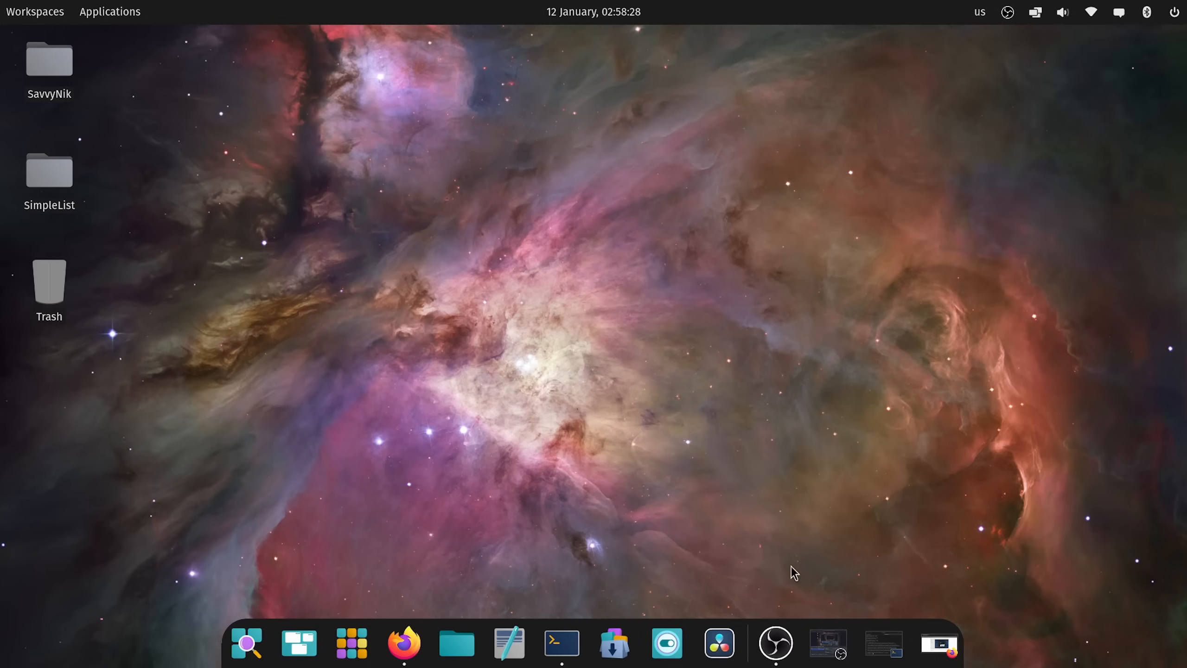
# - Raise OBS Studio from the dock, then check and dismiss the panel's sound volume controls
pyautogui.click(774, 643)
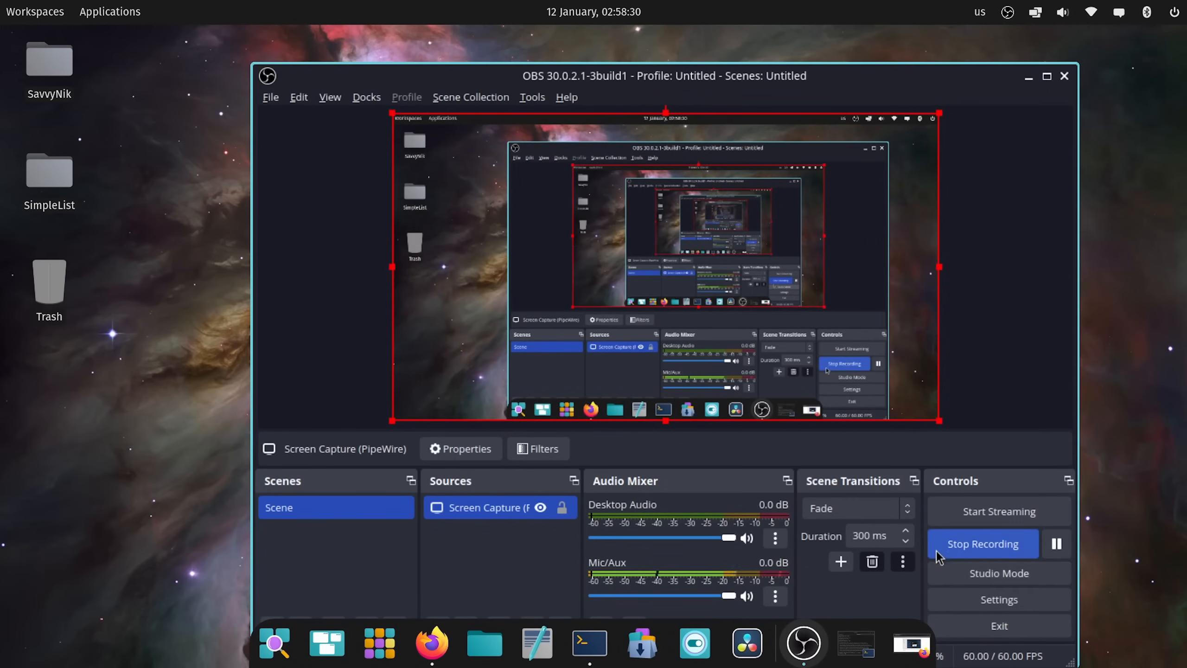
pyautogui.moveTo(1038, 50)
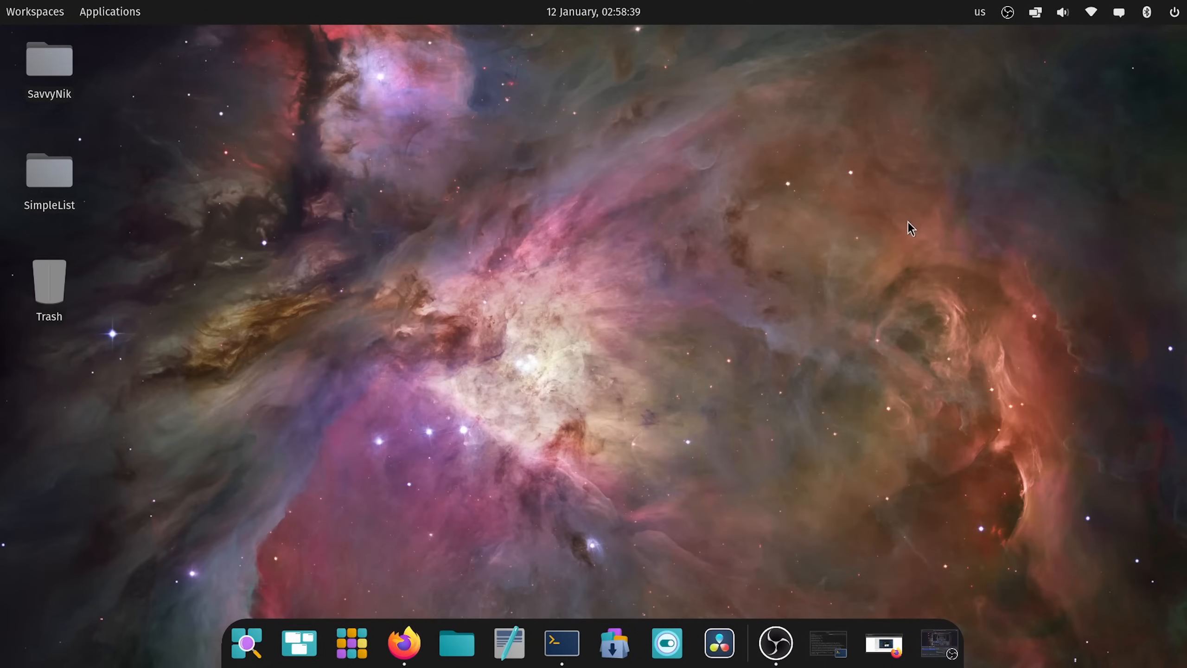
pyautogui.moveTo(834, 414)
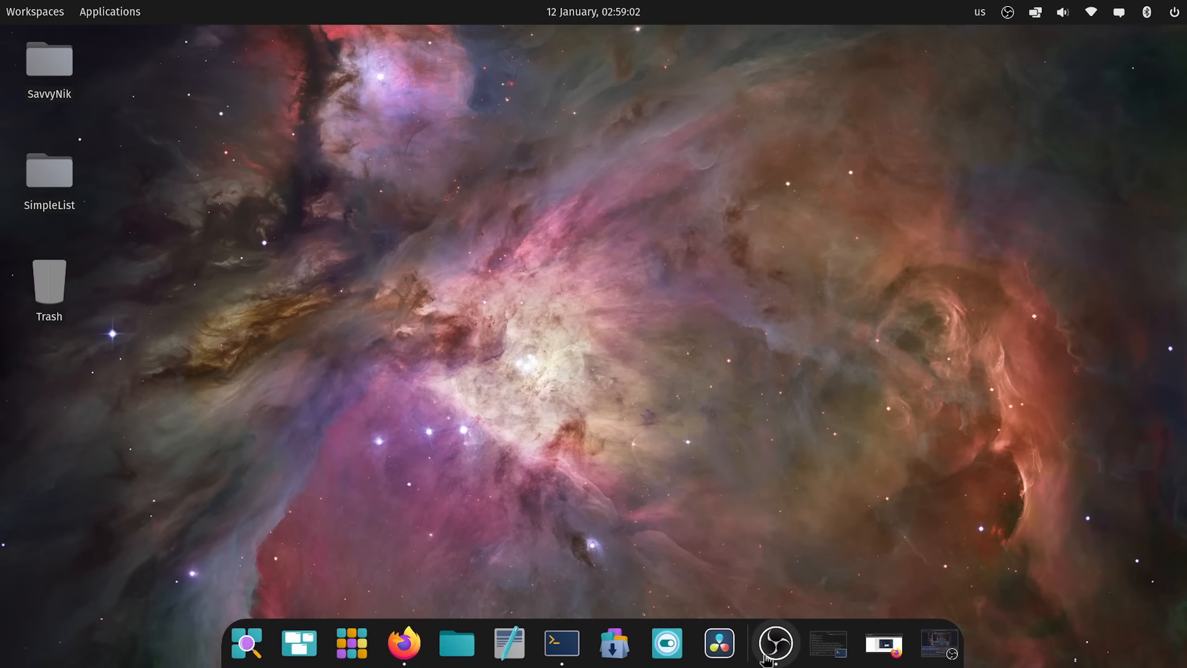
pyautogui.moveTo(1103, 36)
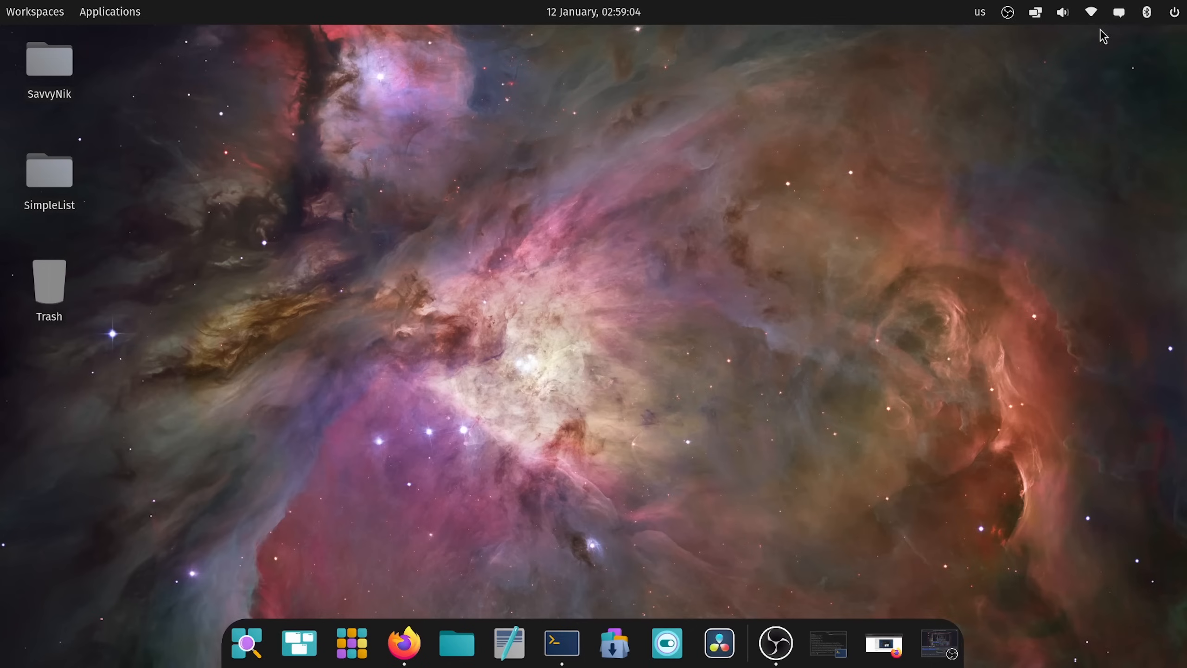
pyautogui.click(1062, 12)
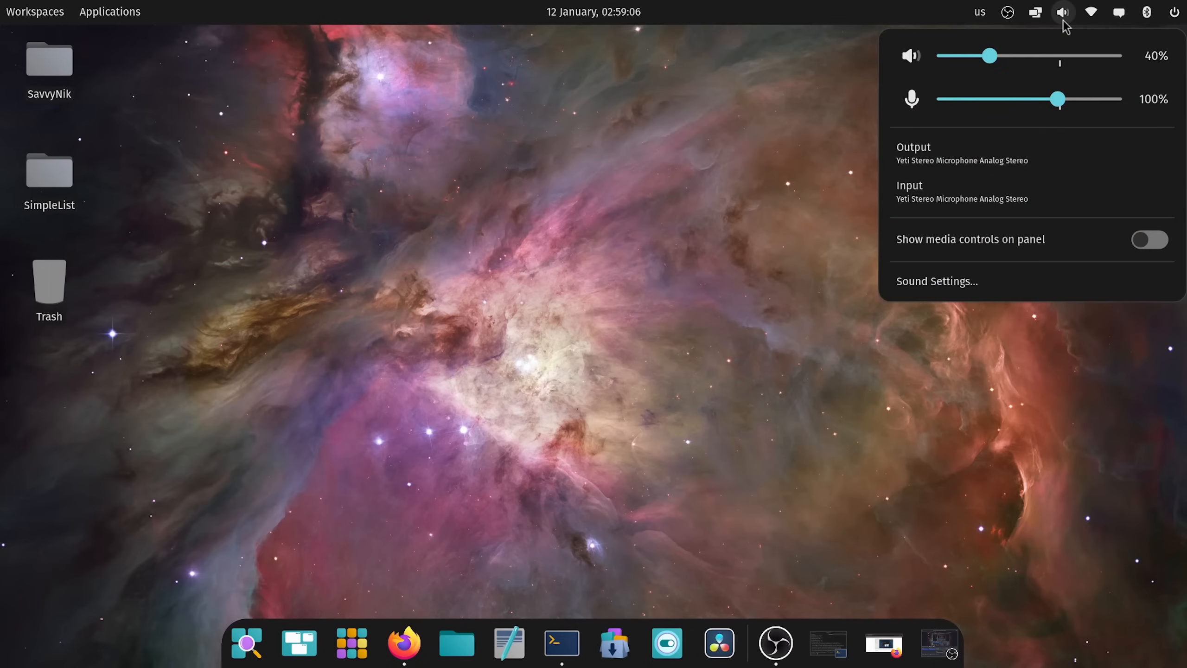
pyautogui.click(1090, 11)
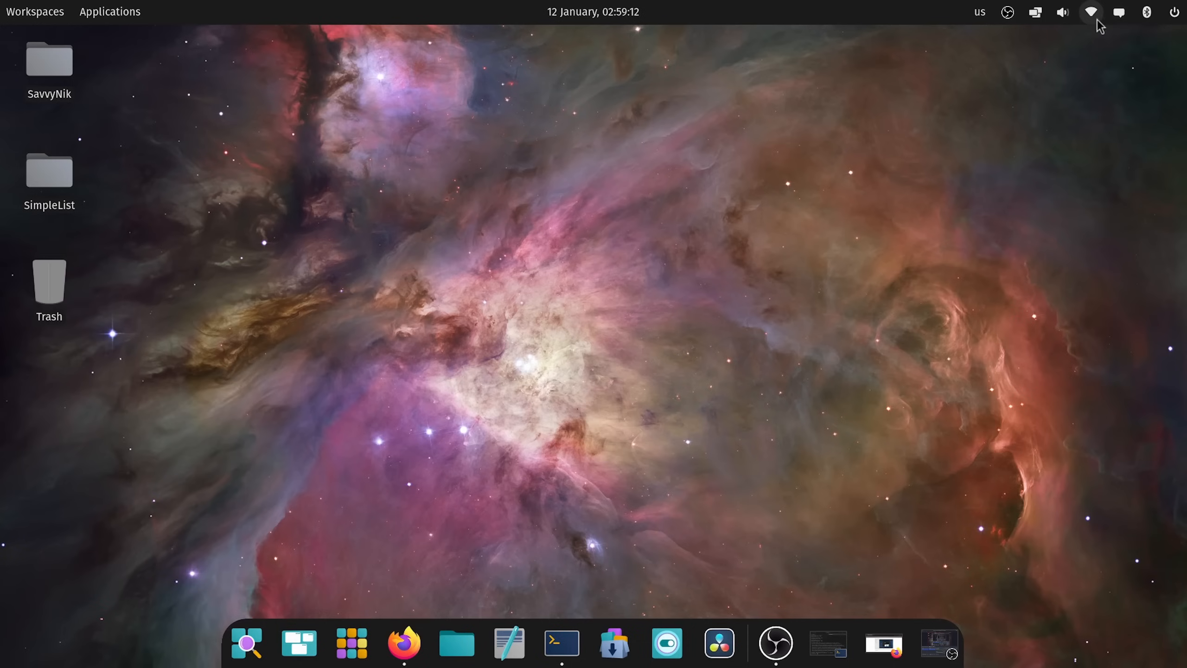
pyautogui.moveTo(810, 262)
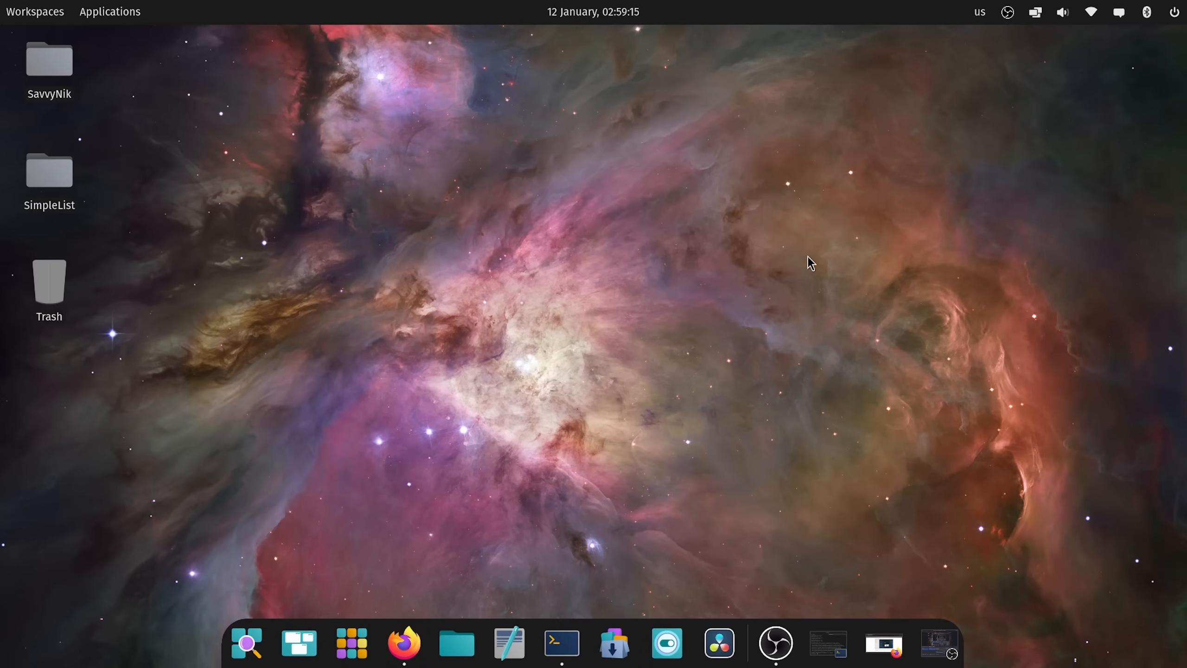
pyautogui.moveTo(793, 228)
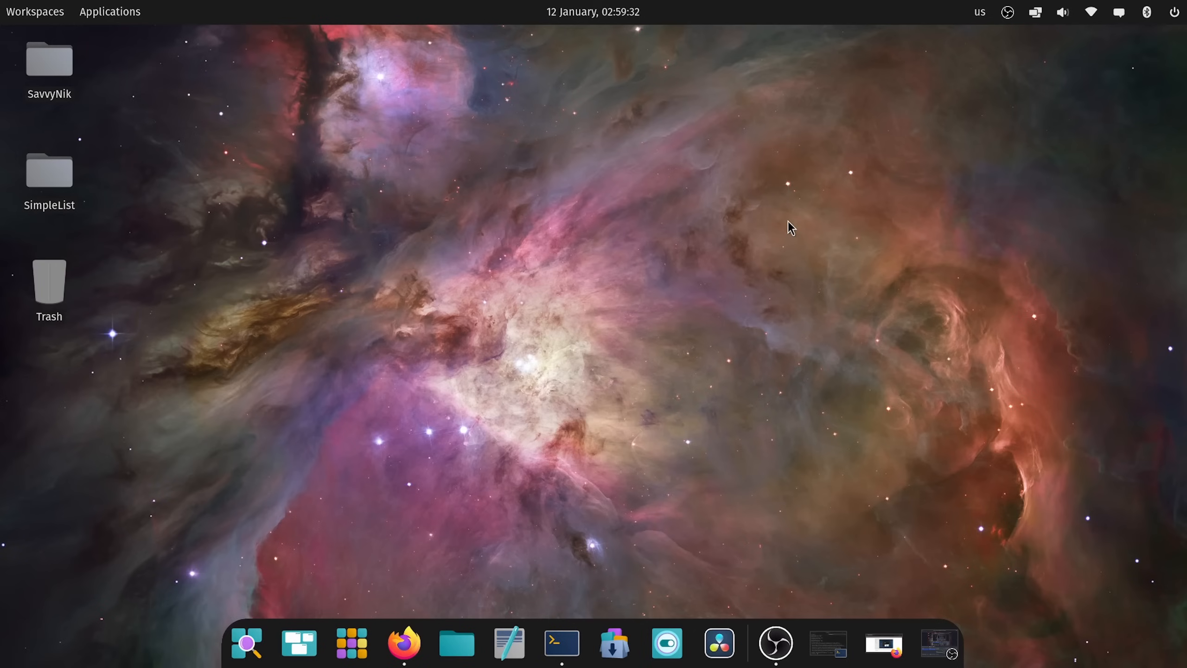
pyautogui.moveTo(768, 341)
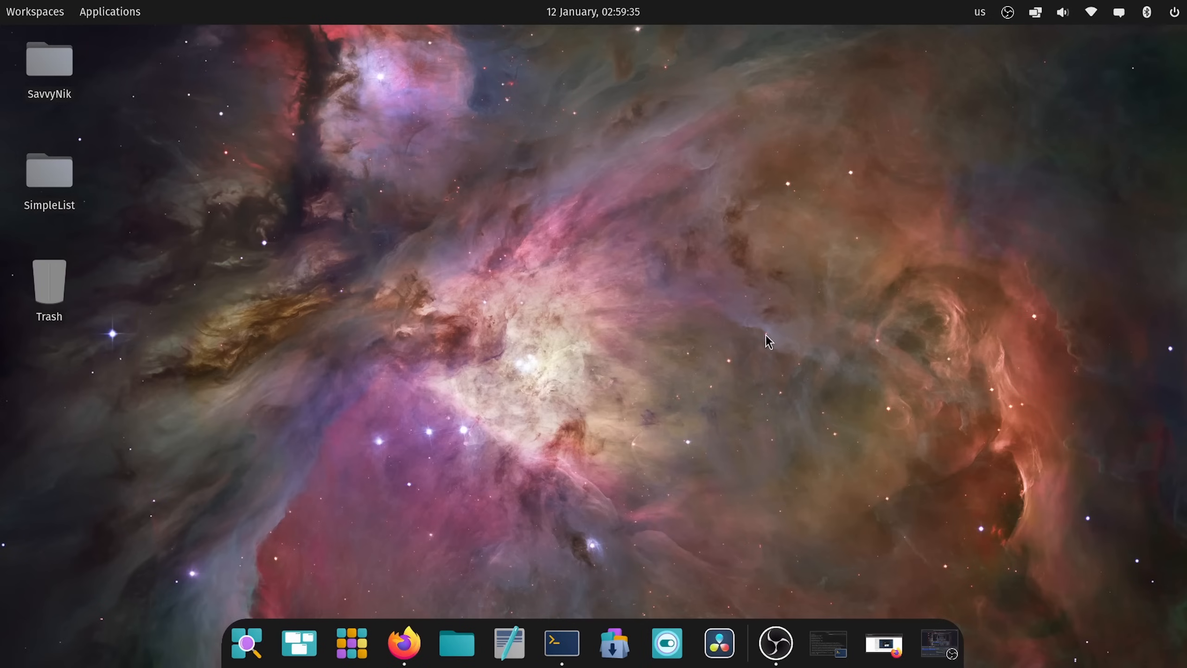
pyautogui.moveTo(185, 130)
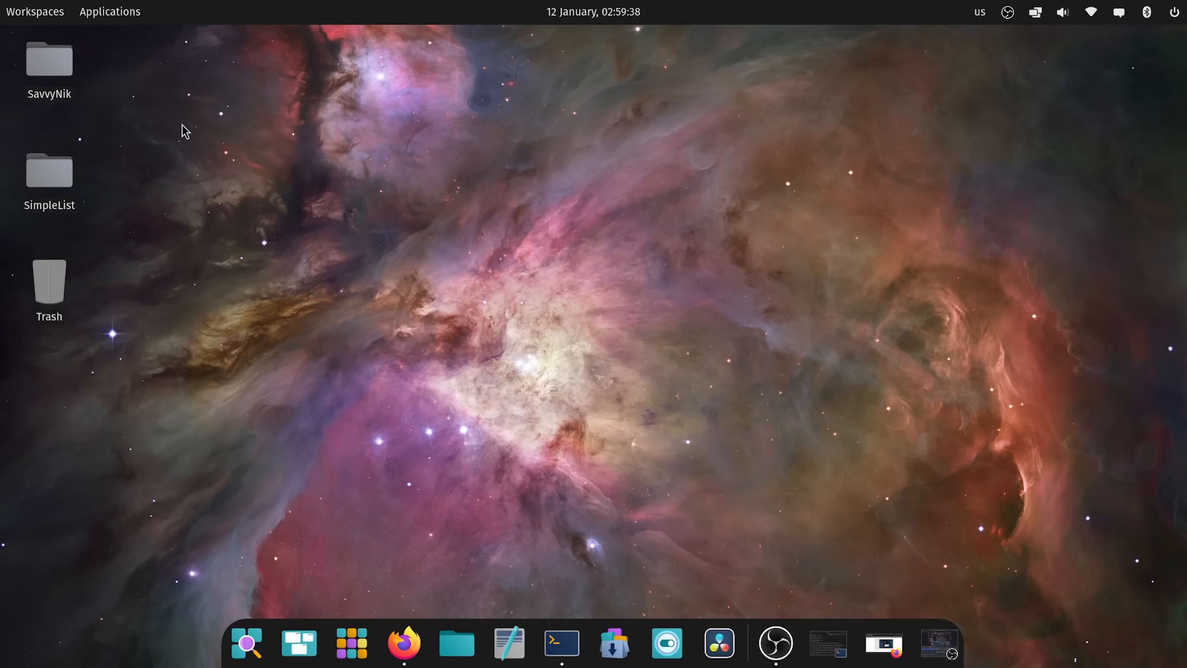
pyautogui.moveTo(788, 647)
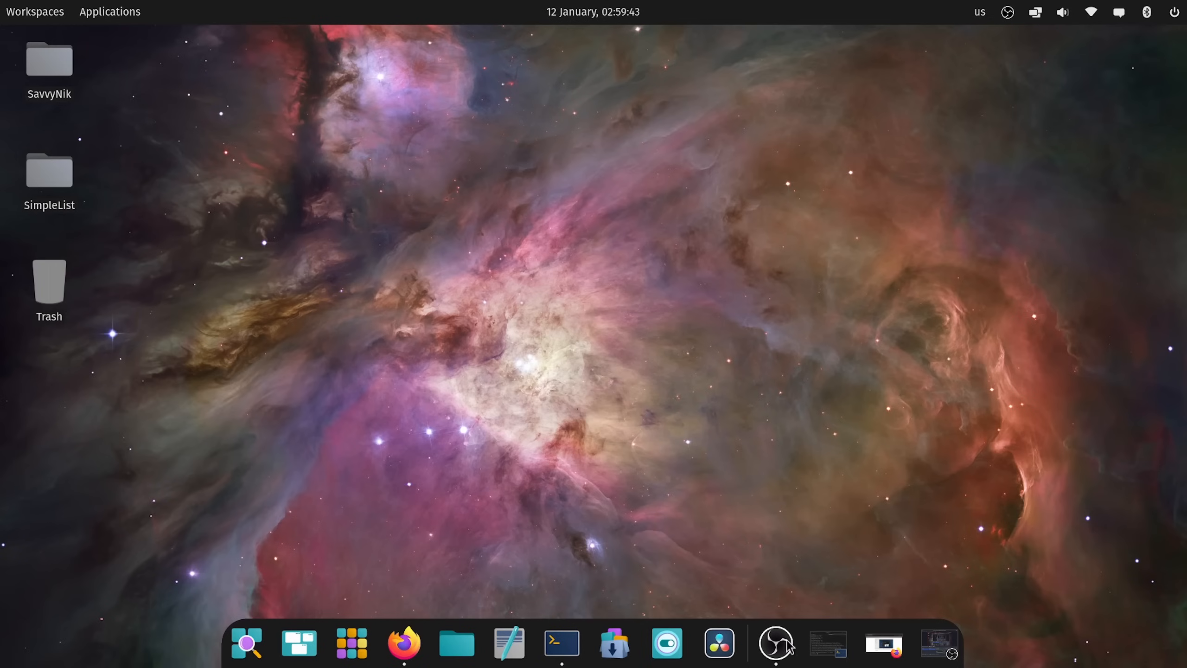
pyautogui.moveTo(450, 236)
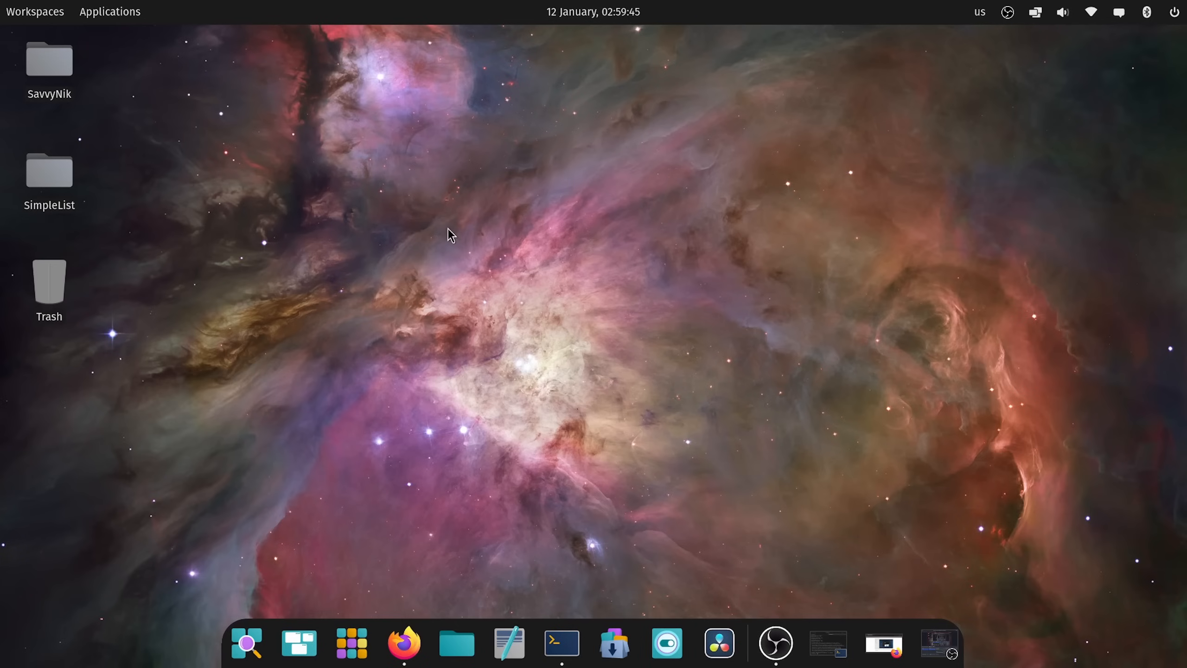
pyautogui.click(561, 642)
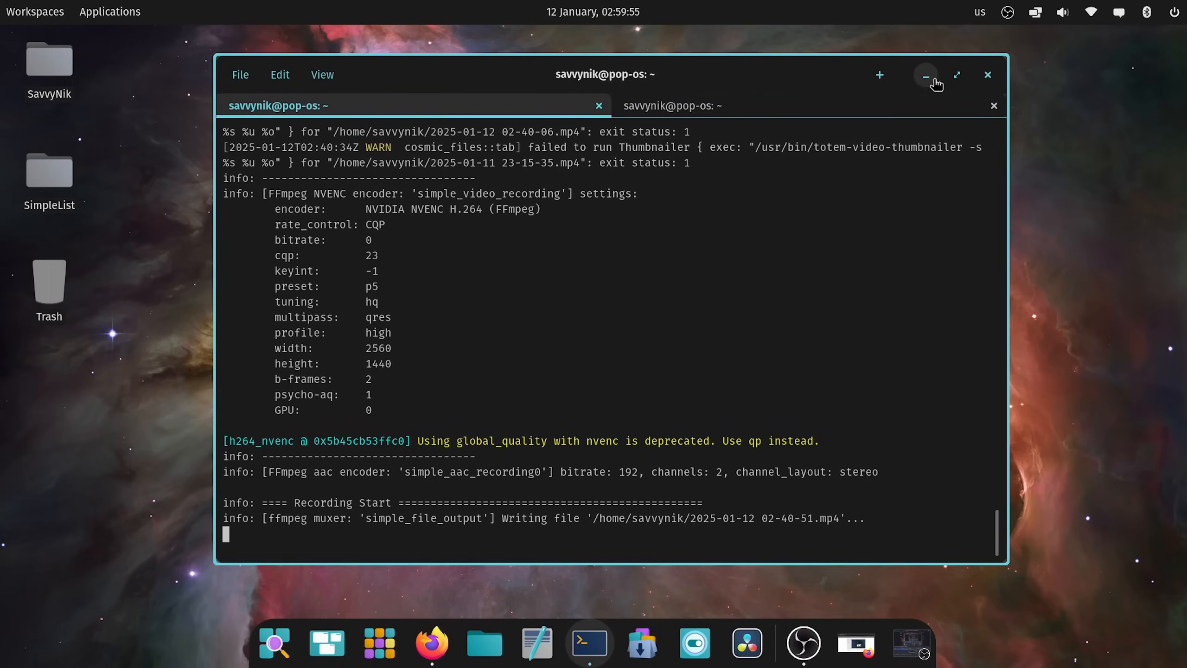
pyautogui.click(925, 75)
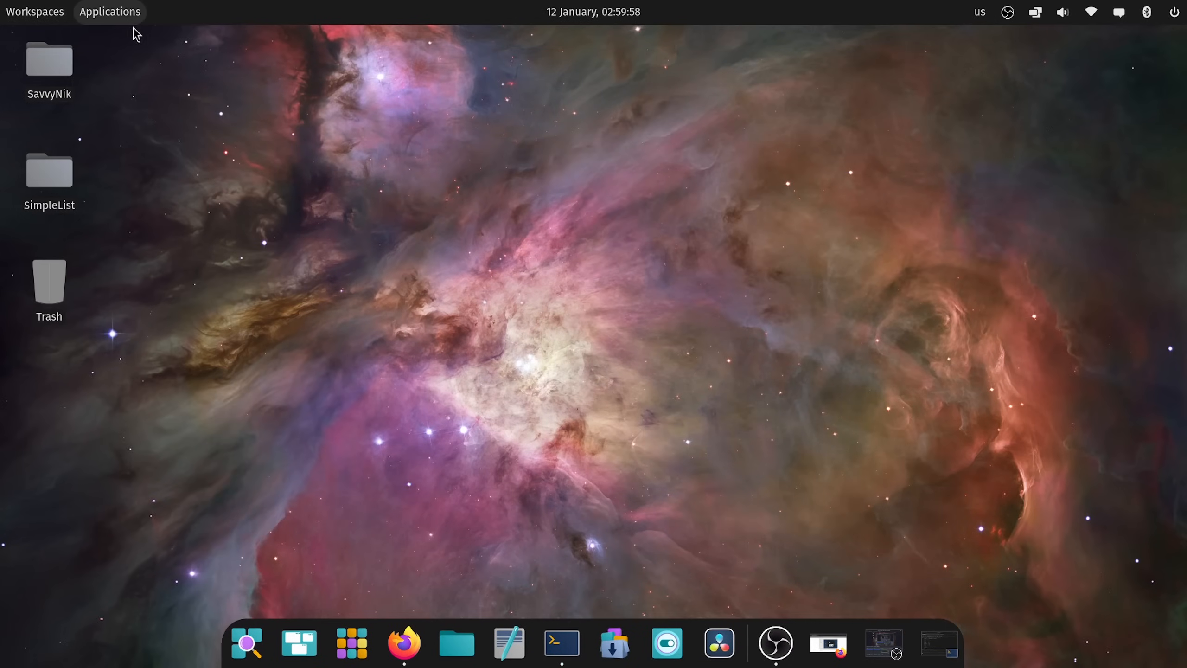
pyautogui.moveTo(230, 176)
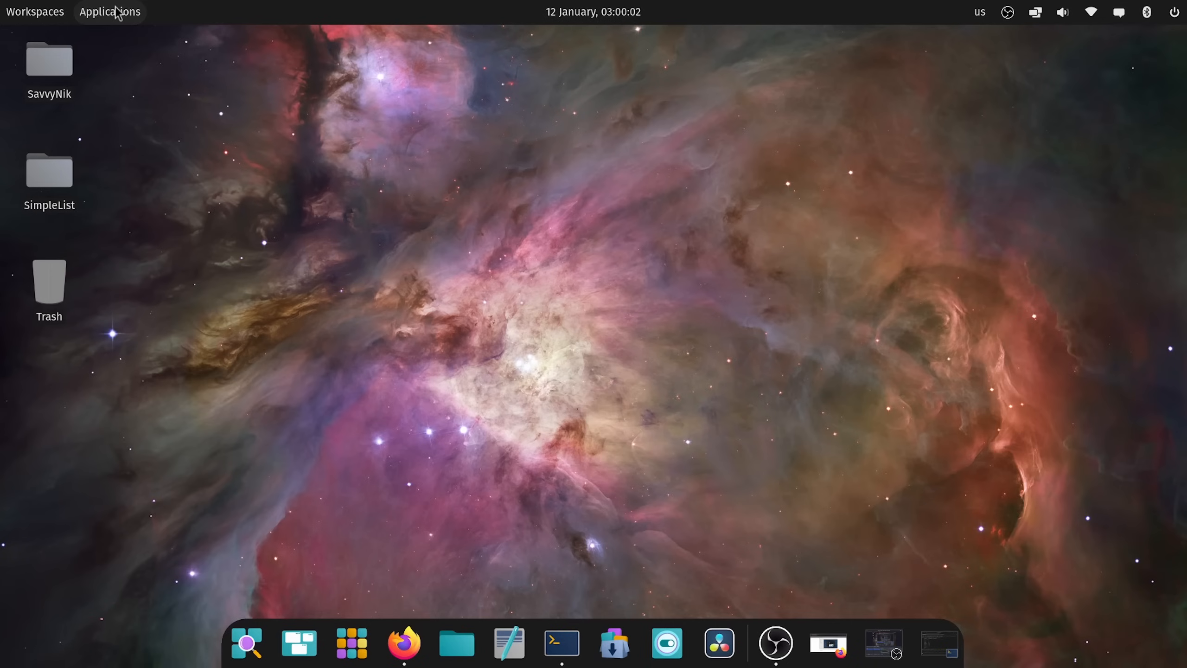
pyautogui.click(110, 11)
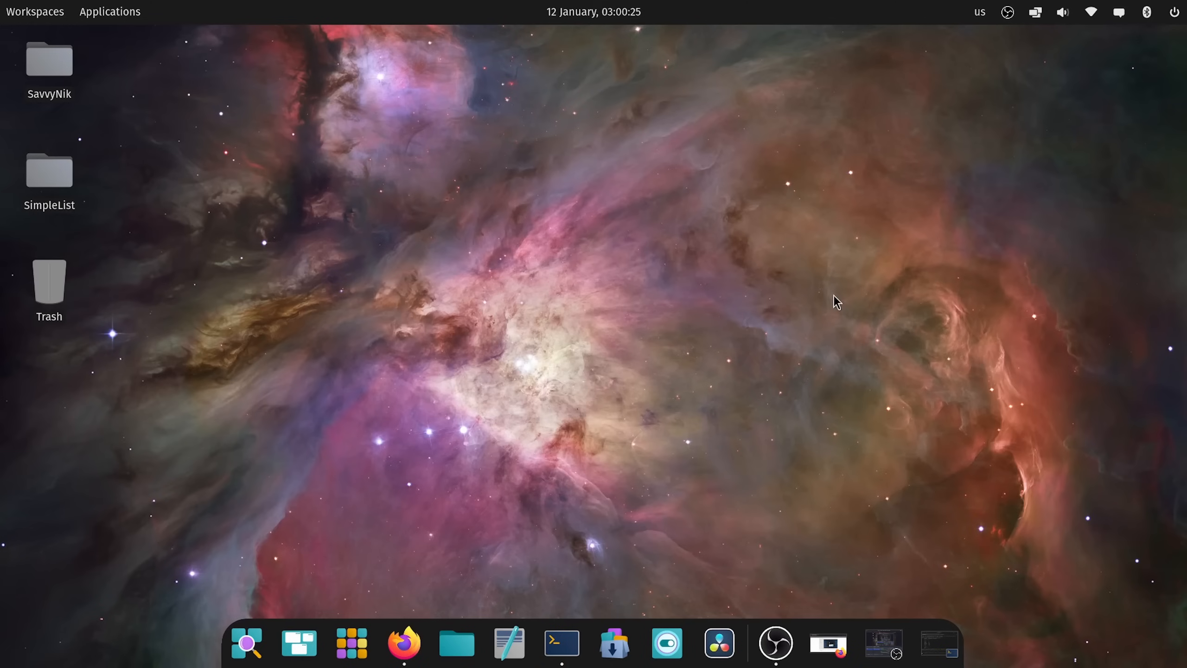
# - Launch OBS Studio despite the already-running warning and choose the DP-1 screen to share
pyautogui.click(774, 643)
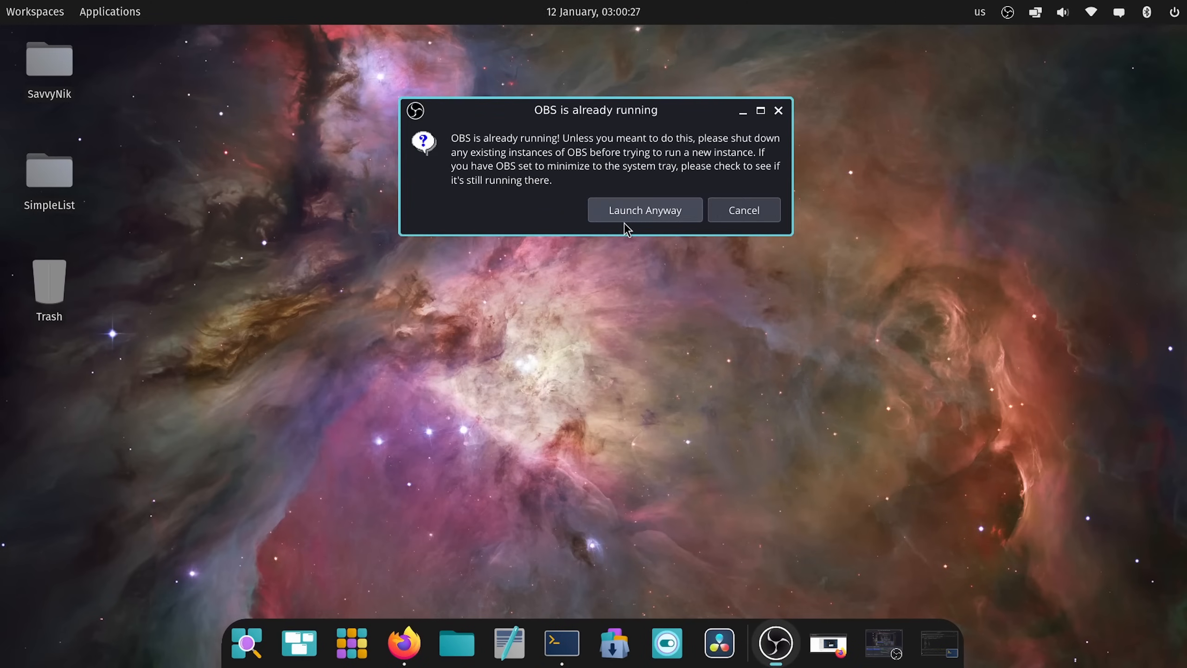
pyautogui.click(742, 210)
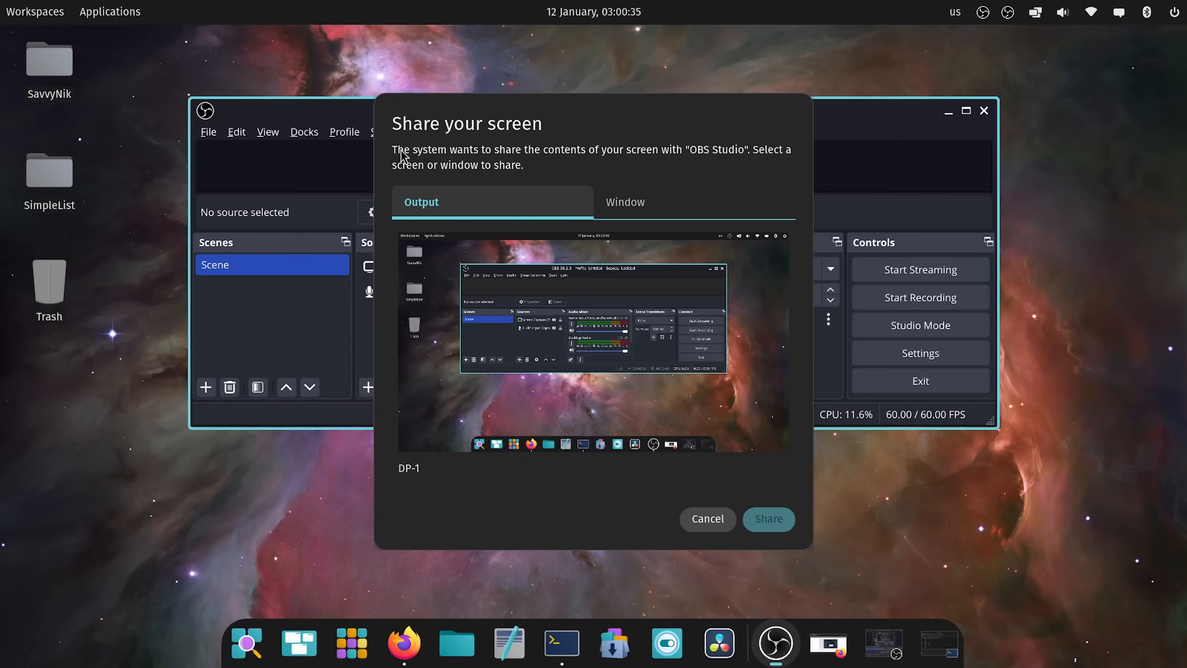
pyautogui.moveTo(413, 143)
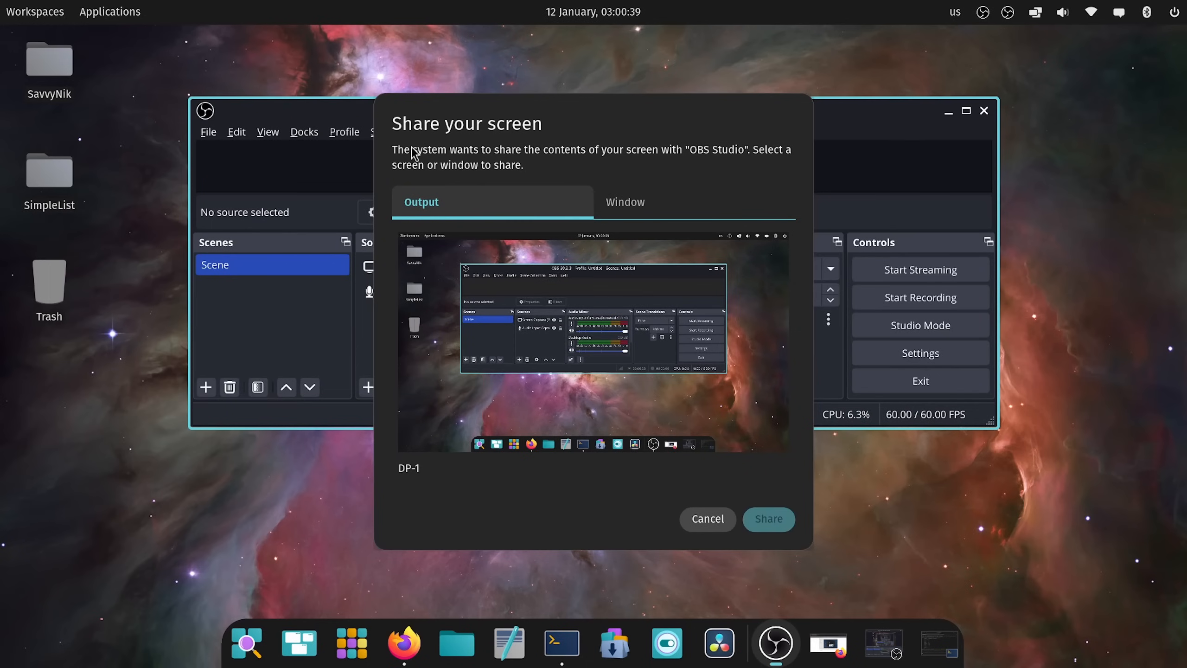
pyautogui.moveTo(514, 205)
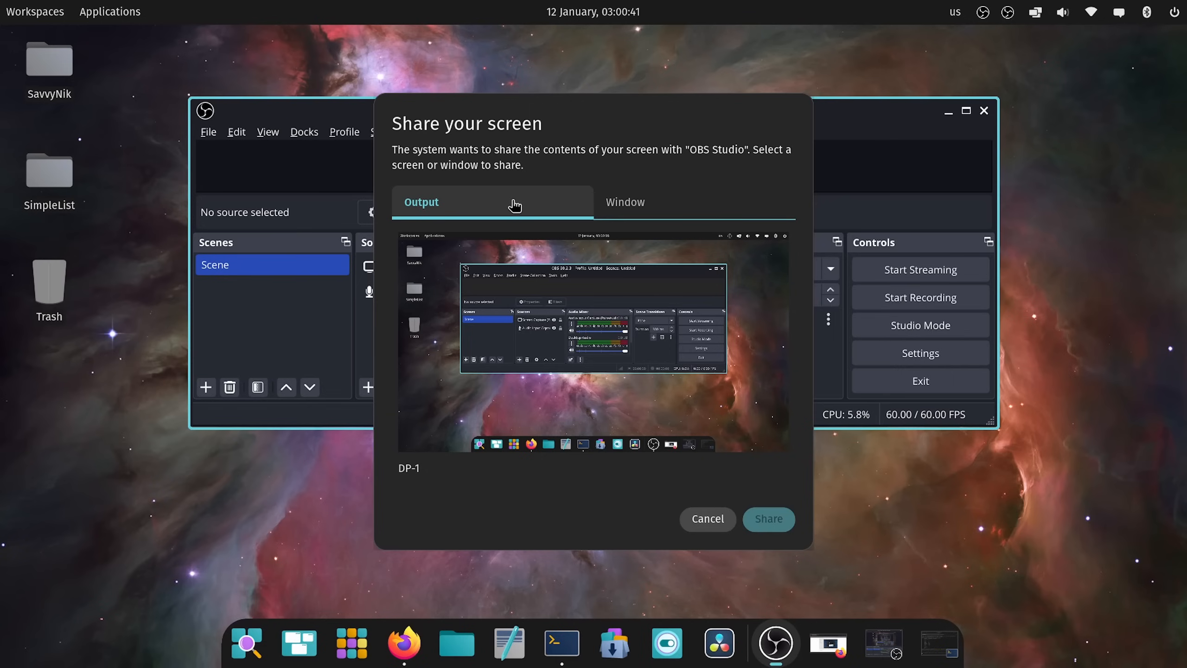
pyautogui.moveTo(515, 154)
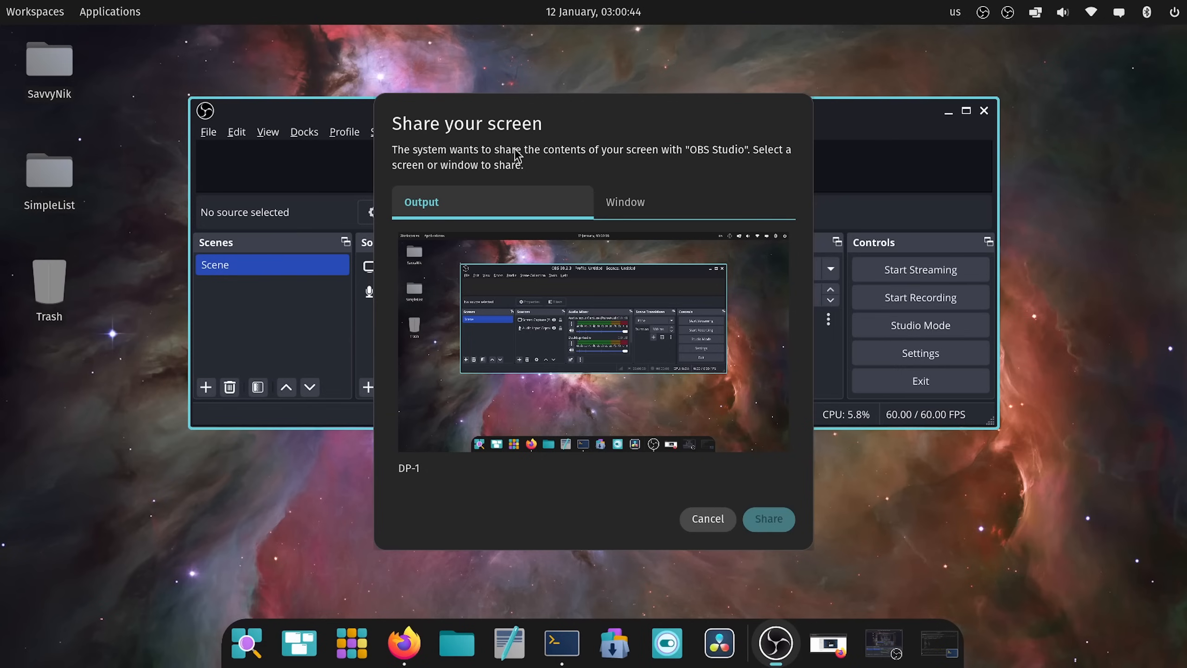
pyautogui.moveTo(482, 165)
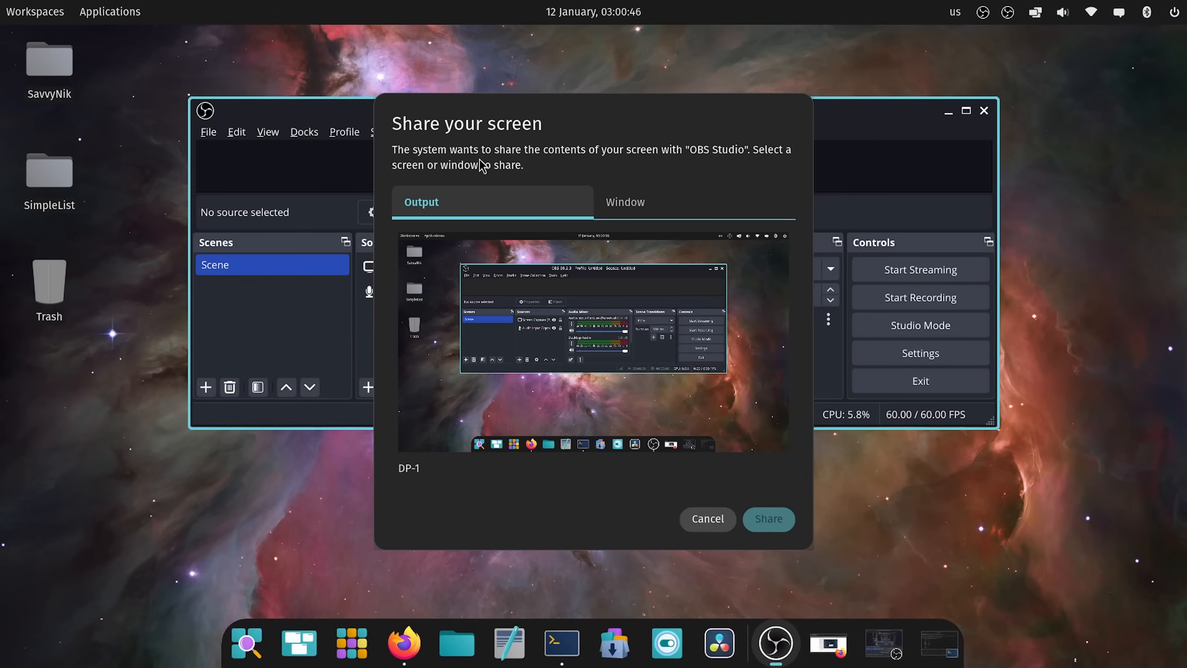
pyautogui.moveTo(549, 165)
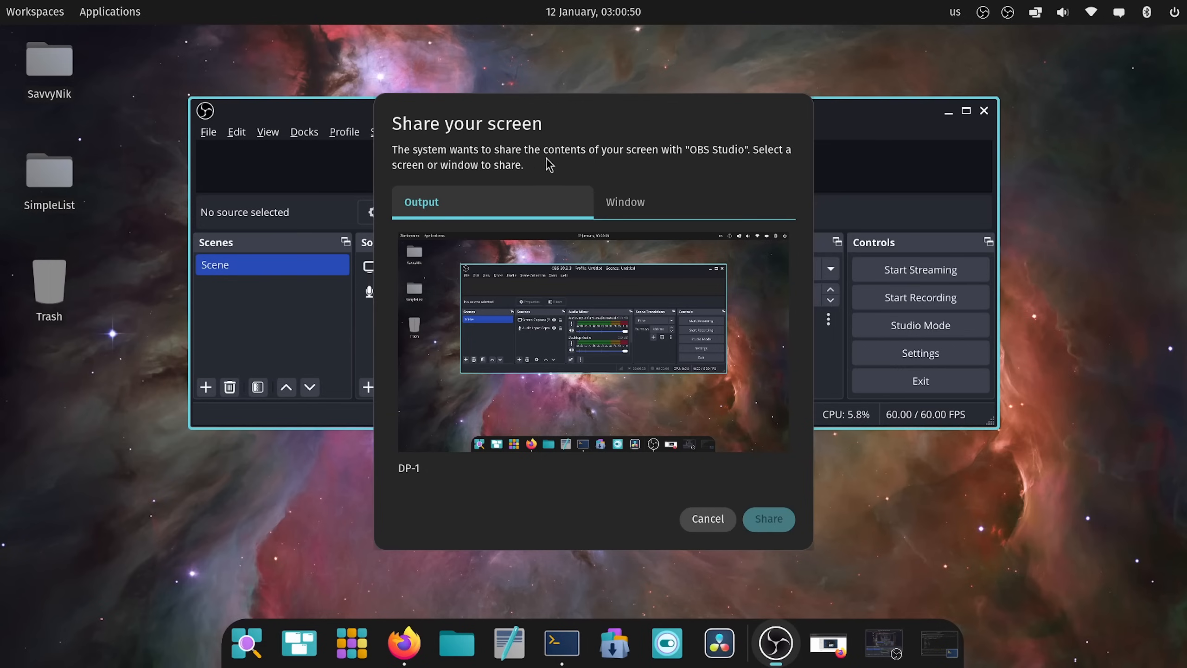
pyautogui.moveTo(749, 172)
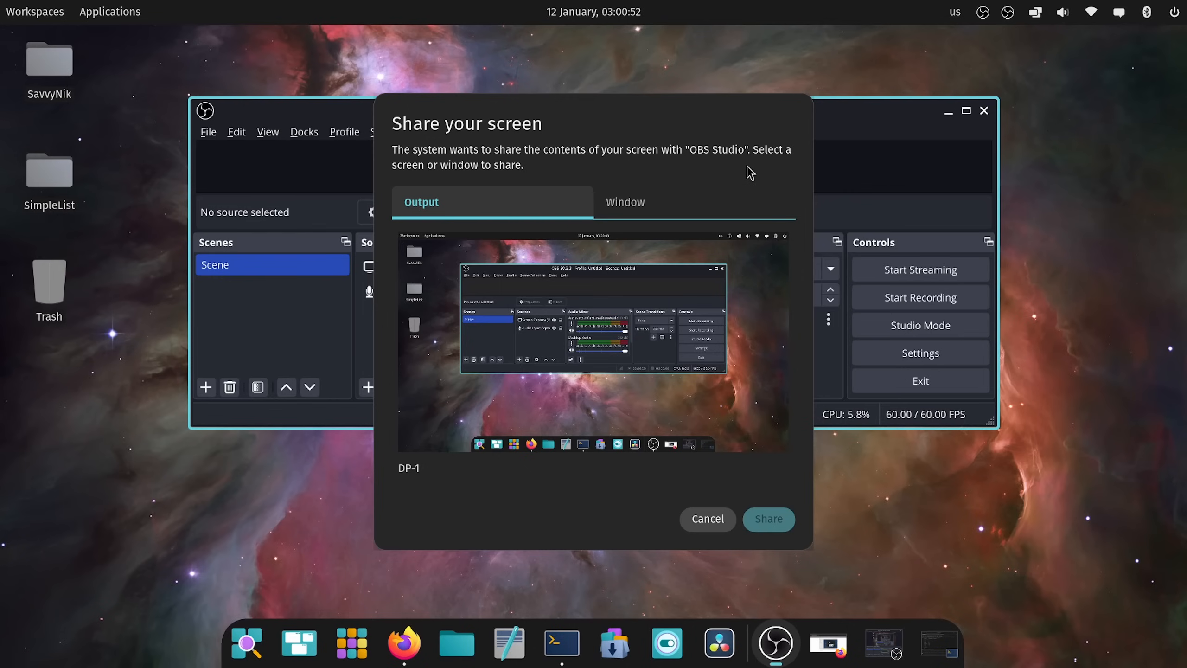
pyautogui.moveTo(500, 178)
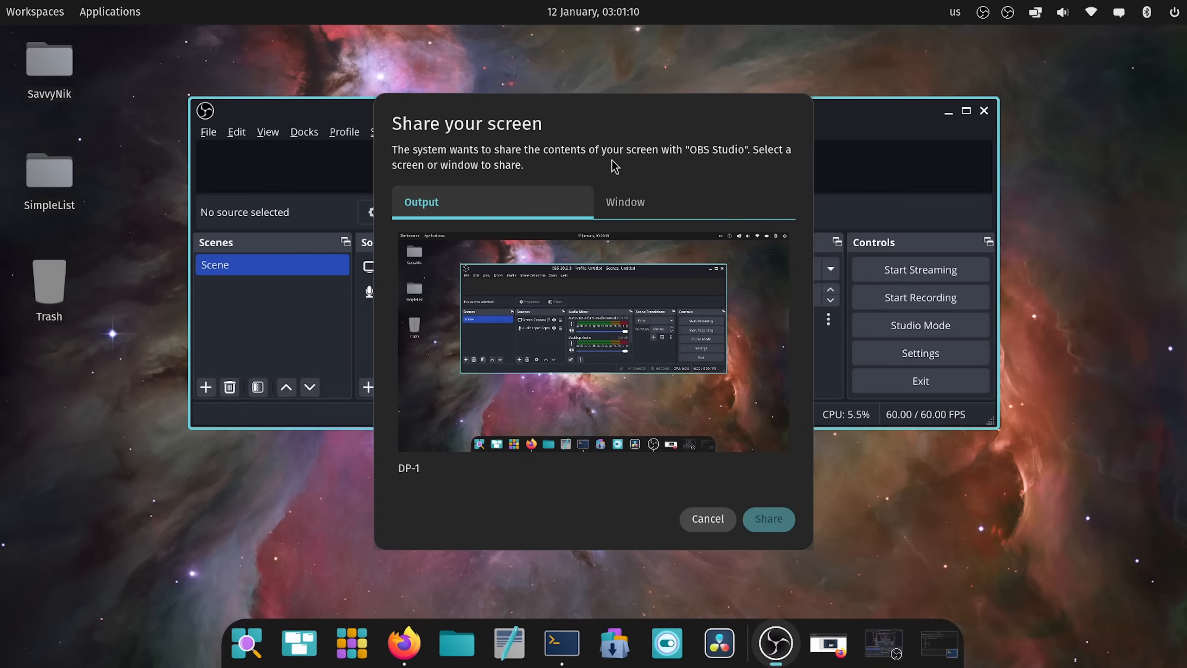
pyautogui.click(593, 344)
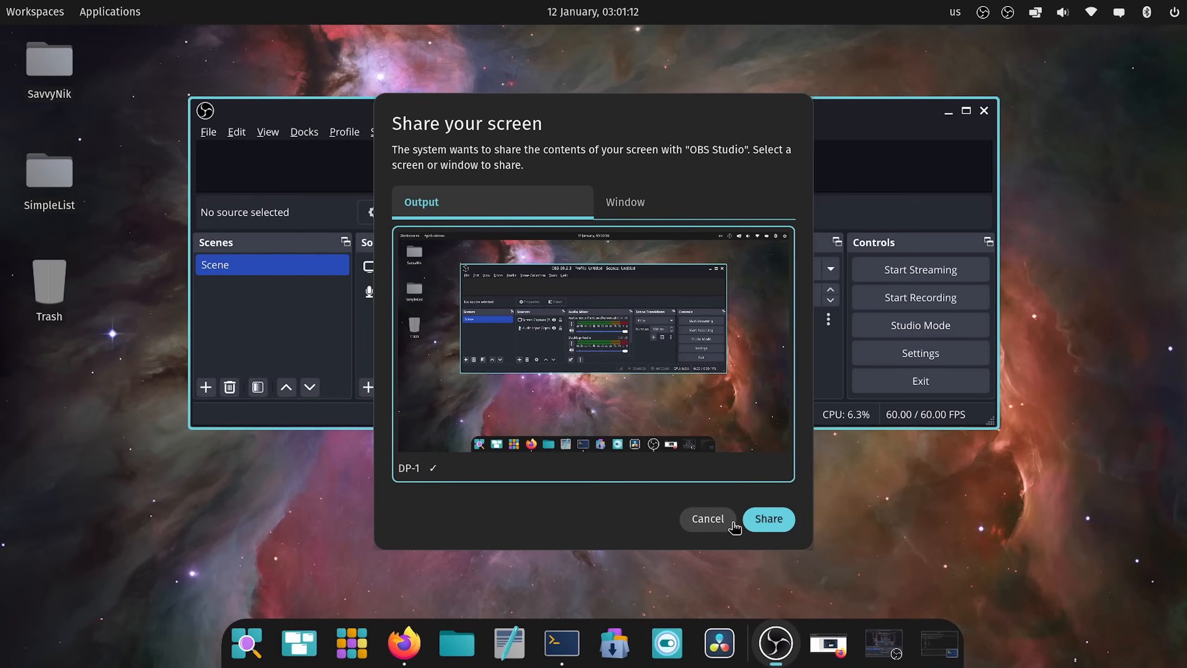
# - Confirm sharing the chosen DP-1 screen with OBS
pyautogui.click(767, 518)
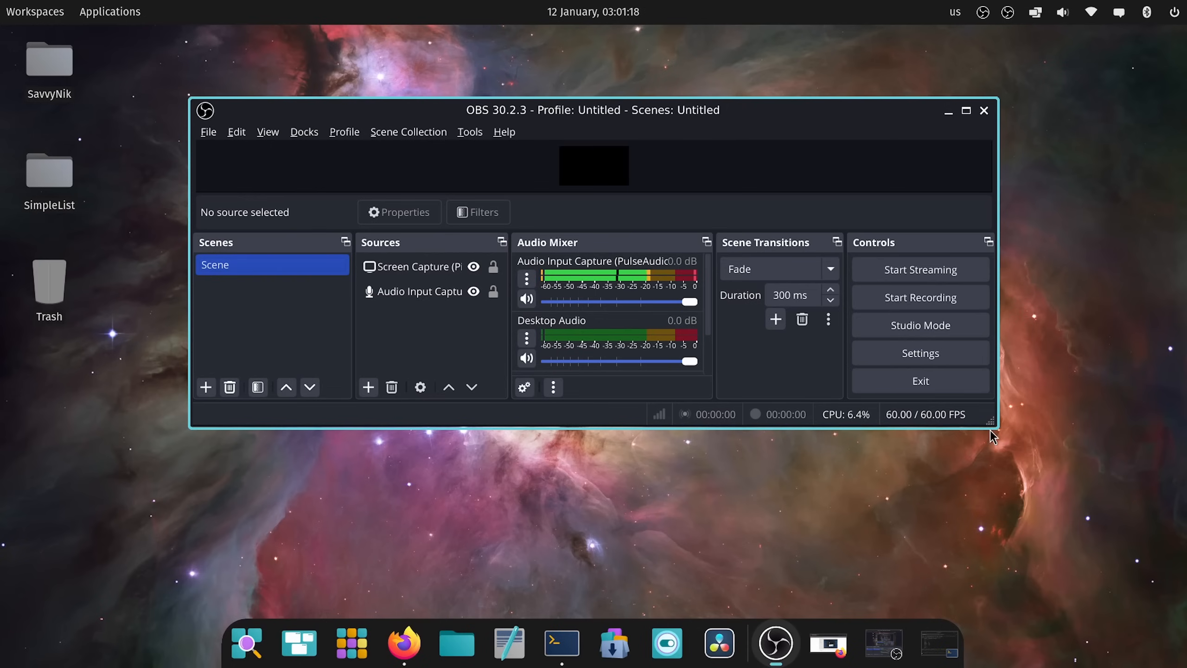
pyautogui.moveTo(1004, 428)
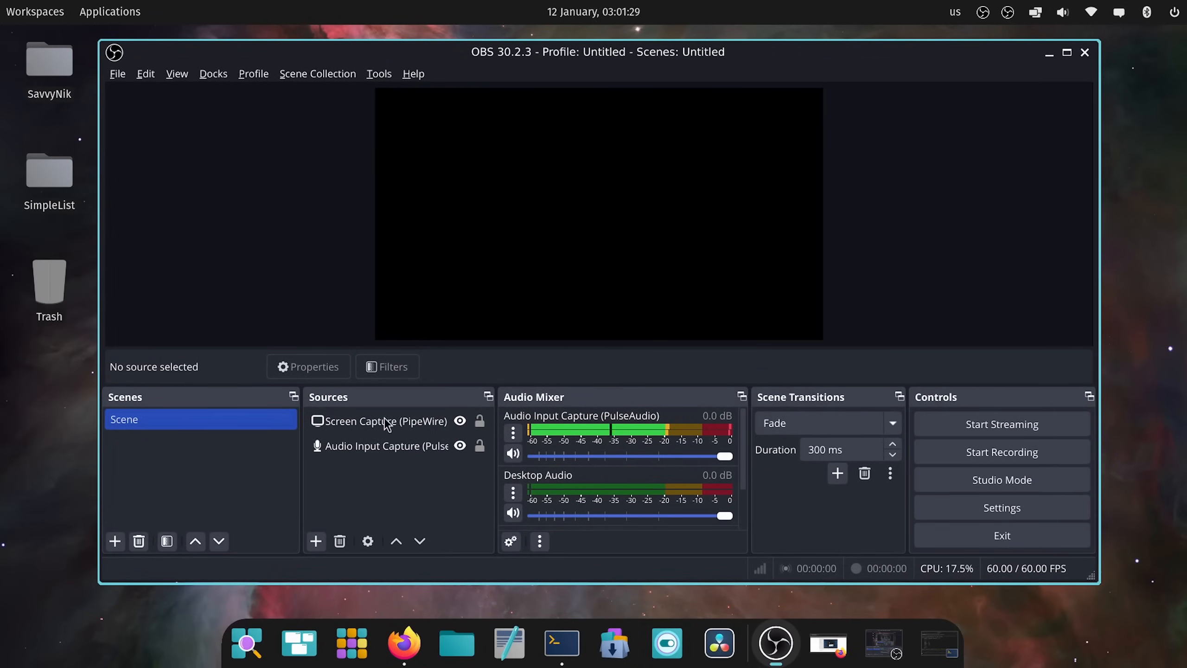
pyautogui.moveTo(812, 234)
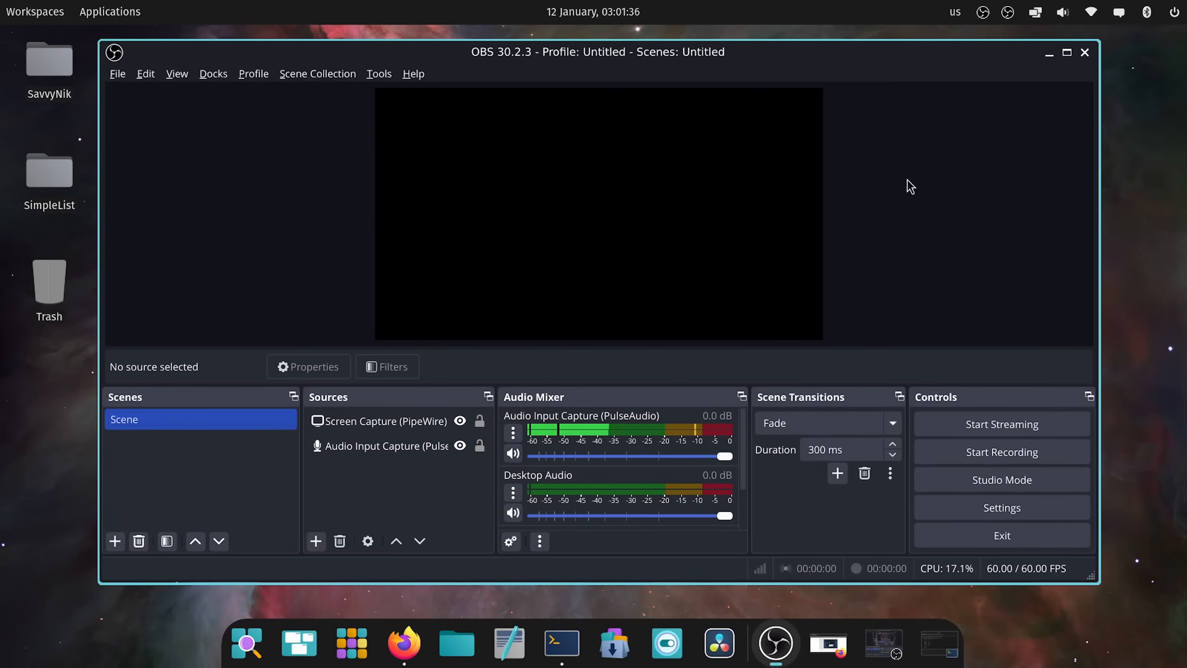
pyautogui.moveTo(929, 225)
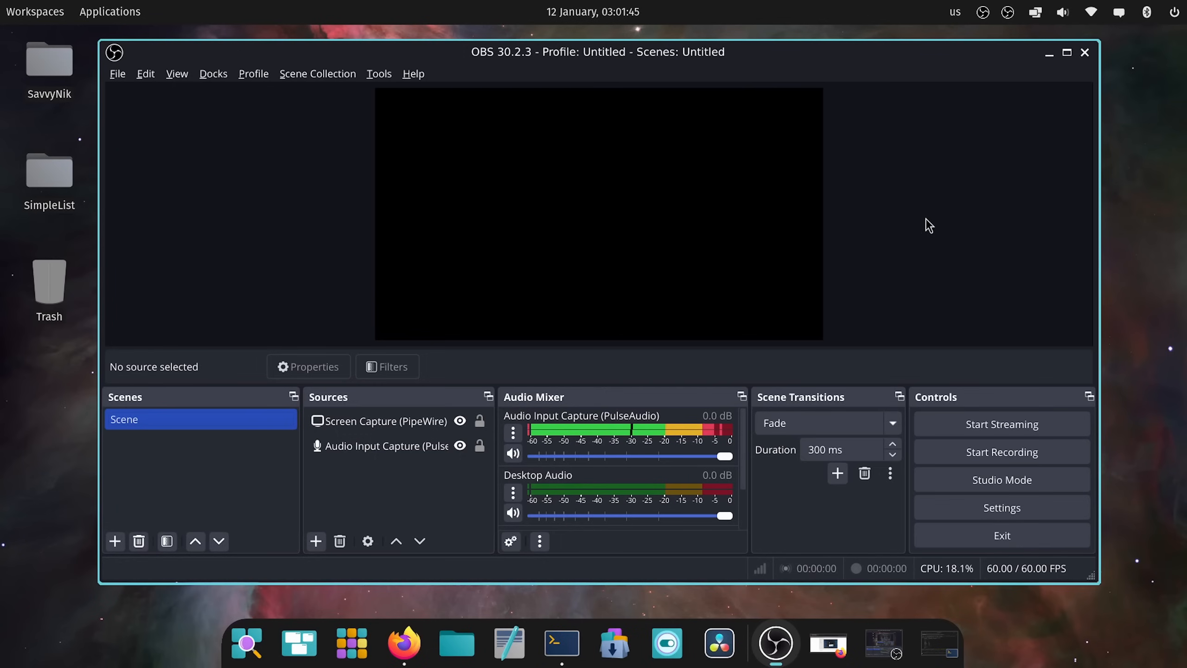
pyautogui.moveTo(1059, 89)
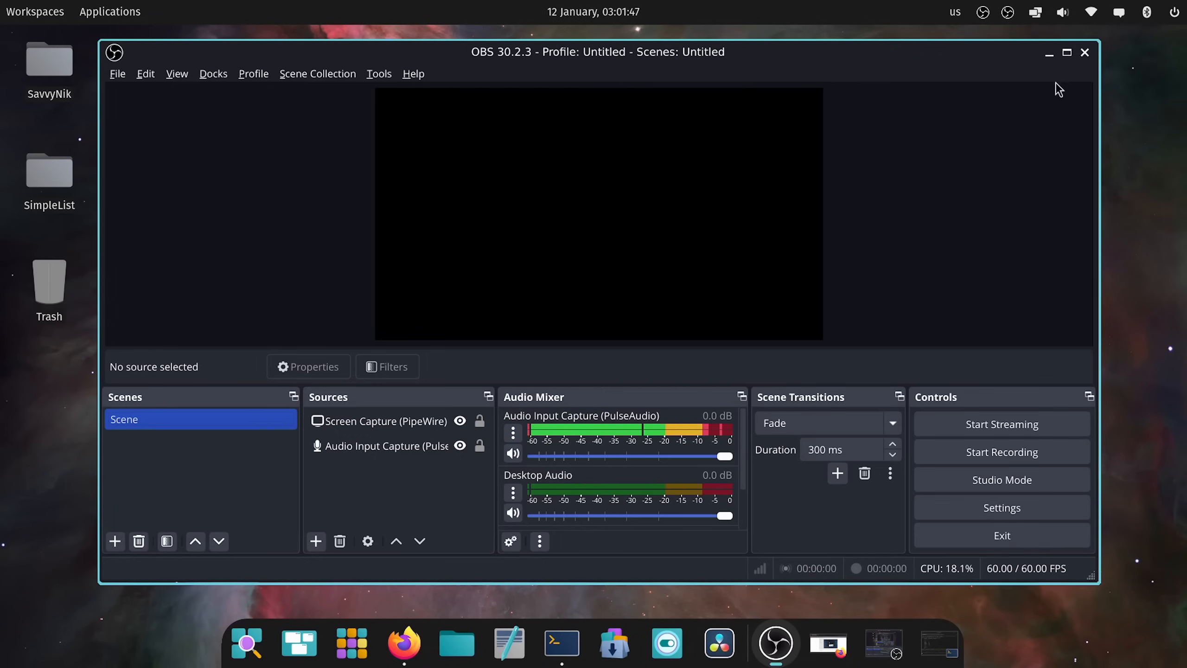
pyautogui.moveTo(373, 418)
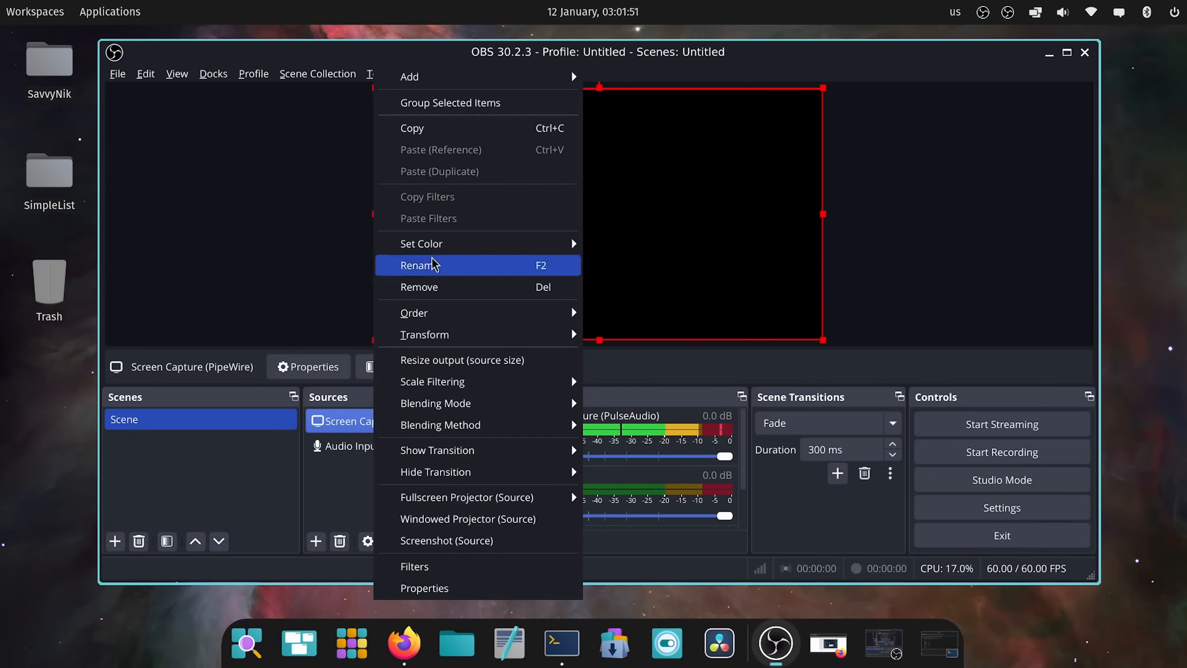
# - Remove the Screen Capture source and add a new Screen Capture (PipeWire) source
pyautogui.click(418, 286)
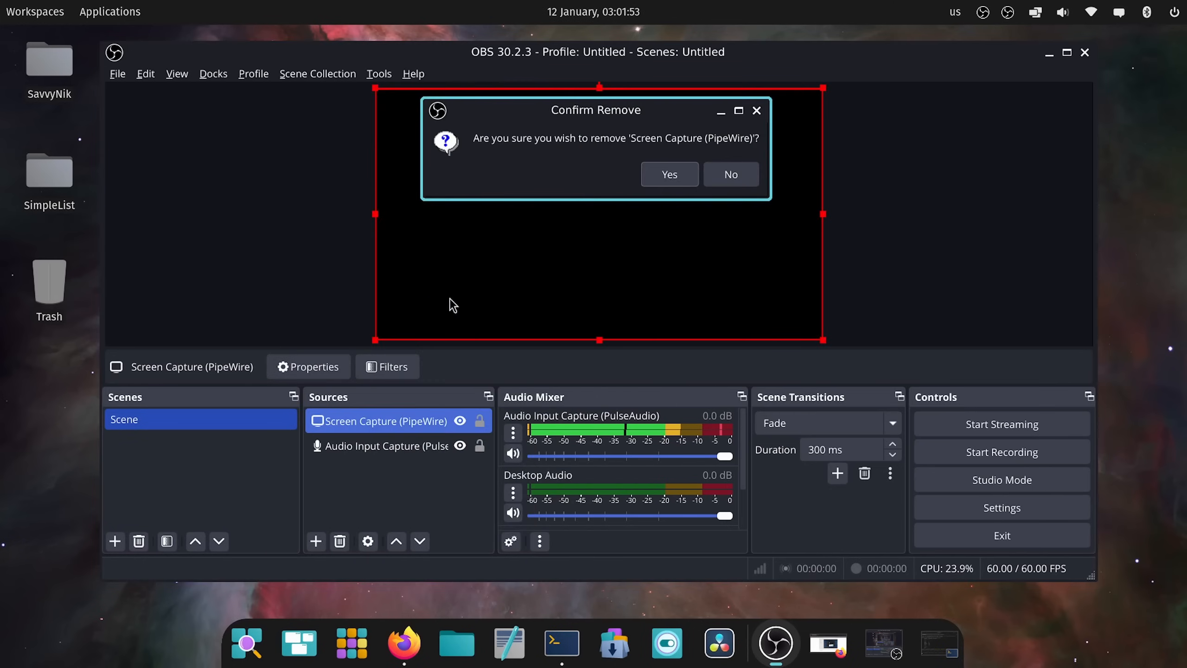
pyautogui.click(668, 174)
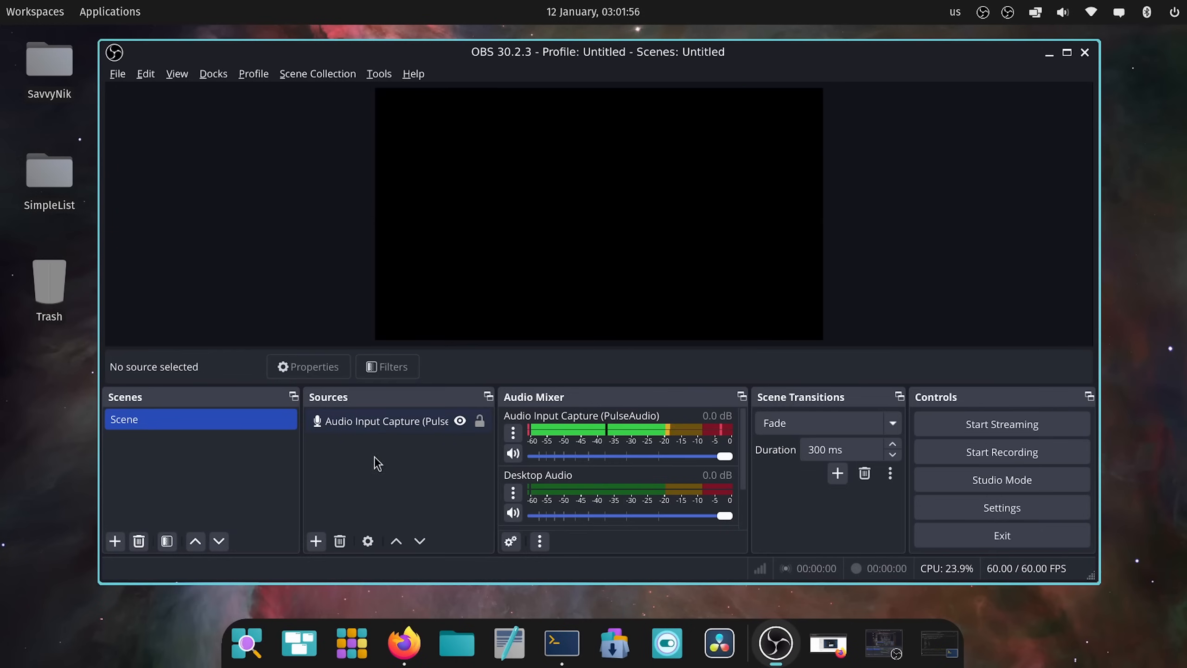
pyautogui.click(315, 540)
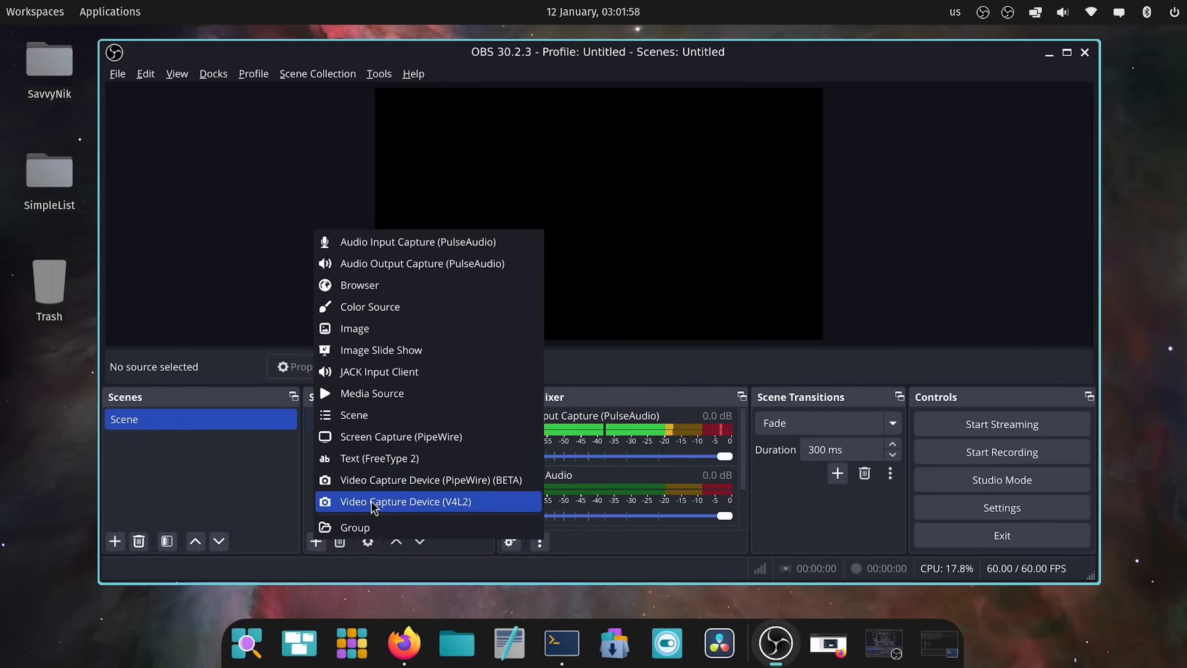
pyautogui.click(401, 436)
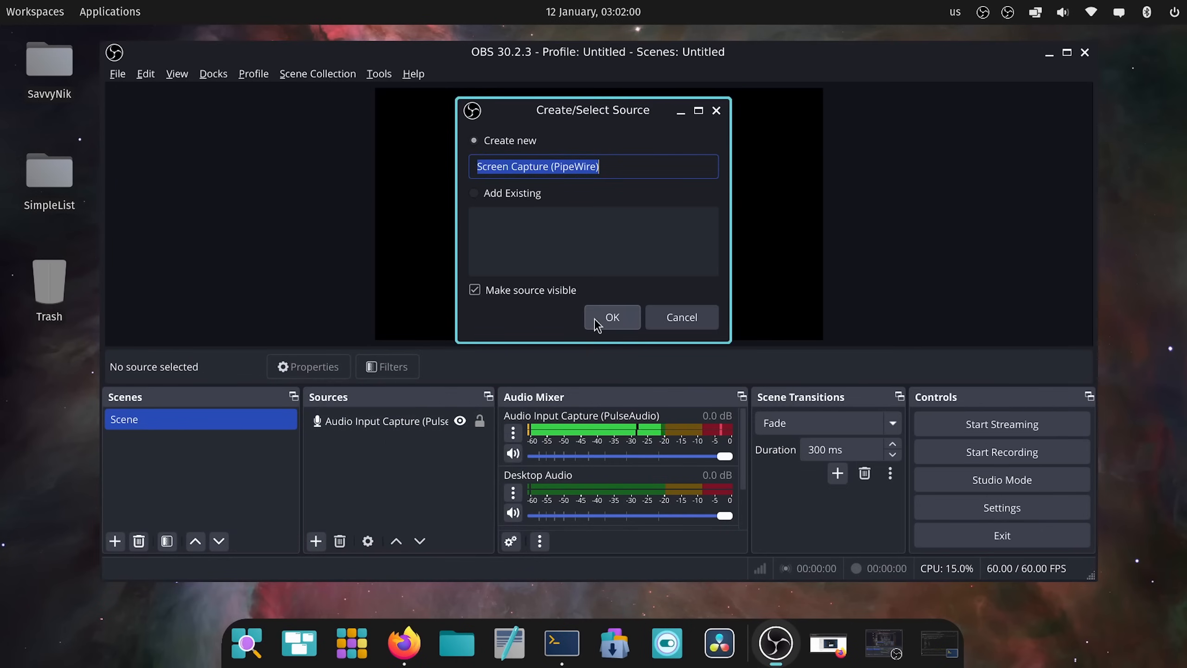
pyautogui.click(612, 317)
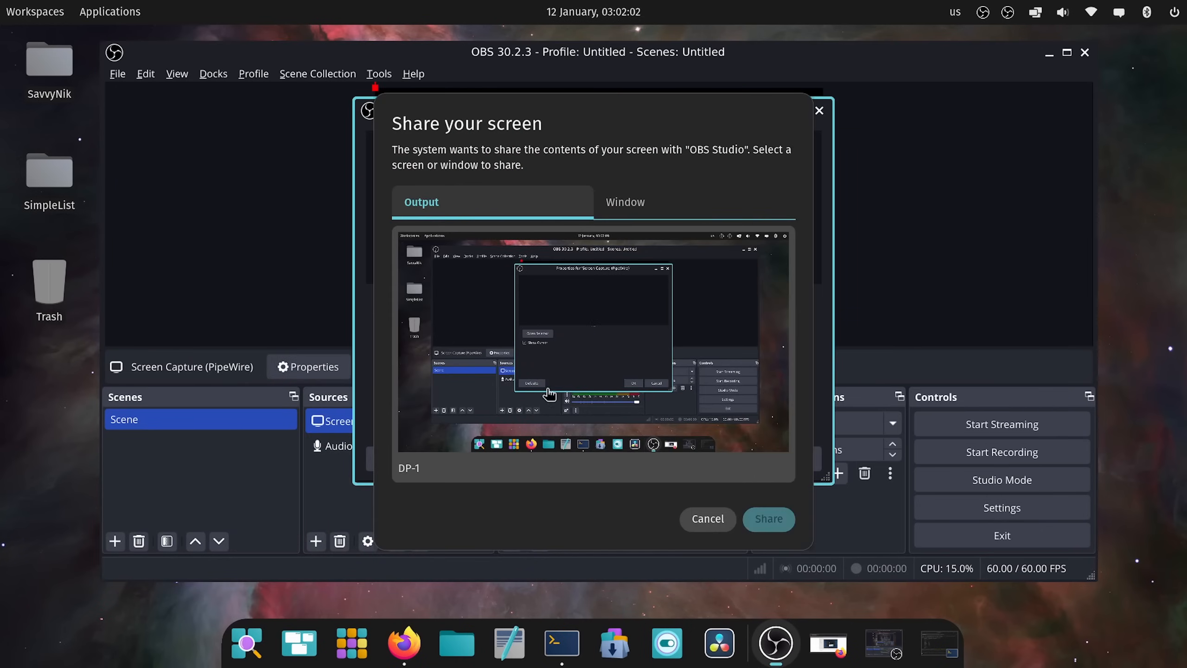
# - Share the DP-1 screen with the new source and accept its properties
pyautogui.click(593, 341)
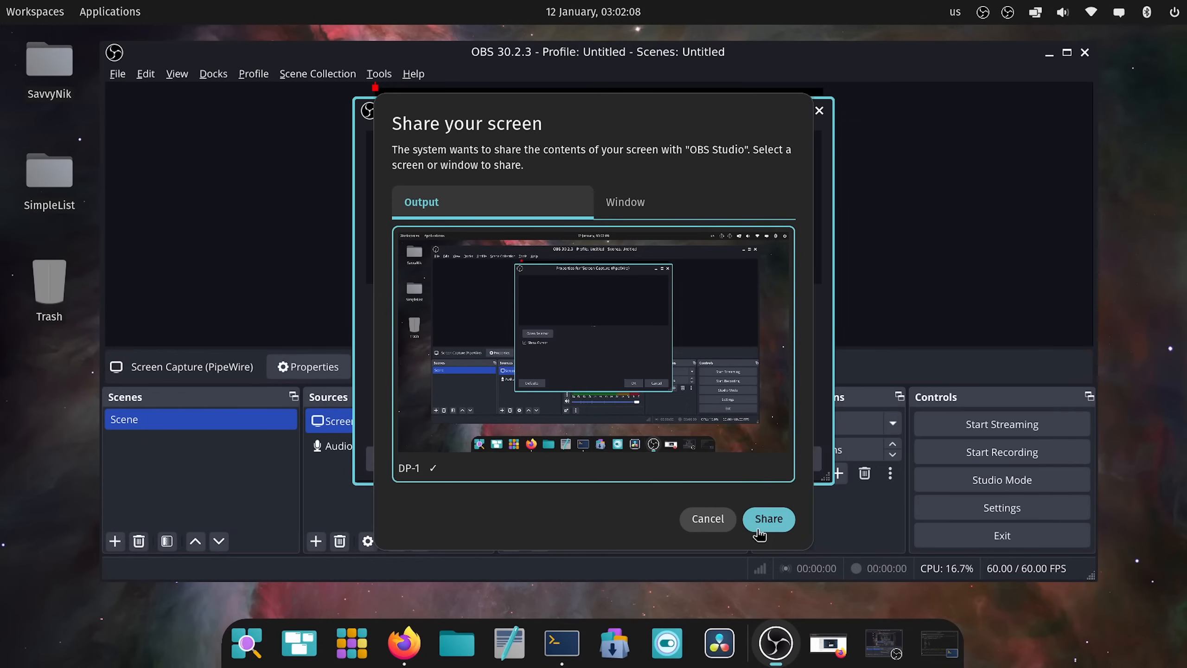
pyautogui.click(767, 518)
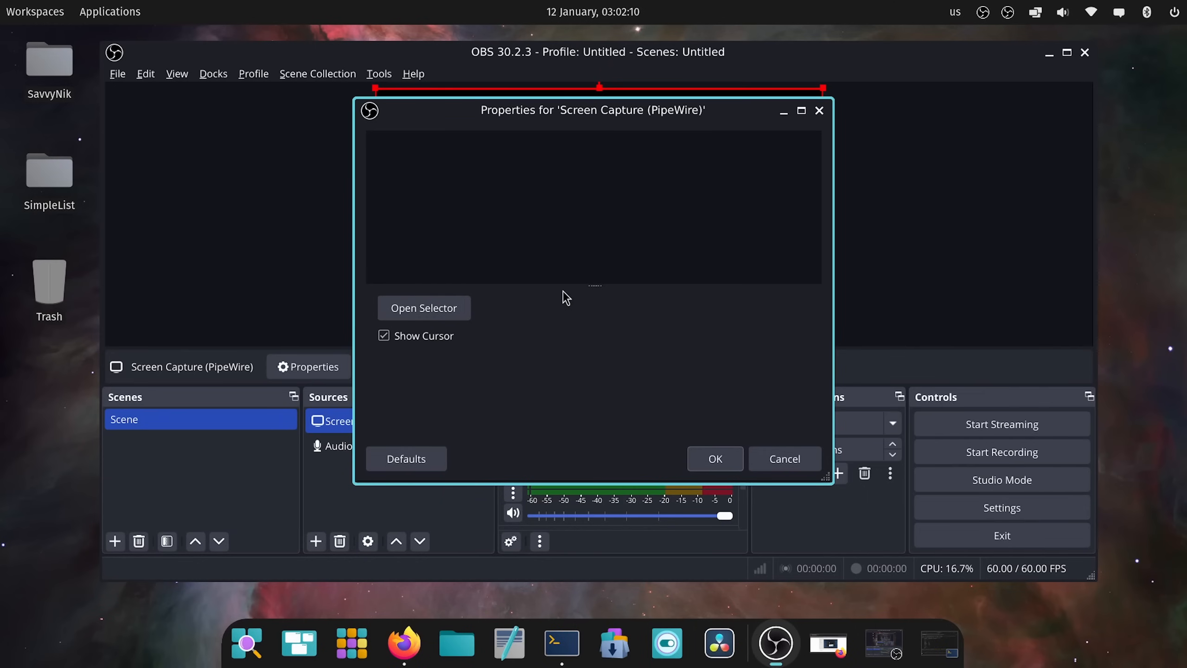
pyautogui.click(713, 458)
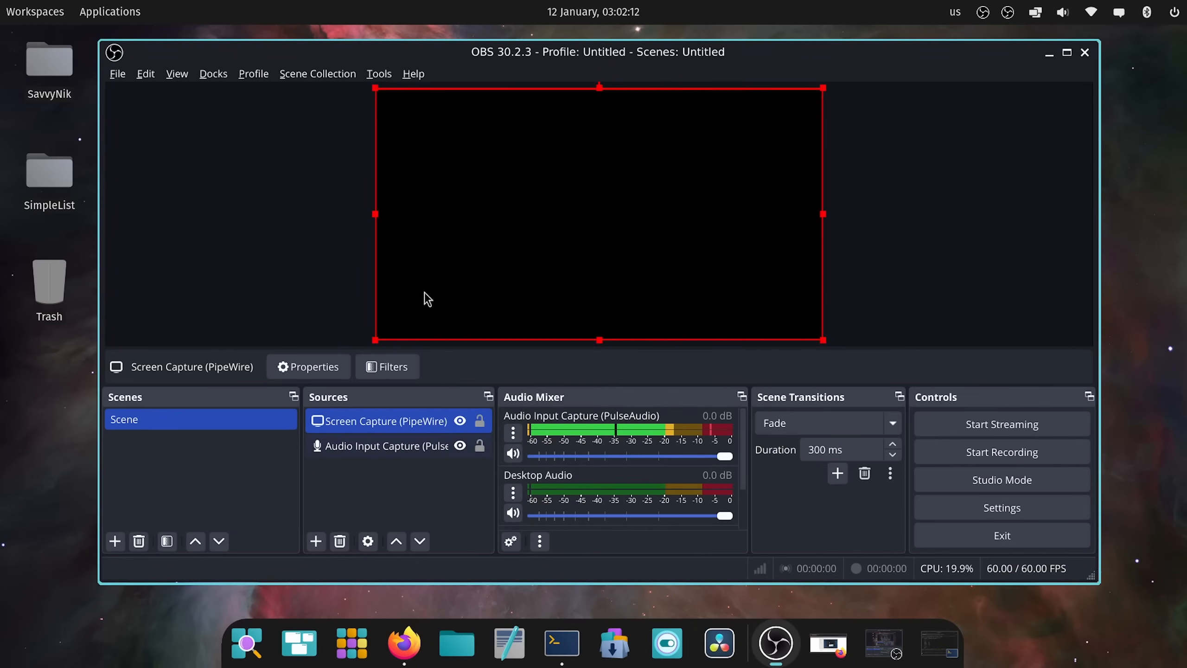
pyautogui.moveTo(999, 121)
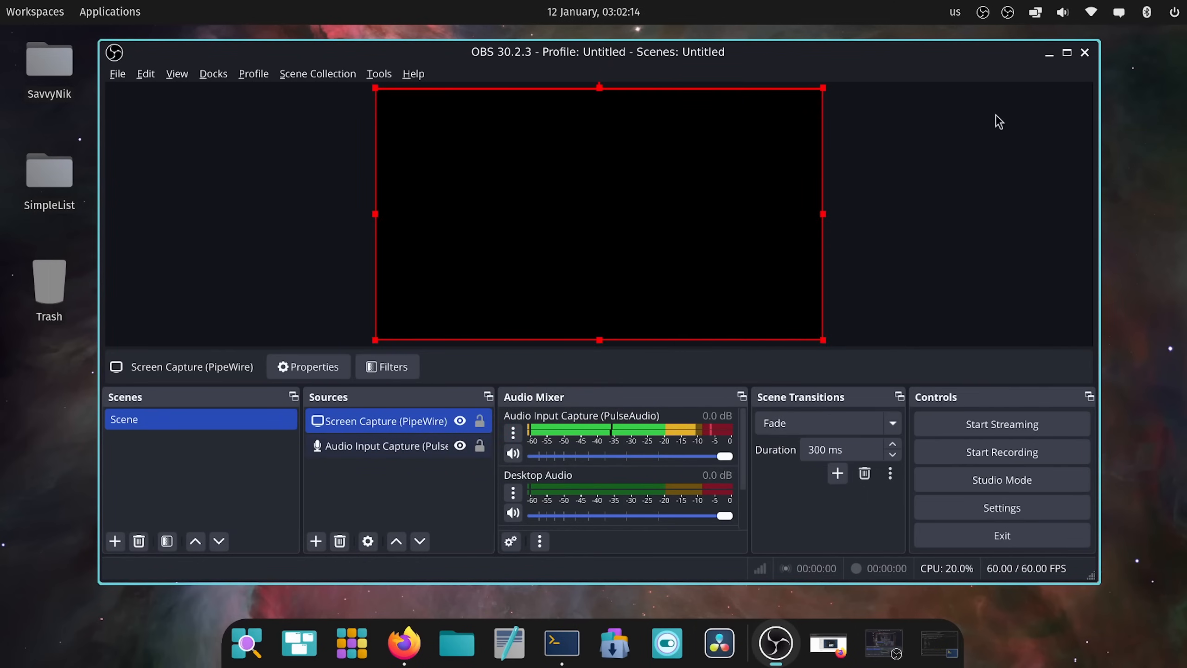
pyautogui.moveTo(1095, 62)
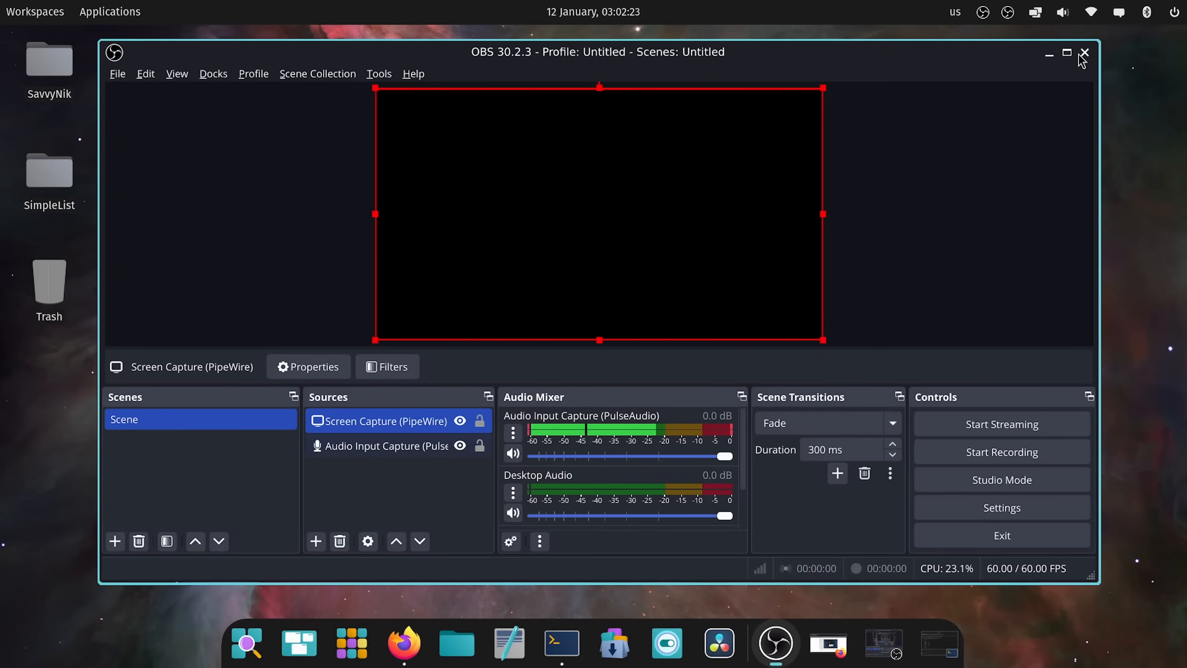
# - Close the OBS Studio window, leaving the bare desktop
pyautogui.click(1083, 54)
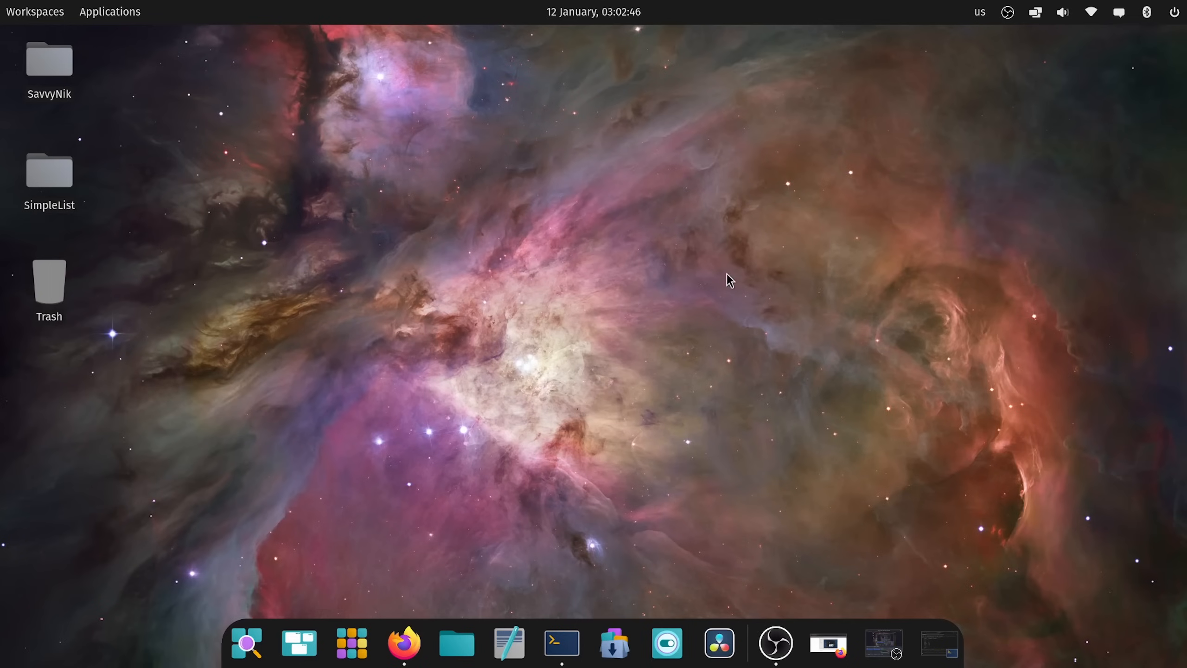
pyautogui.moveTo(644, 346)
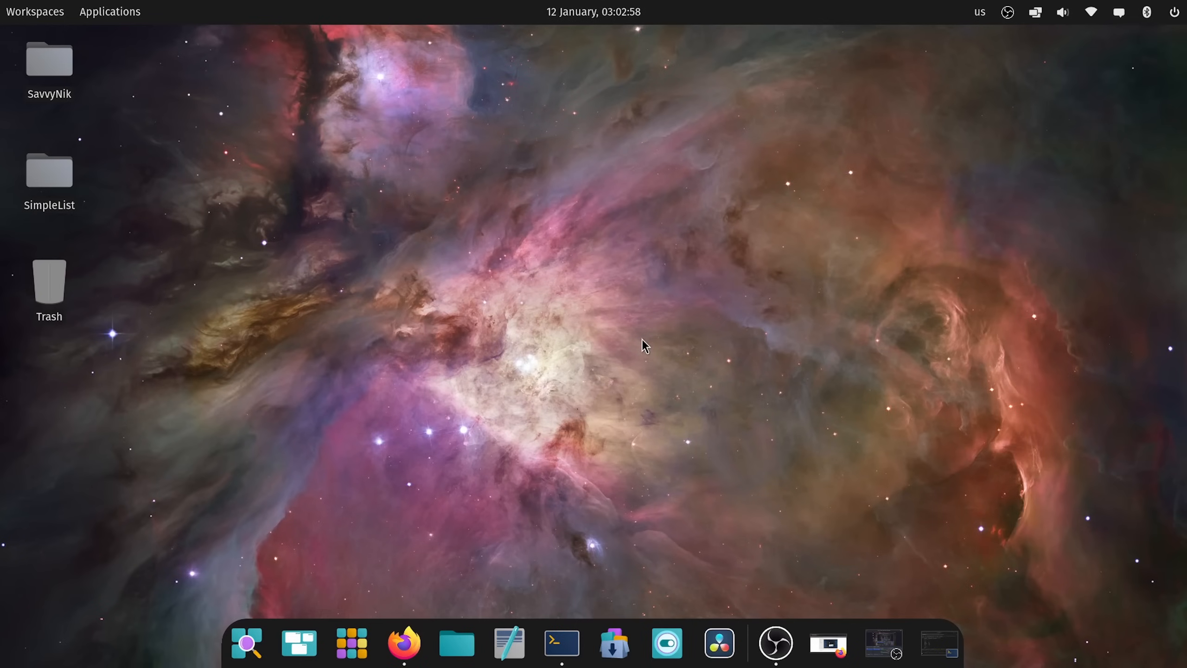
# - Bring Firefox back to the front on the Alpha 5 post's Bug fixes section
pyautogui.click(404, 643)
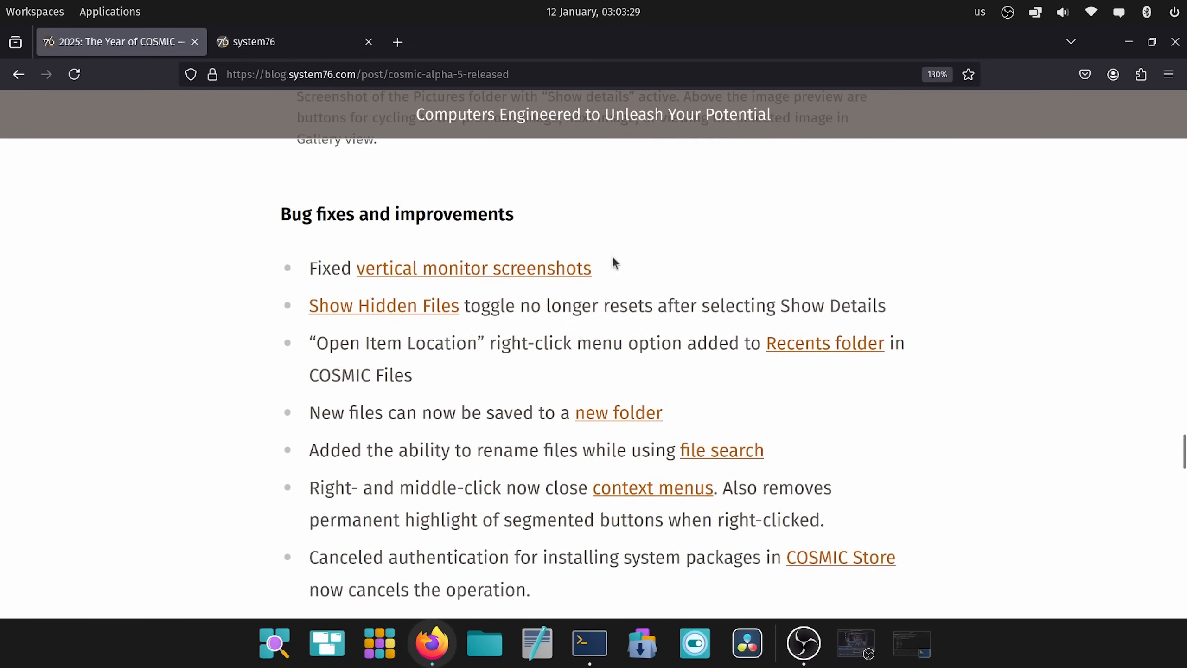
pyautogui.moveTo(659, 270)
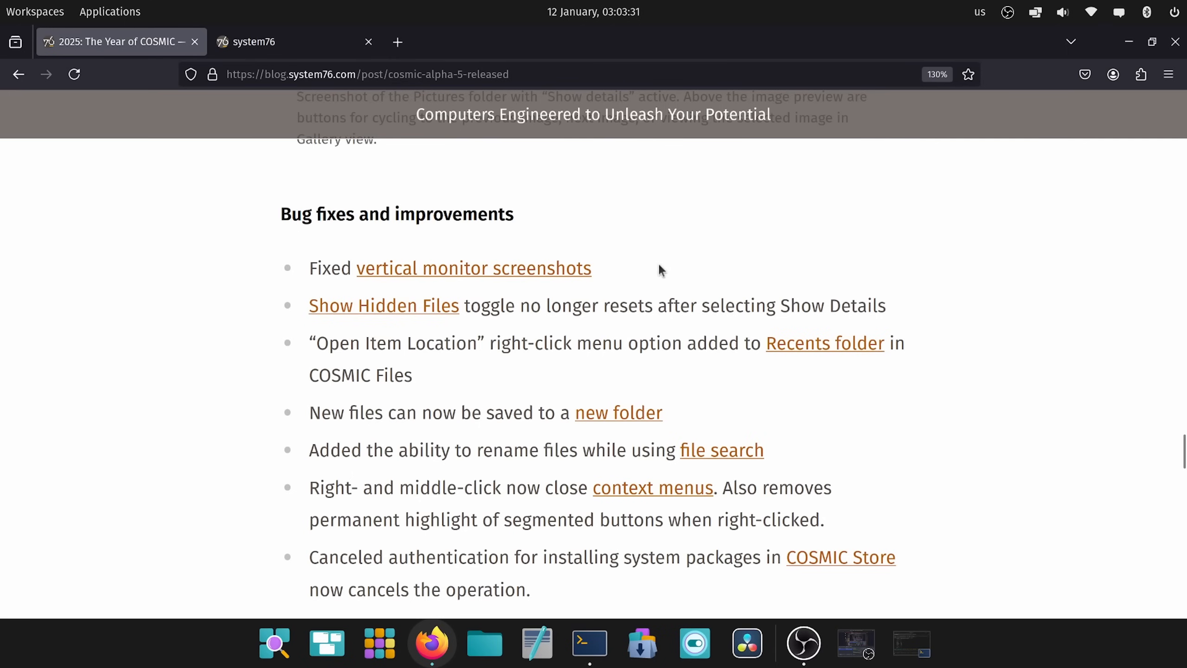
pyautogui.moveTo(676, 269)
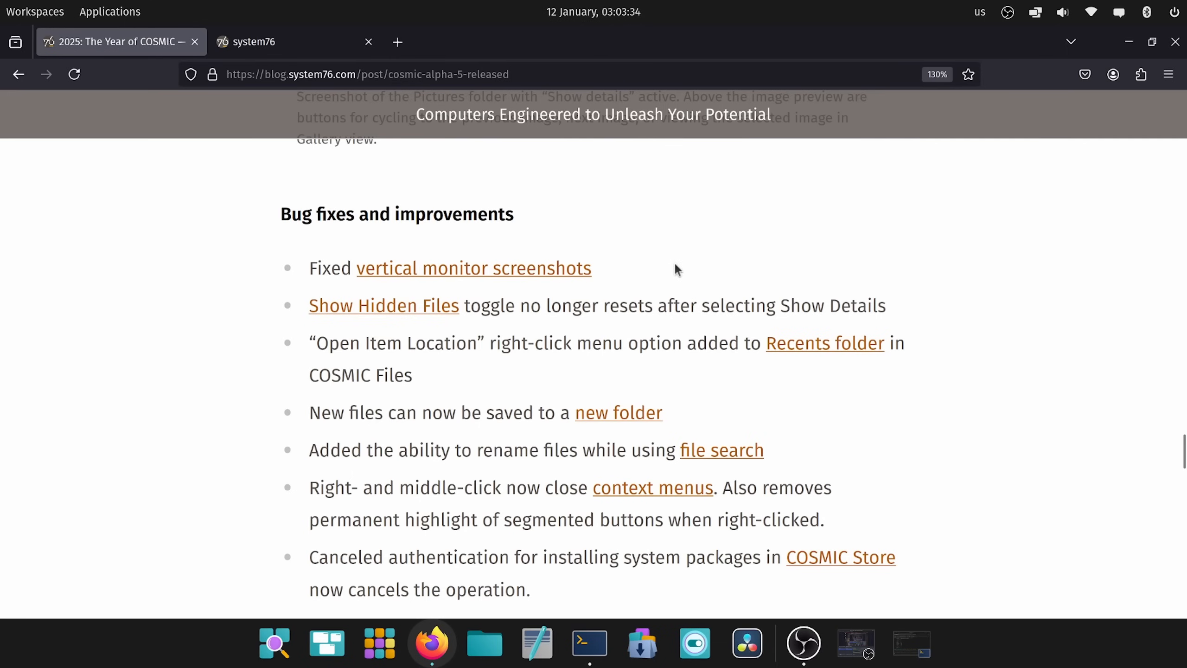
pyautogui.moveTo(317, 249)
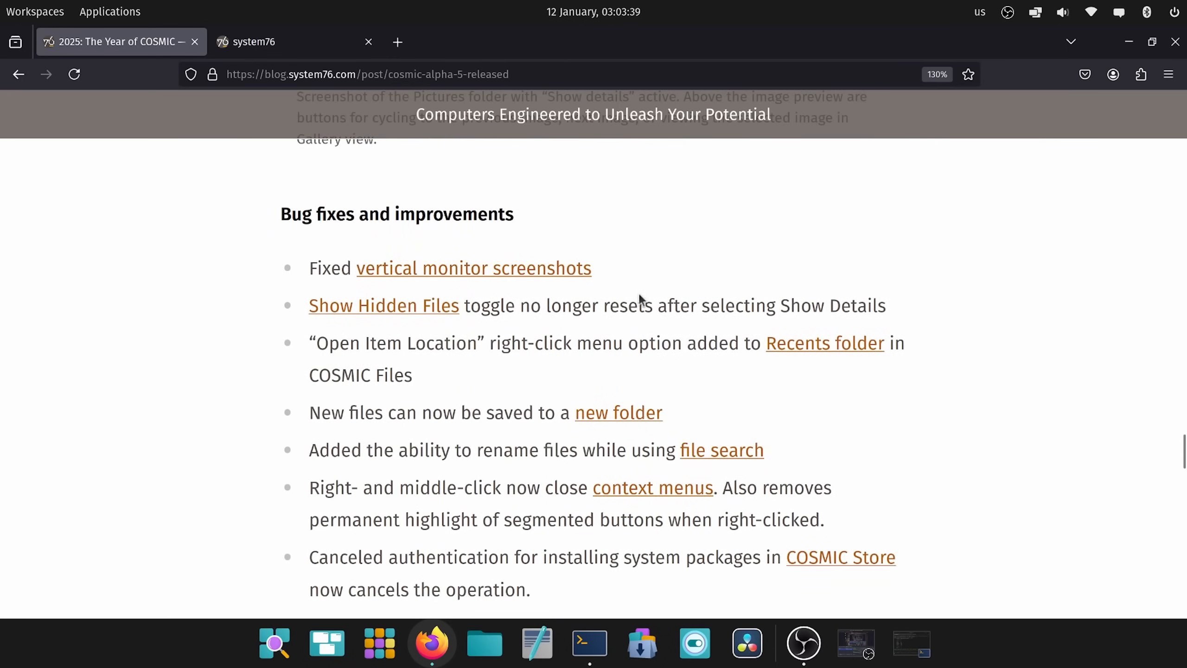
pyautogui.moveTo(259, 315)
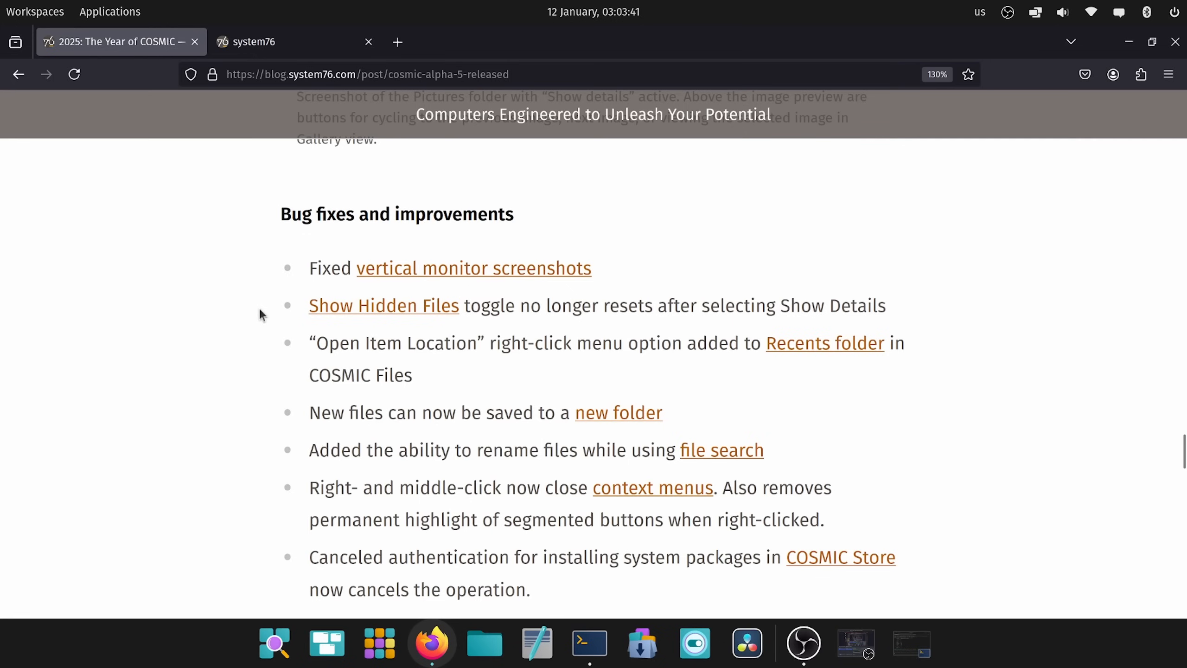
# - Read down the Bug fixes list, highlighting the Open Item Location and new-folder fix phrases
pyautogui.moveTo(309, 305); pyautogui.dragTo(707, 305)
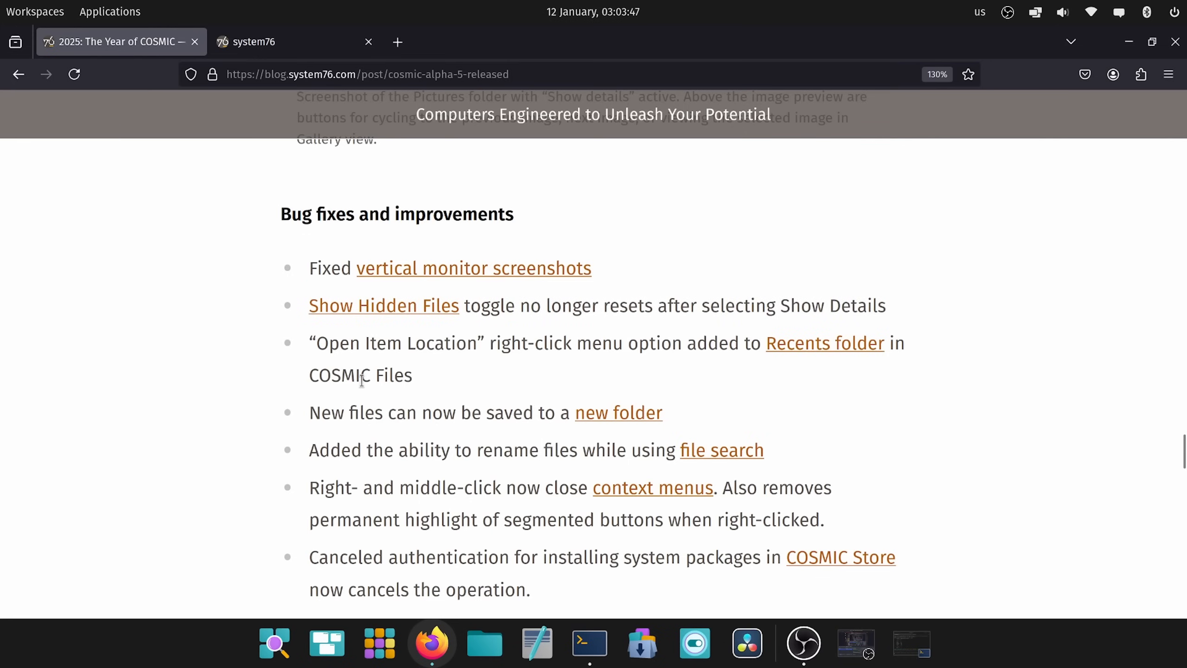
pyautogui.moveTo(316, 343); pyautogui.dragTo(534, 343)
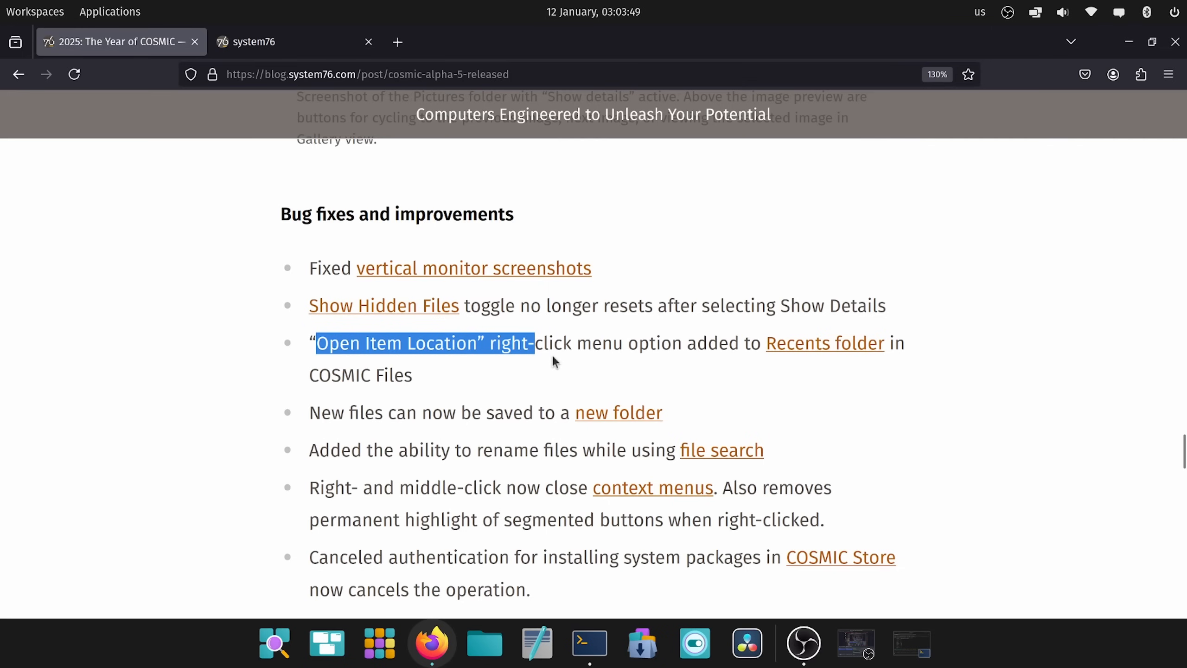
pyautogui.scroll(-3)
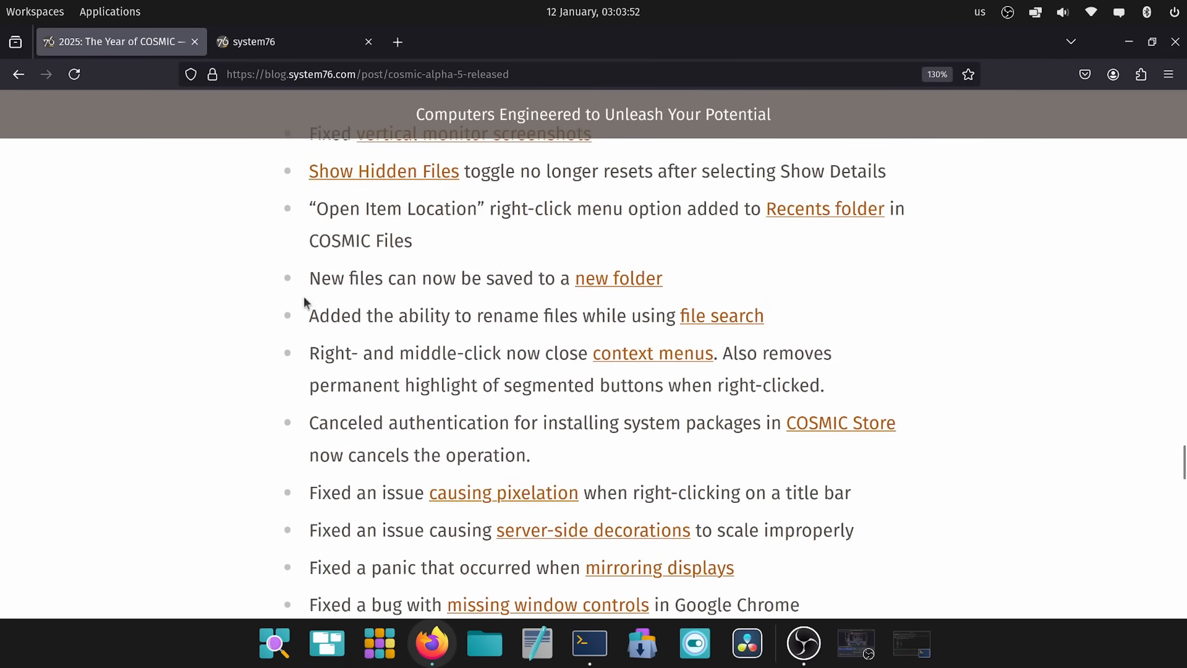
pyautogui.doubleClick(402, 278)
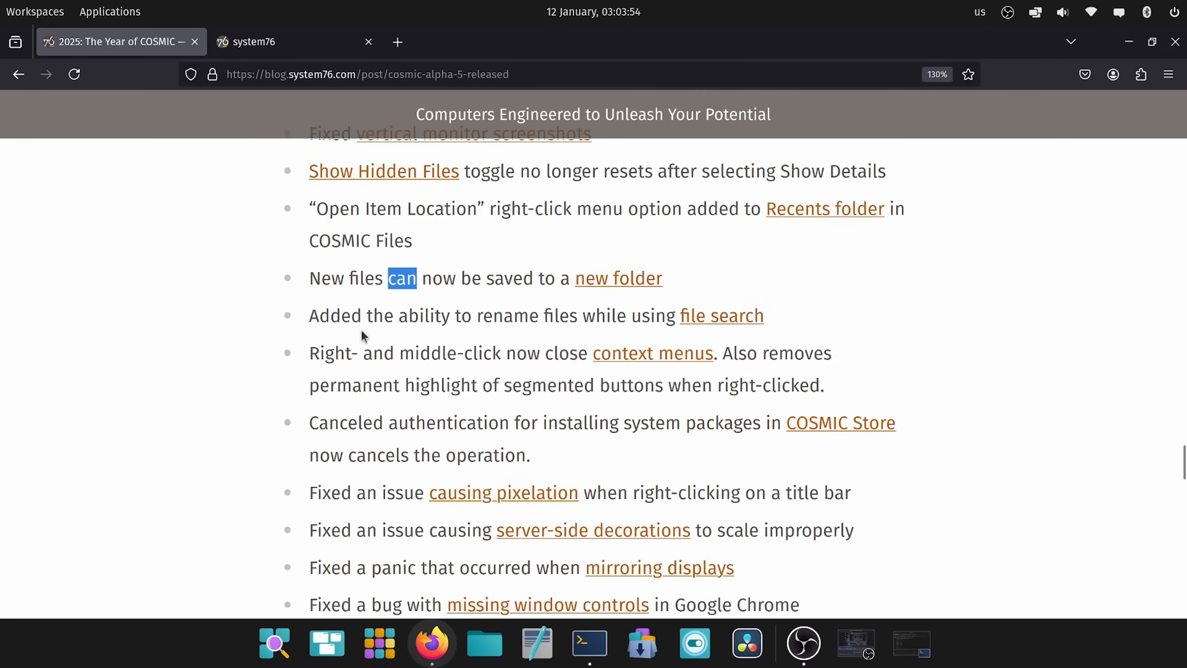
pyautogui.moveTo(316, 315); pyautogui.dragTo(610, 316)
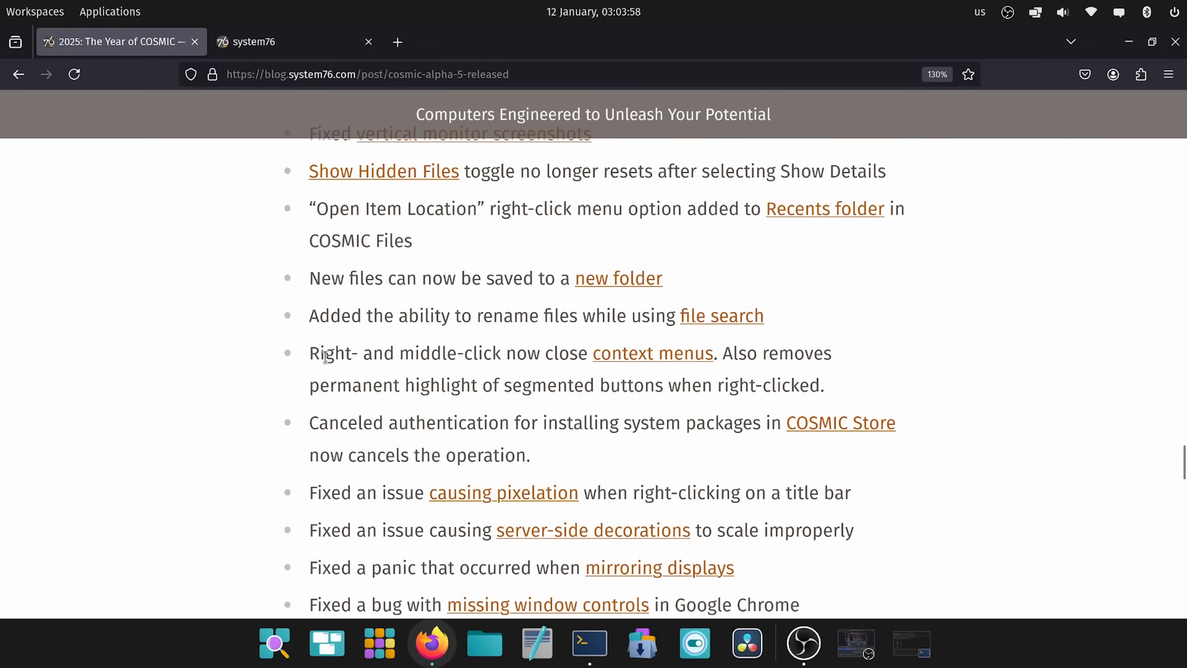
pyautogui.scroll(-3)
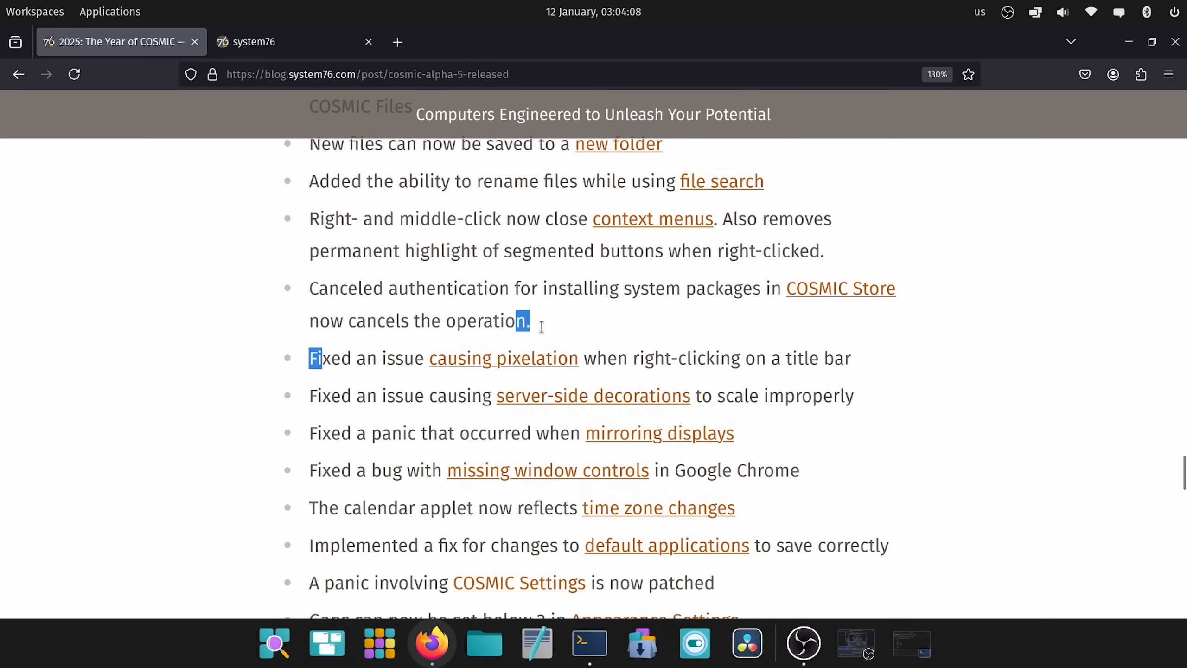
# - Continue down the fixes list from display mirroring panics to kernel 6.12 compatibility, highlighting a line
pyautogui.scroll(-3)
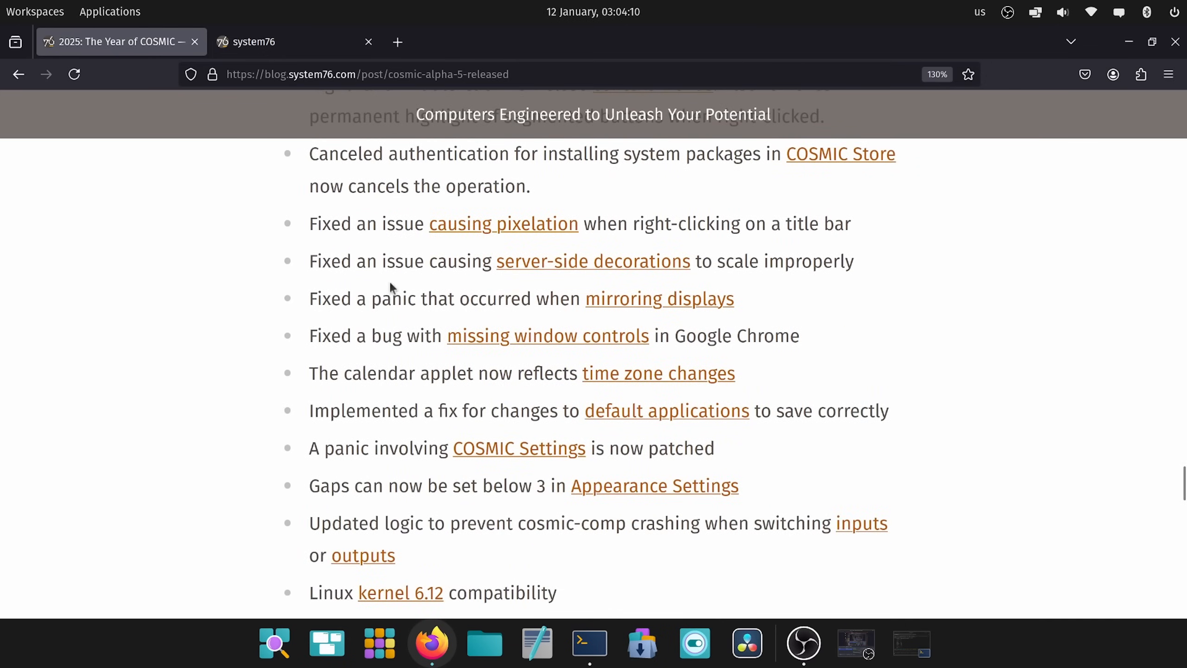
pyautogui.moveTo(869, 283)
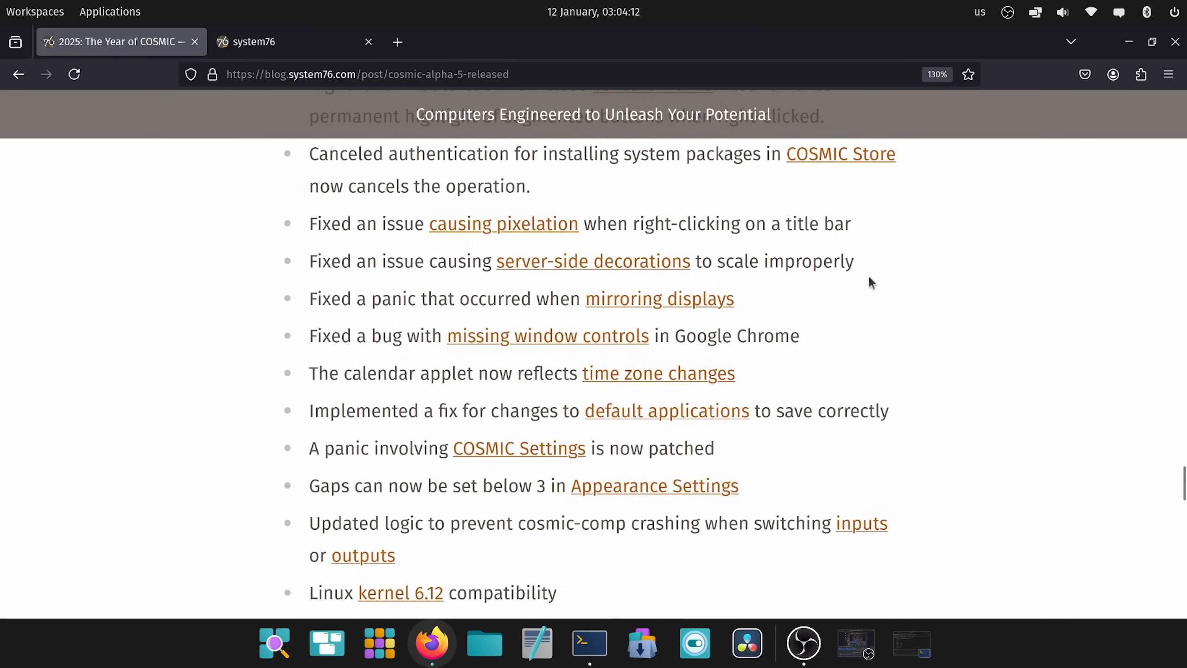
pyautogui.moveTo(382, 299); pyautogui.dragTo(732, 298)
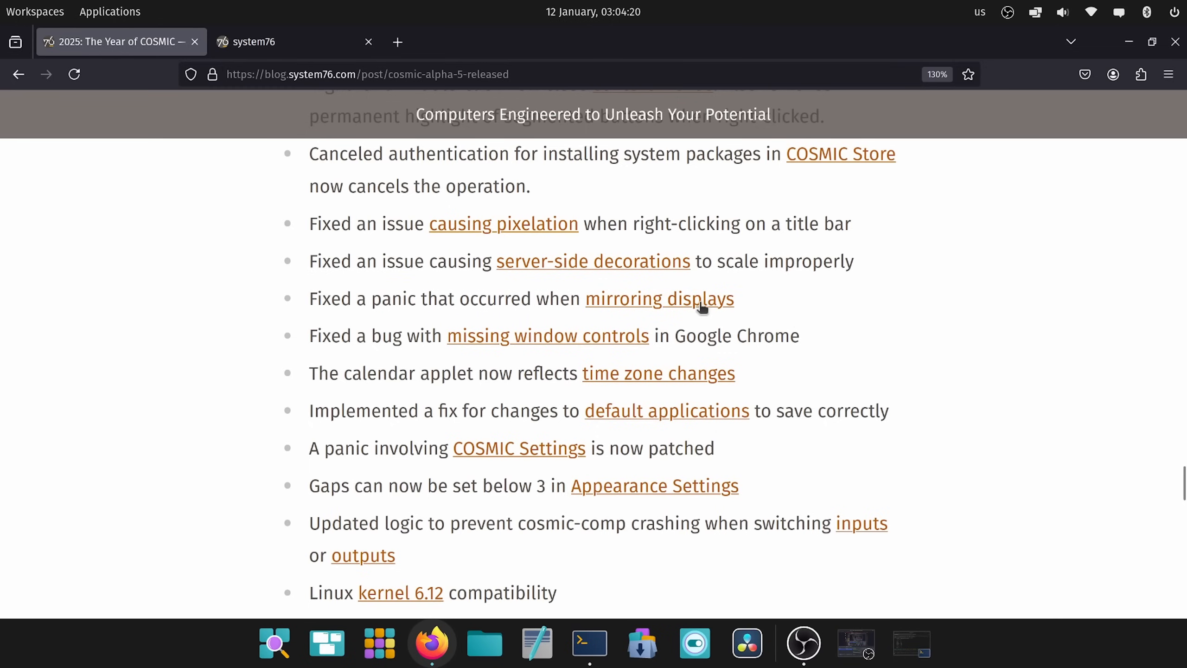
pyautogui.moveTo(653, 303)
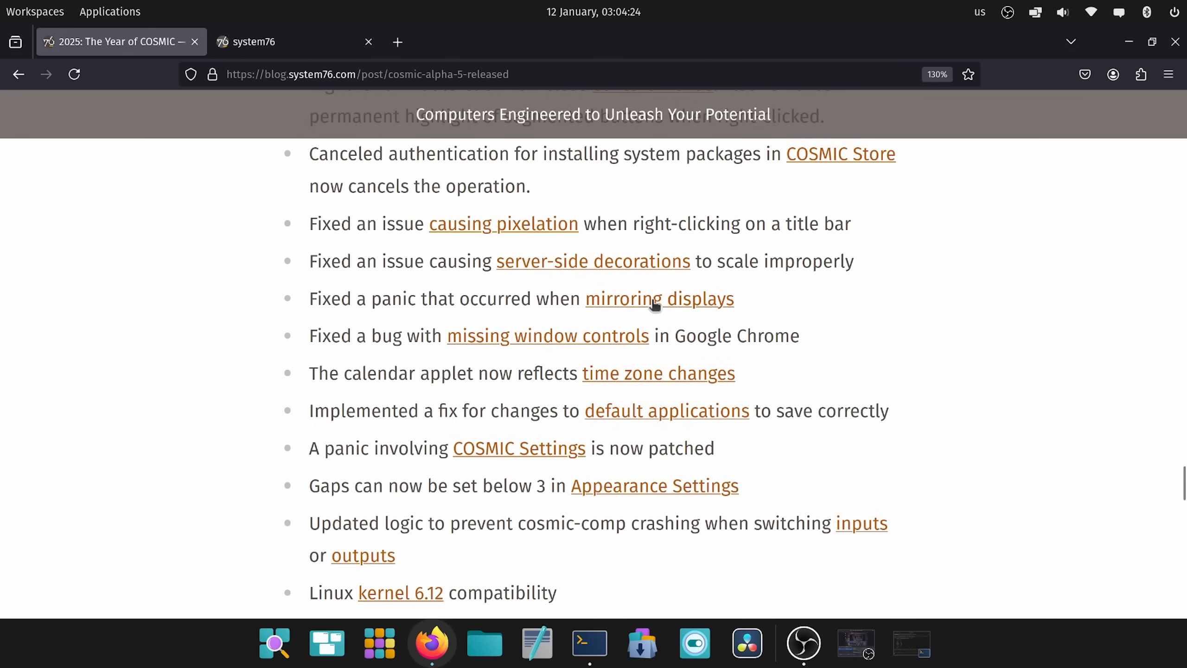
pyautogui.moveTo(861, 346)
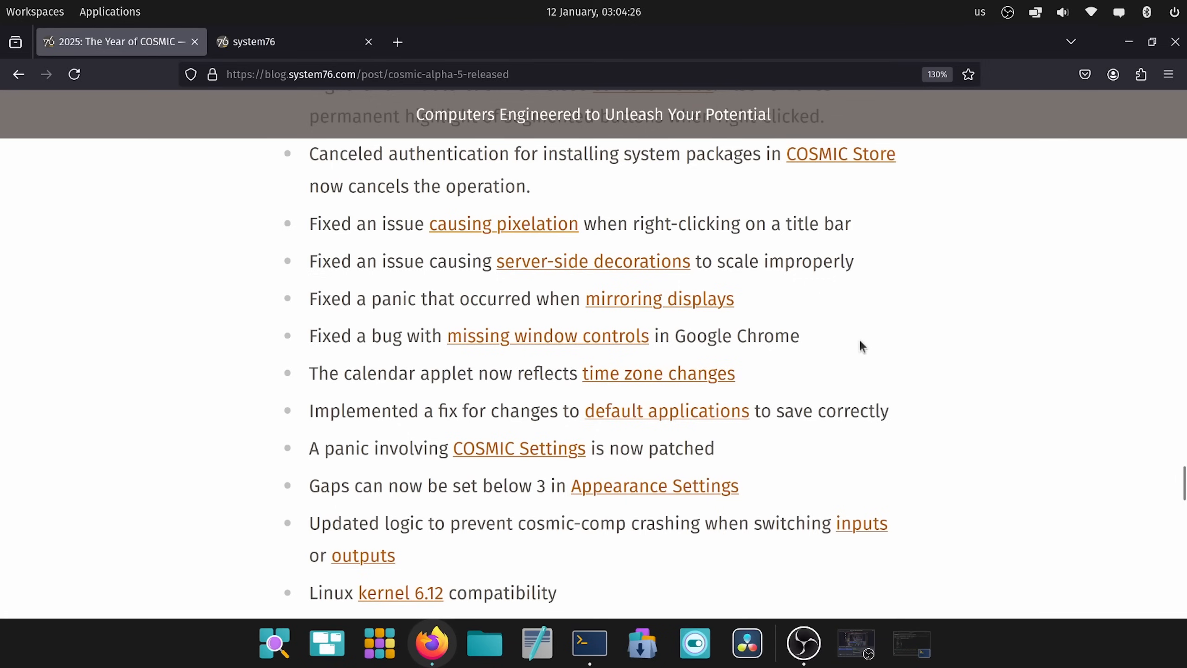
pyautogui.moveTo(845, 332)
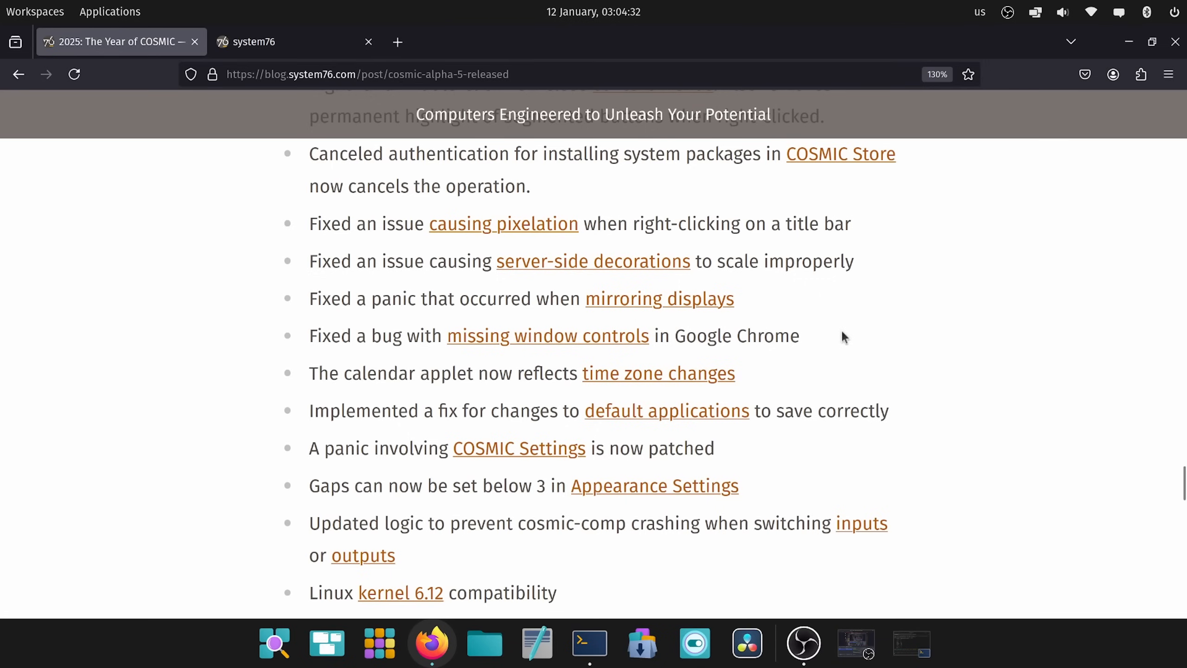
pyautogui.scroll(-3)
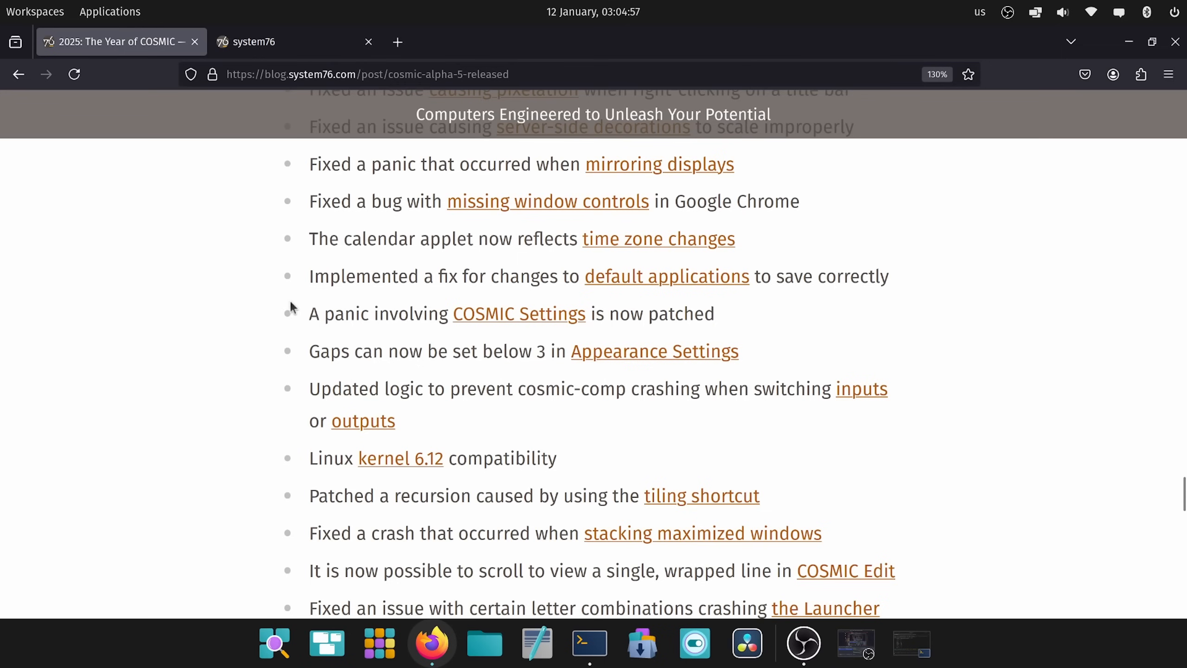
pyautogui.moveTo(499, 380)
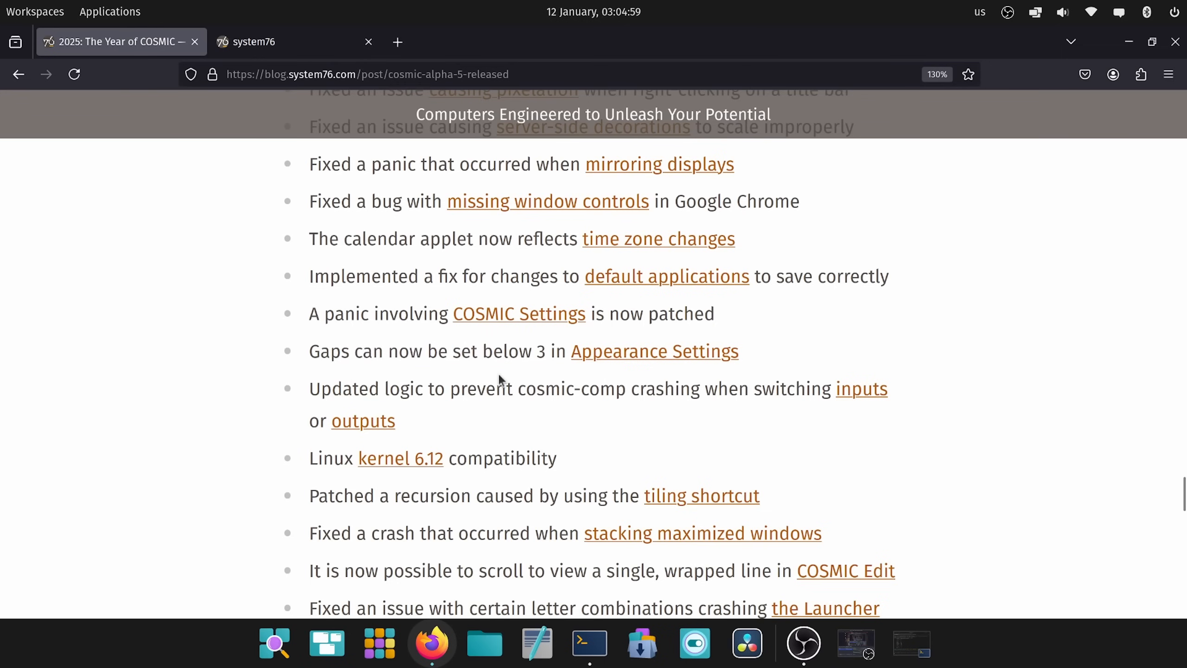
# - Reach the end of the fixes list and the link for updating or installing COSMIC
pyautogui.scroll(-3)
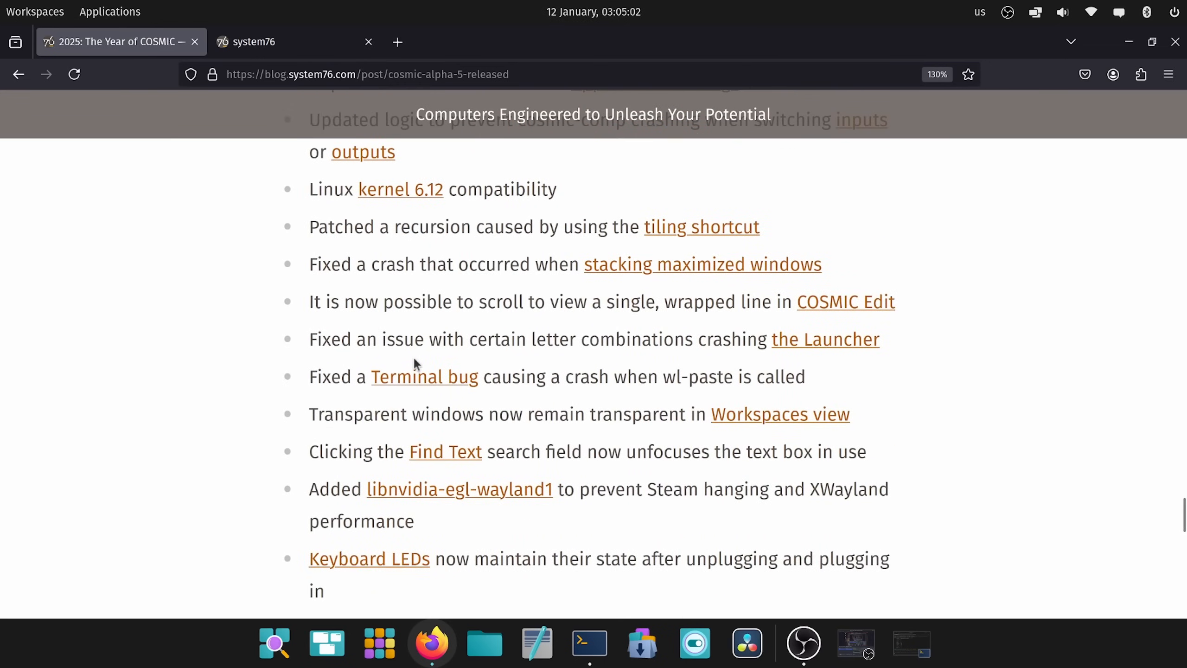
pyautogui.moveTo(281, 290)
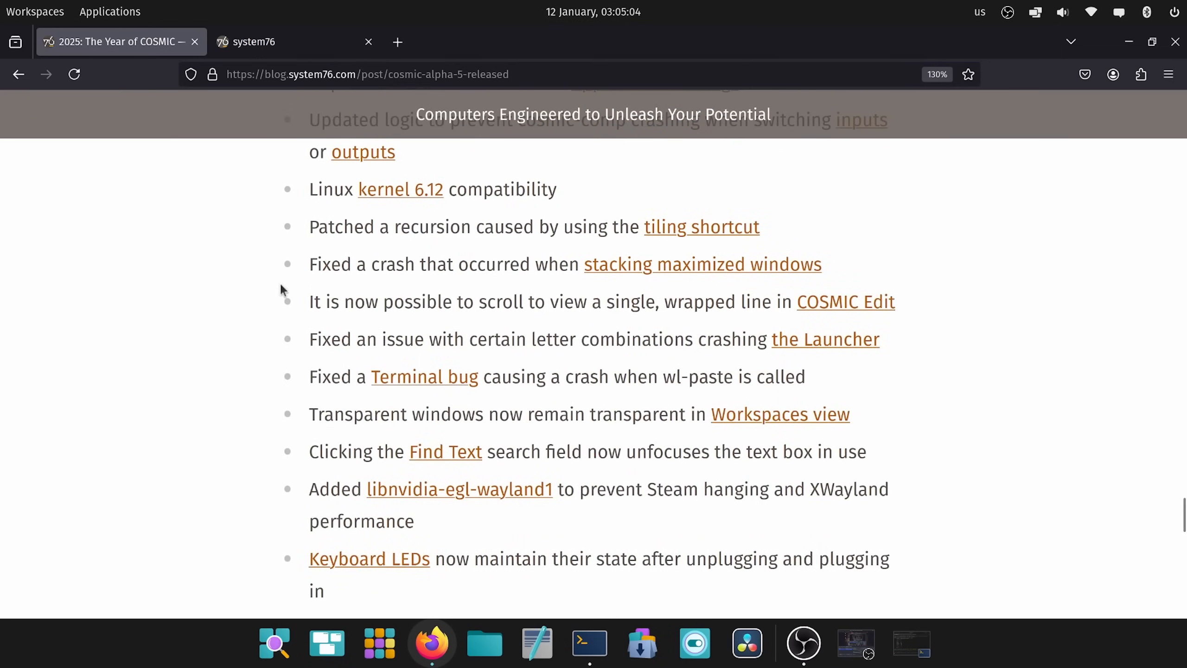
pyautogui.scroll(-3)
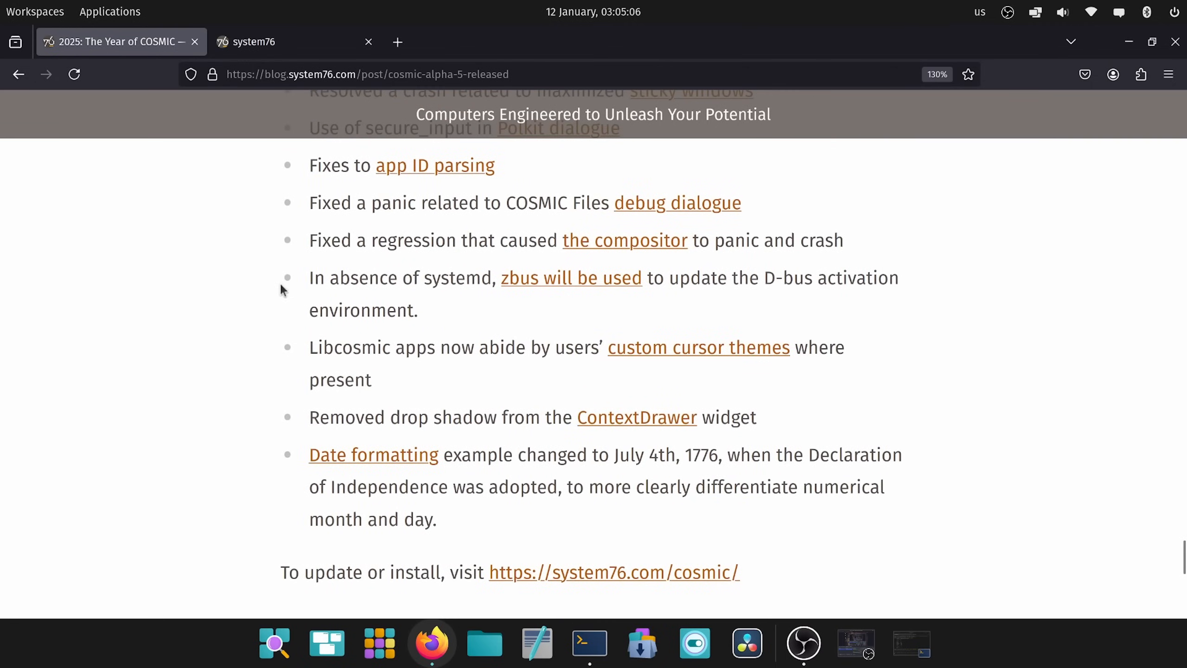
pyautogui.scroll(-3)
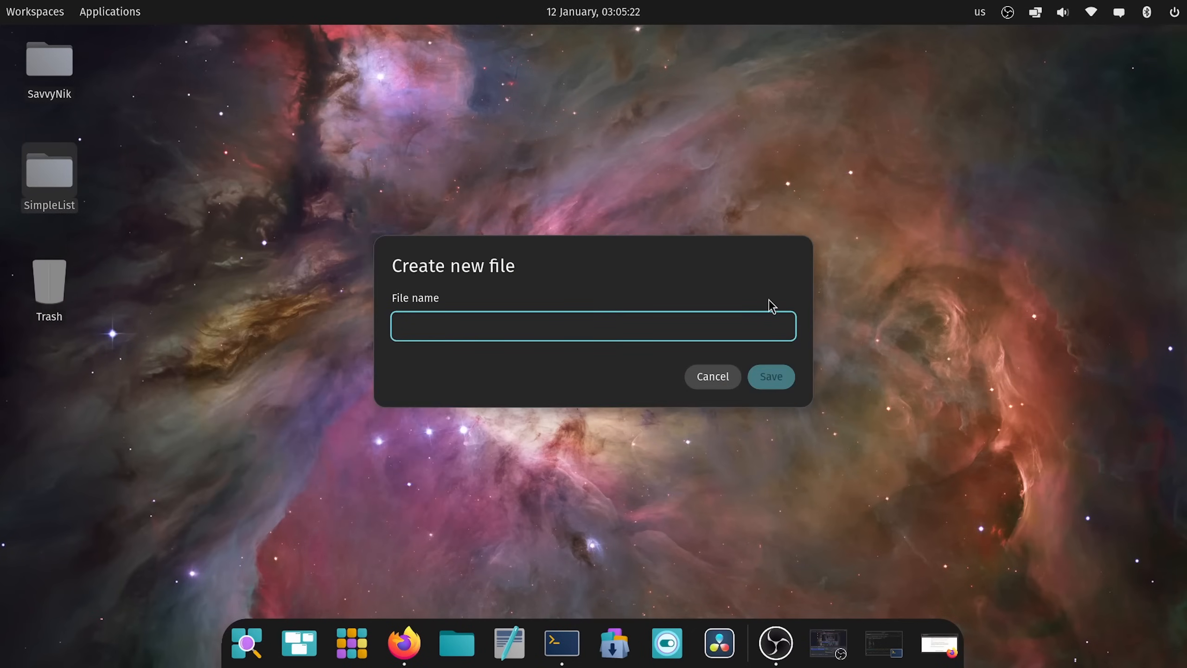
# - Name the new file in the Create new file dialog and save it
pyautogui.write('nje')
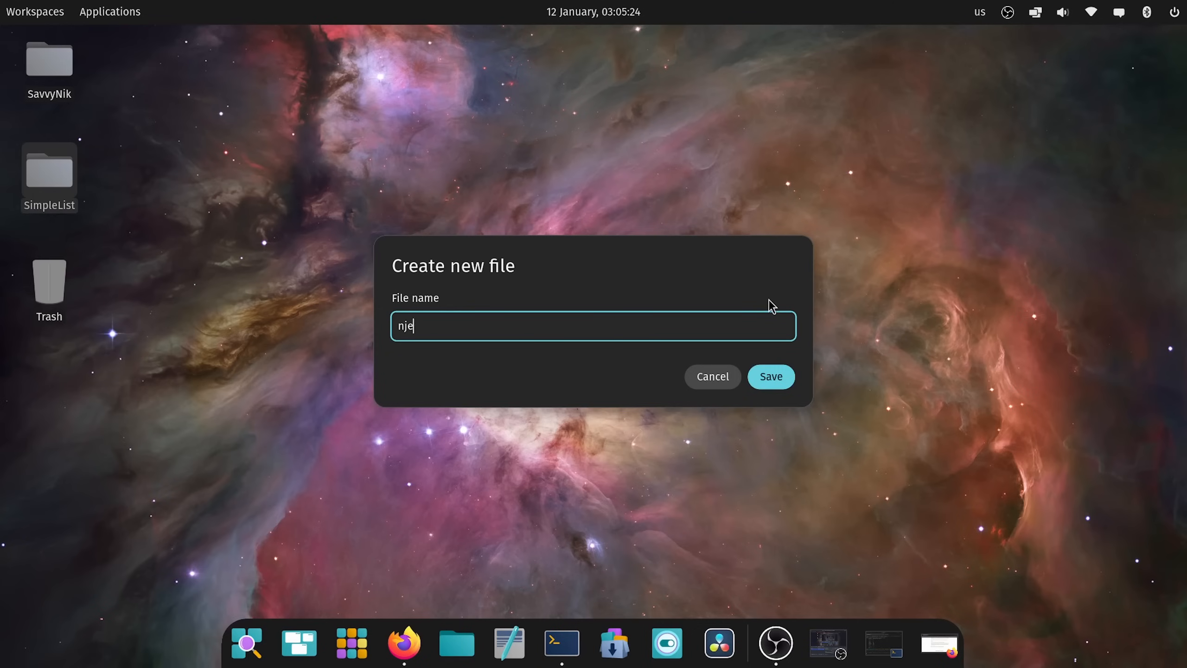
pyautogui.click(769, 377)
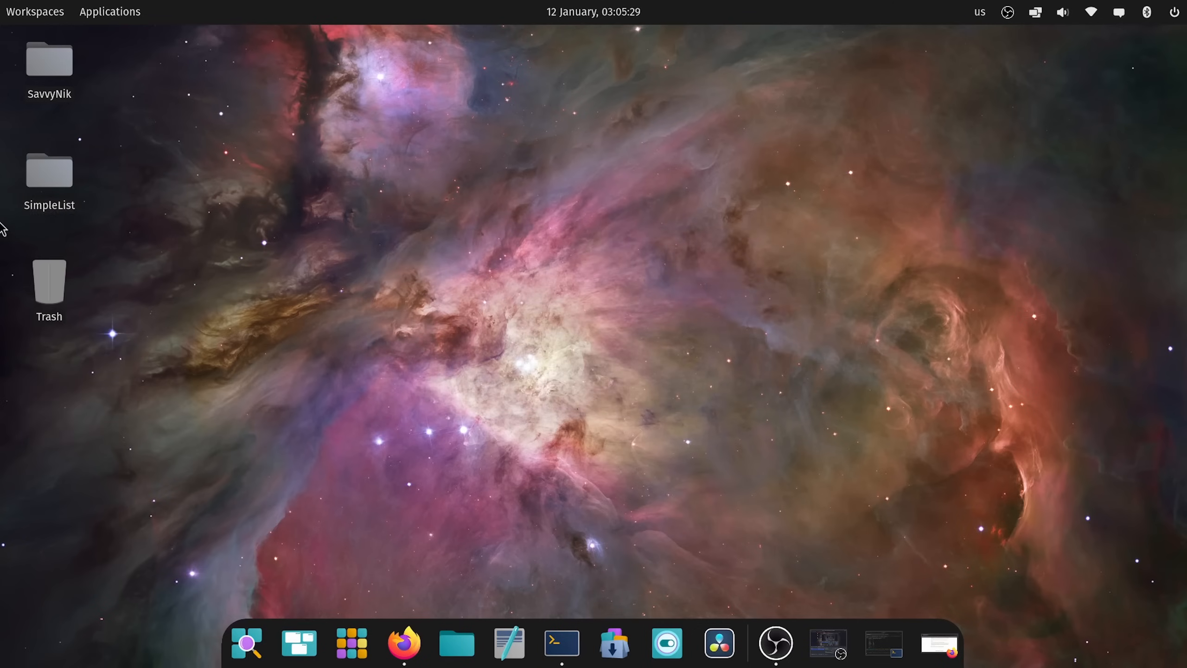
# - View new-file's details inside the SimpleList folder, then close the Files window
pyautogui.doubleClick(49, 171)
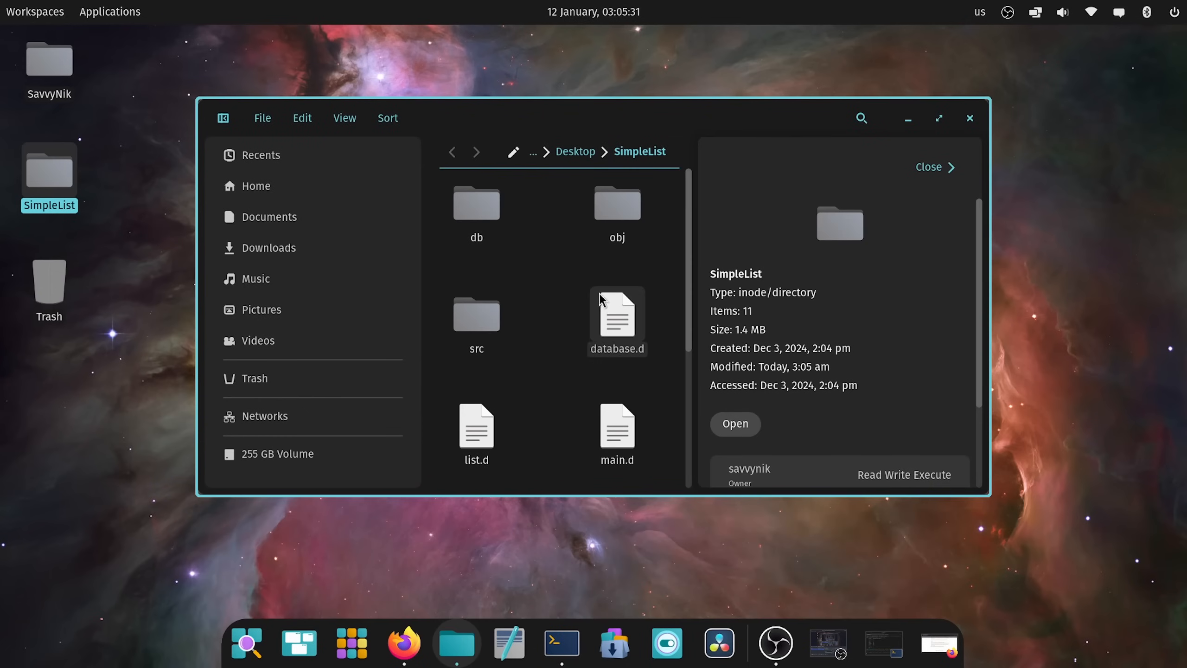
pyautogui.moveTo(707, 286)
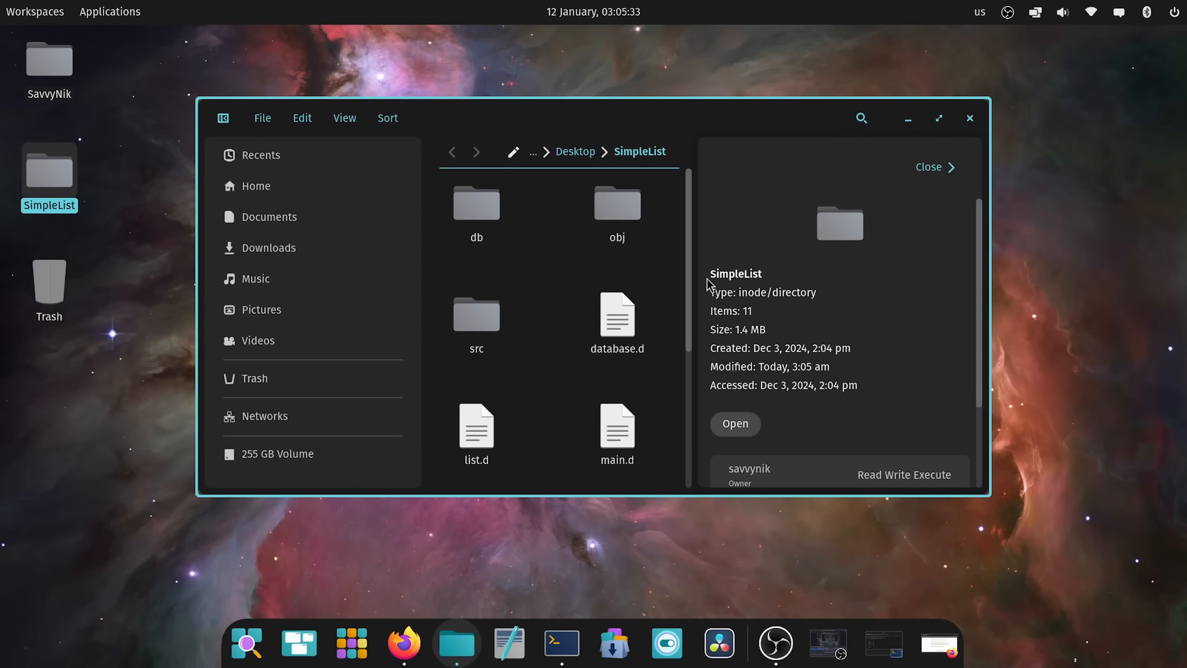
pyautogui.scroll(-3)
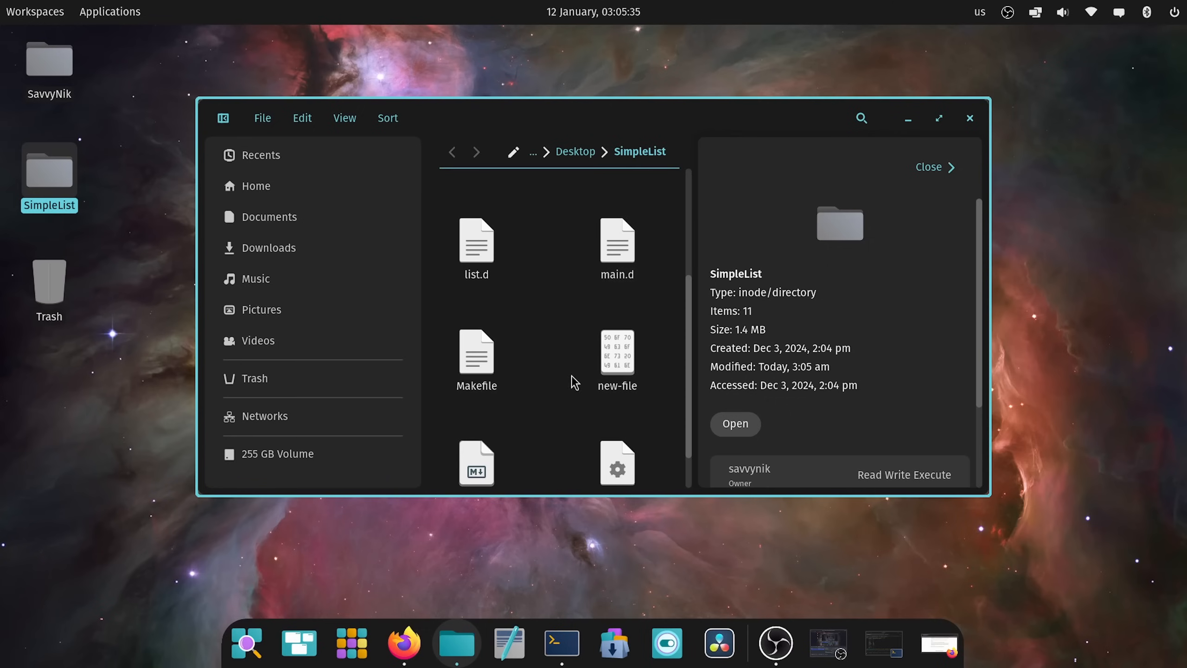
pyautogui.click(615, 351)
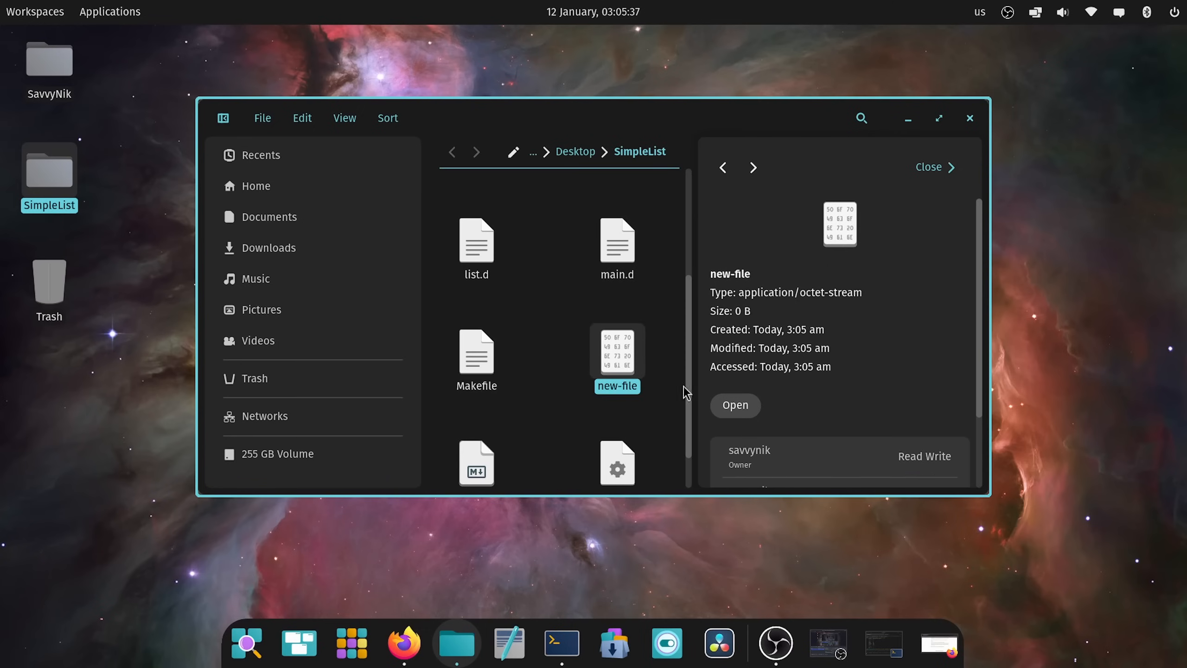
pyautogui.click(970, 118)
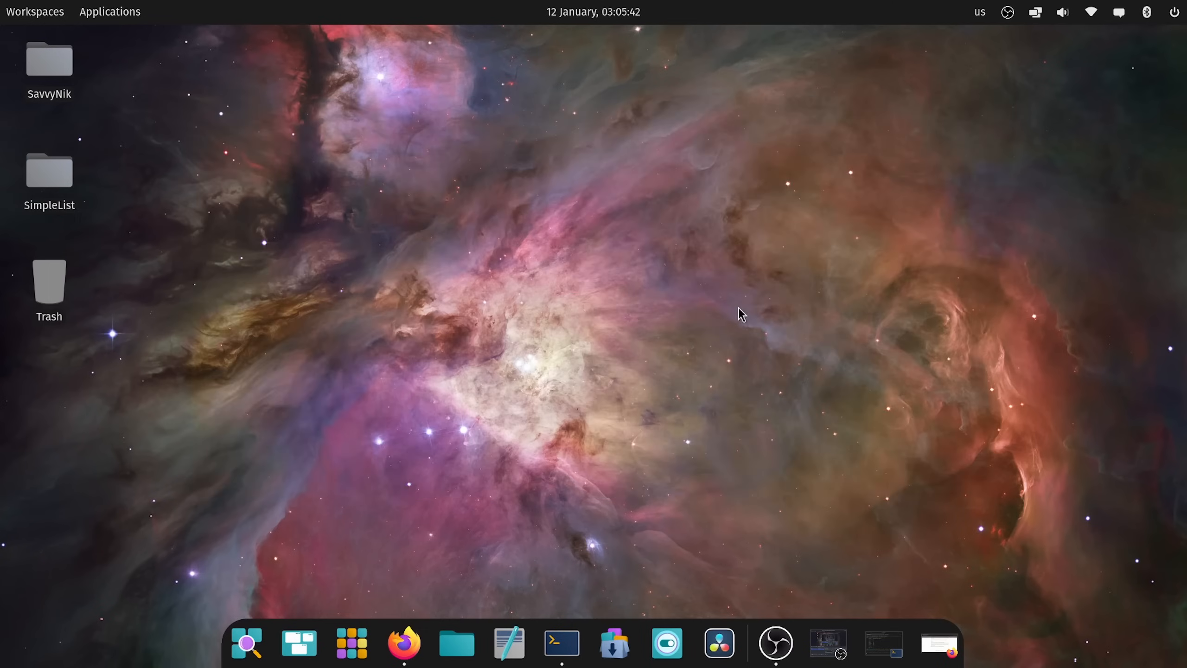
pyautogui.moveTo(913, 571)
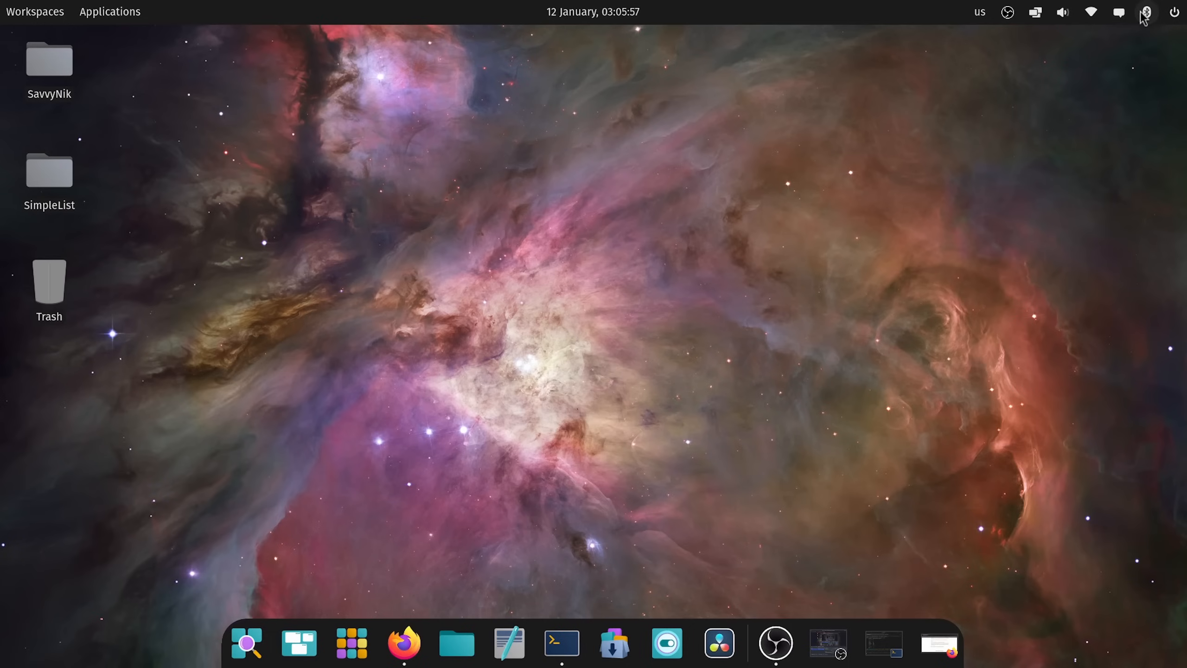
pyautogui.click(1145, 12)
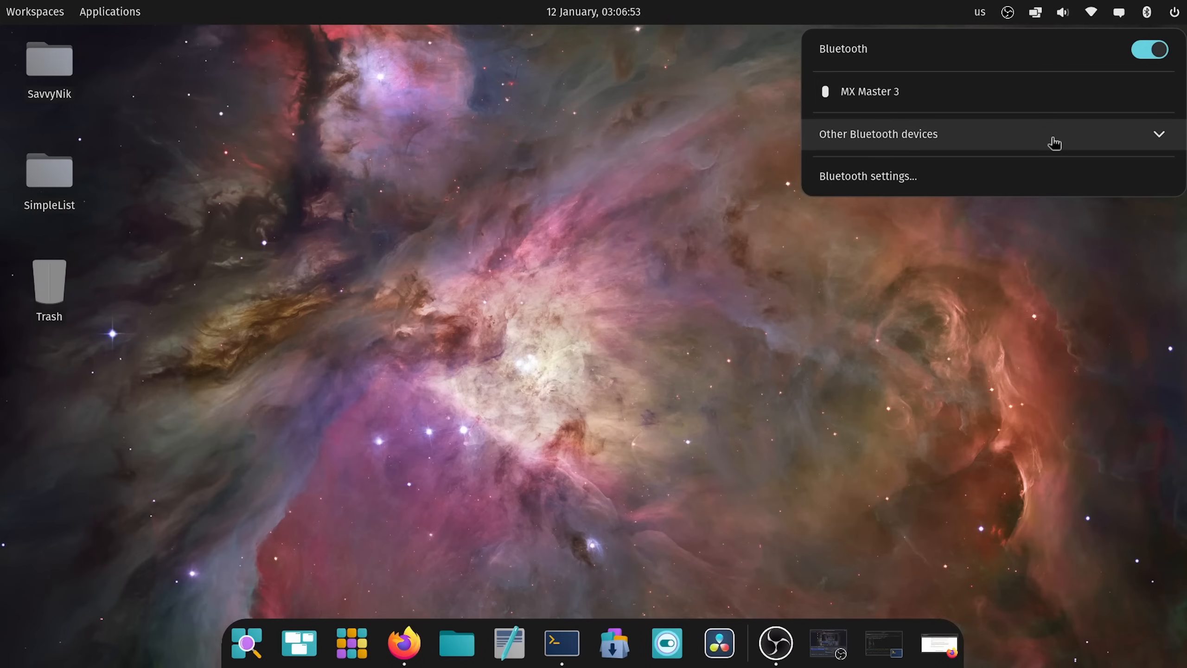
pyautogui.moveTo(945, 142)
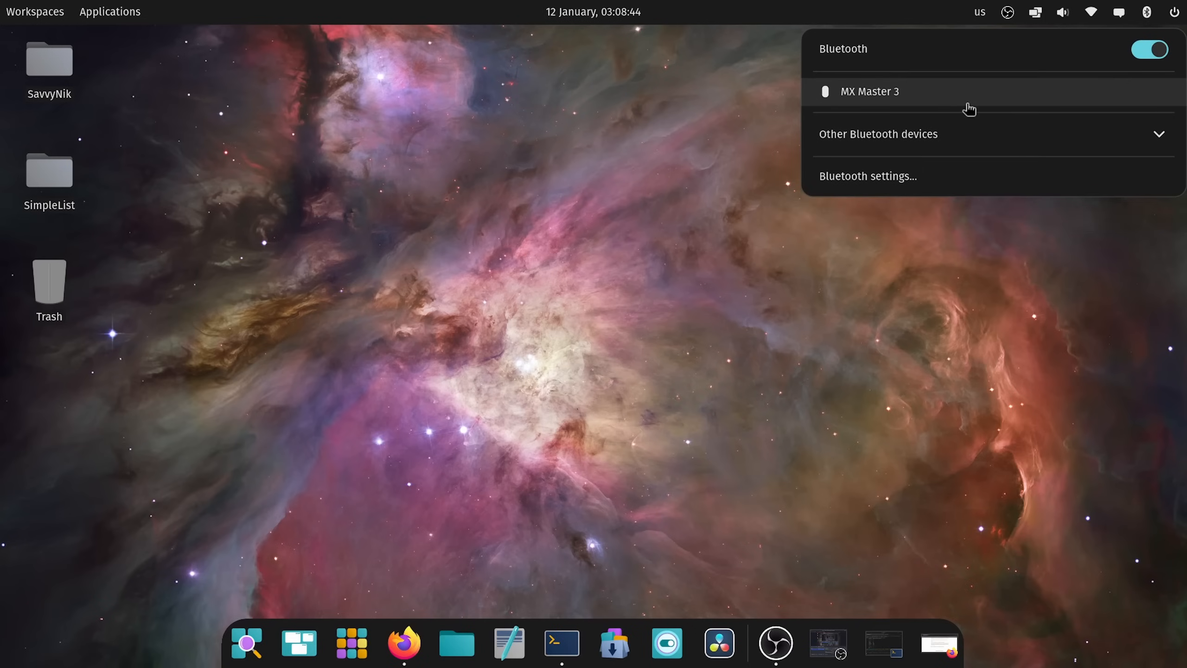
pyautogui.moveTo(698, 216)
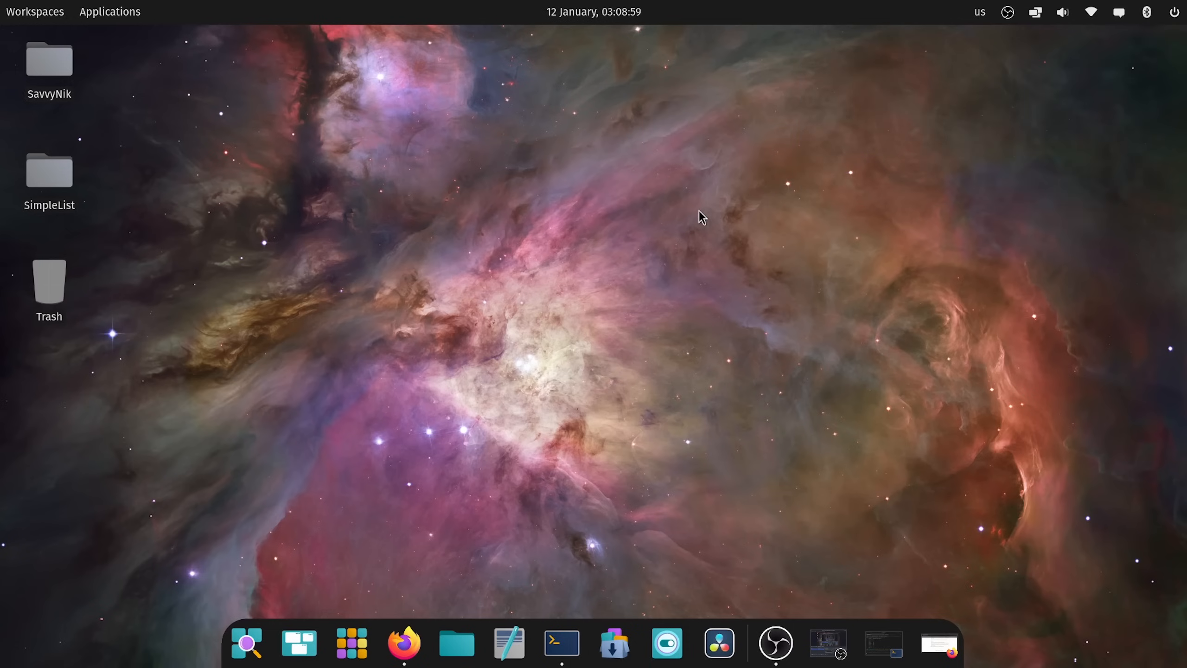
pyautogui.moveTo(955, 183)
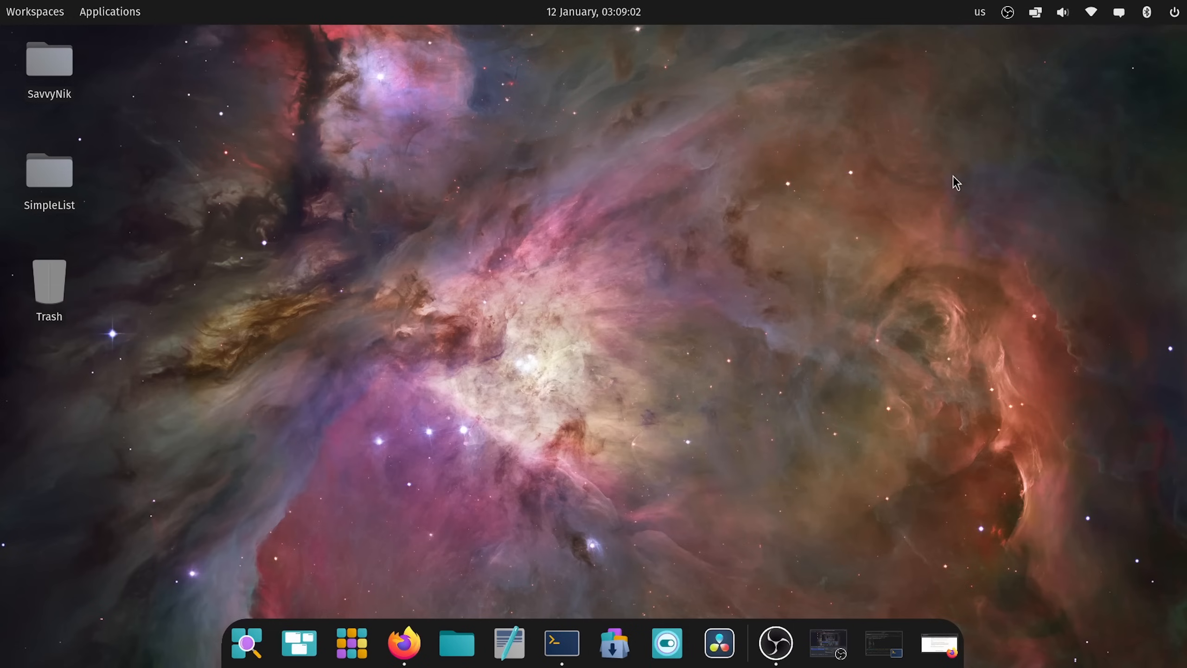
pyautogui.click(1145, 12)
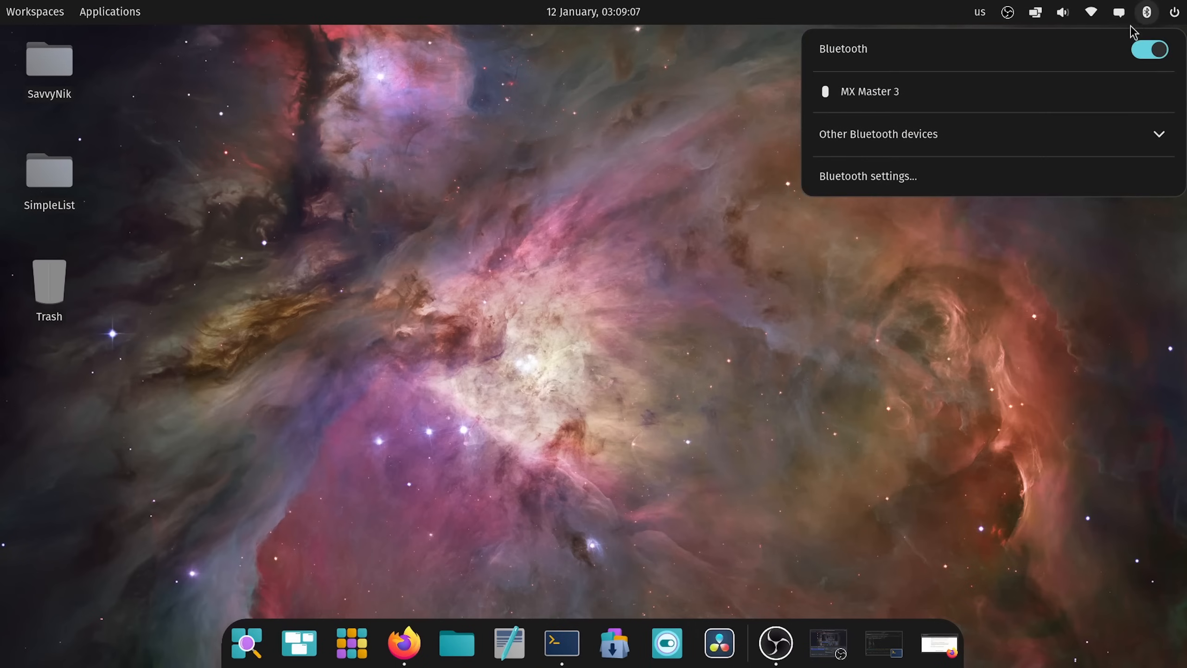
pyautogui.moveTo(937, 79)
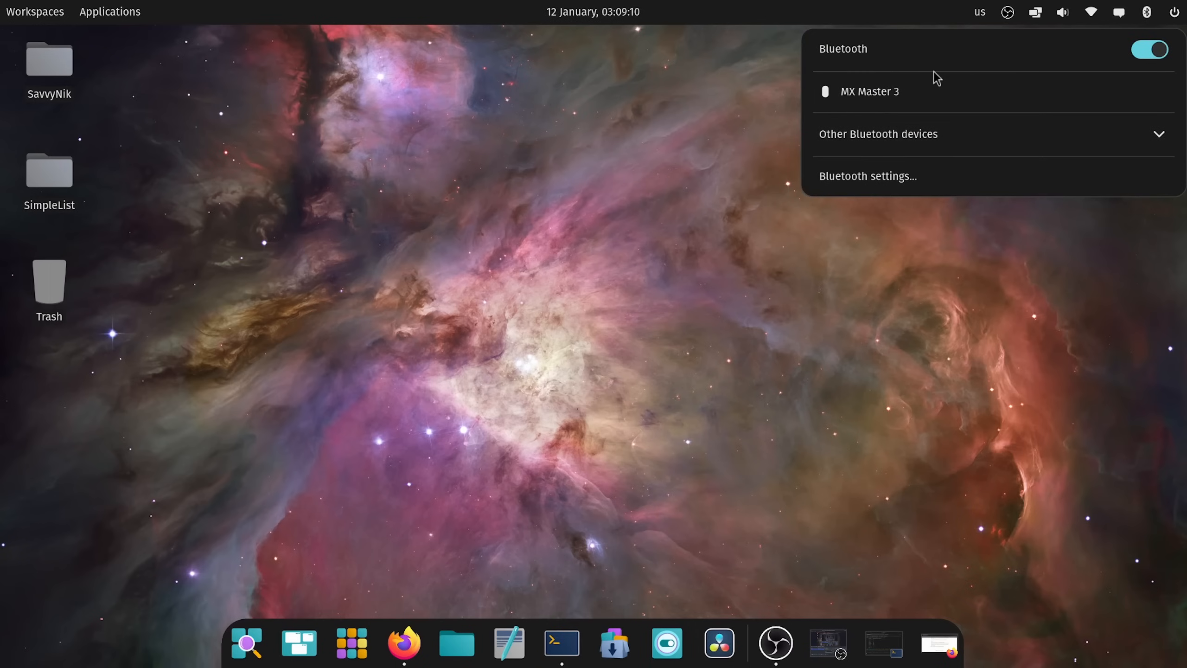
pyautogui.moveTo(900, 72)
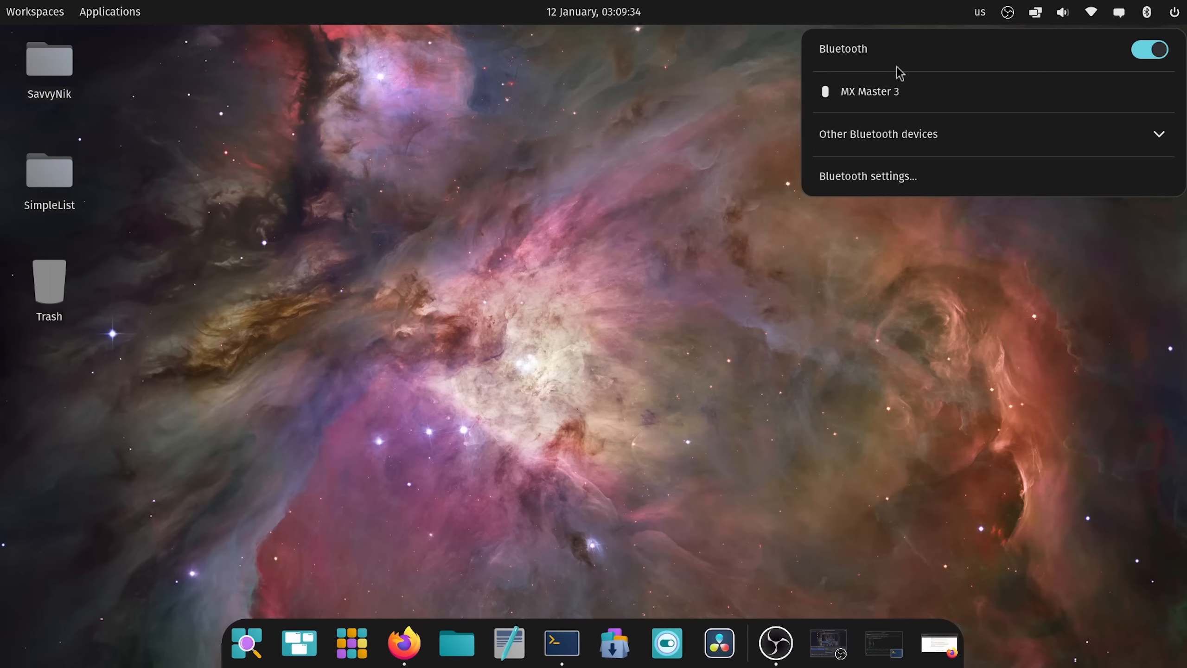
pyautogui.click(654, 230)
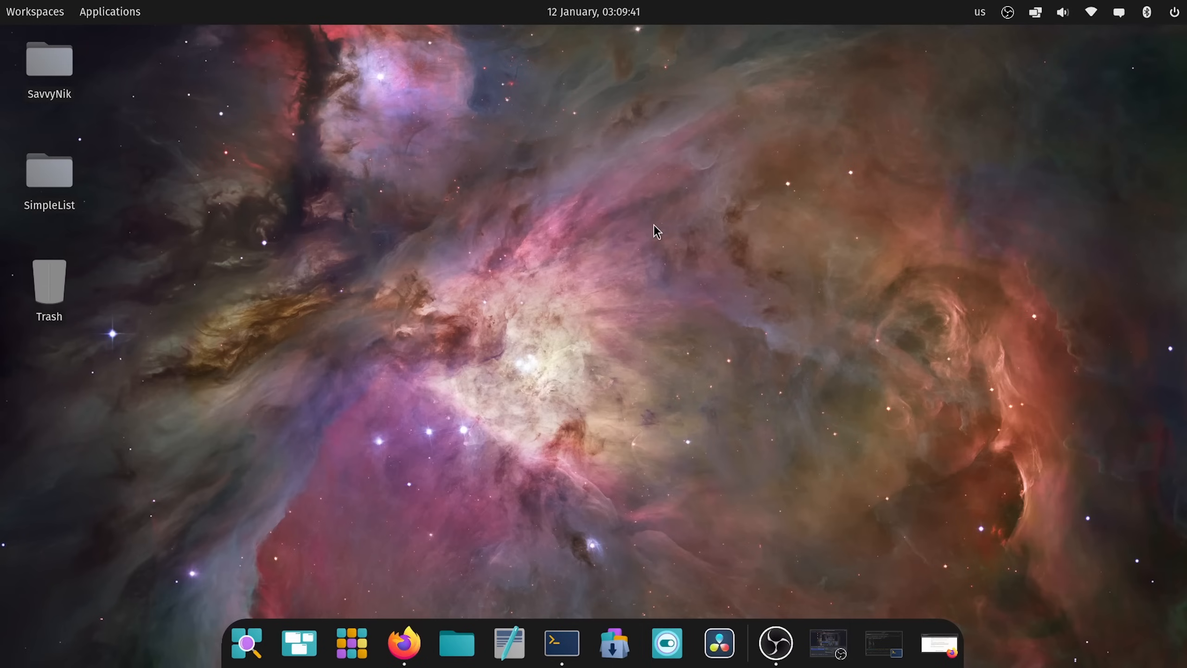
pyautogui.moveTo(912, 213)
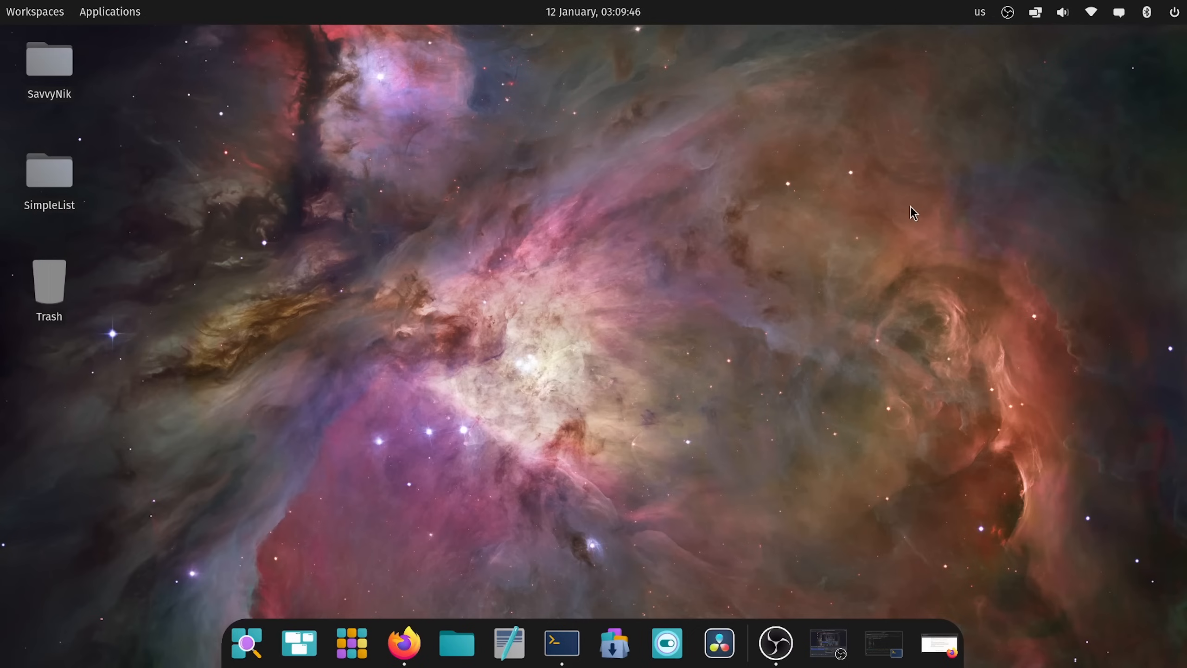
pyautogui.moveTo(975, 210)
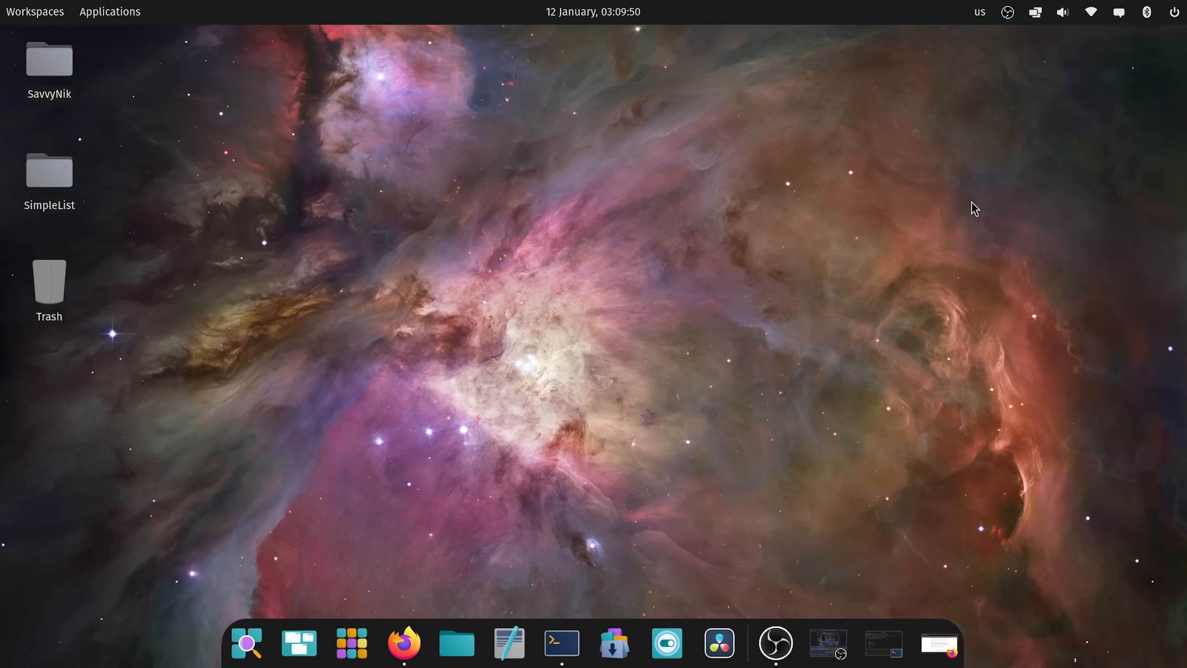
pyautogui.moveTo(1087, 131)
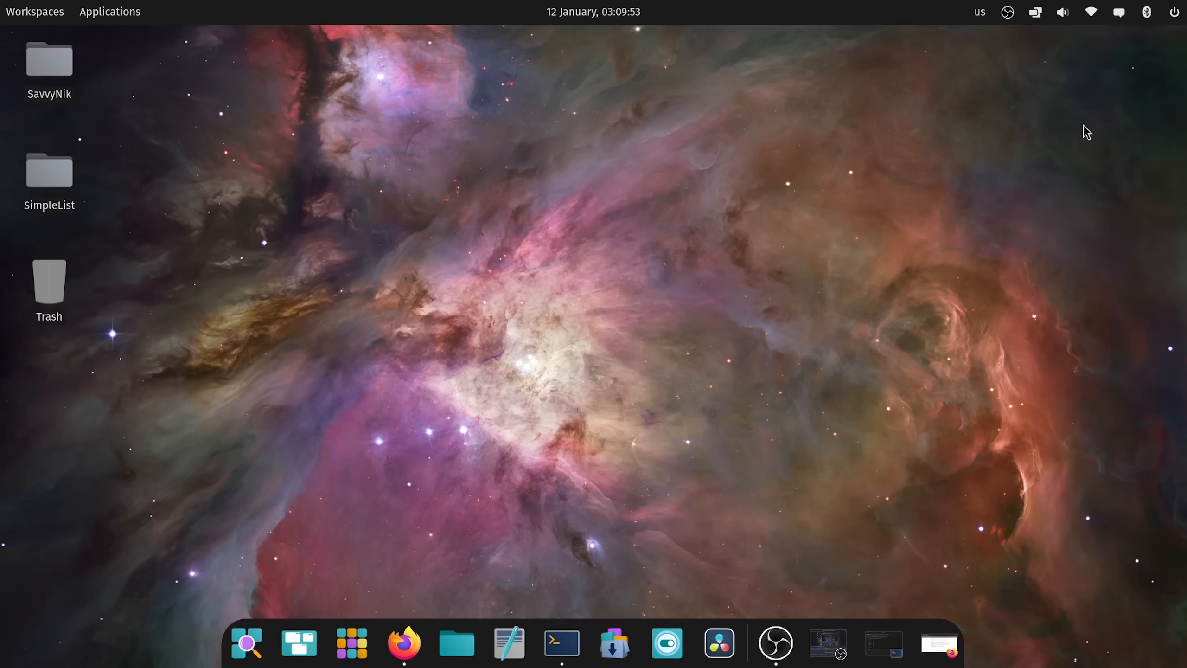
pyautogui.moveTo(1135, 105)
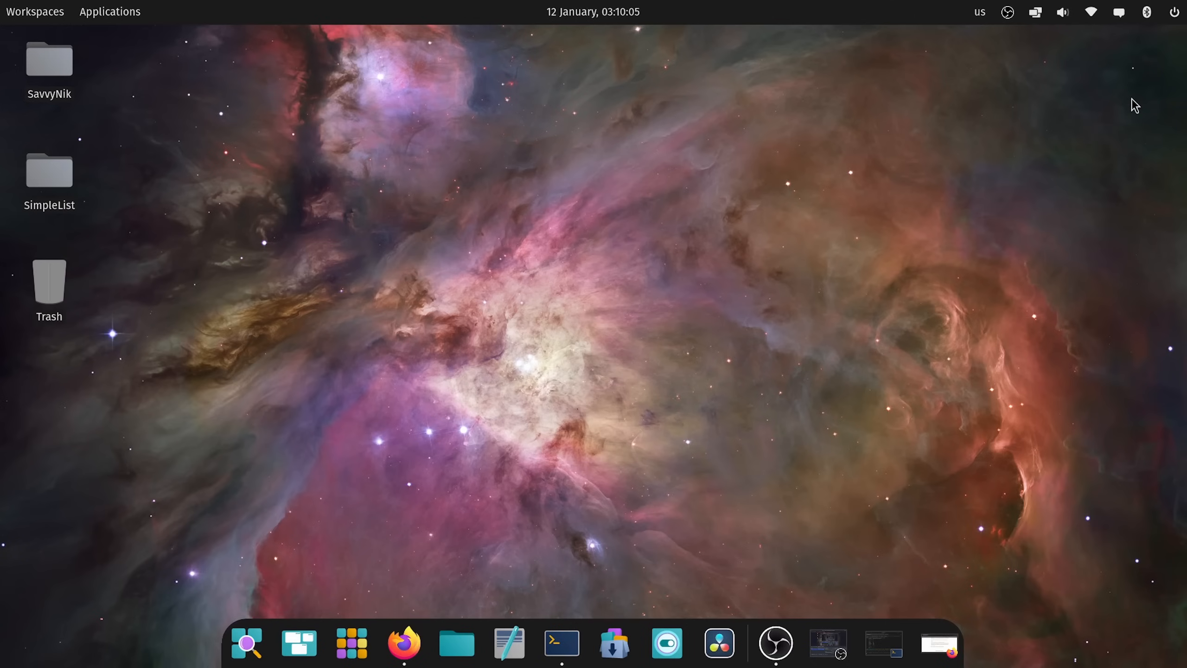
pyautogui.moveTo(1159, 84)
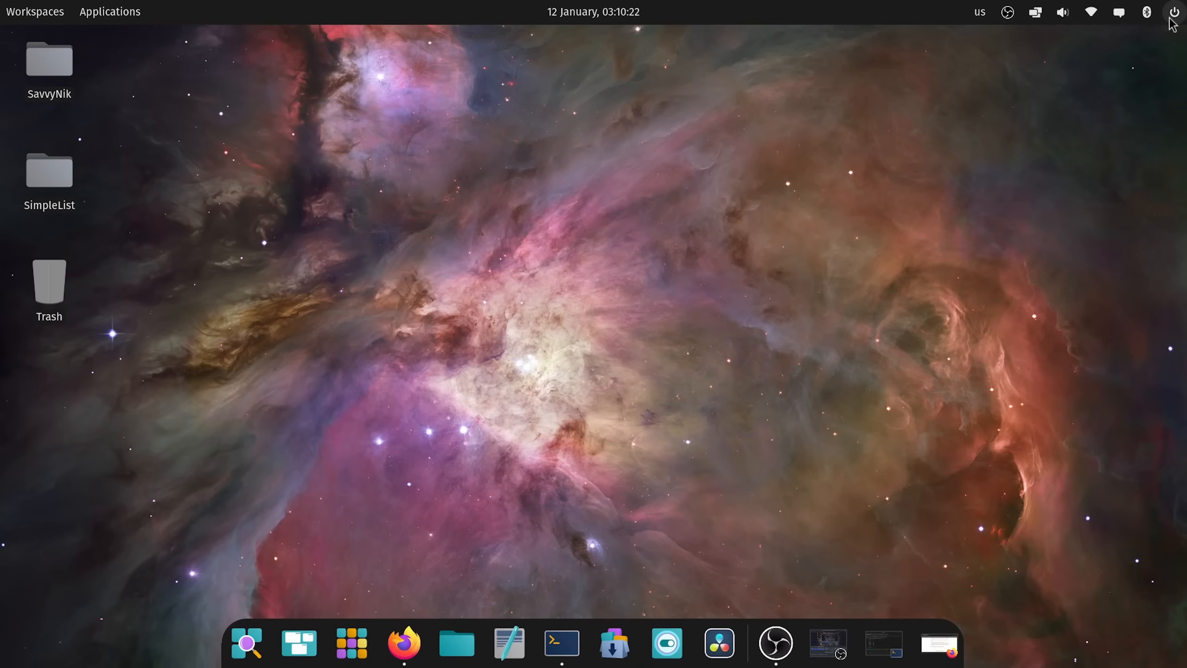
# - Suspend the computer from the top panel's power menu and wake it back to the desktop
pyautogui.click(1175, 13)
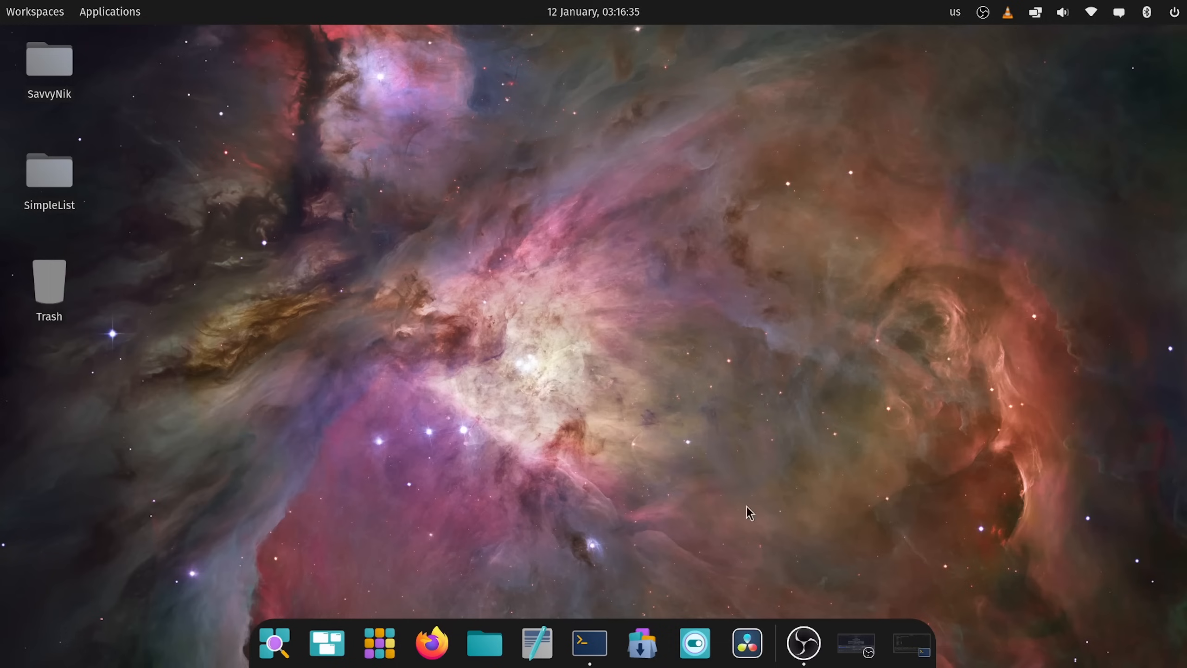
# - Revisit the System76 blog's Alpha 5 post in Firefox, selecting part of its headline, then hide the browser
pyautogui.click(430, 641)
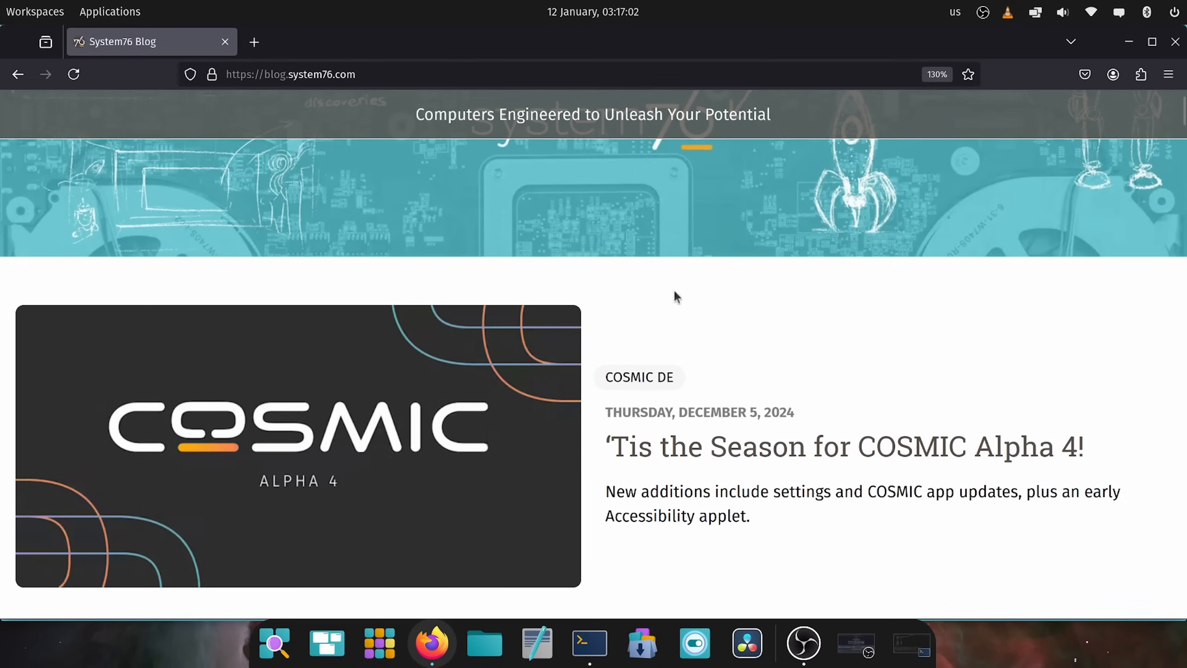
pyautogui.scroll(-3)
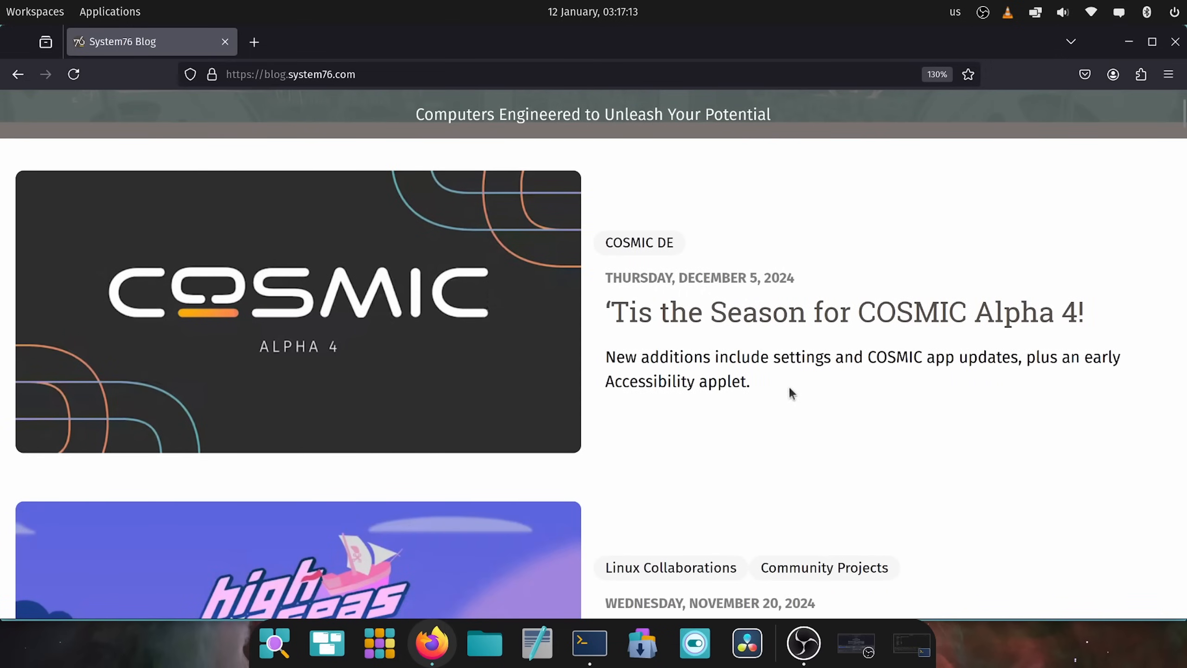
pyautogui.moveTo(789, 395)
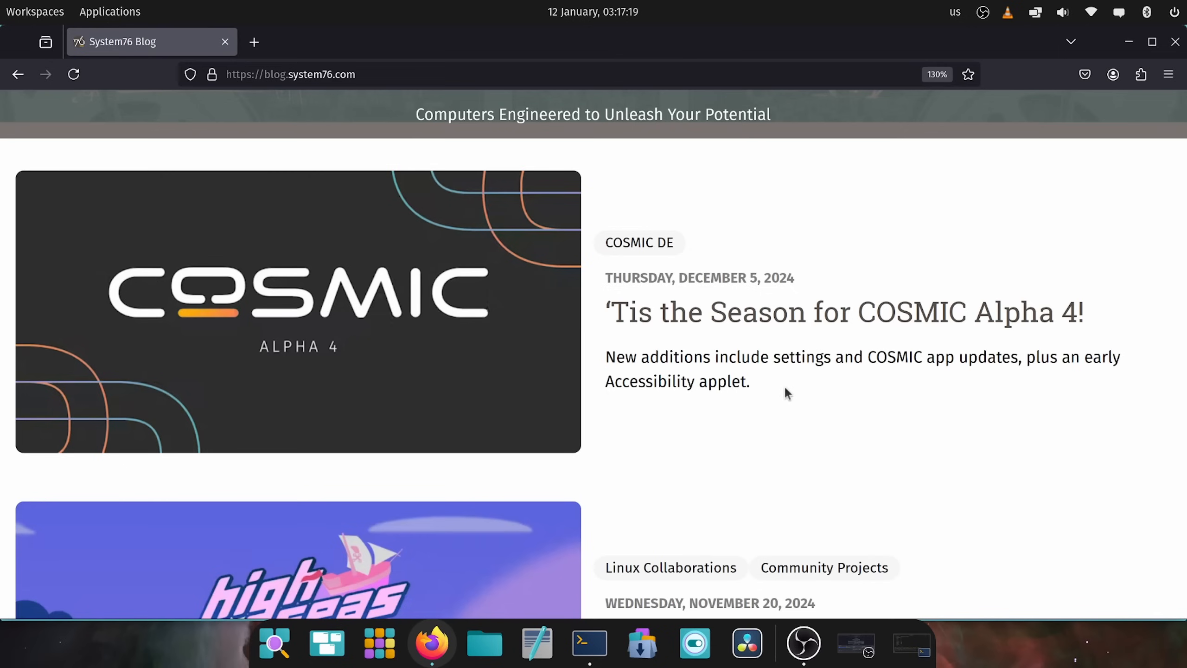
pyautogui.moveTo(798, 340)
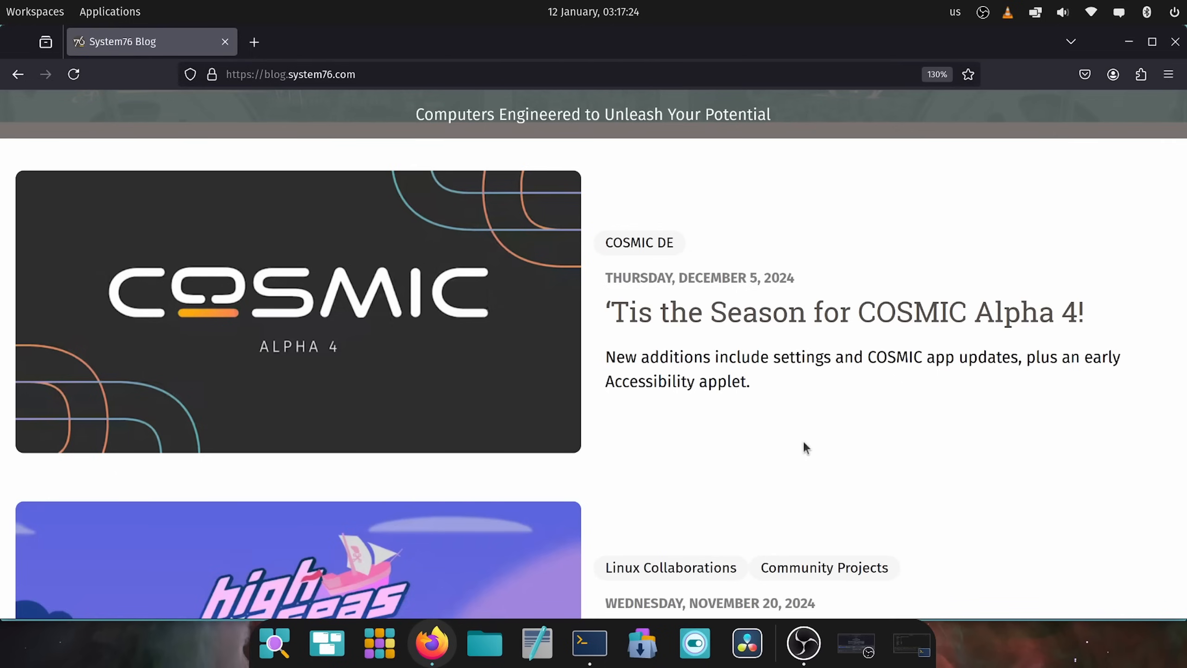
pyautogui.moveTo(844, 439)
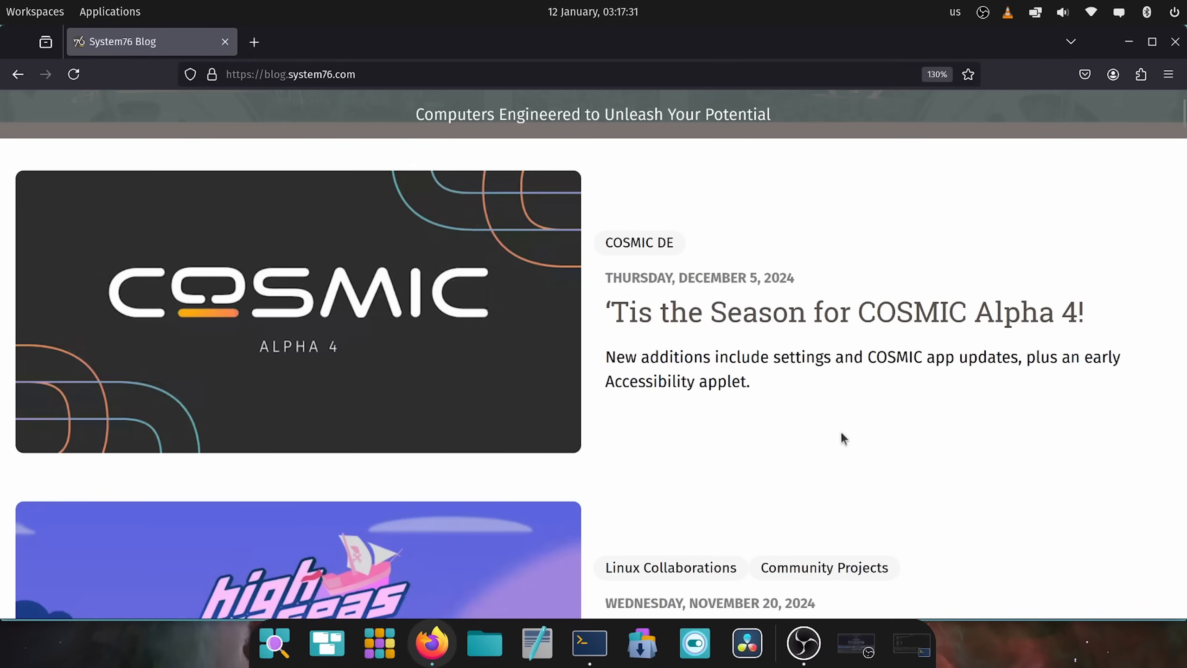
pyautogui.moveTo(423, 63)
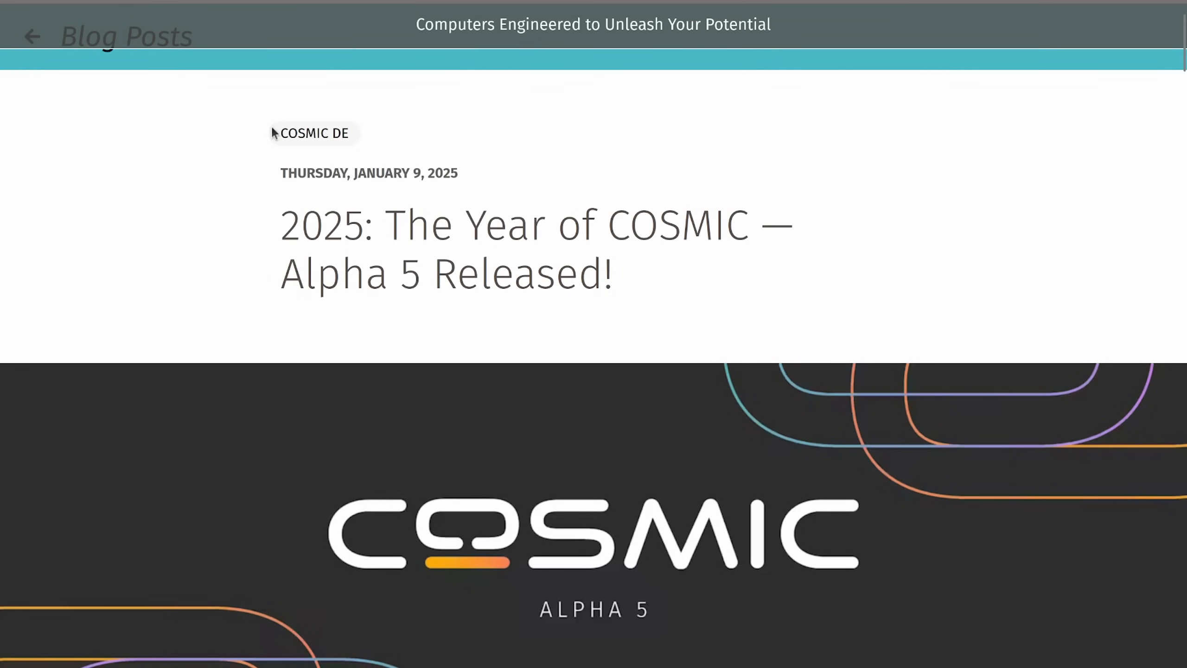
pyautogui.moveTo(745, 272)
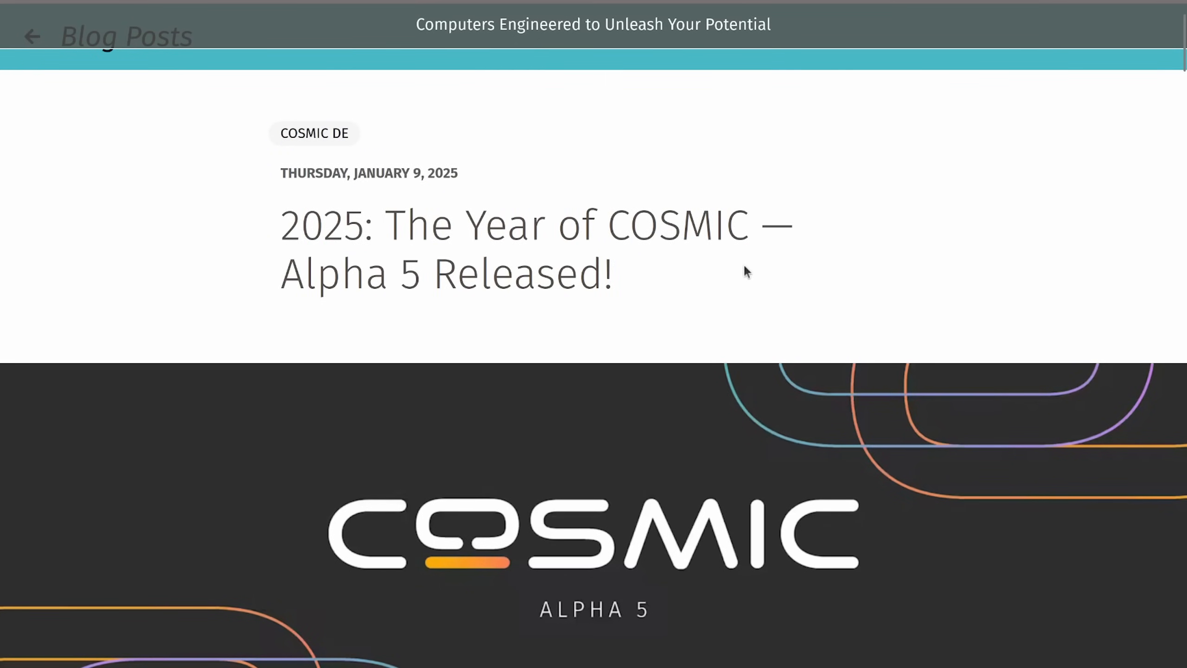
pyautogui.moveTo(755, 284)
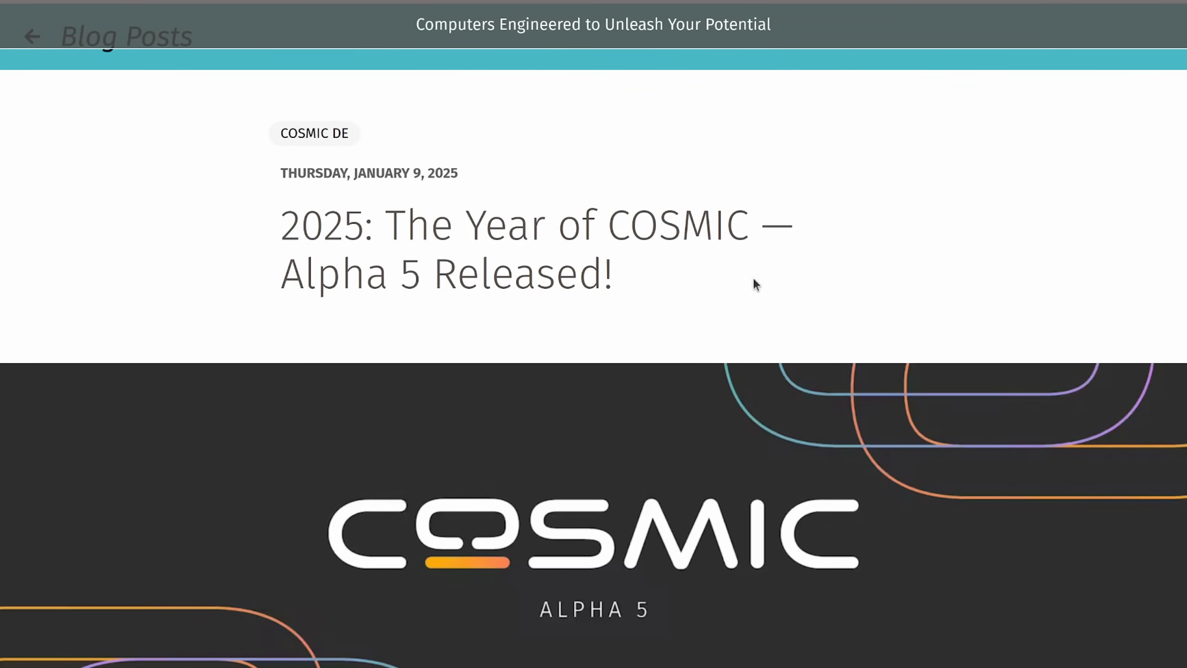
pyautogui.moveTo(833, 274)
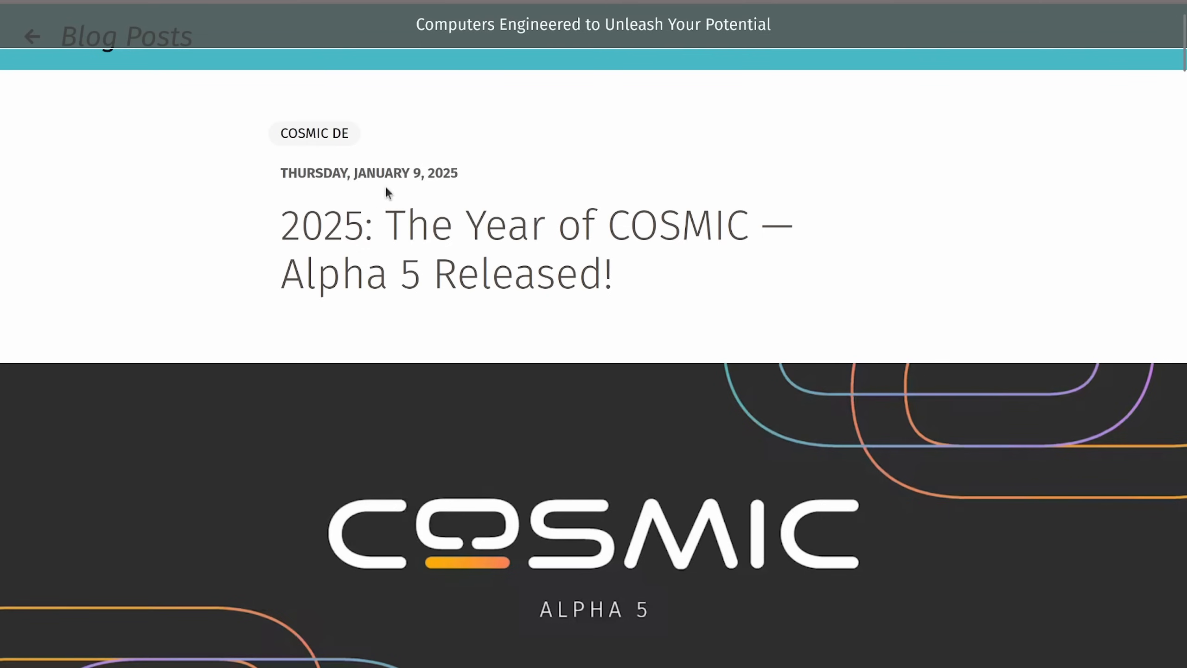
pyautogui.moveTo(304, 275); pyautogui.dragTo(477, 274)
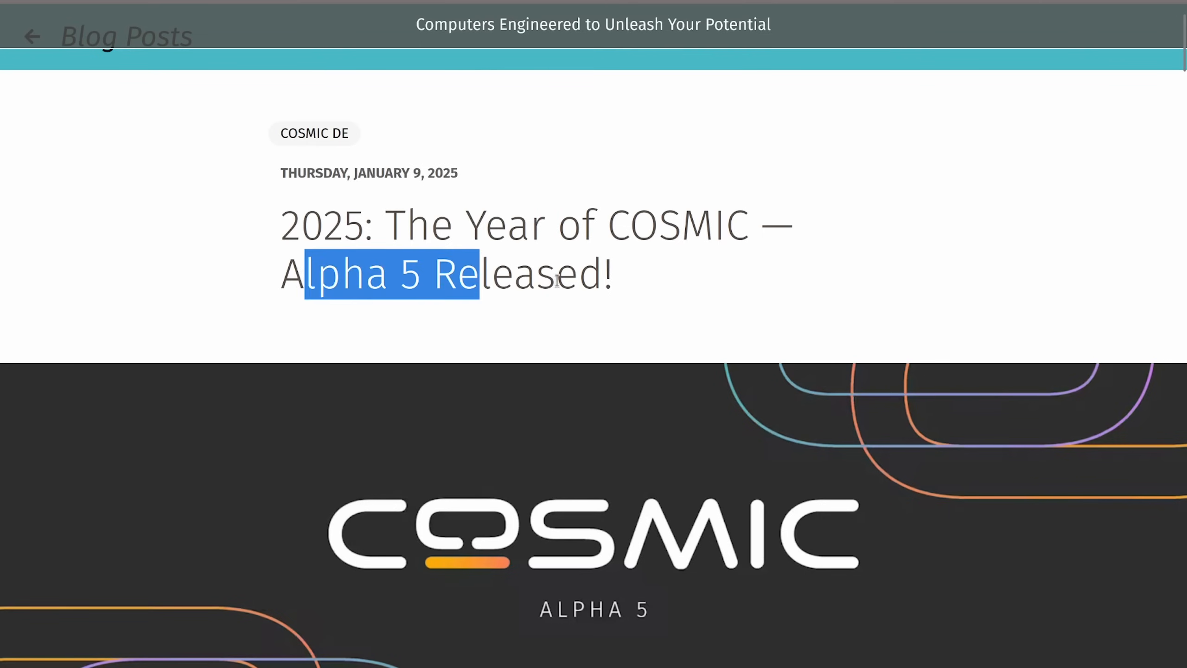
pyautogui.scroll(-3)
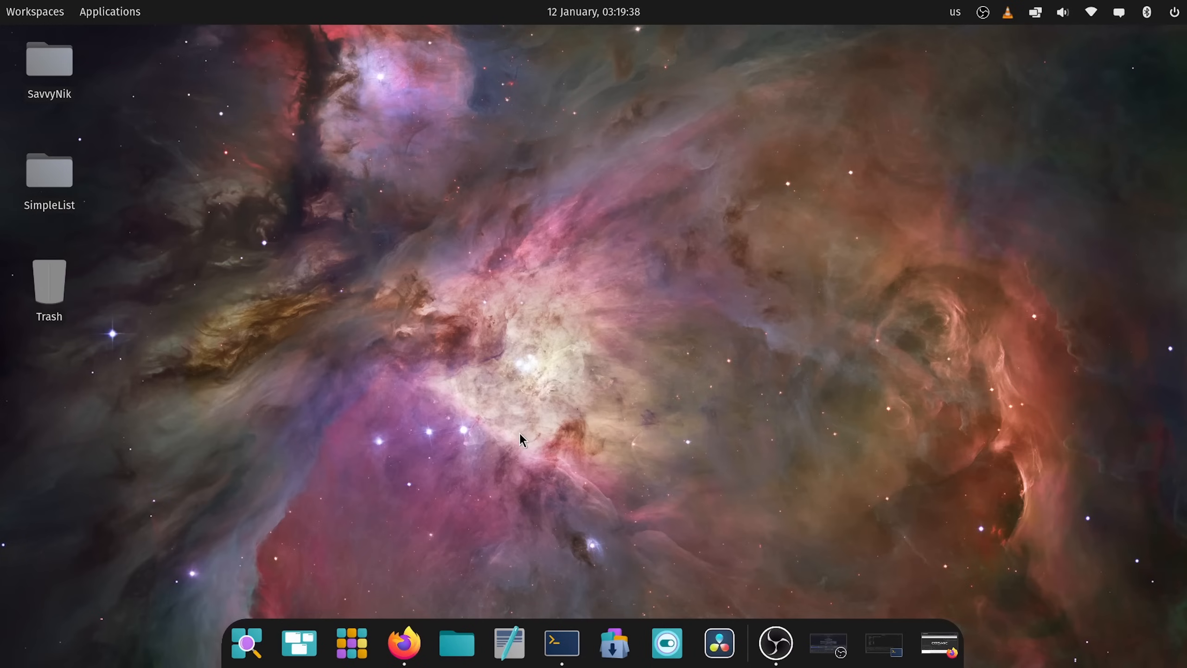
pyautogui.moveTo(536, 521)
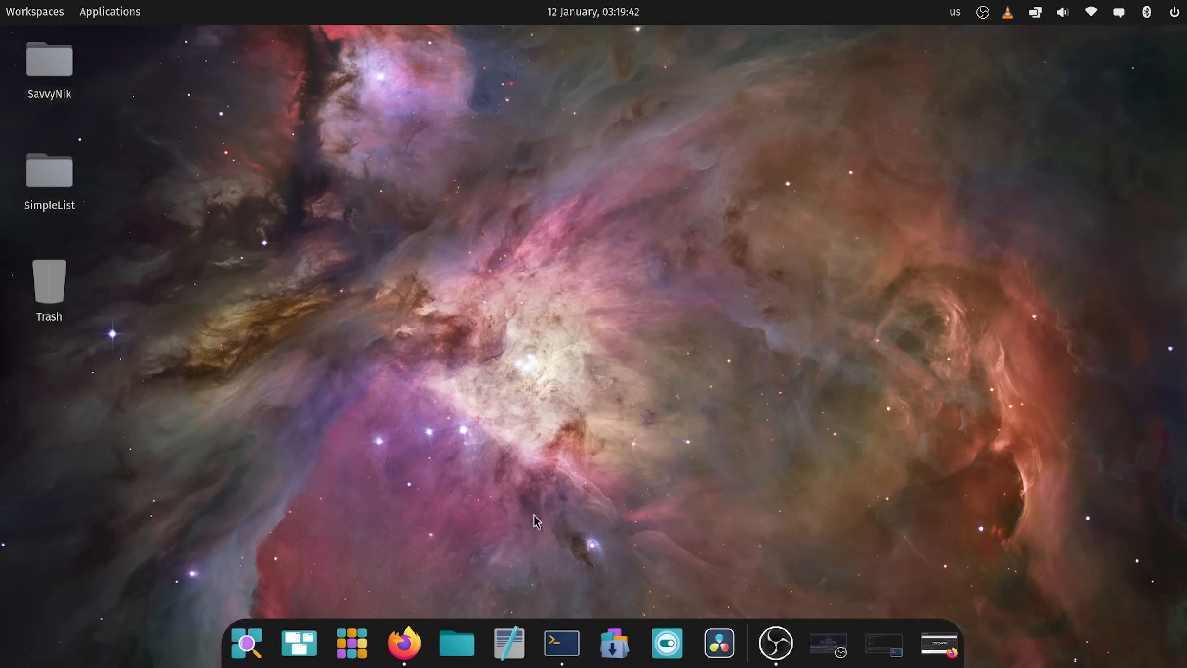
# - Bring up COSMIC Terminal with a second tab beside the OBS log and enter htop
pyautogui.click(558, 642)
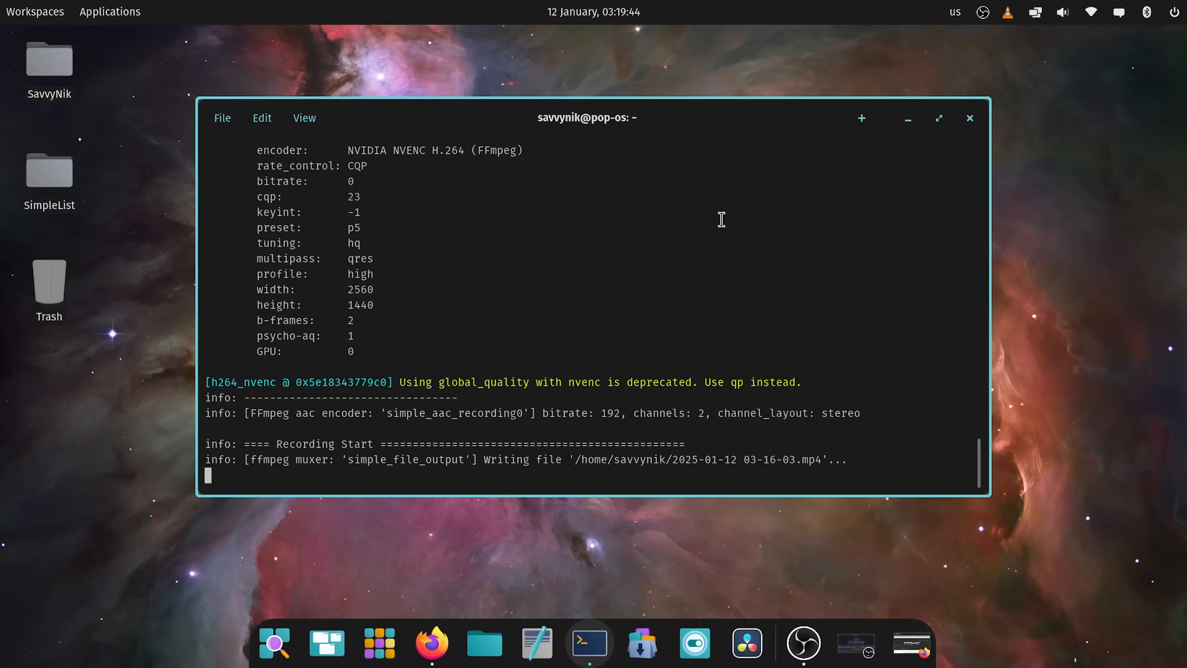
pyautogui.click(860, 118)
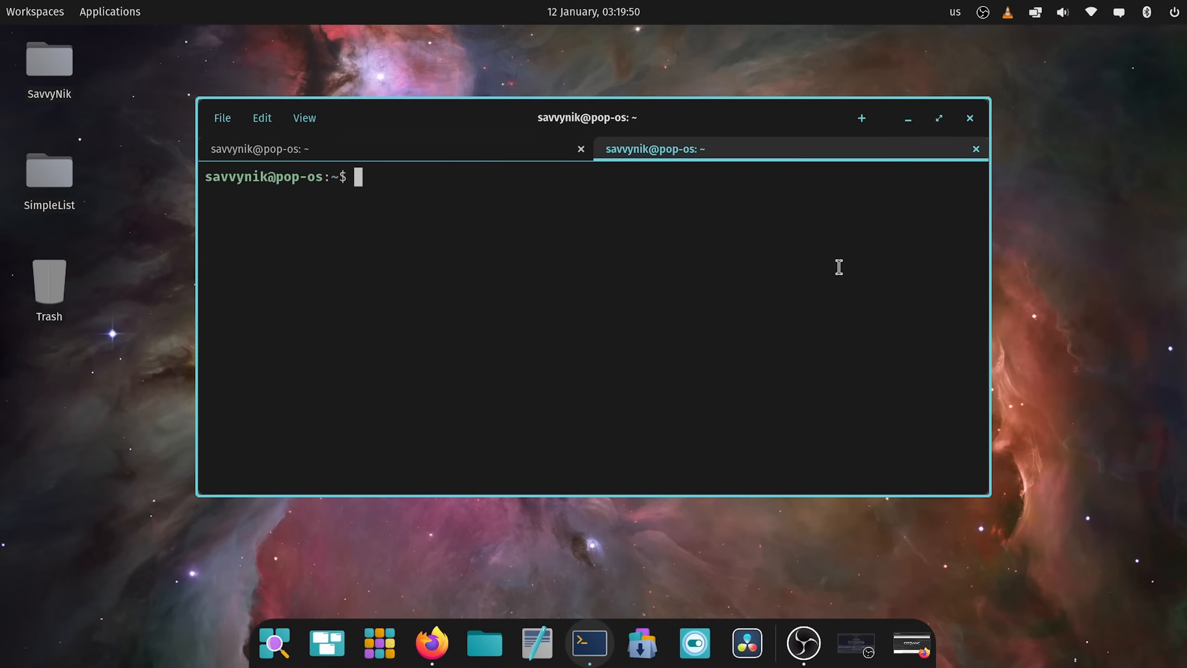
pyautogui.write('htop')
pyautogui.write('neofetch')
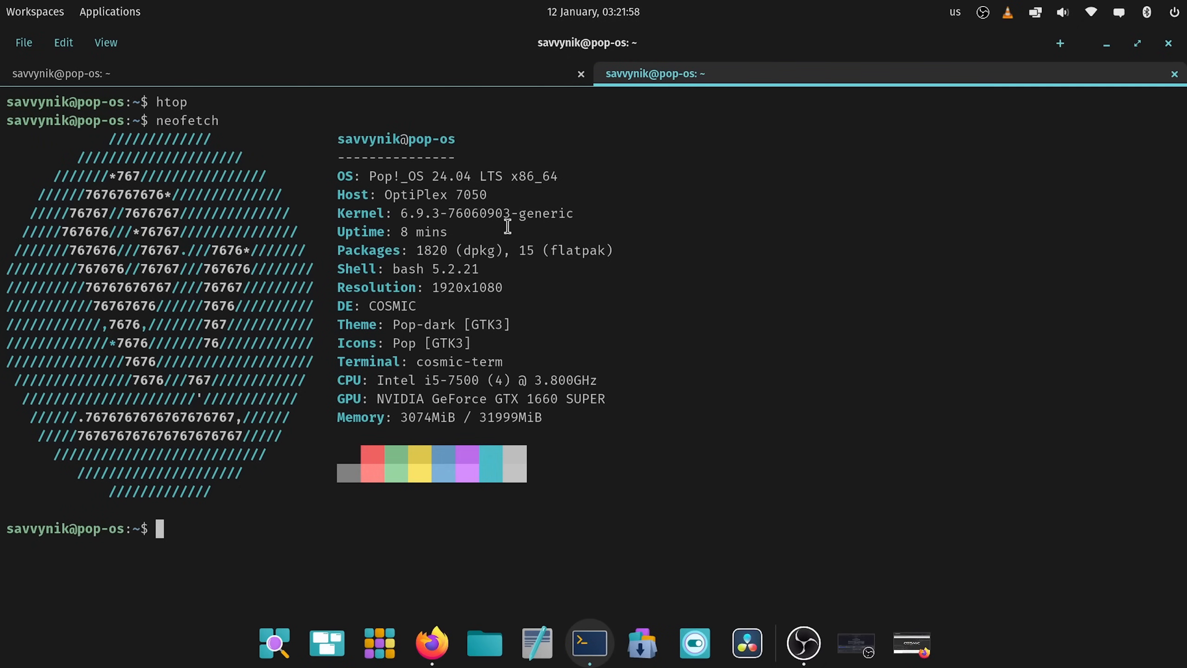
# - Review neofetch's Memory line showing 3074MiB of 31999MiB used, then minimize the terminal
pyautogui.doubleClick(427, 232)
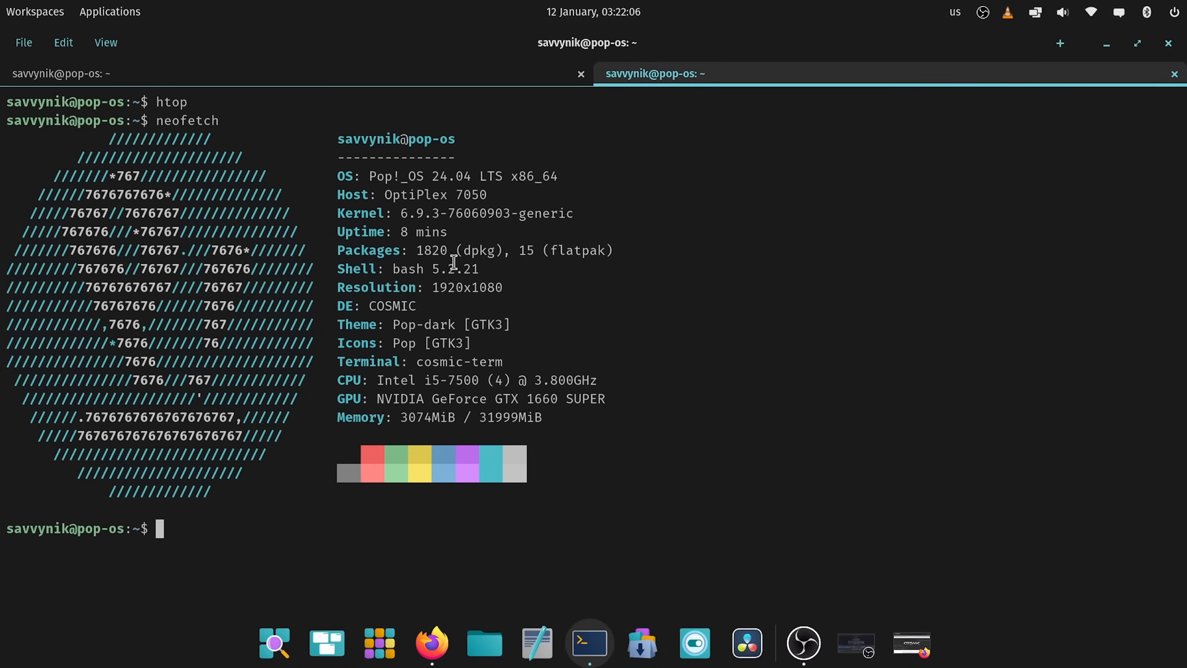
pyautogui.doubleClick(430, 250)
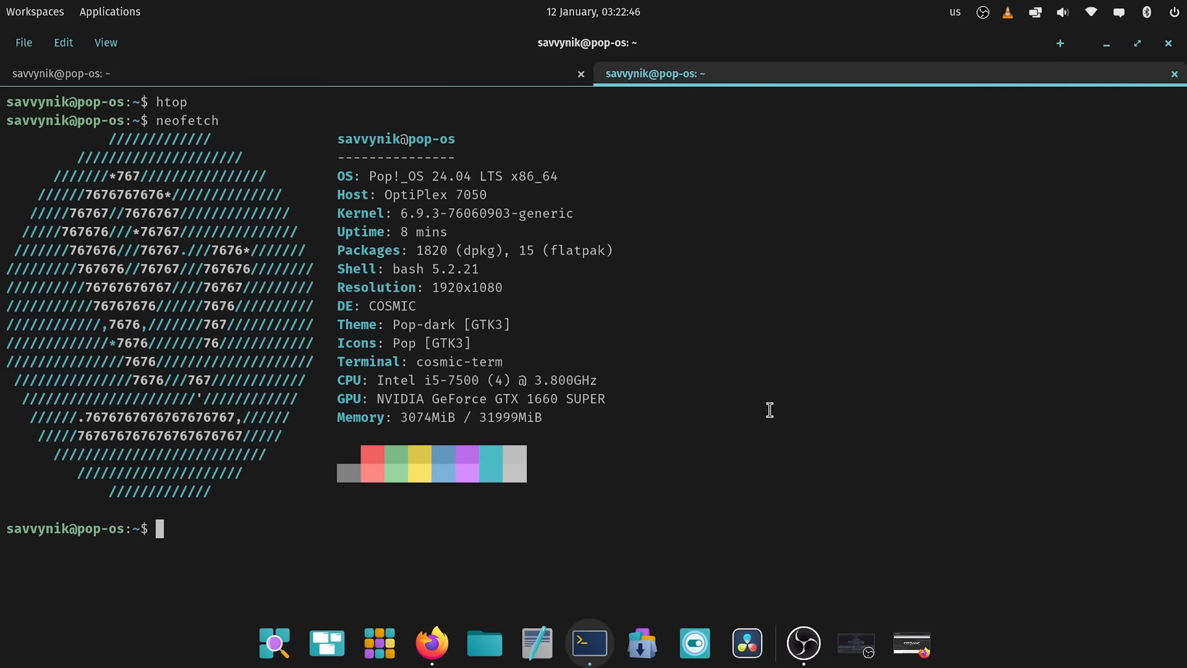
pyautogui.moveTo(905, 334)
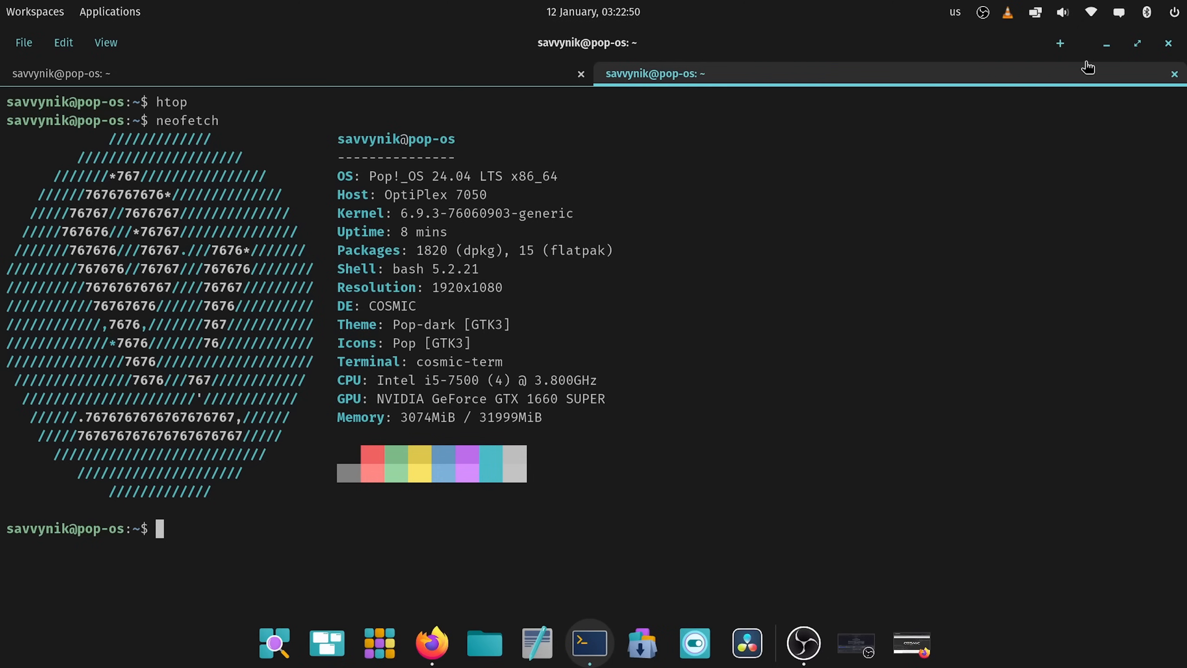
pyautogui.moveTo(1137, 43)
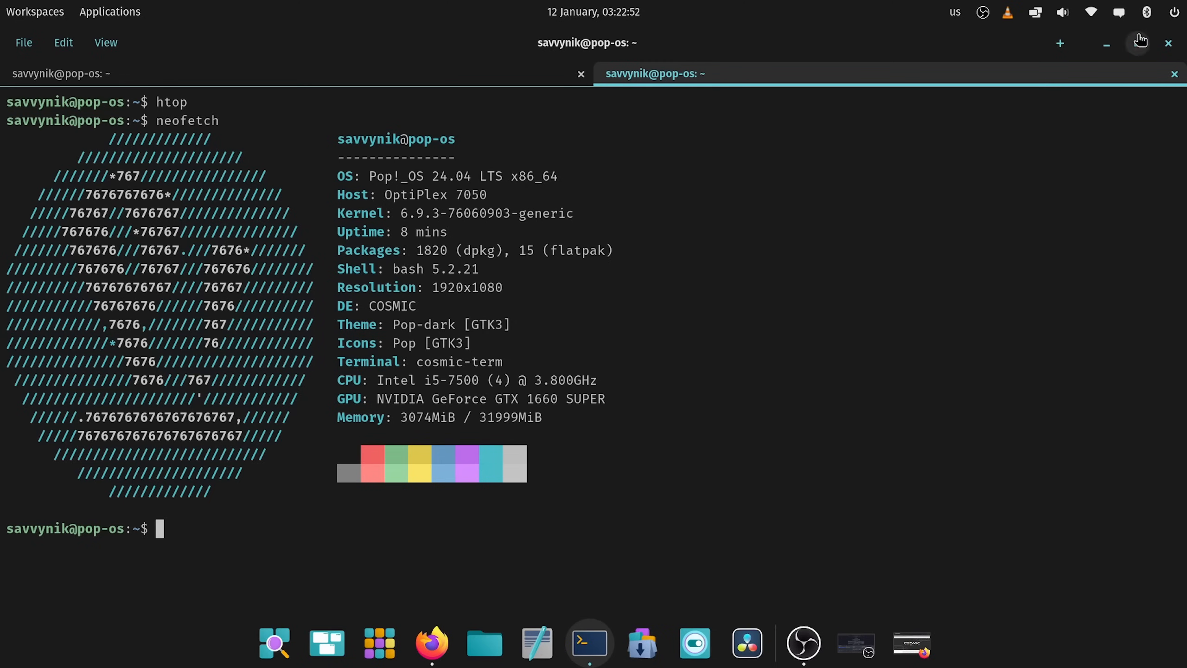
pyautogui.moveTo(429, 421)
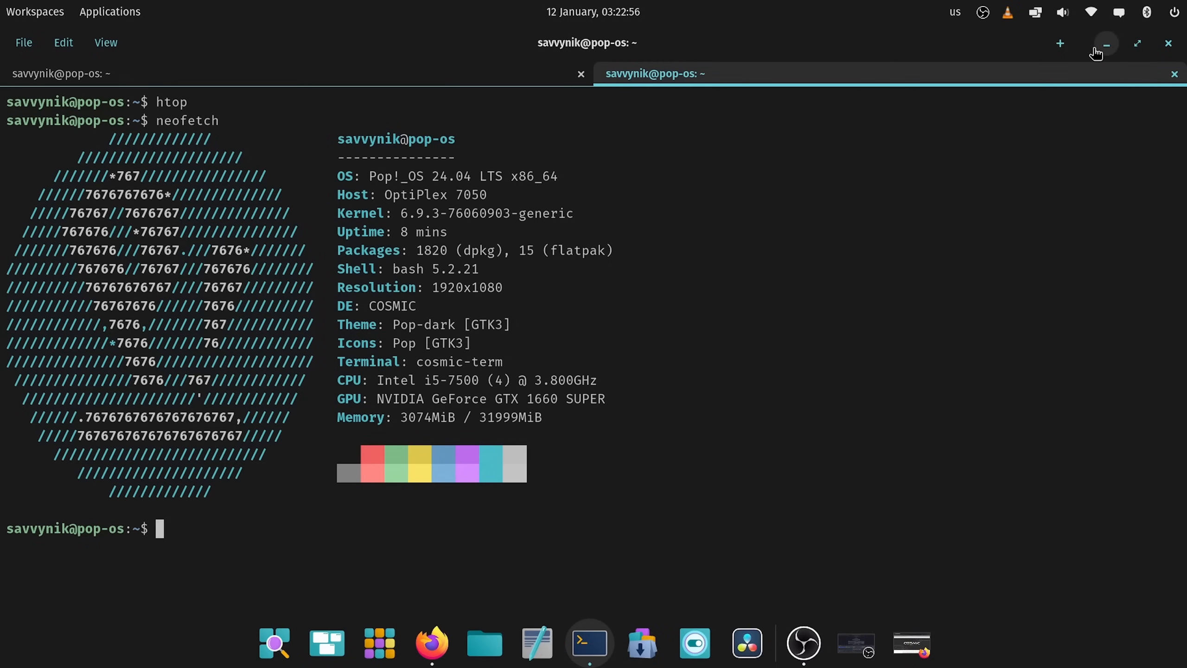
pyautogui.click(1105, 43)
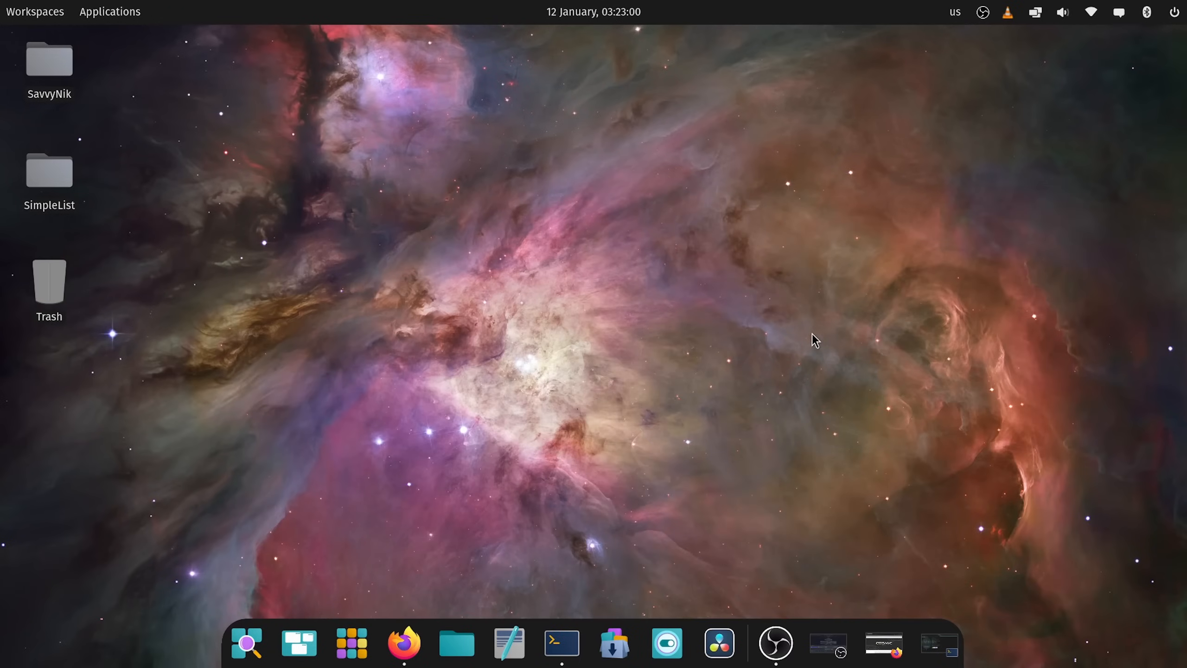